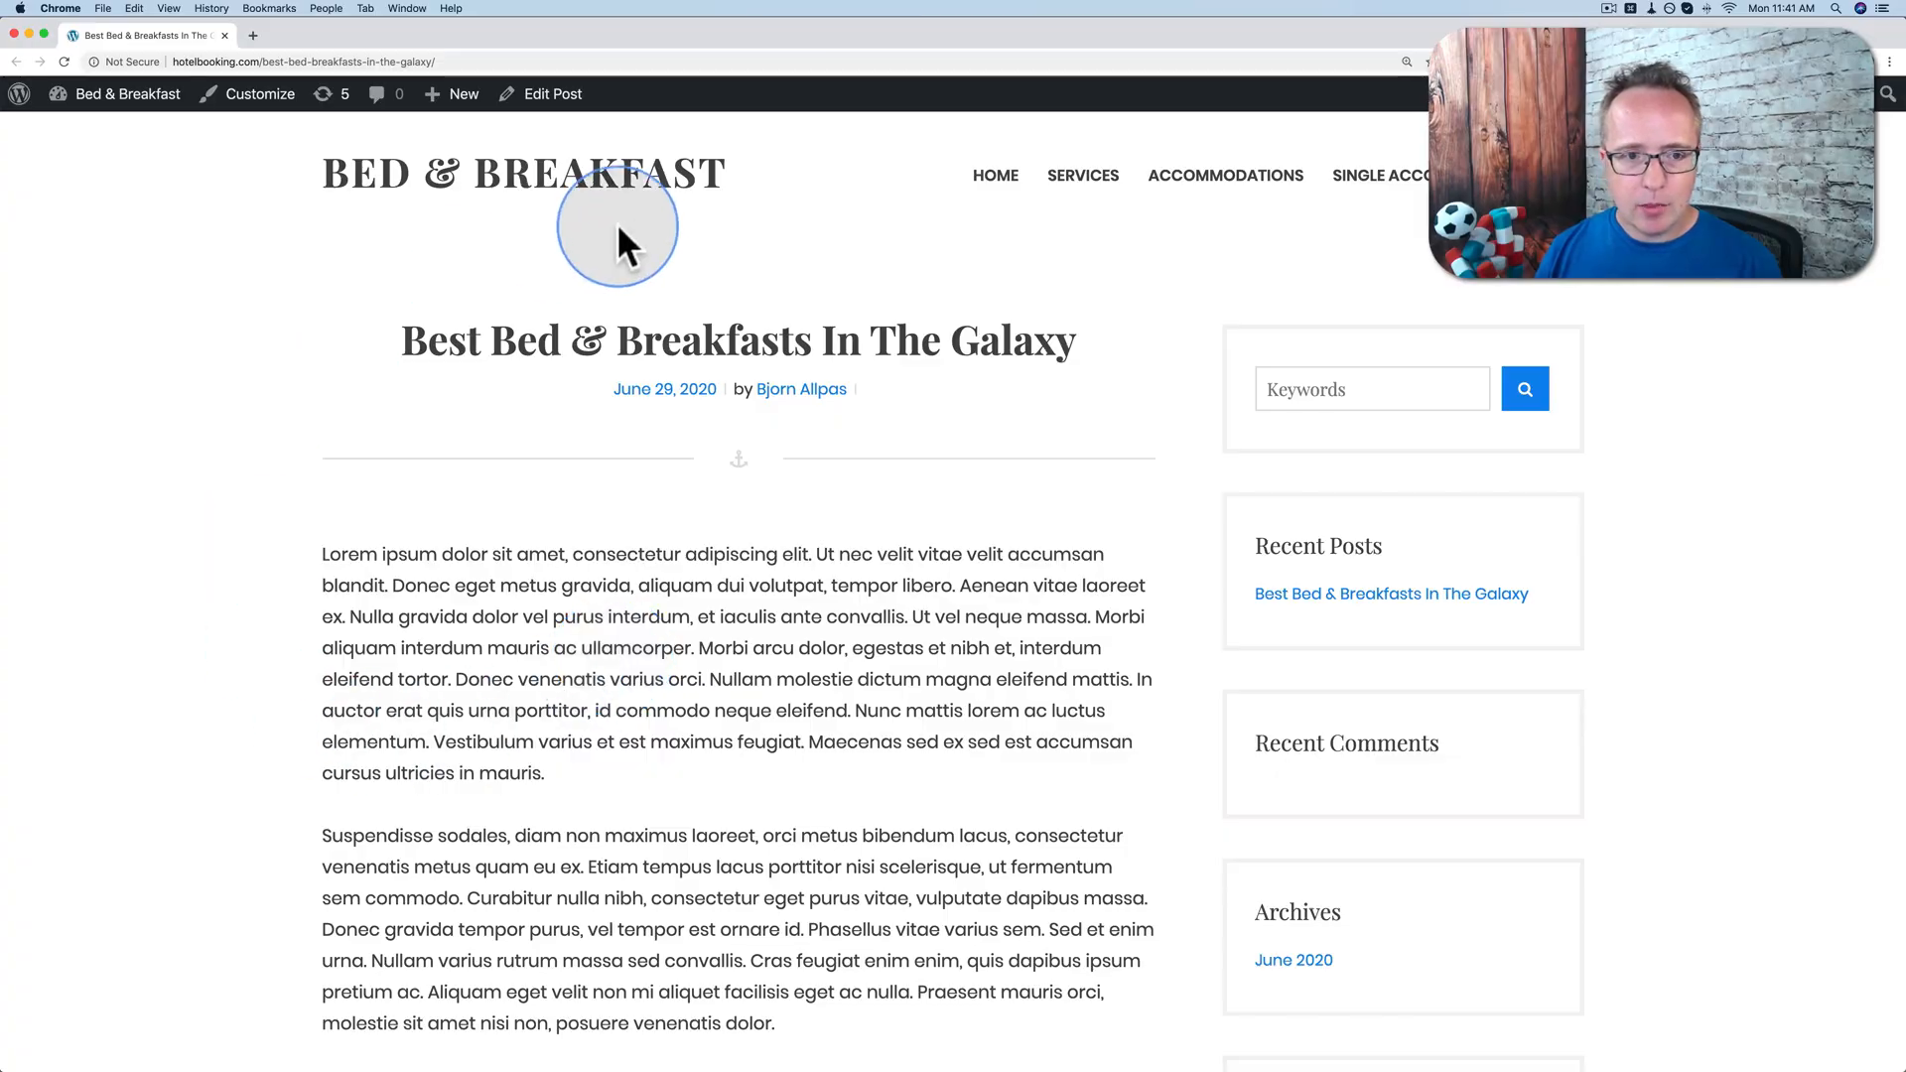
Insert the outside-of-house photo from the Media Library into the post as an Image block.
{"action": "scroll", "scroll_direction": "down", "scroll_amount": 3}
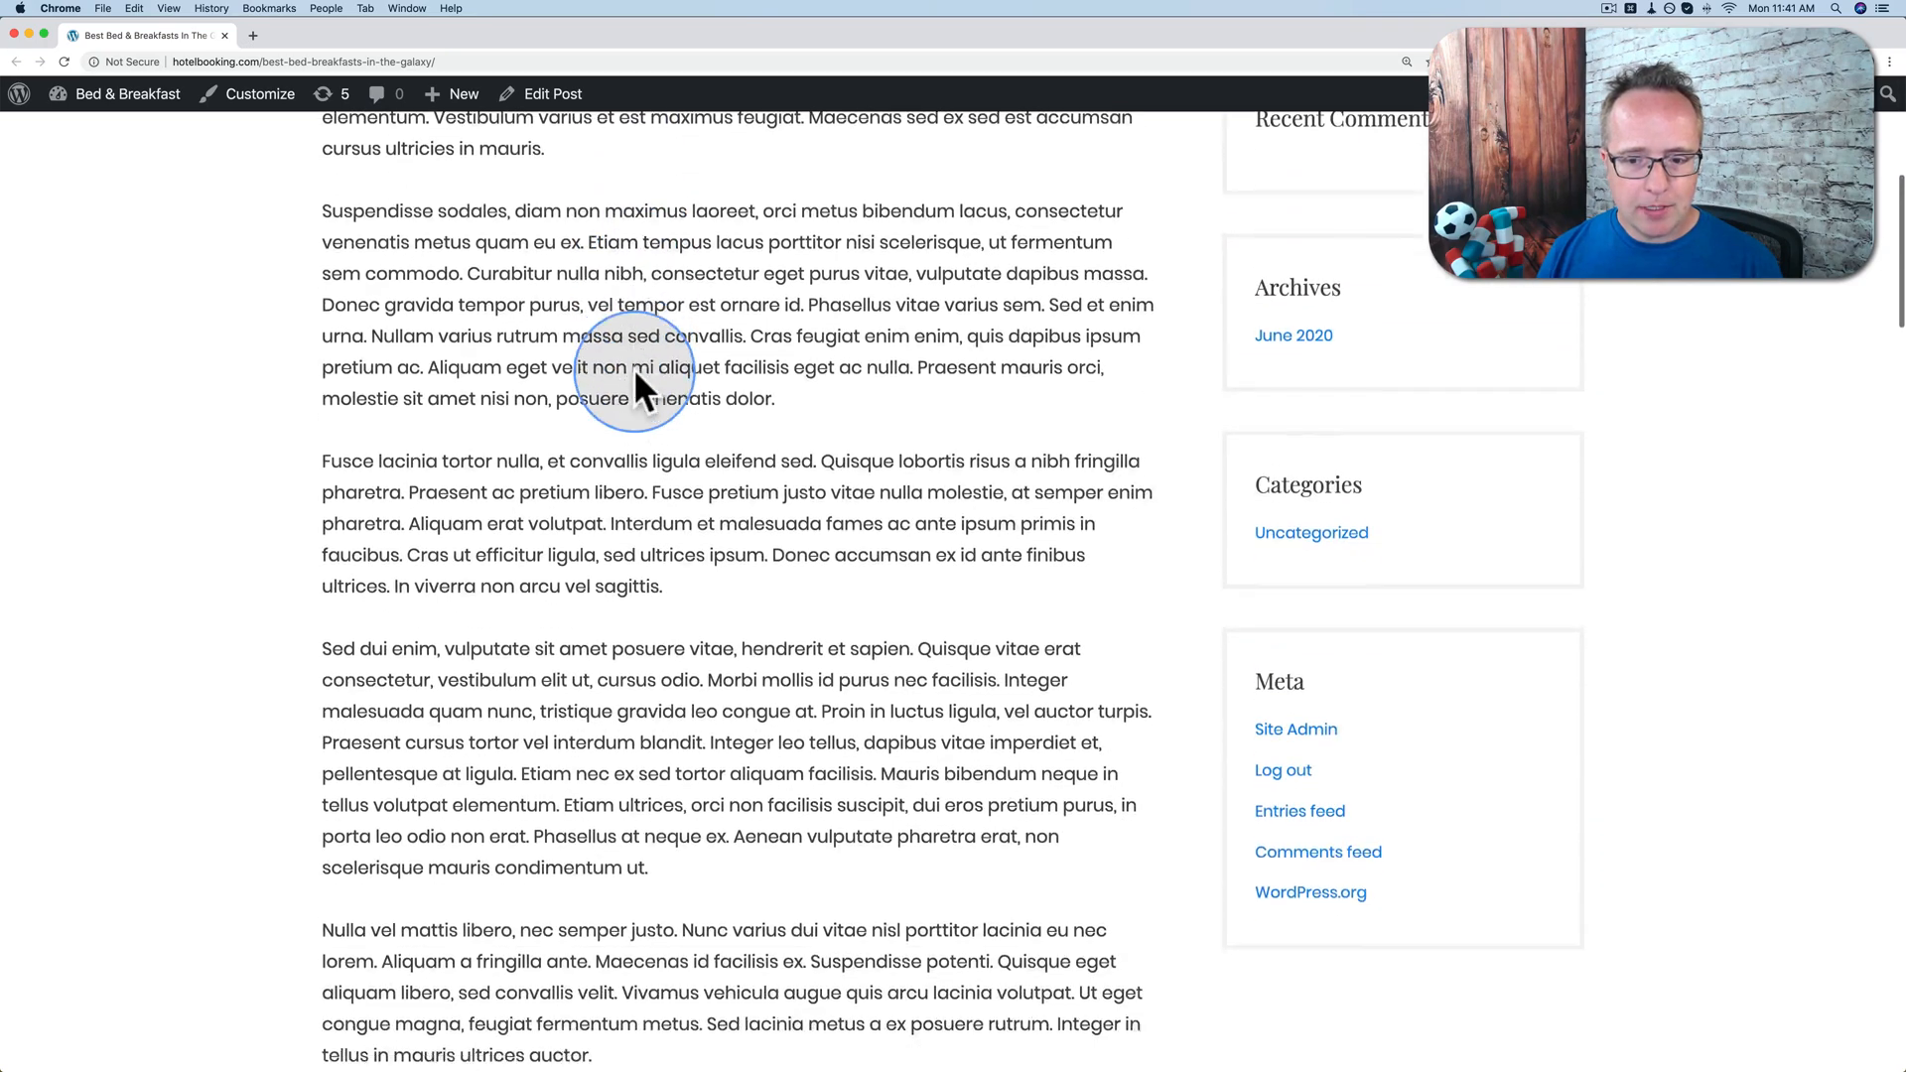
{"action": "scroll", "scroll_direction": "up", "scroll_amount": 3}
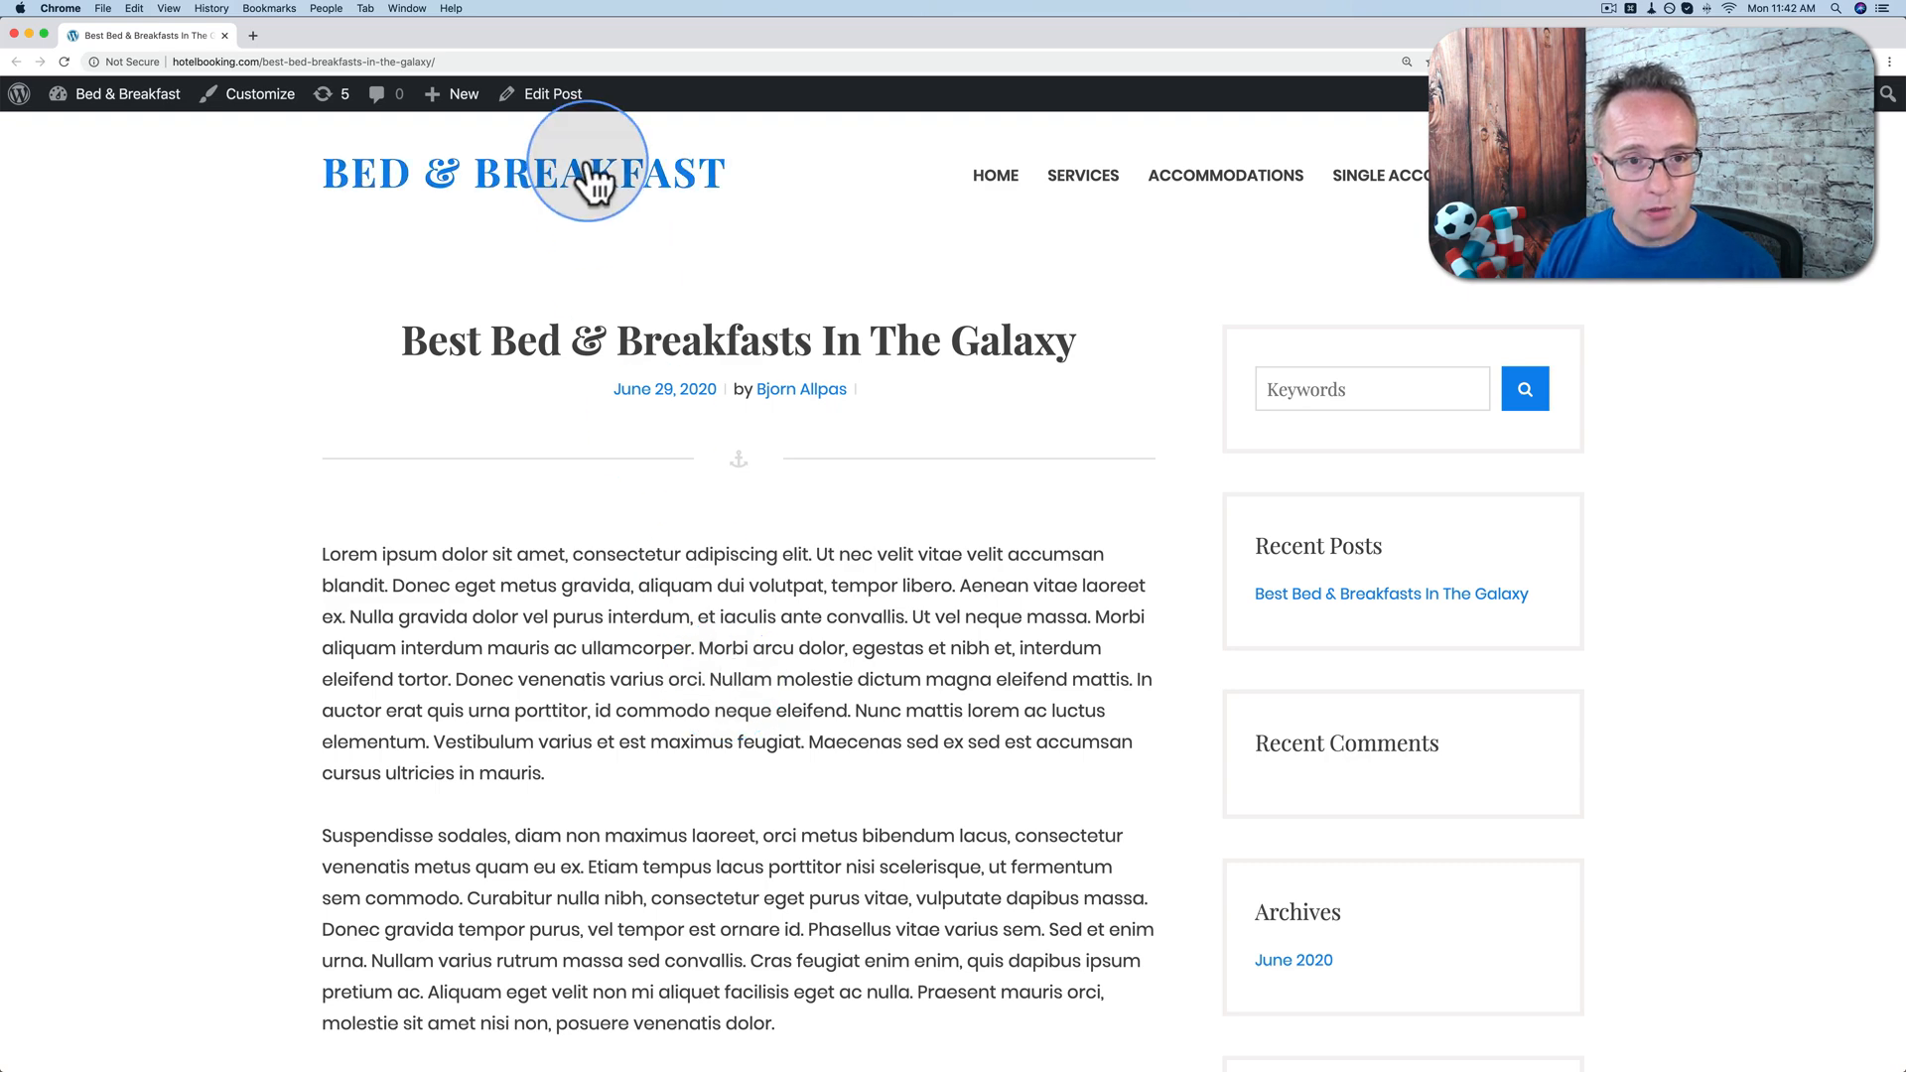
{"action": "left_click", "coordinate": [550, 93]}
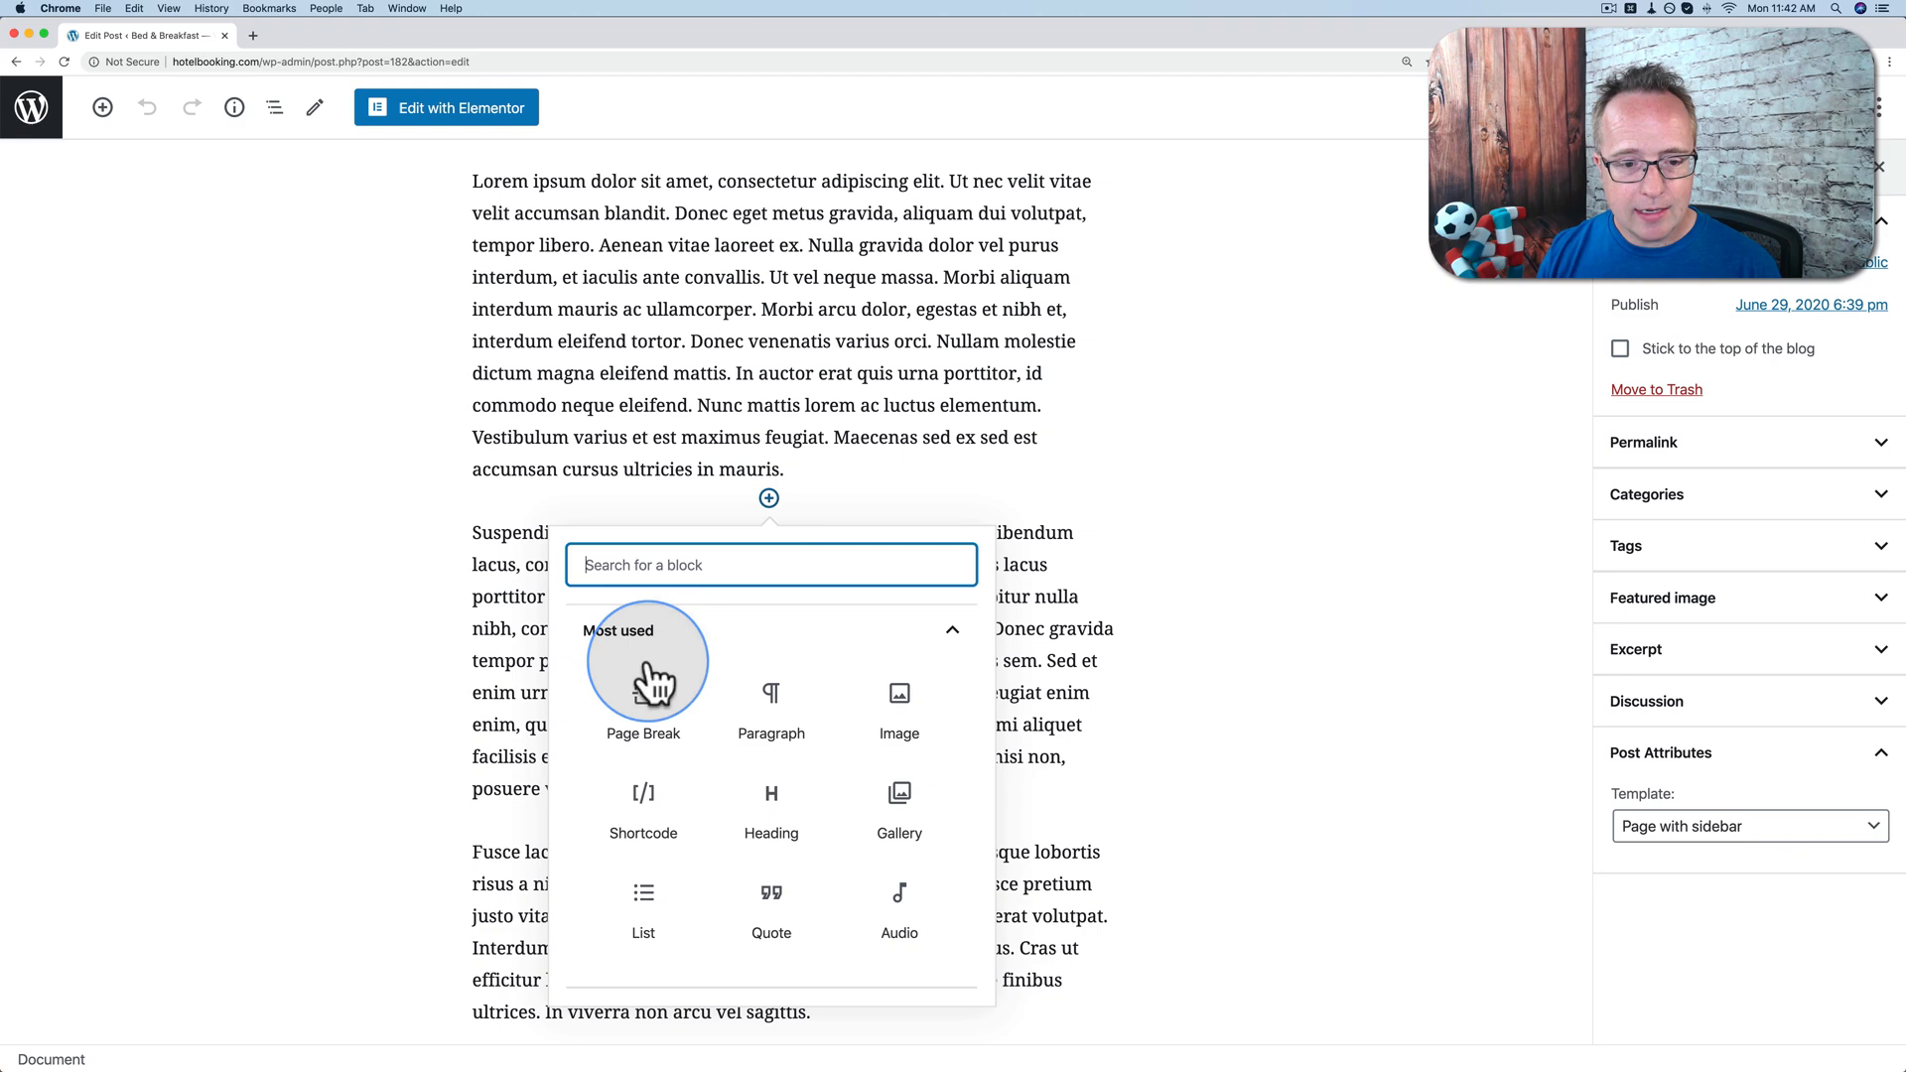
{"action": "left_click", "coordinate": [897, 711]}
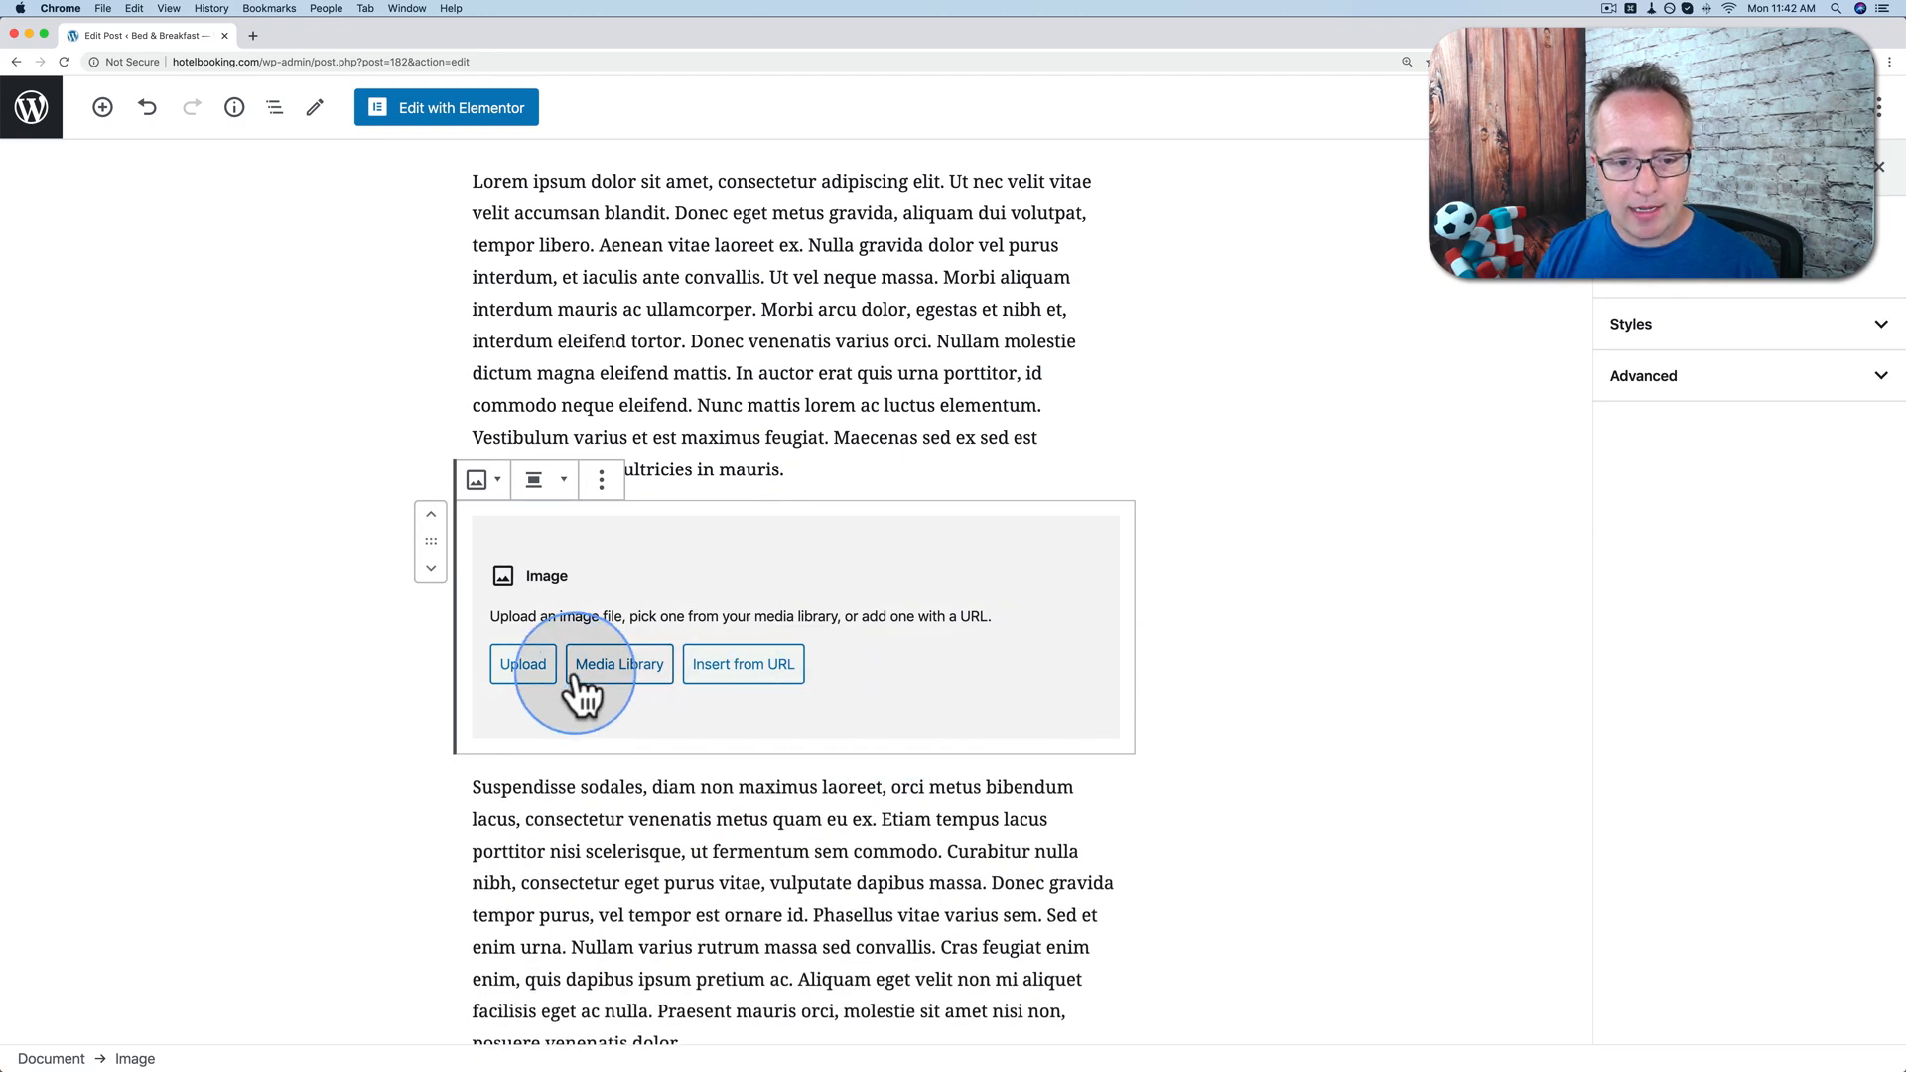
{"action": "left_click", "coordinate": [619, 663]}
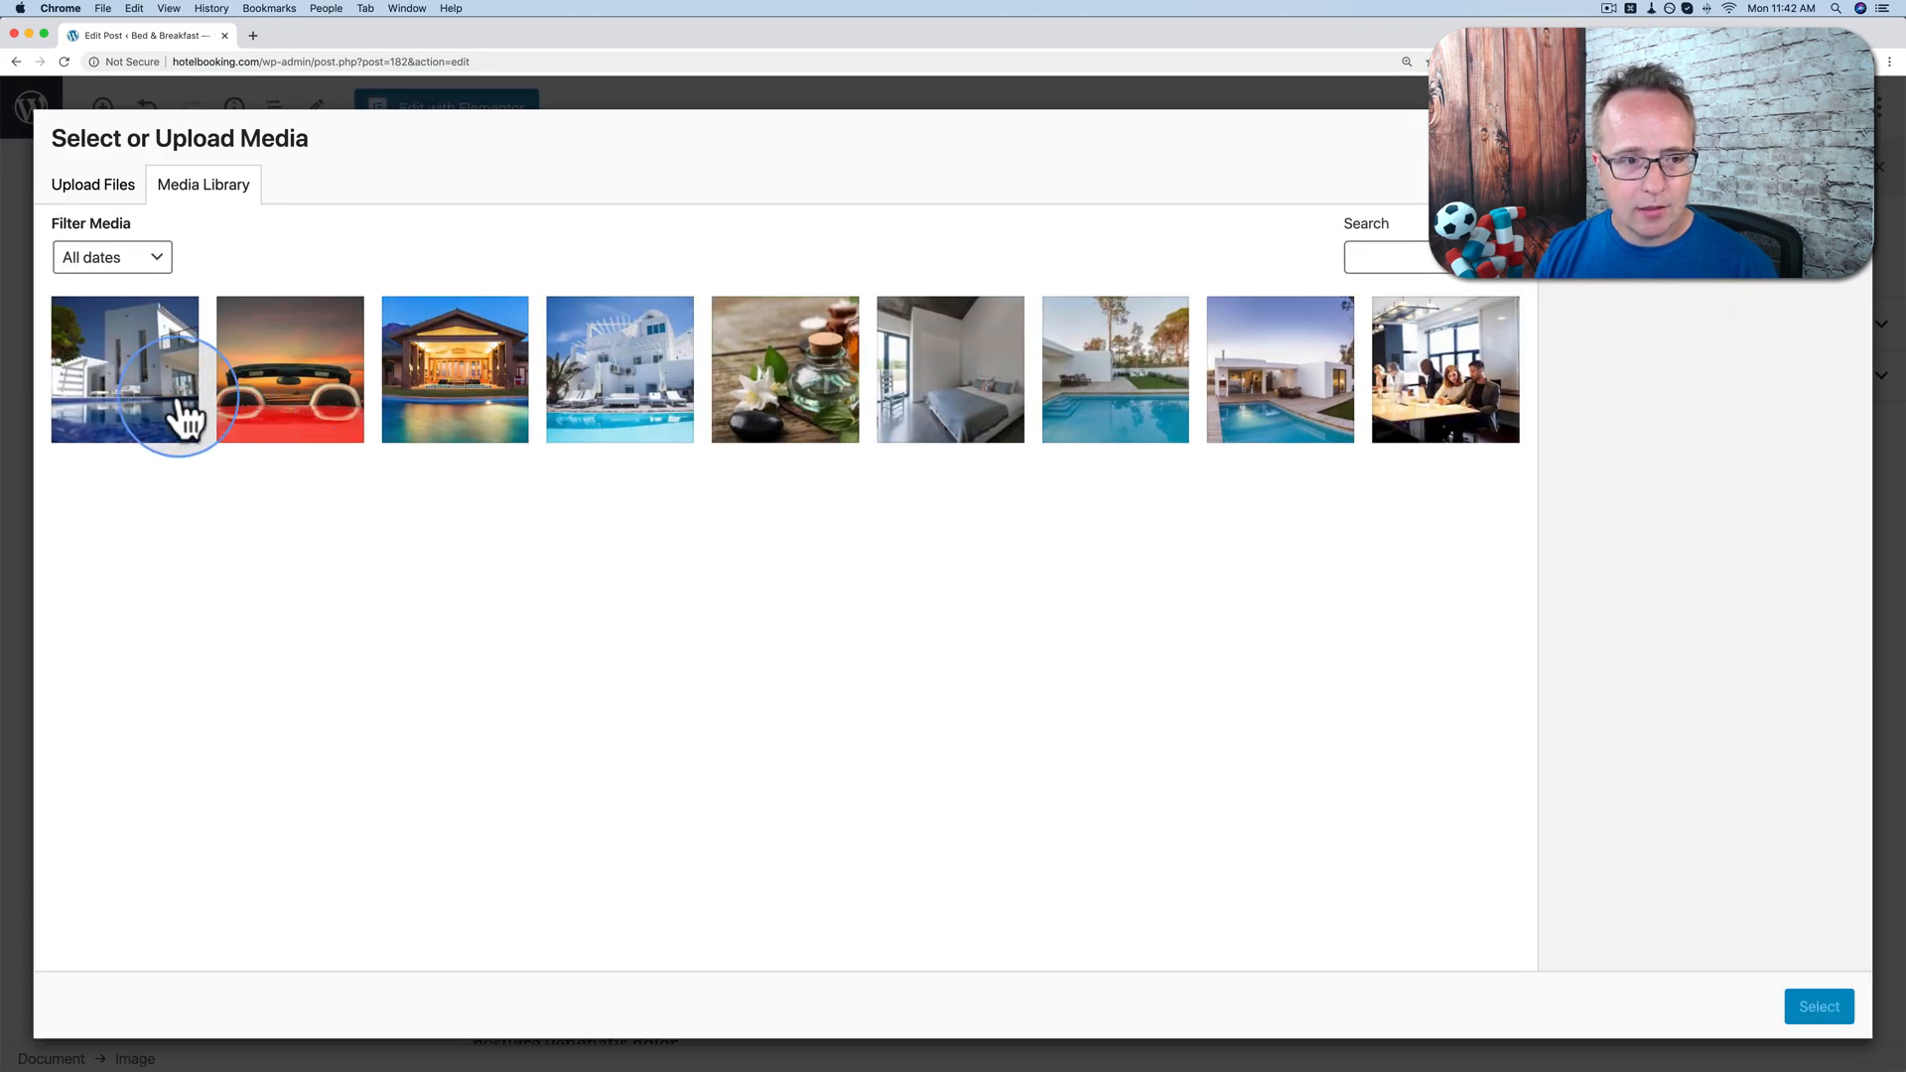
{"action": "left_click", "coordinate": [123, 370]}
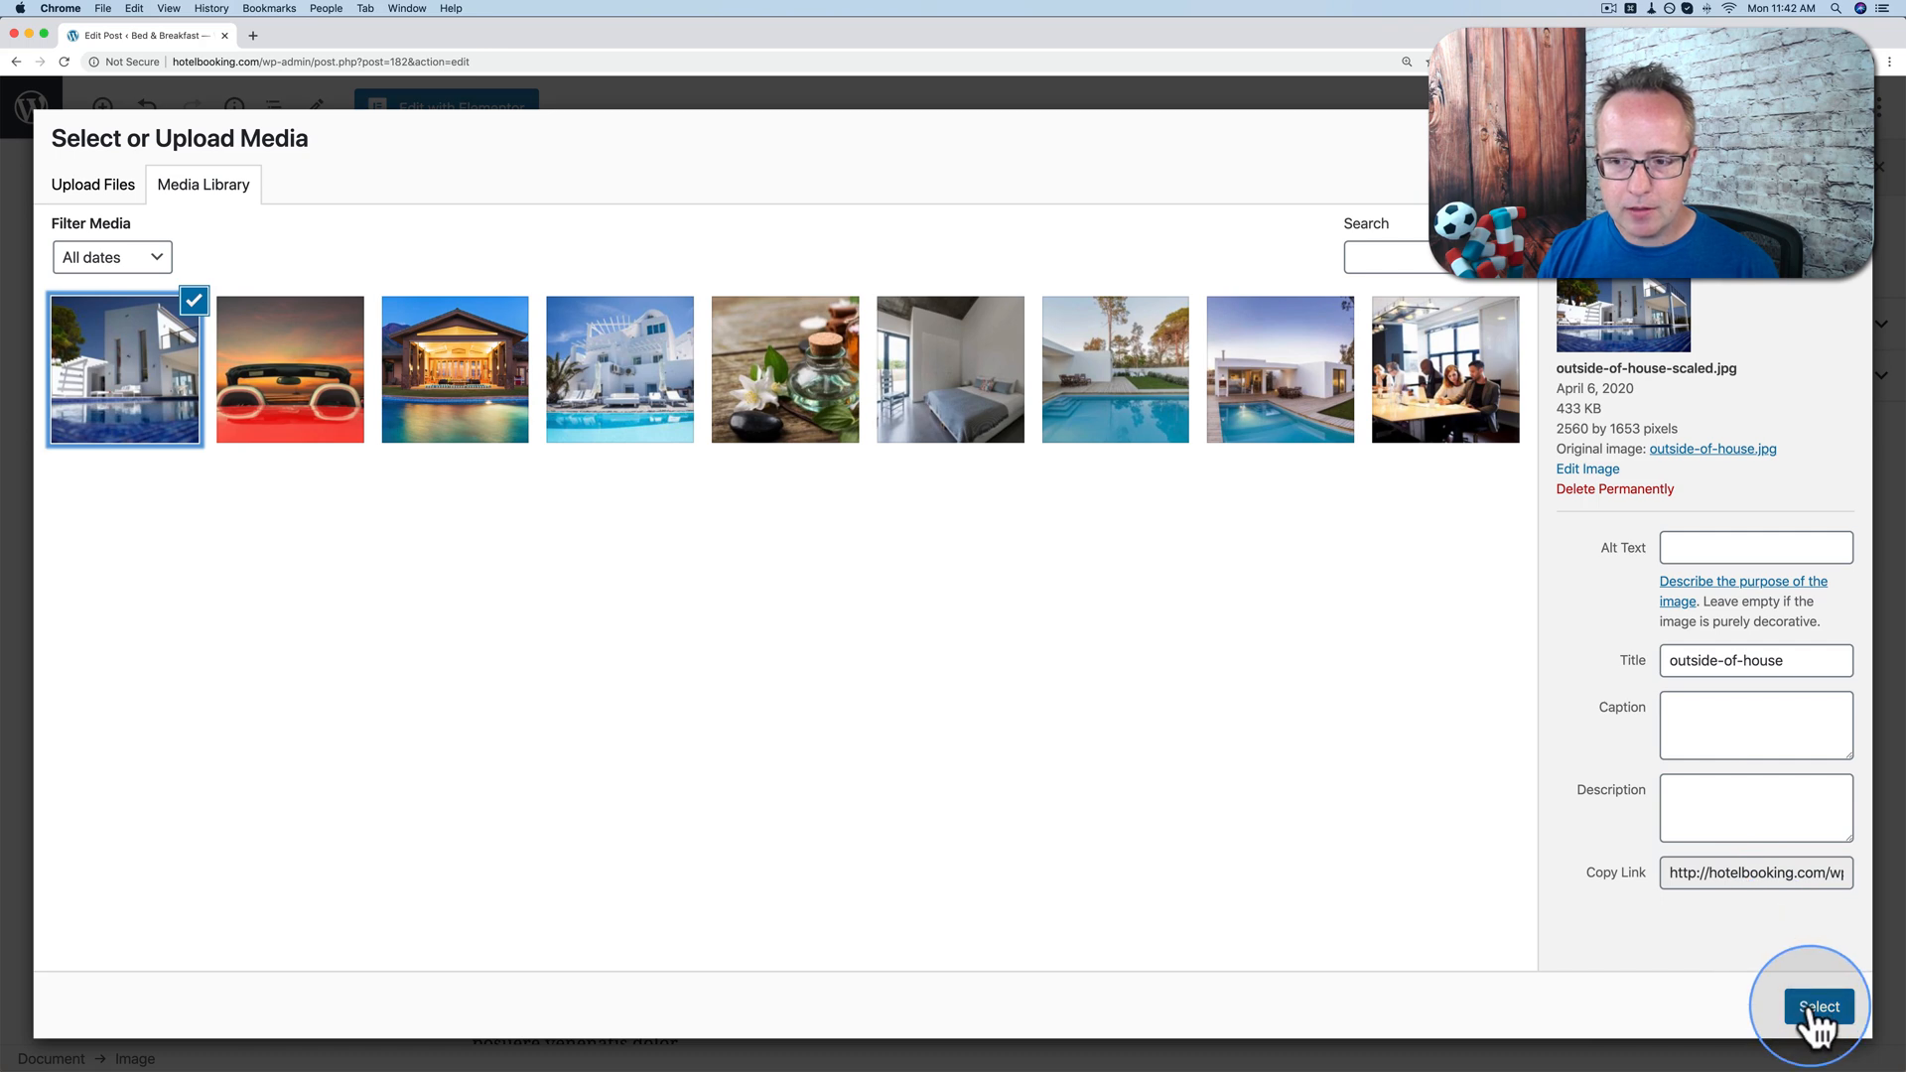
{"action": "left_click", "coordinate": [1818, 1006]}
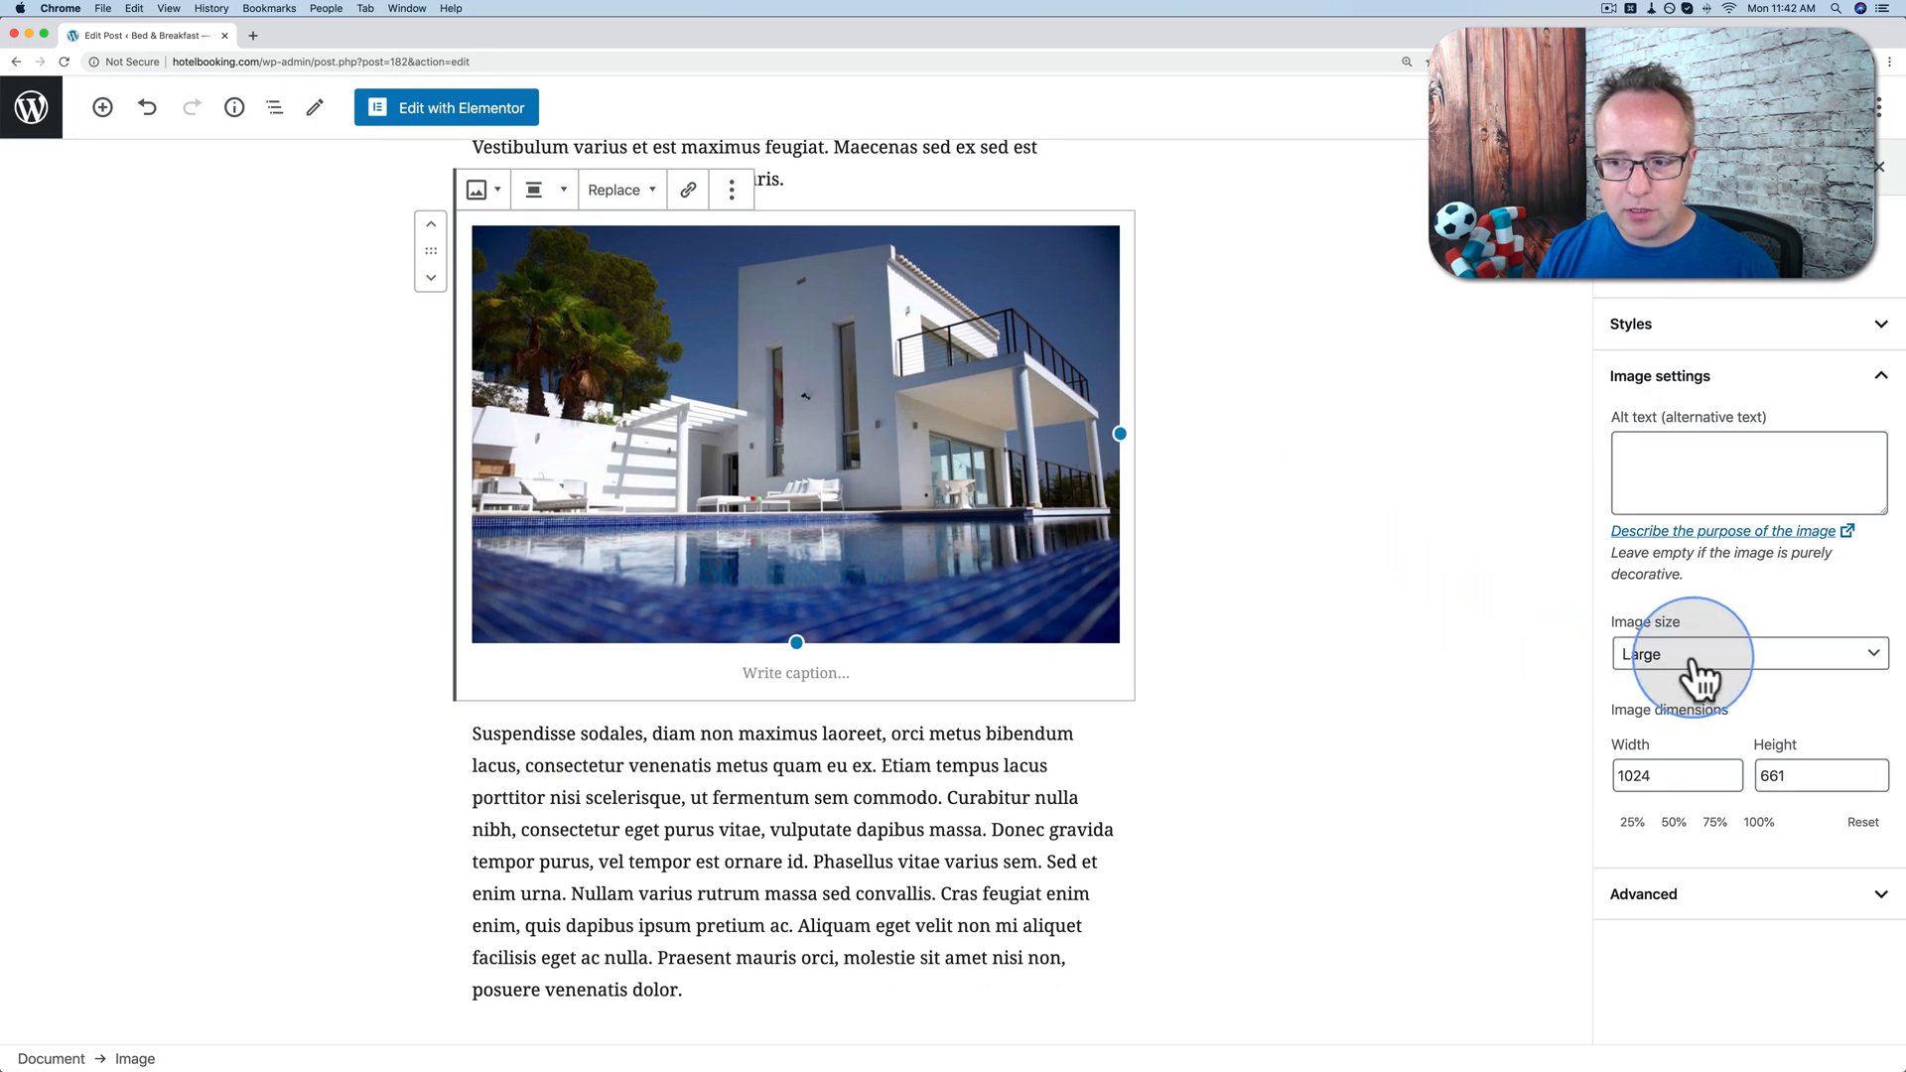
Try Thumbnail, Medium, Large and Full sizes, settle on Thumbnail, and update the post.
{"action": "left_click", "coordinate": [1747, 653]}
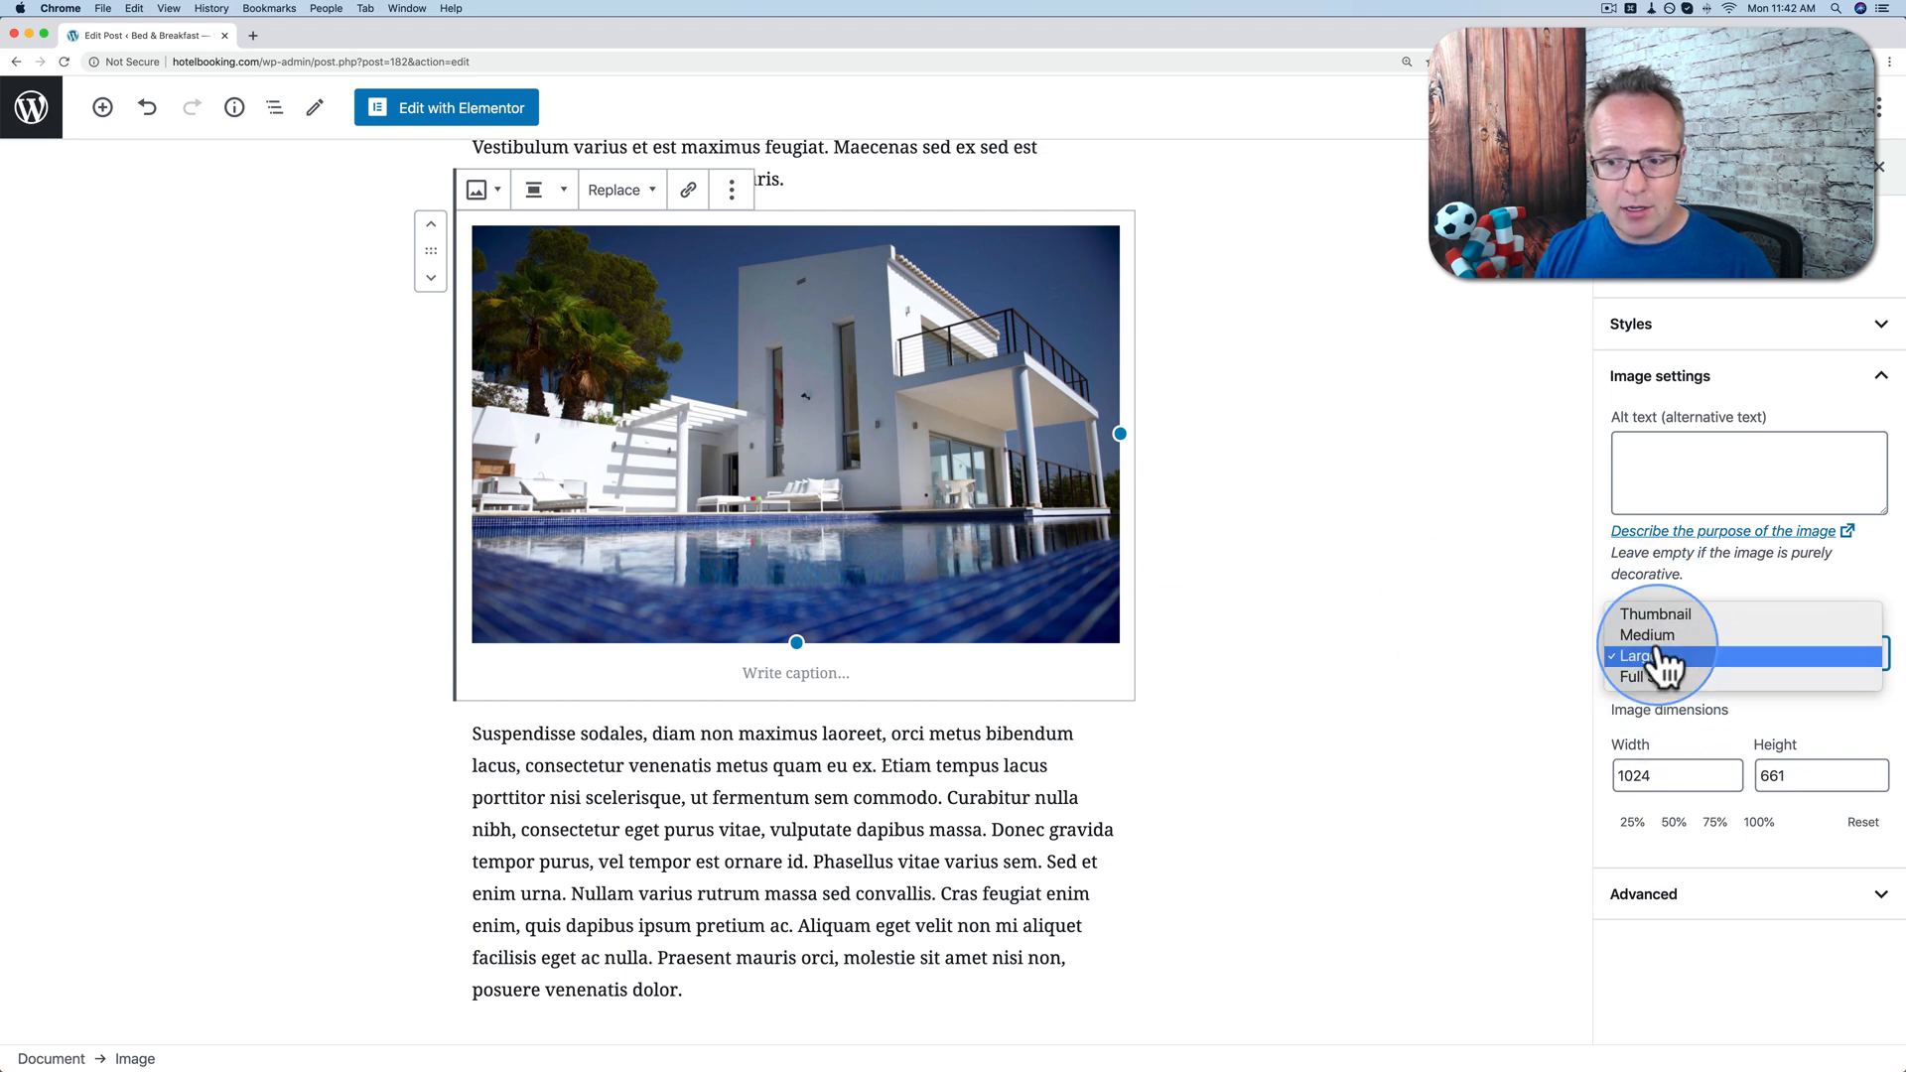
{"action": "left_click", "coordinate": [1656, 613]}
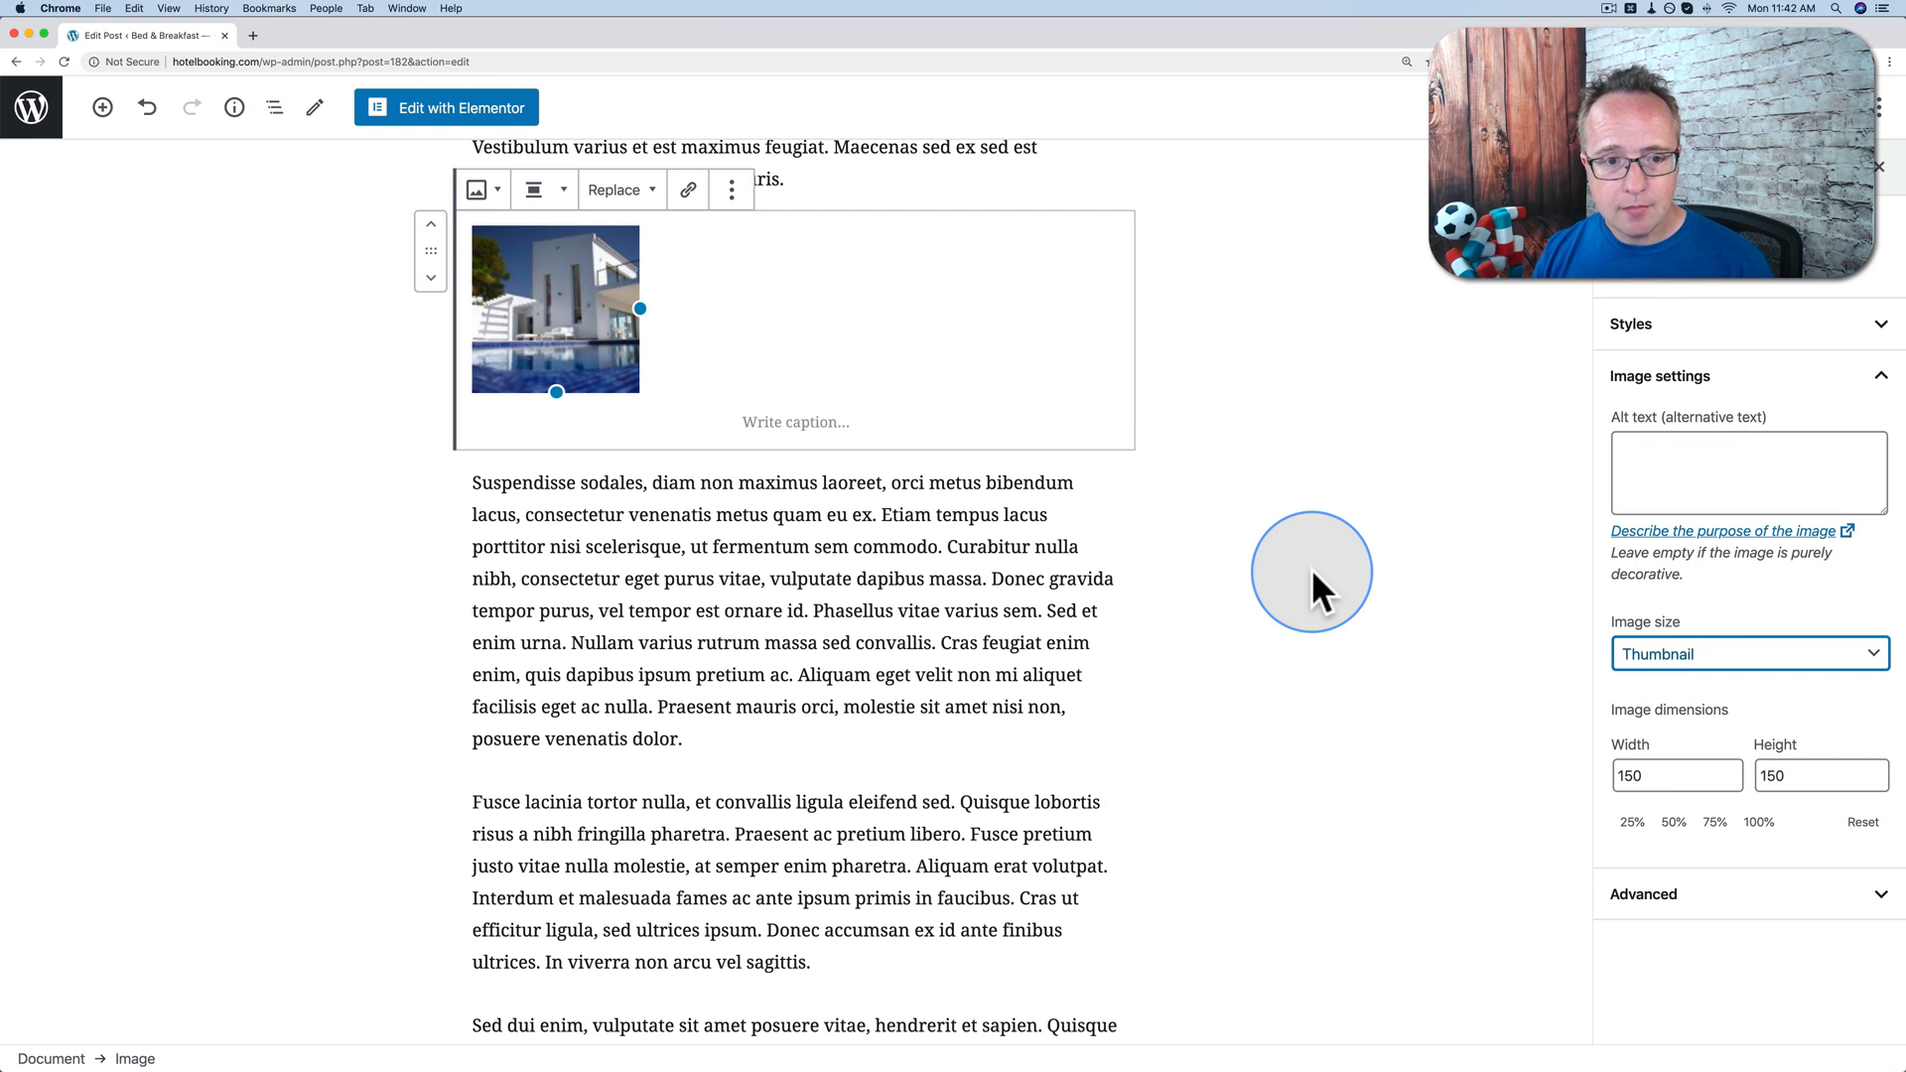
{"action": "mouse_move", "coordinate": [1537, 595]}
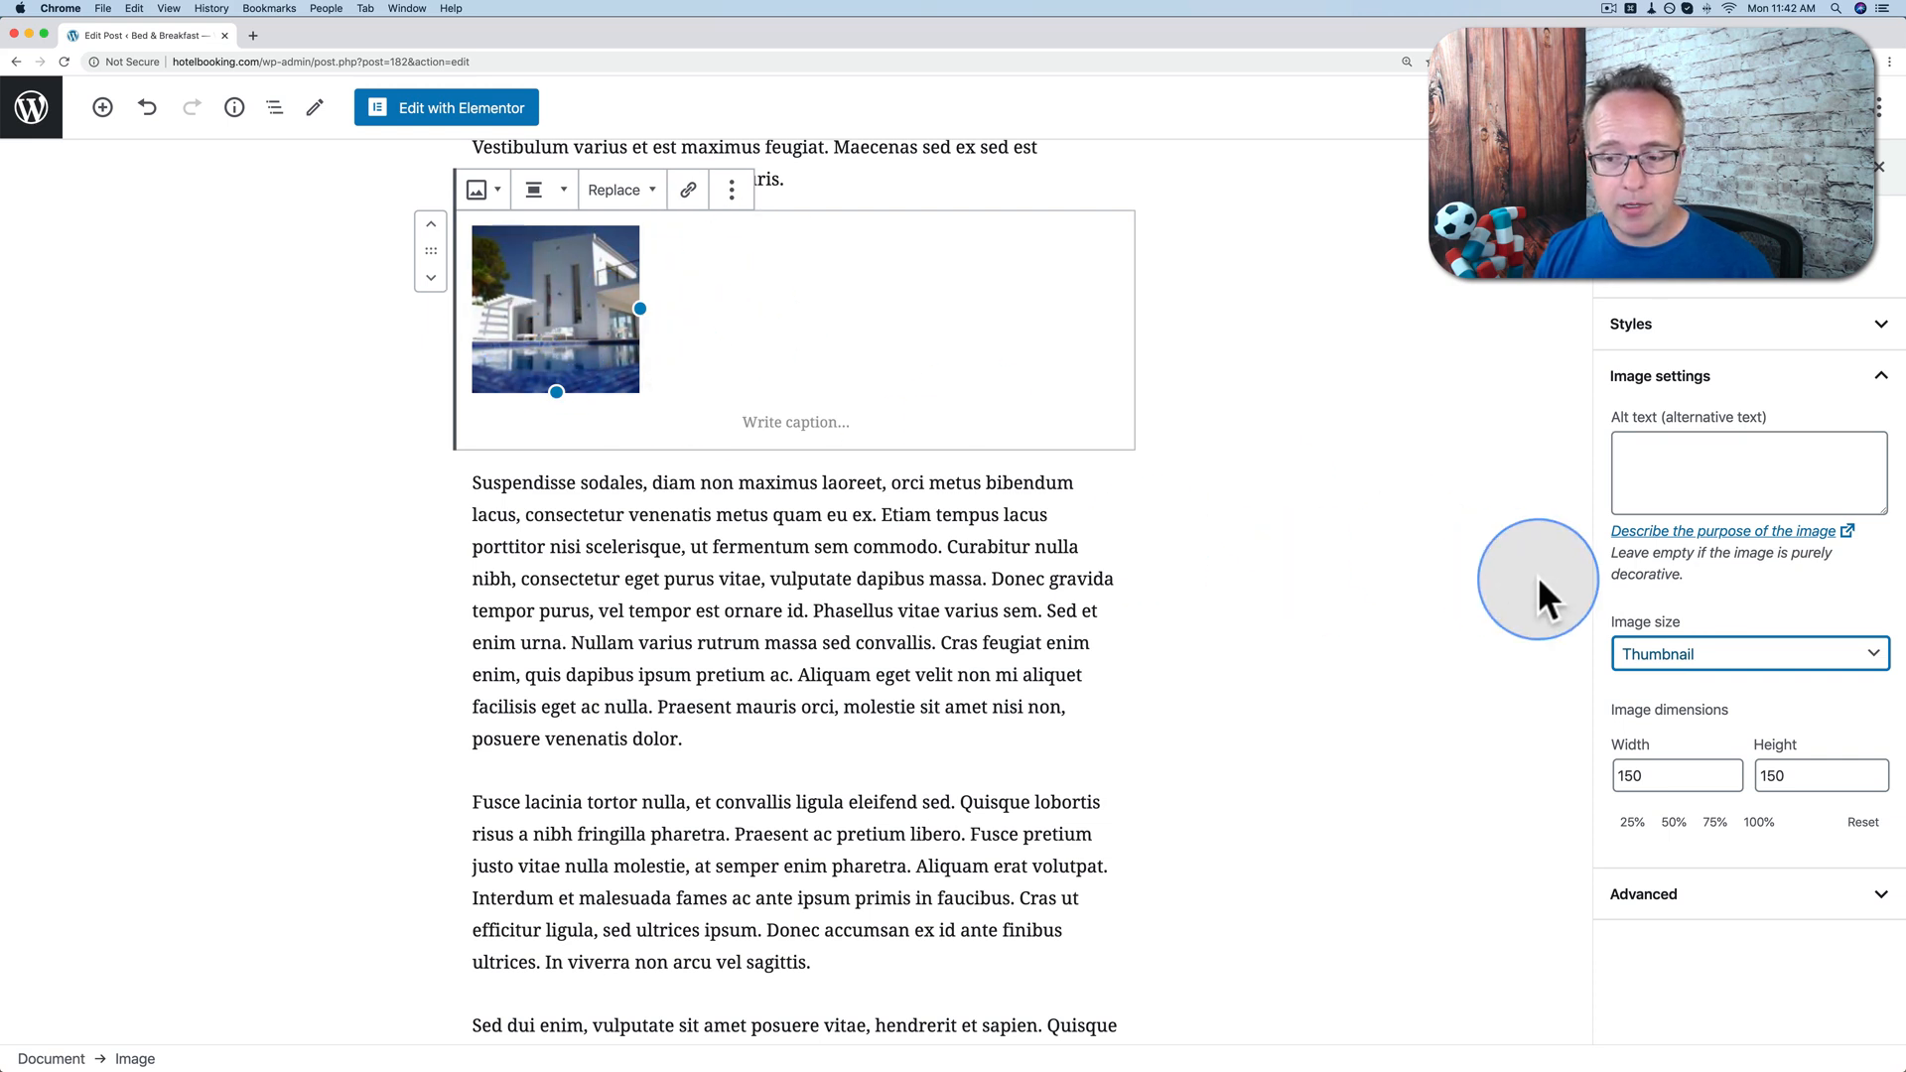
{"action": "left_click", "coordinate": [1748, 653]}
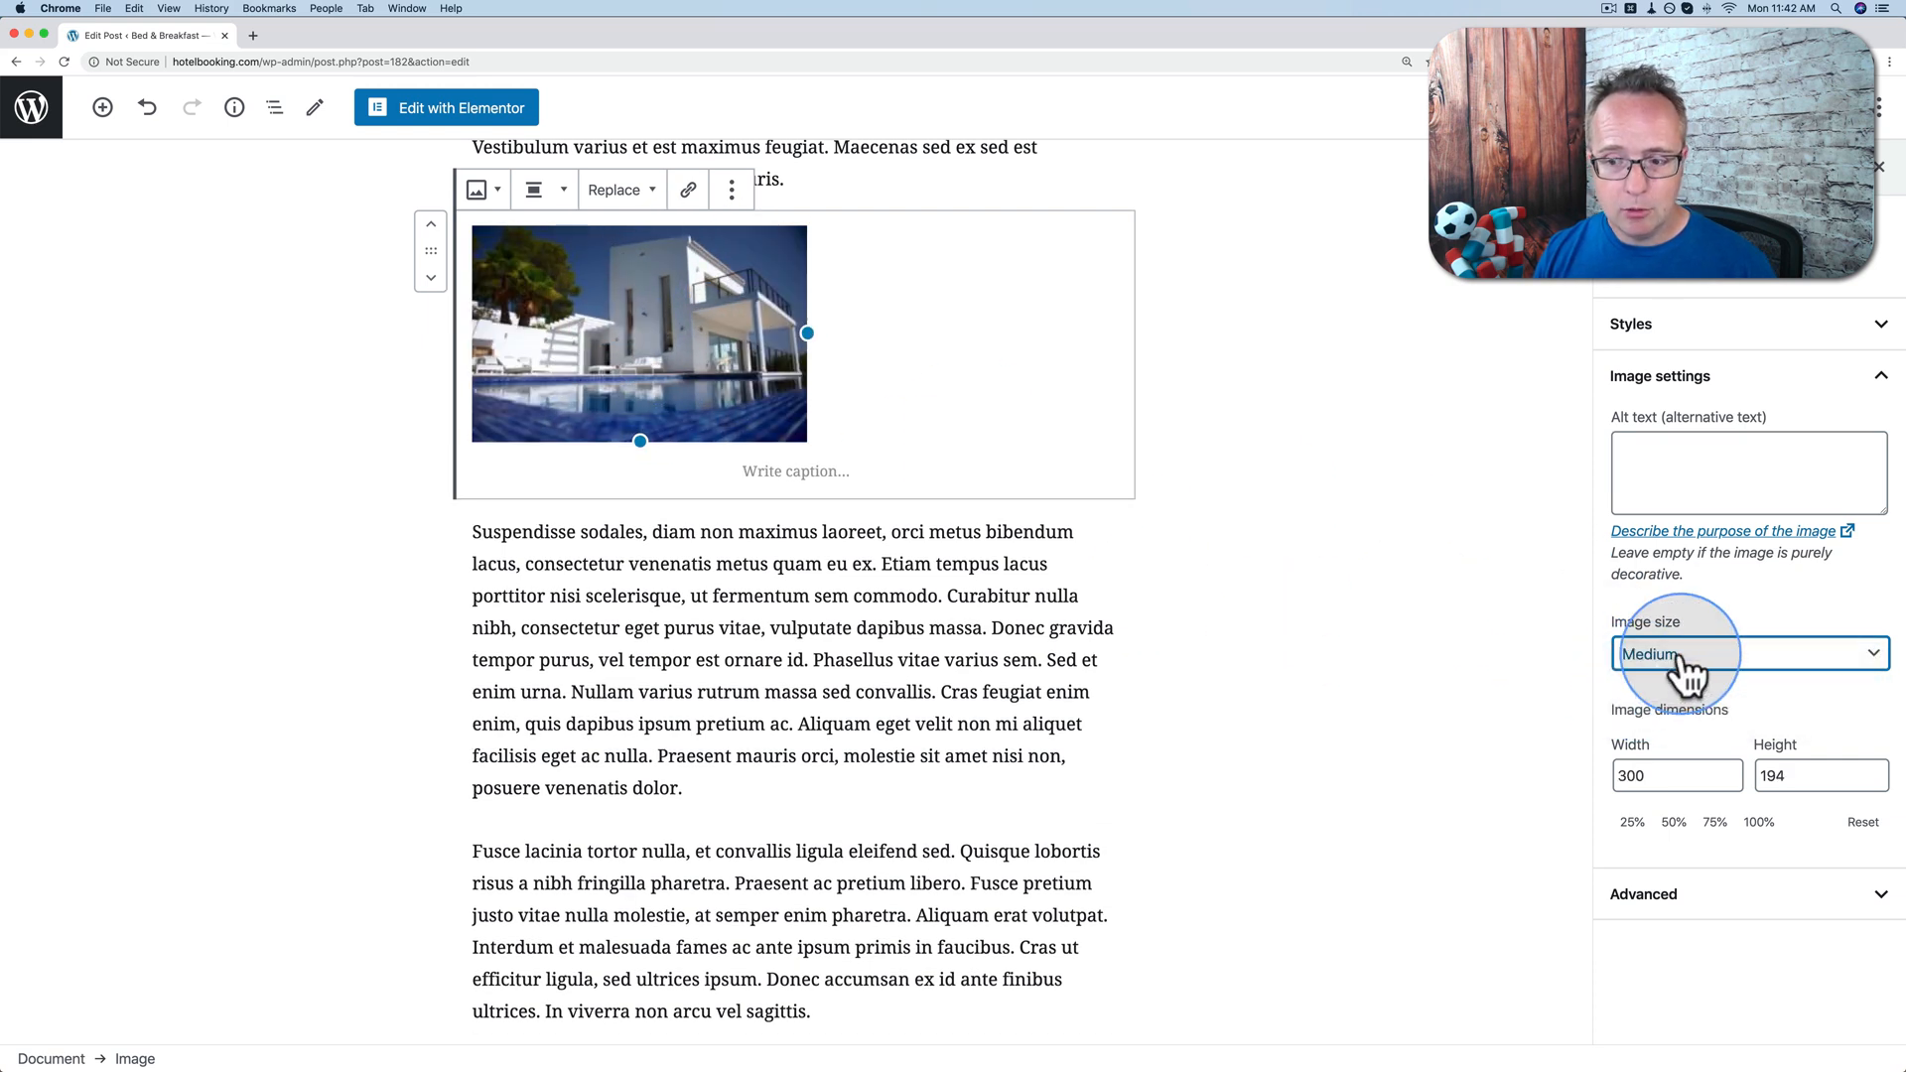
{"action": "left_click", "coordinate": [1747, 653]}
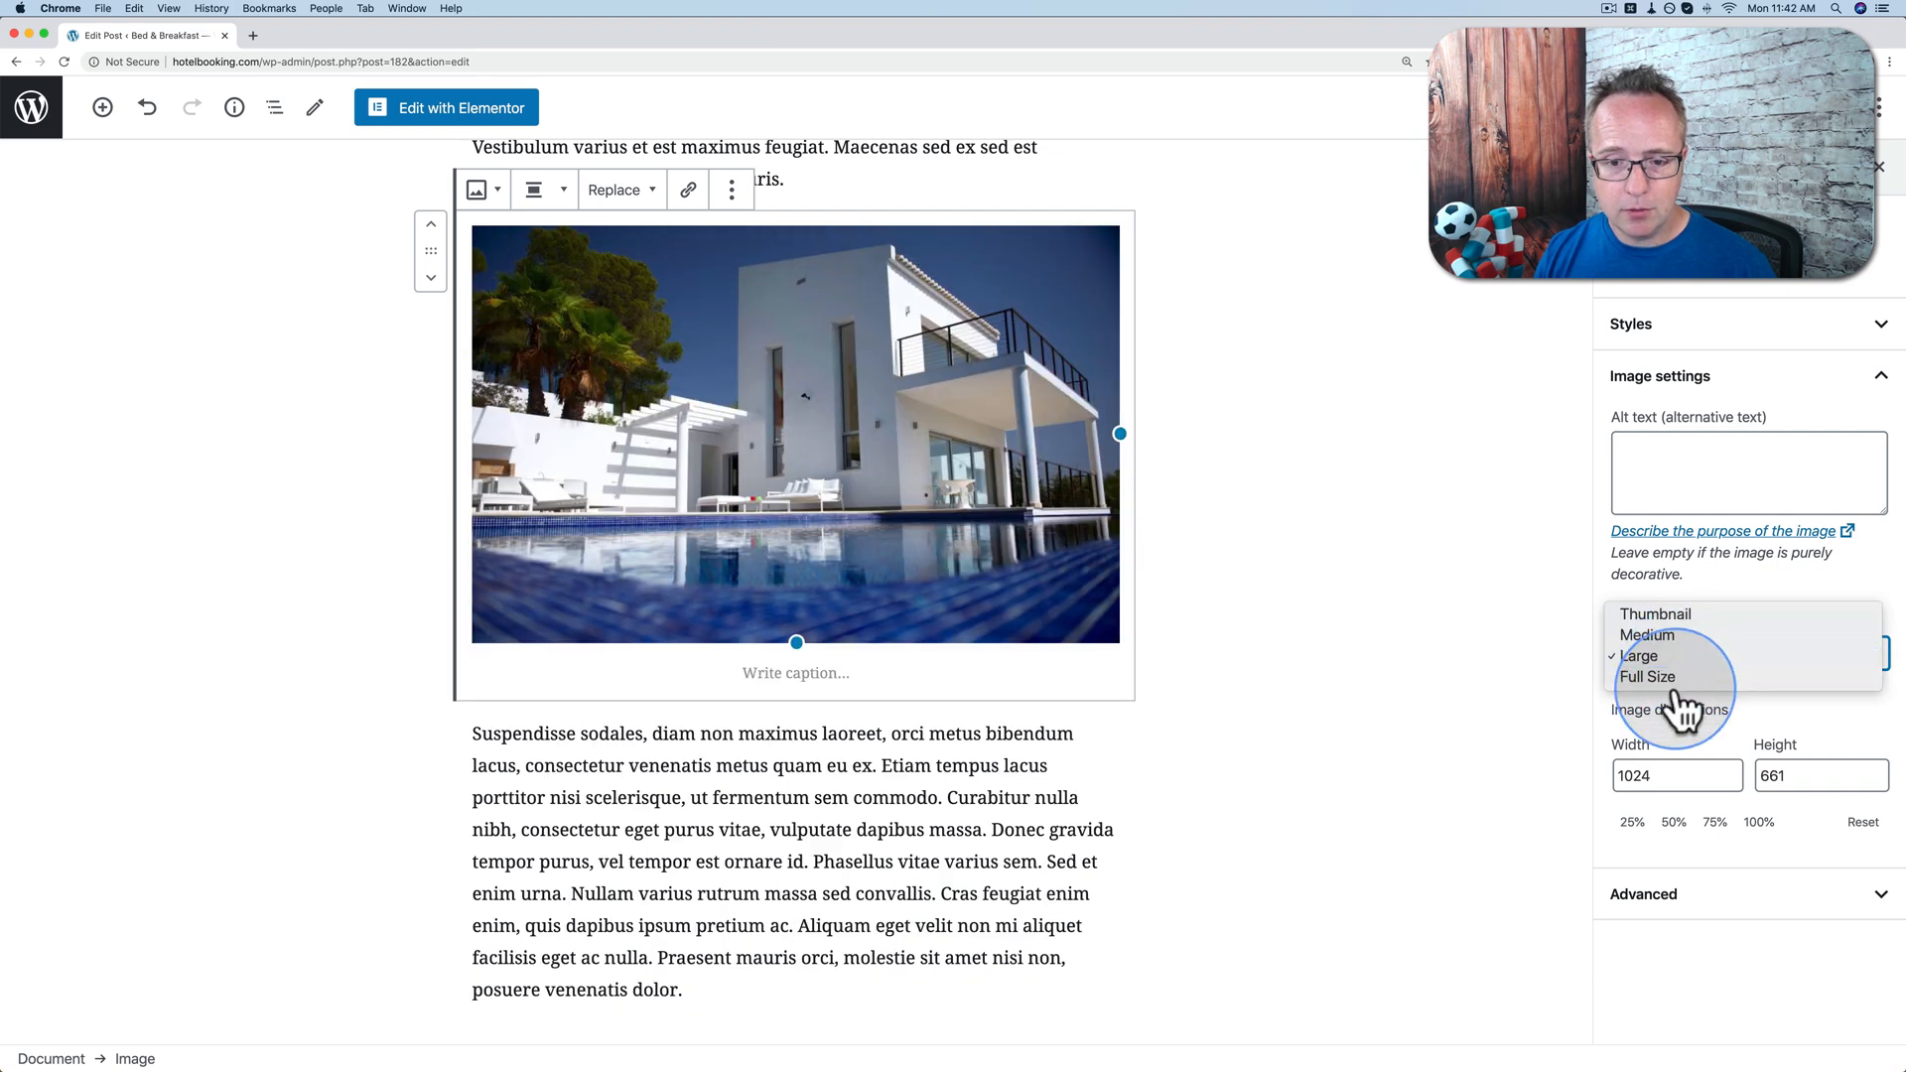
{"action": "left_click", "coordinate": [1648, 677]}
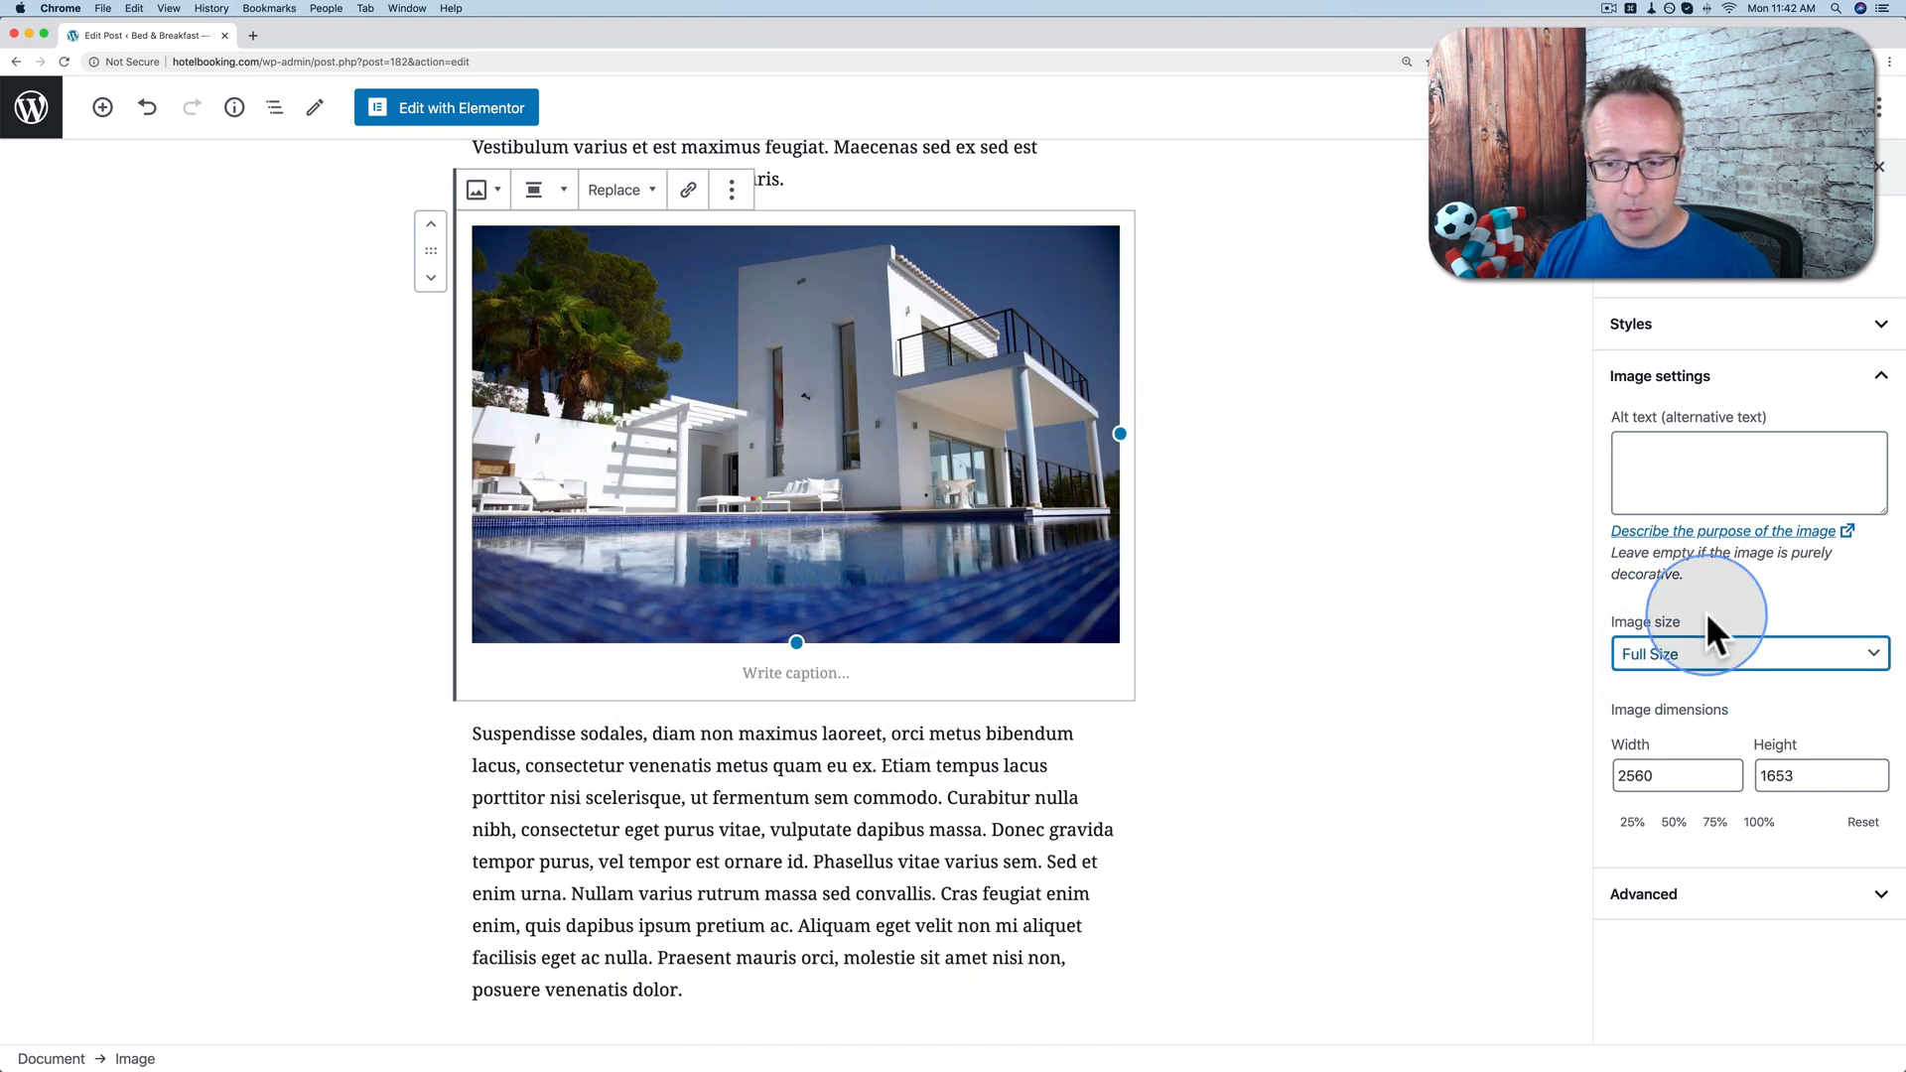
{"action": "left_click", "coordinate": [1747, 653]}
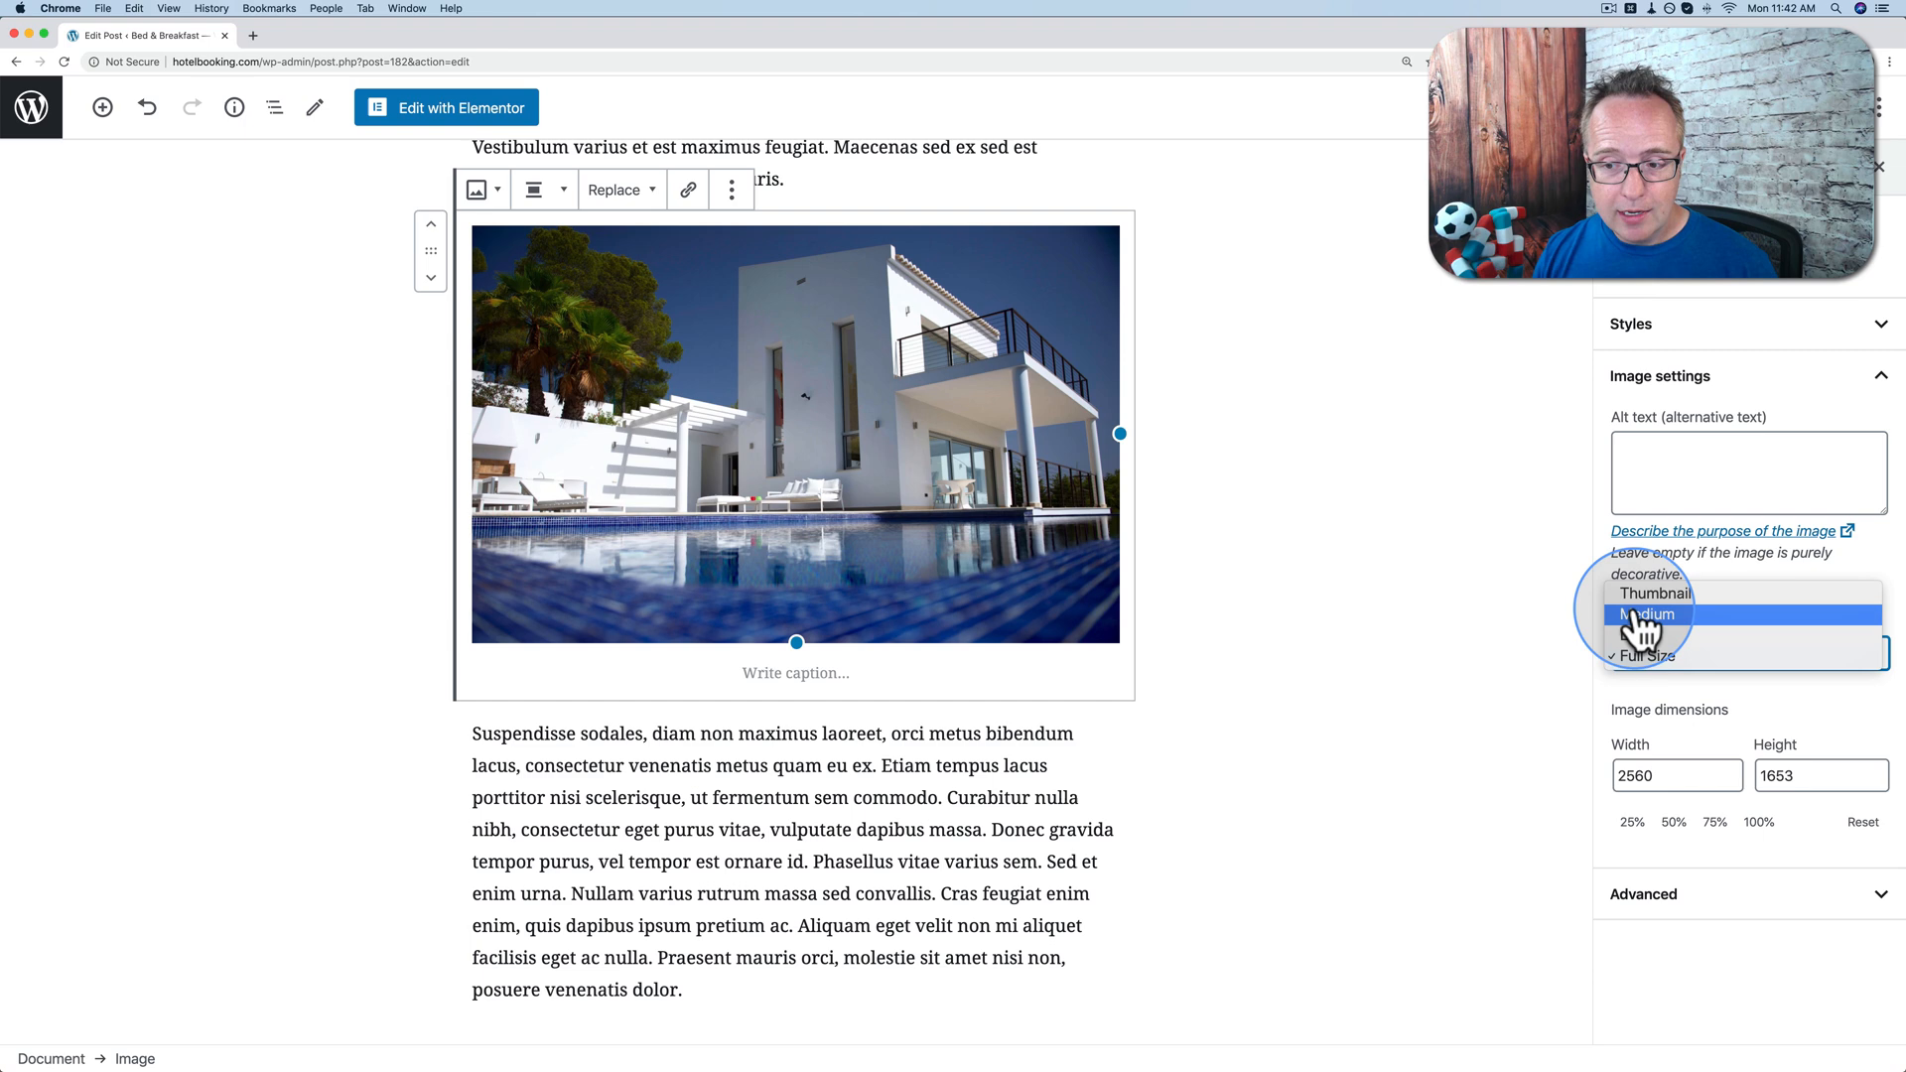
{"action": "left_click", "coordinate": [1654, 594]}
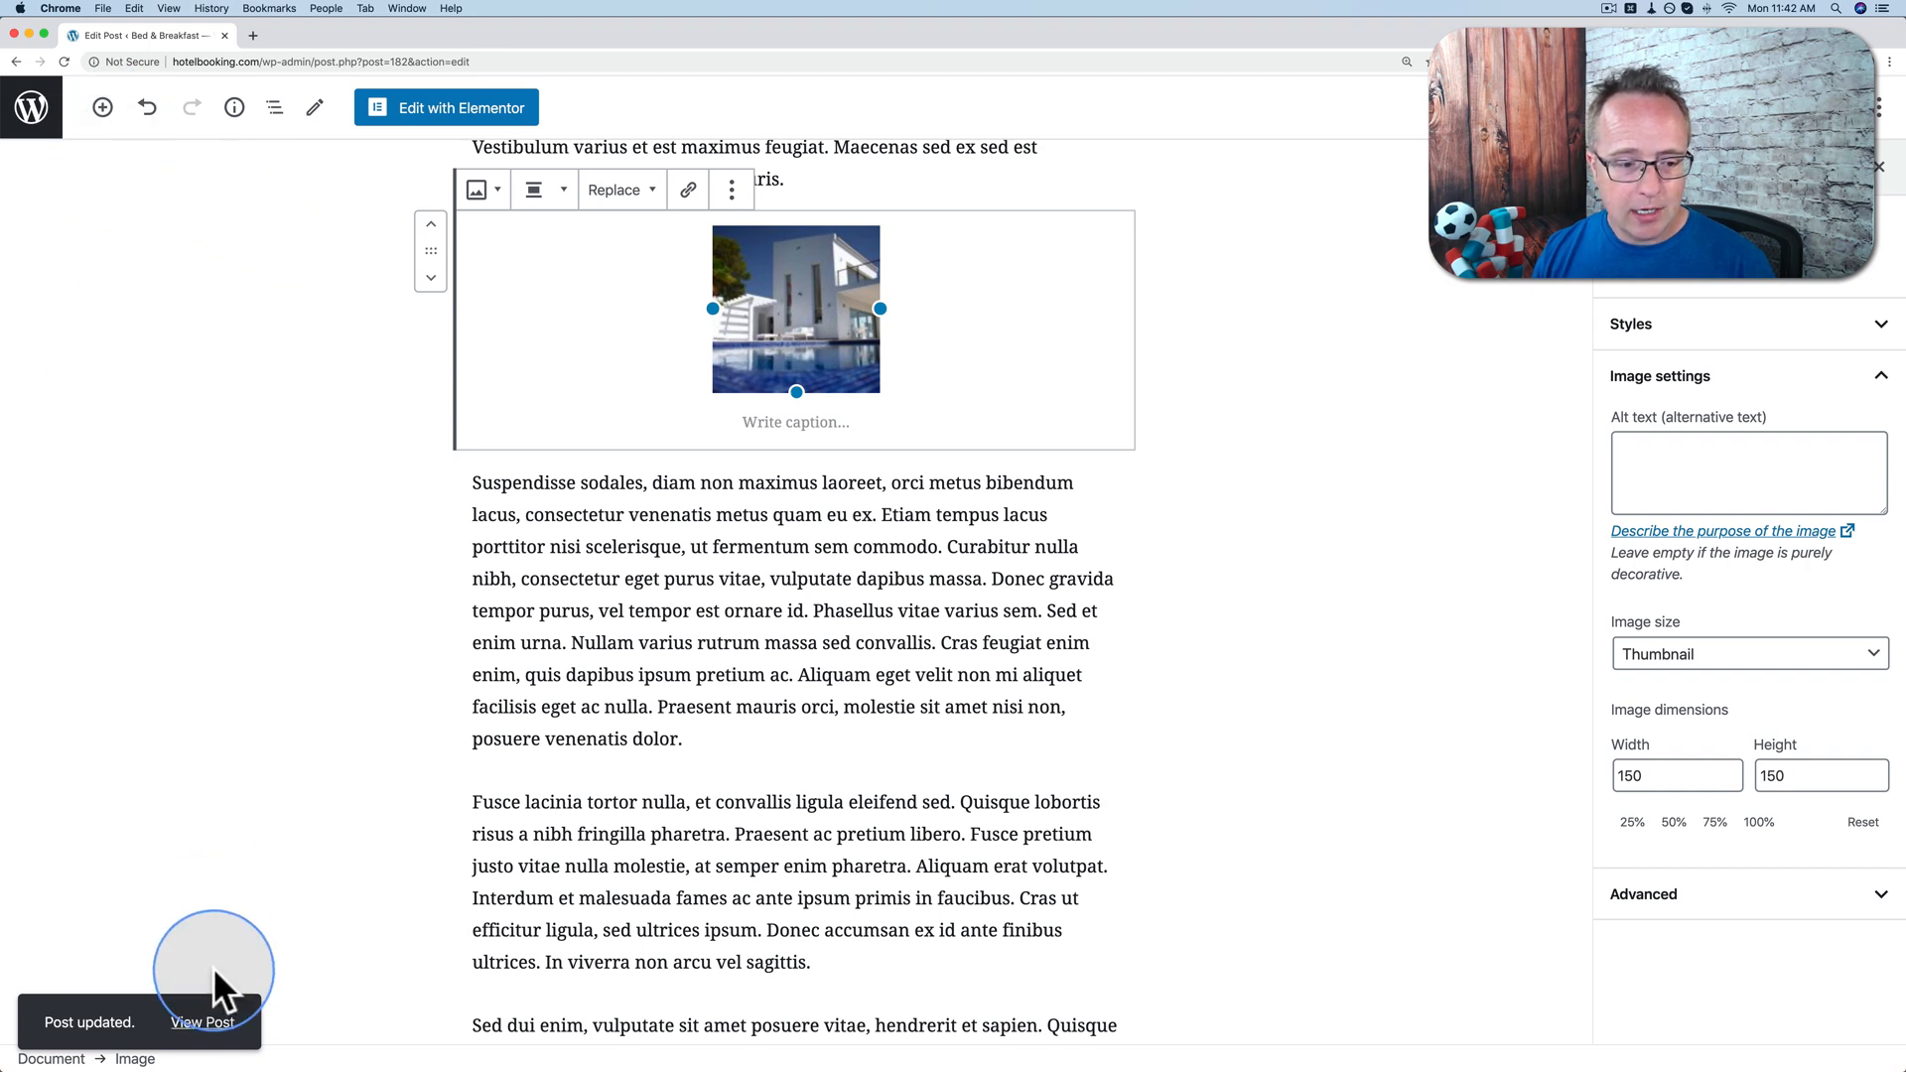
{"action": "left_click", "coordinate": [203, 1023]}
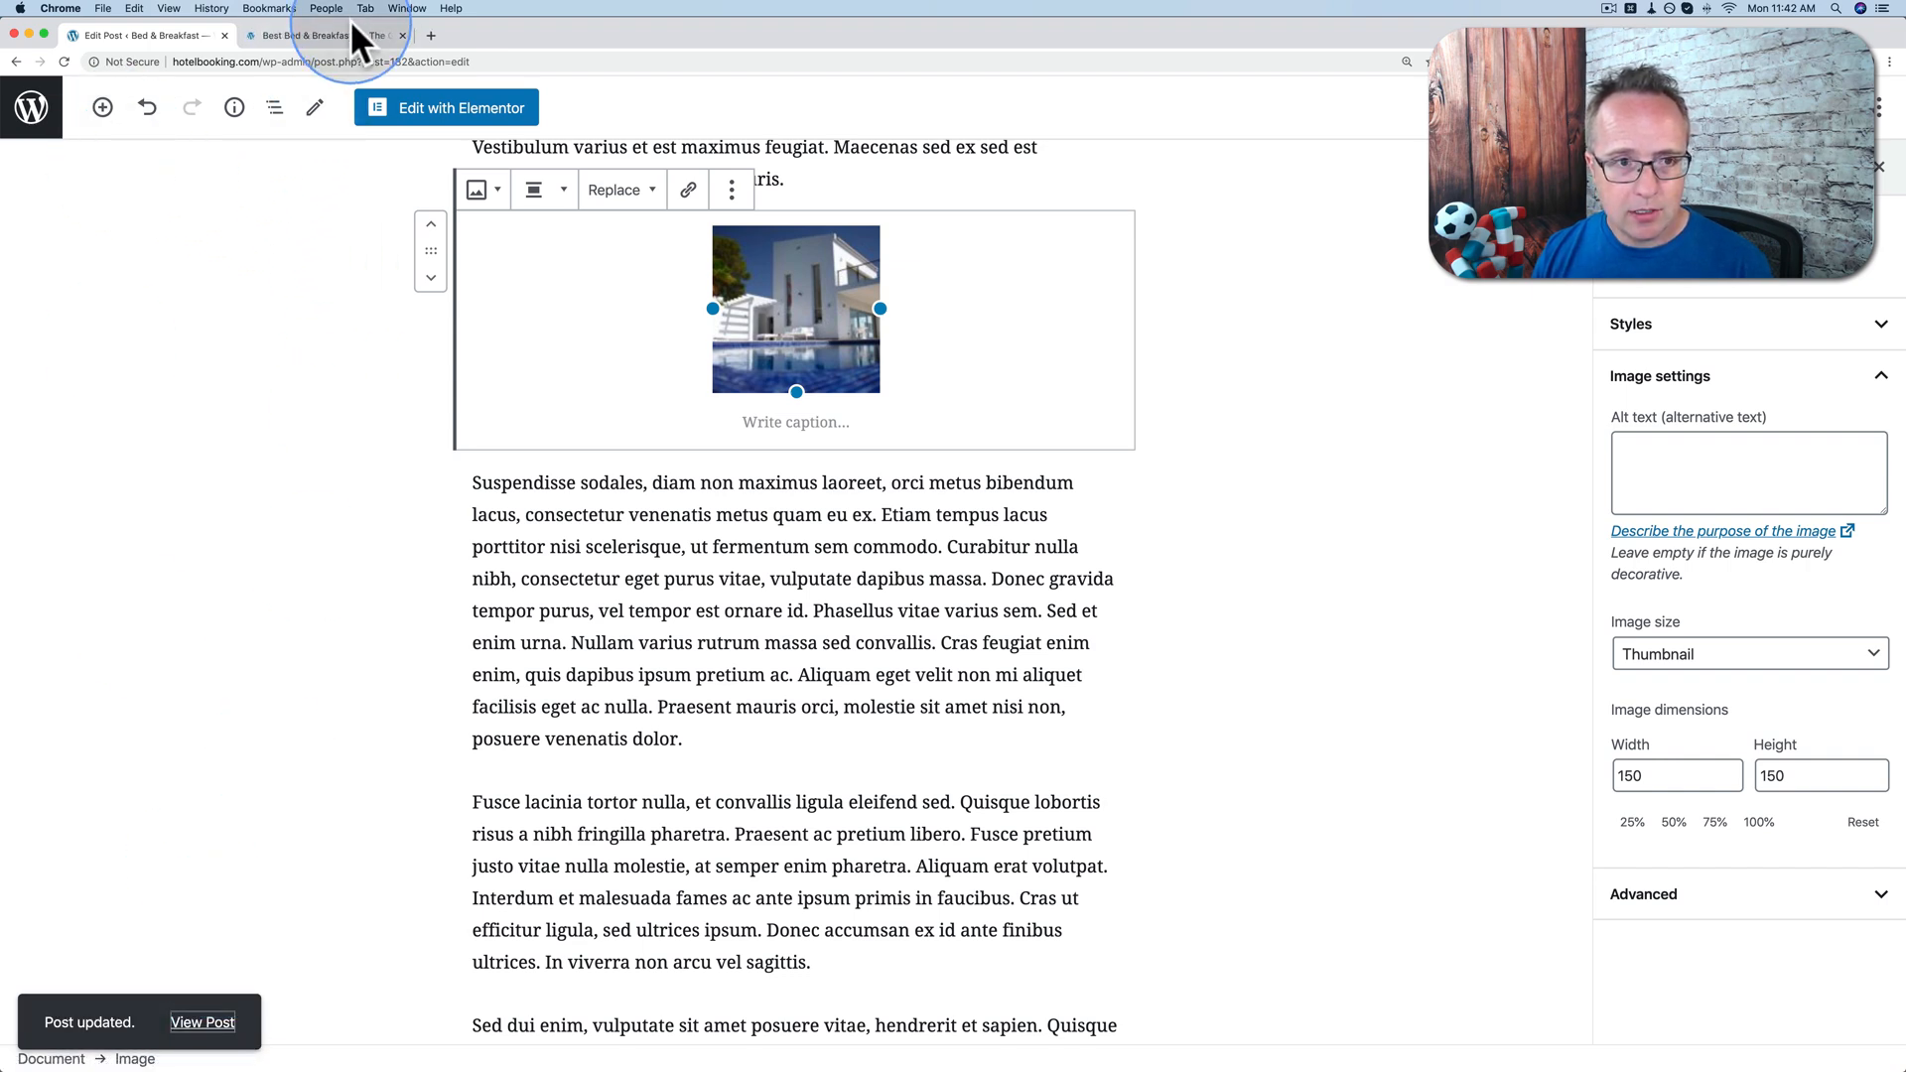
Switch to the live post tab showing the small square house photo between paragraphs.
{"action": "left_click", "coordinate": [321, 34]}
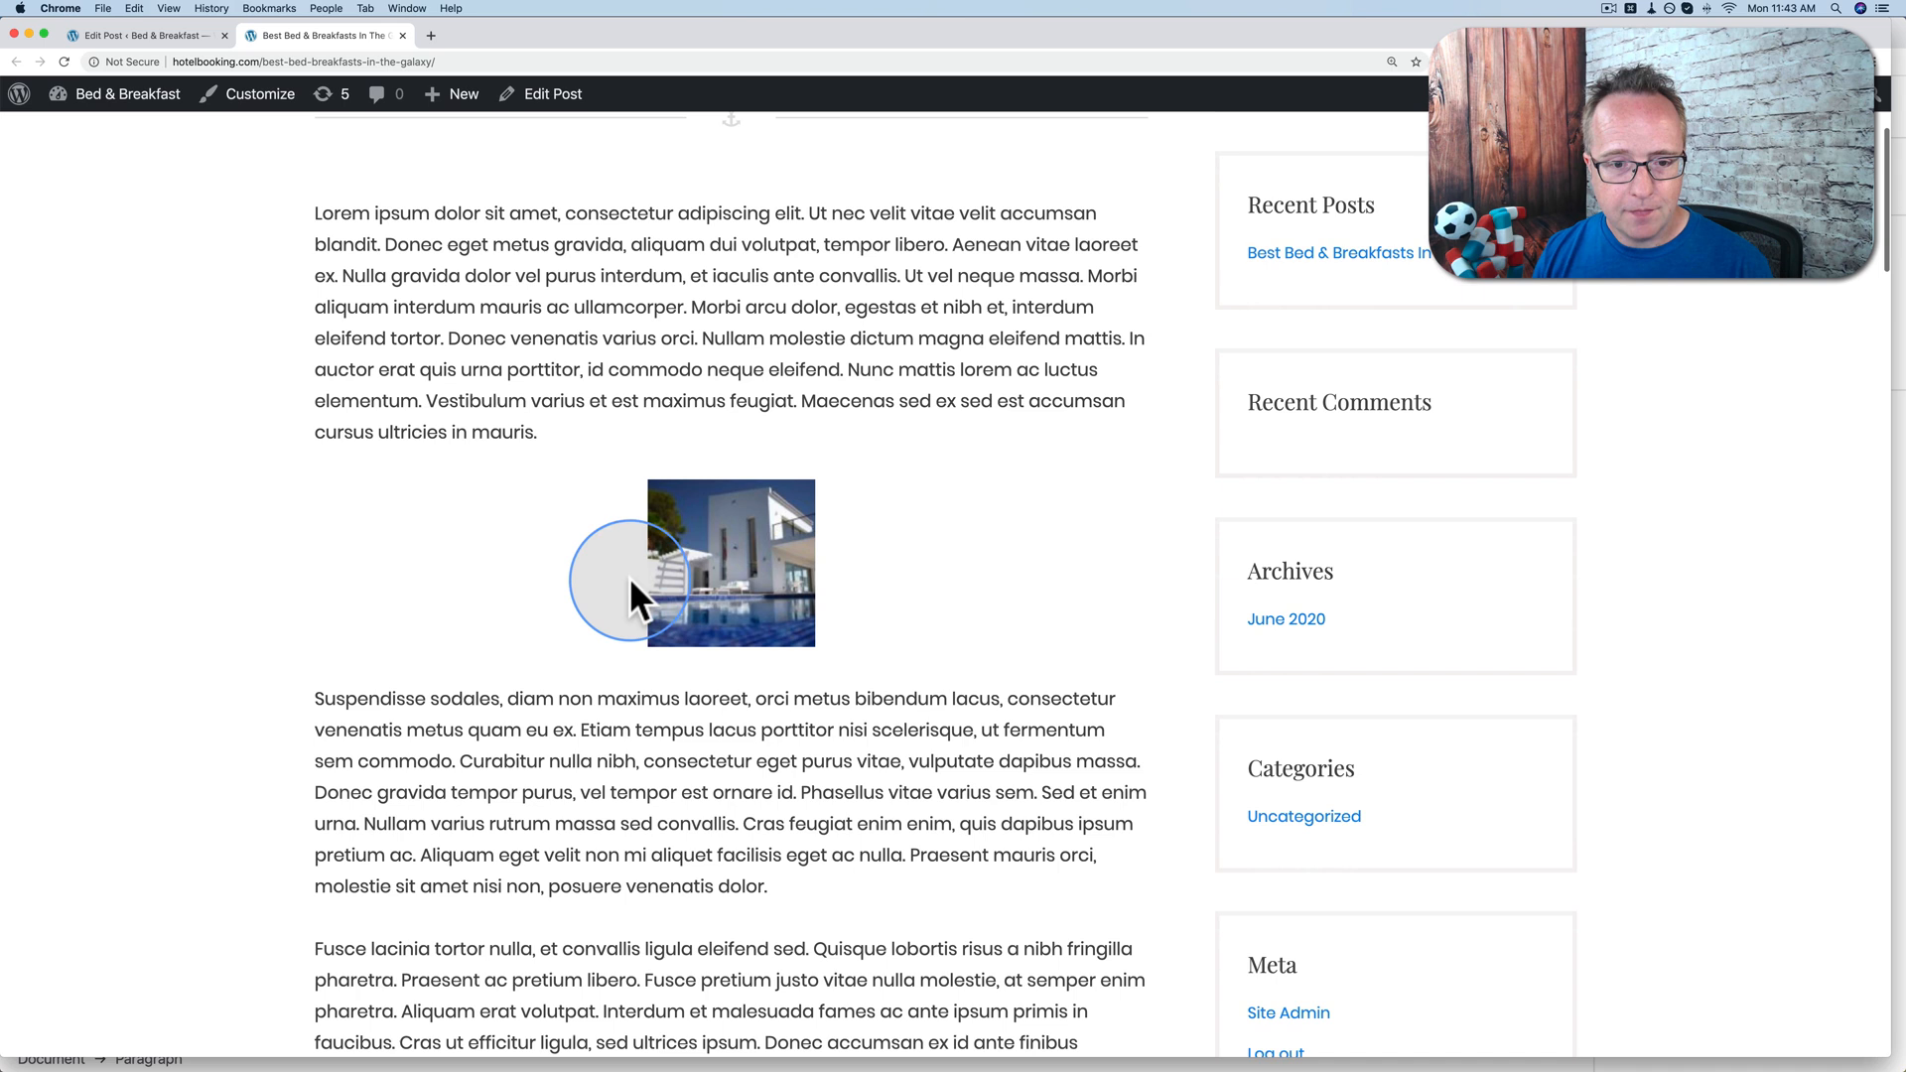
{"action": "mouse_move", "coordinate": [696, 730]}
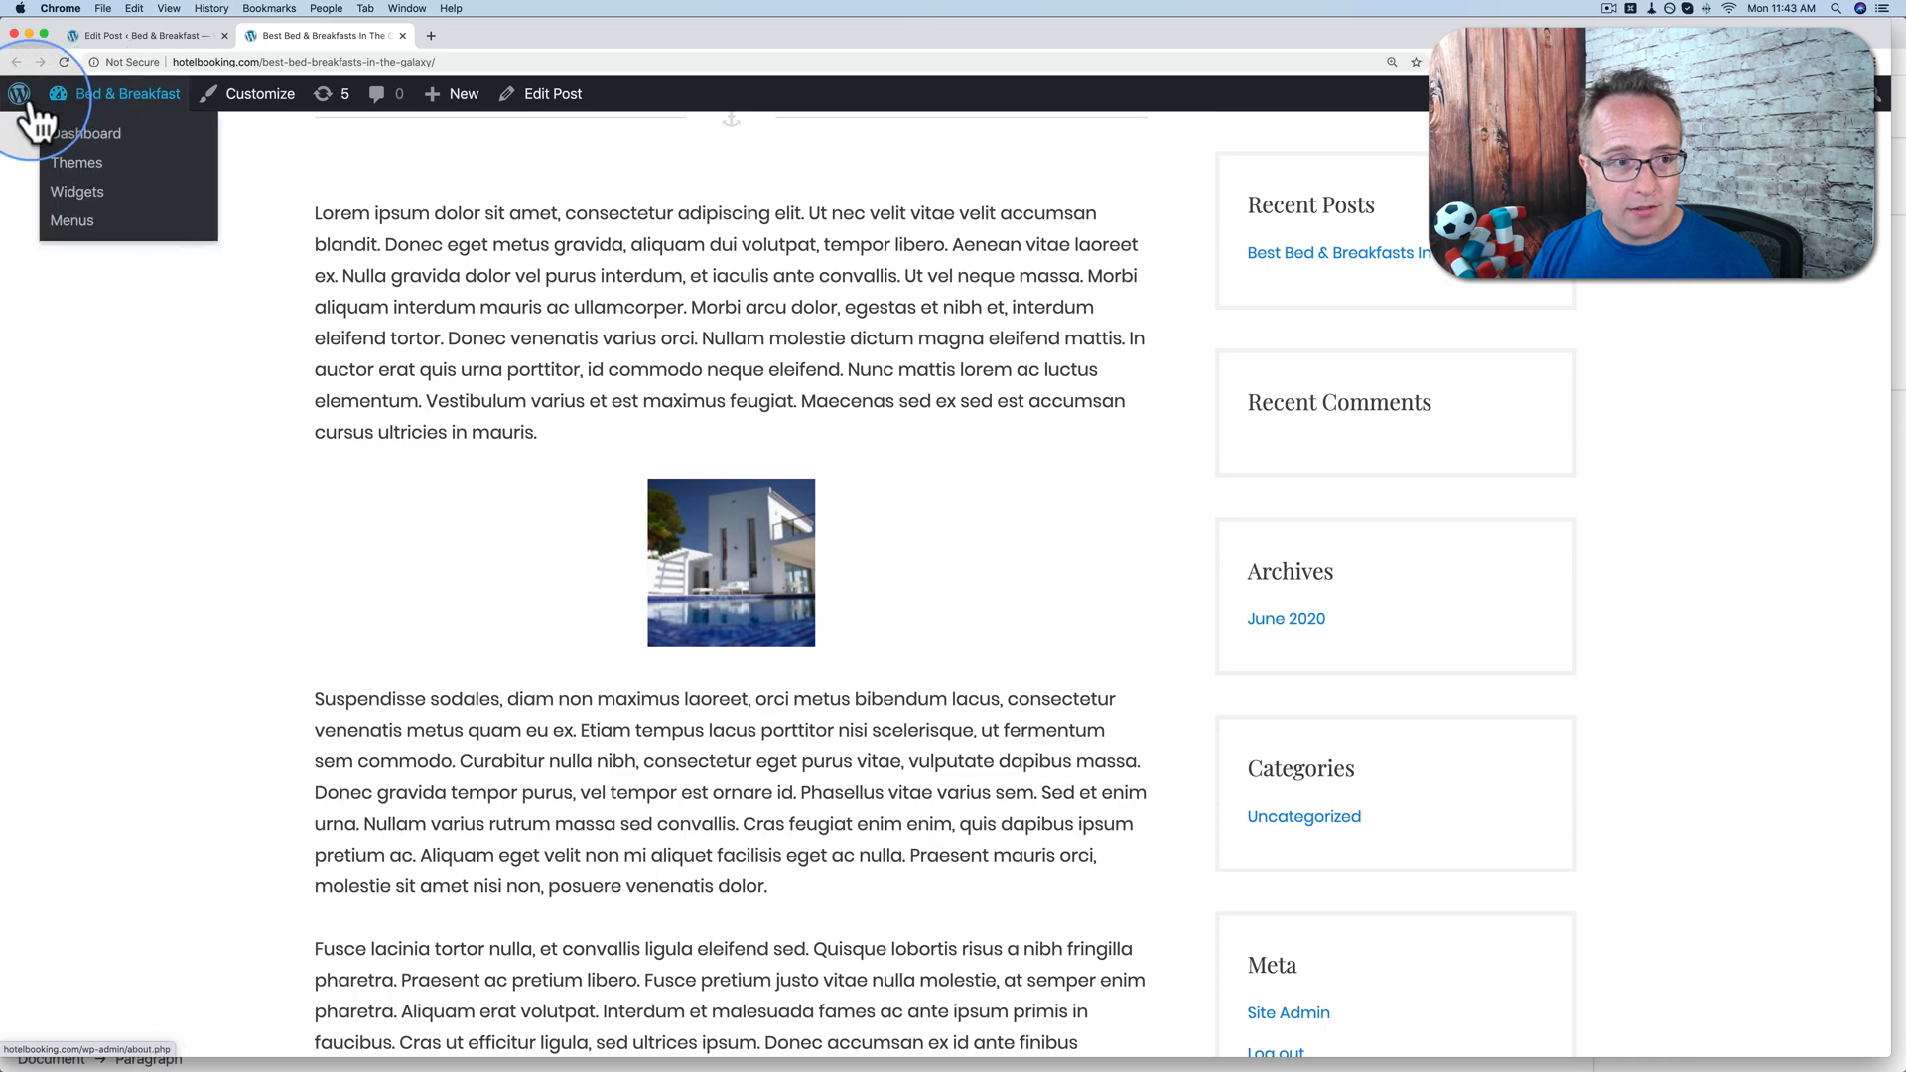
Set the Media Settings thumbnail size to 300 by 300 and save the changes.
{"action": "left_click", "coordinate": [75, 161]}
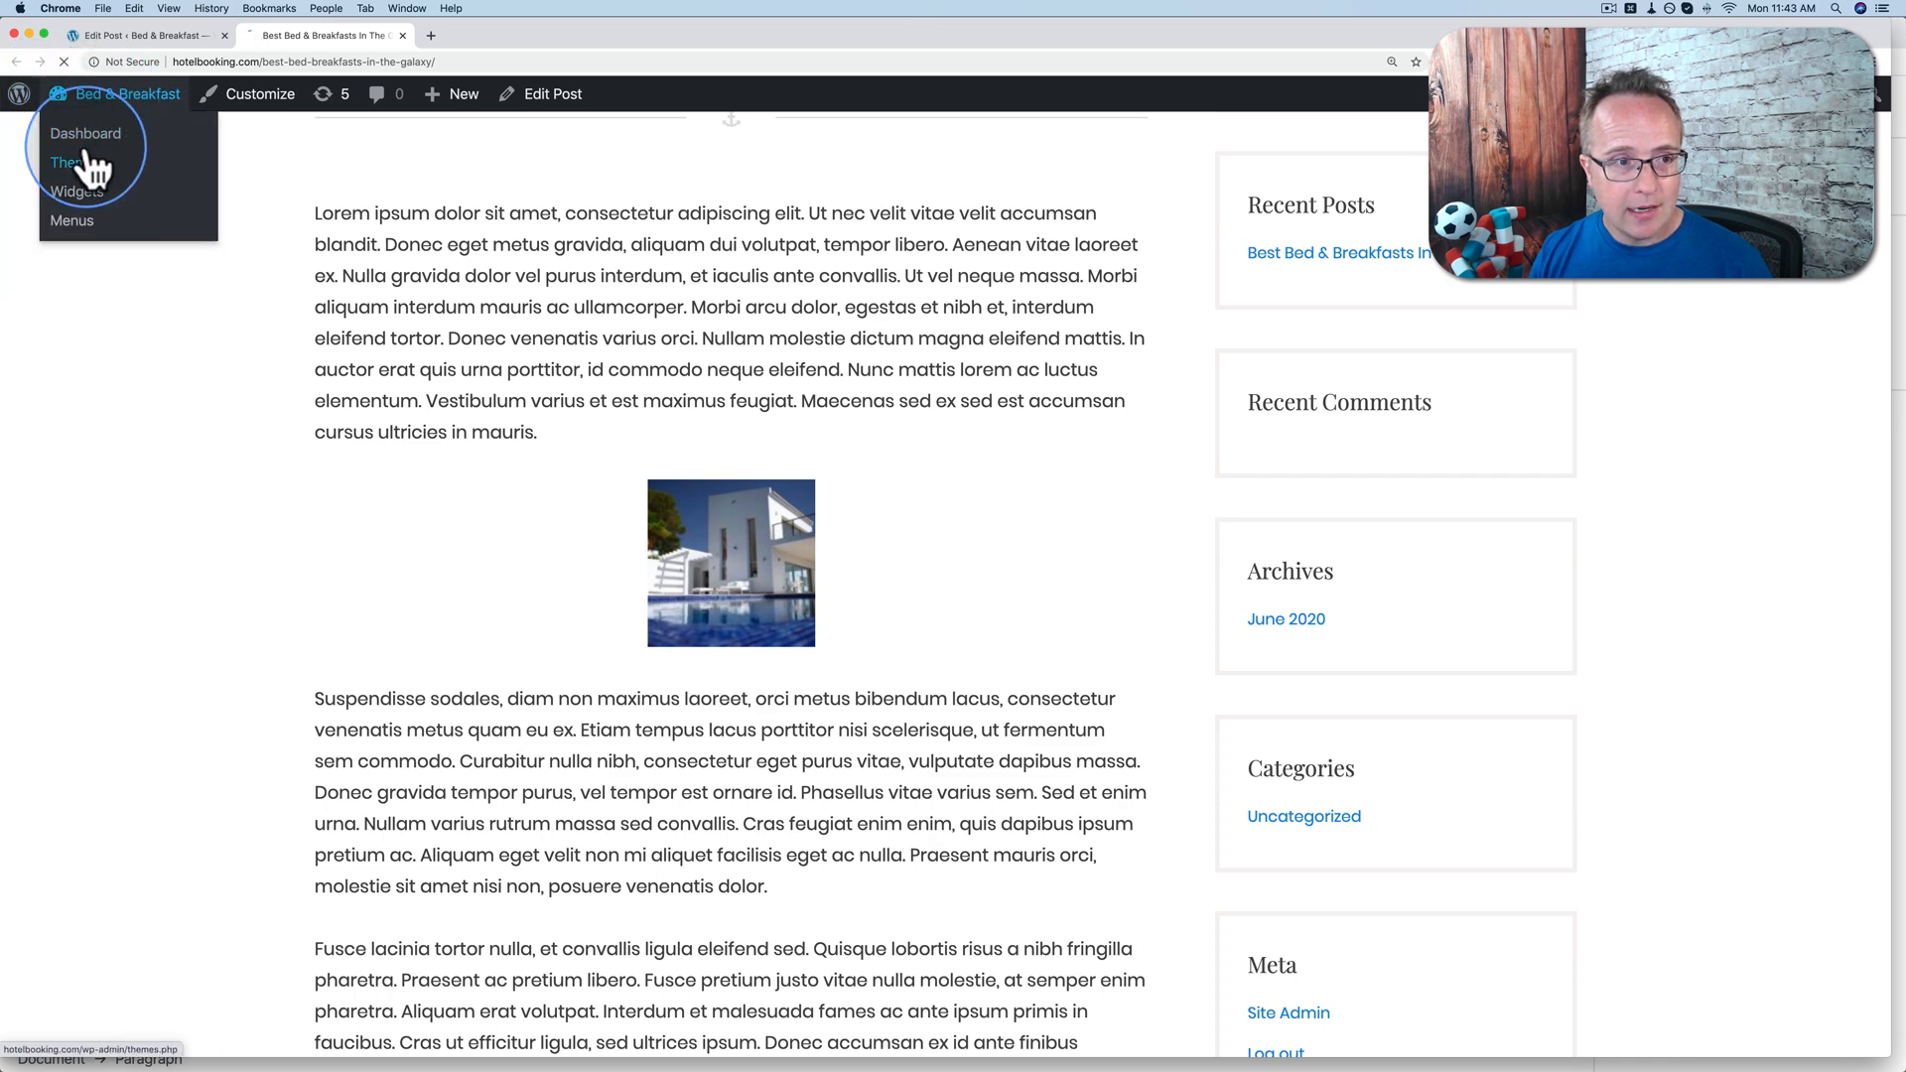
{"action": "left_click", "coordinate": [69, 161]}
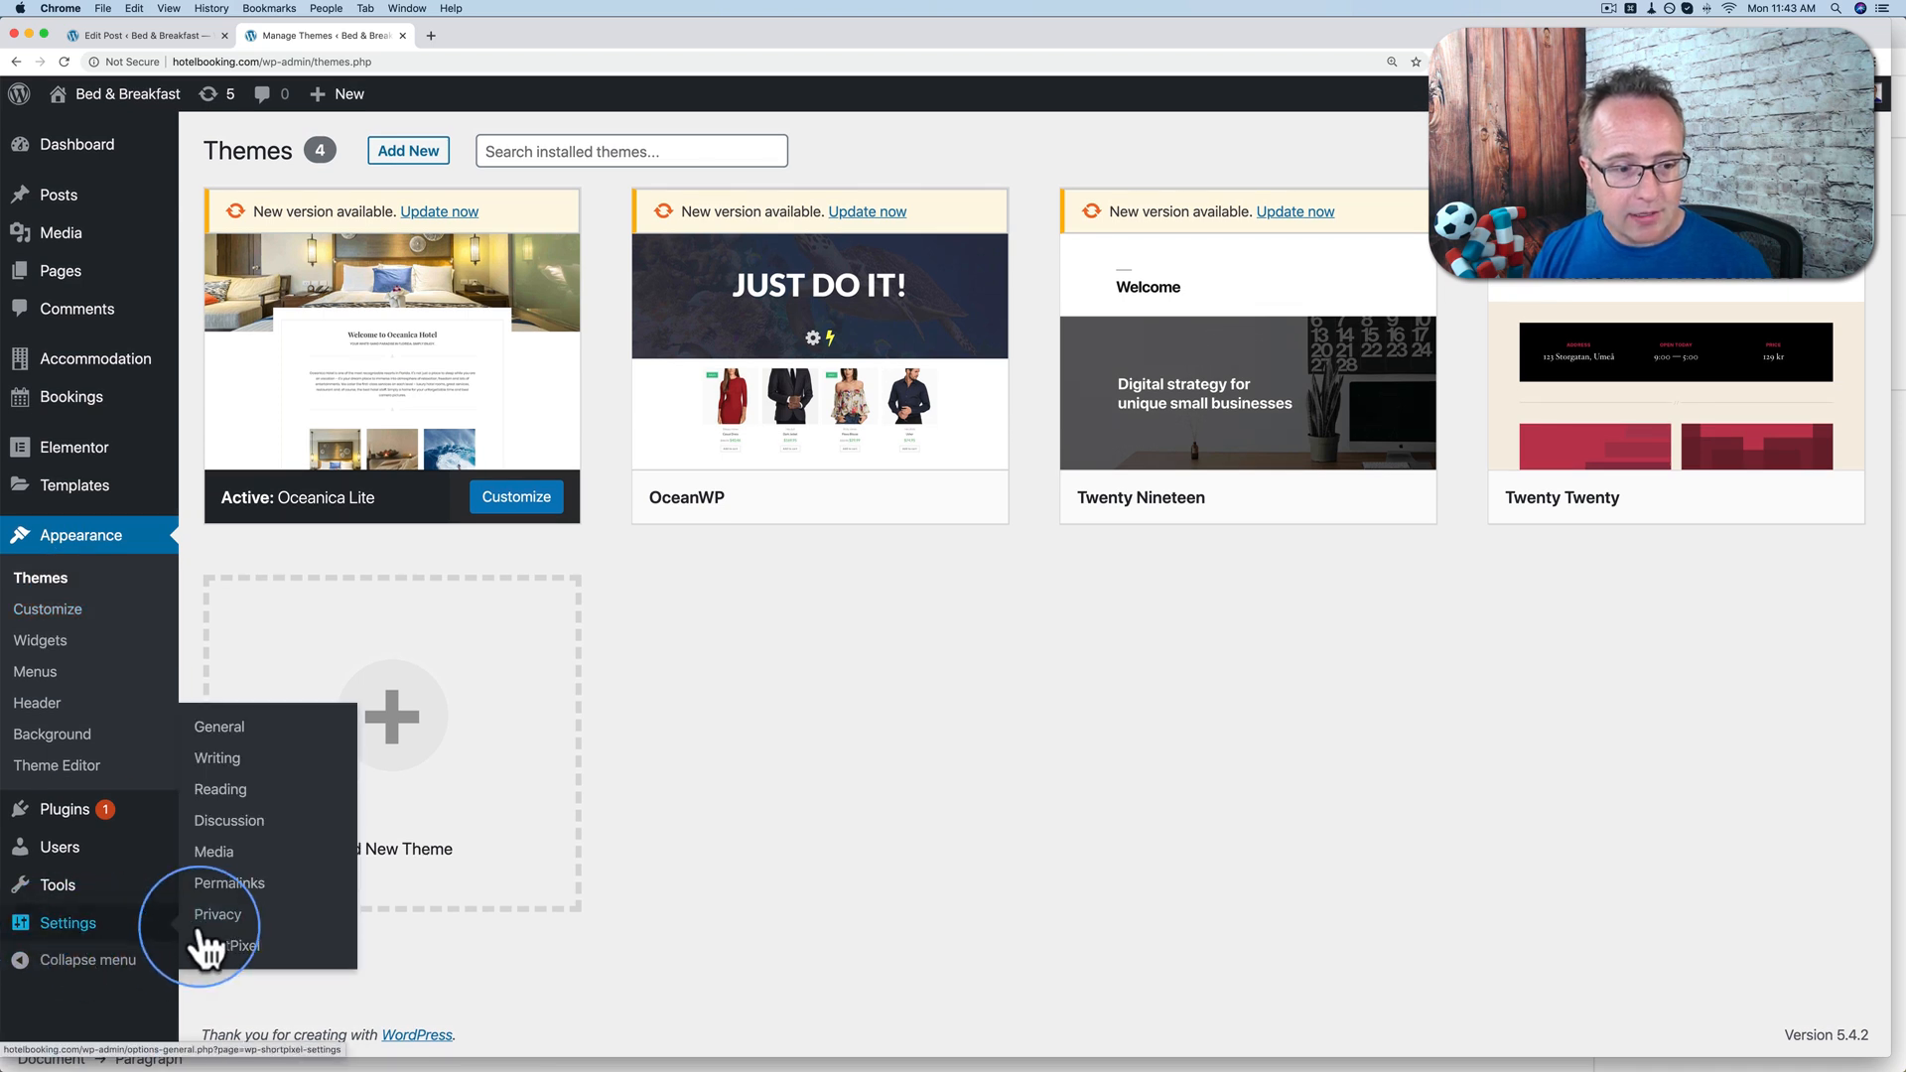
{"action": "left_click", "coordinate": [213, 852]}
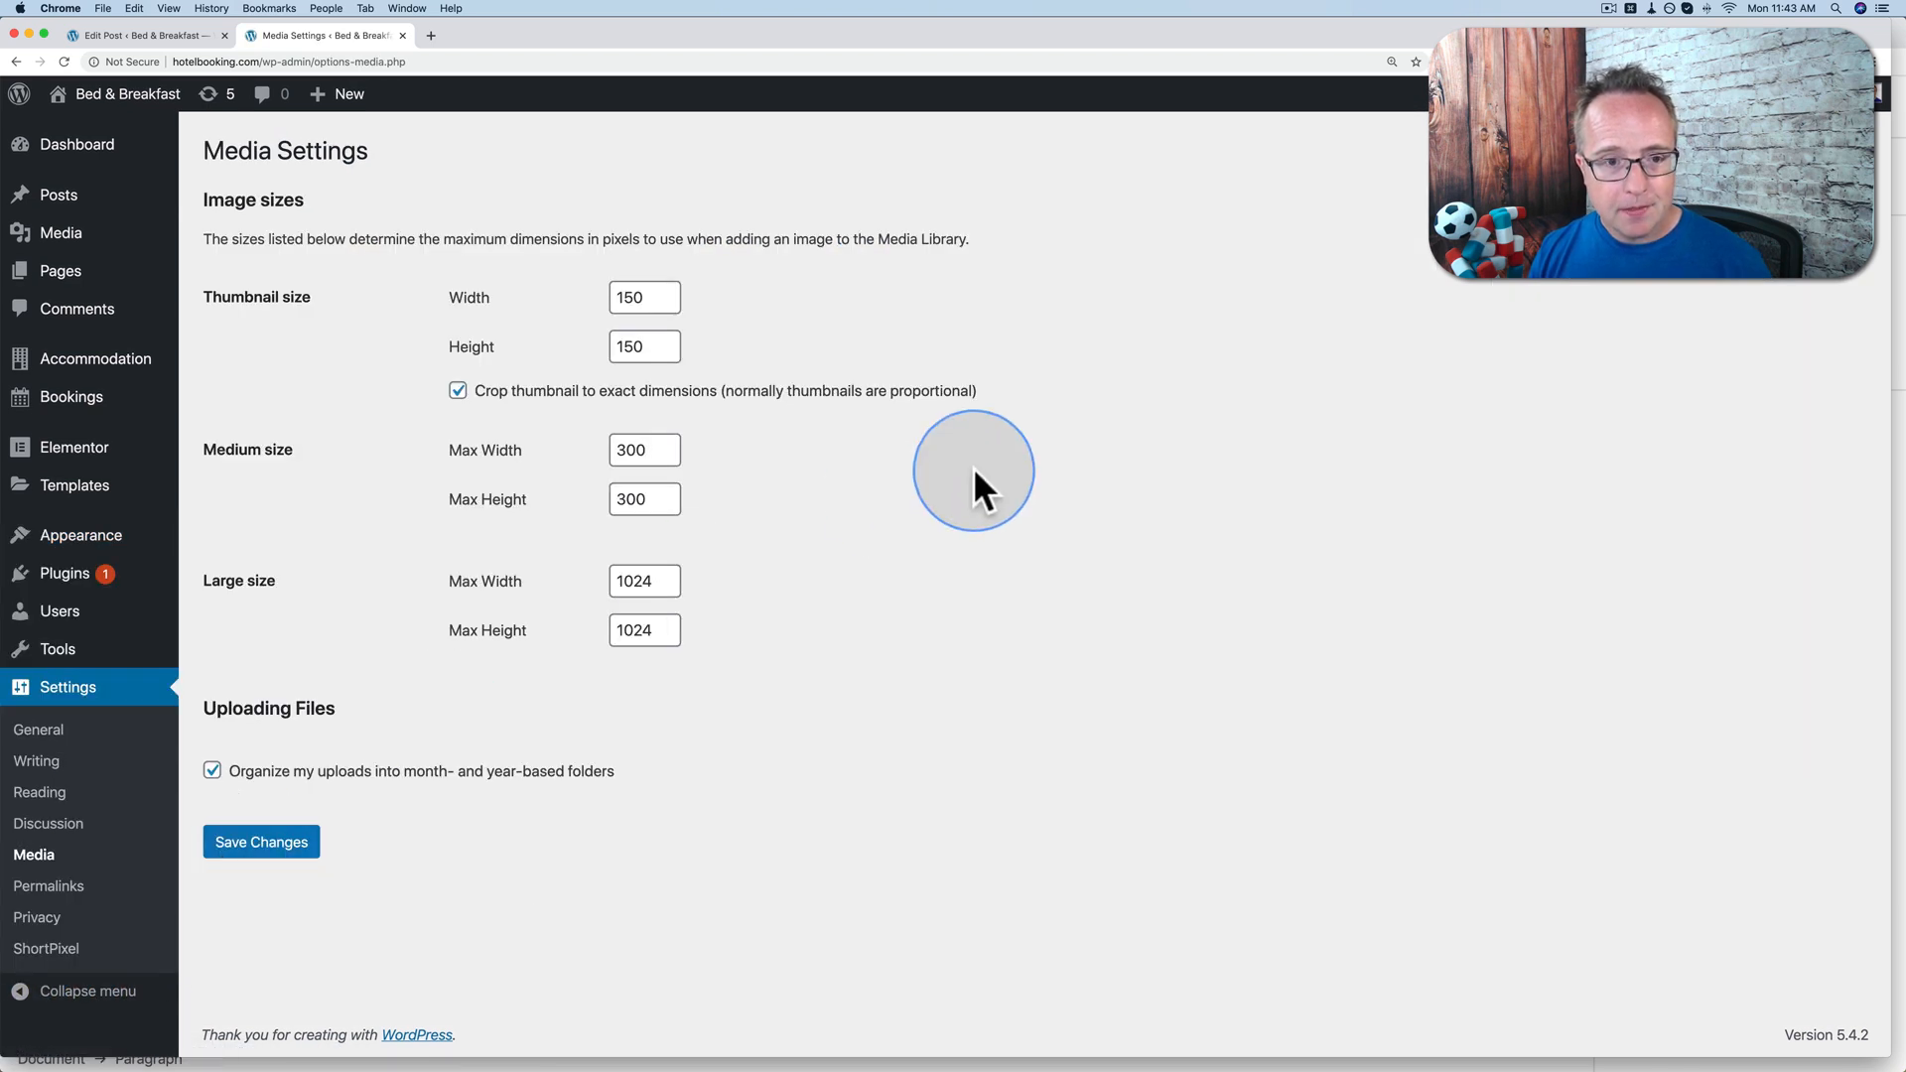
{"action": "left_click", "coordinate": [643, 296]}
{"action": "type", "text": "300"}
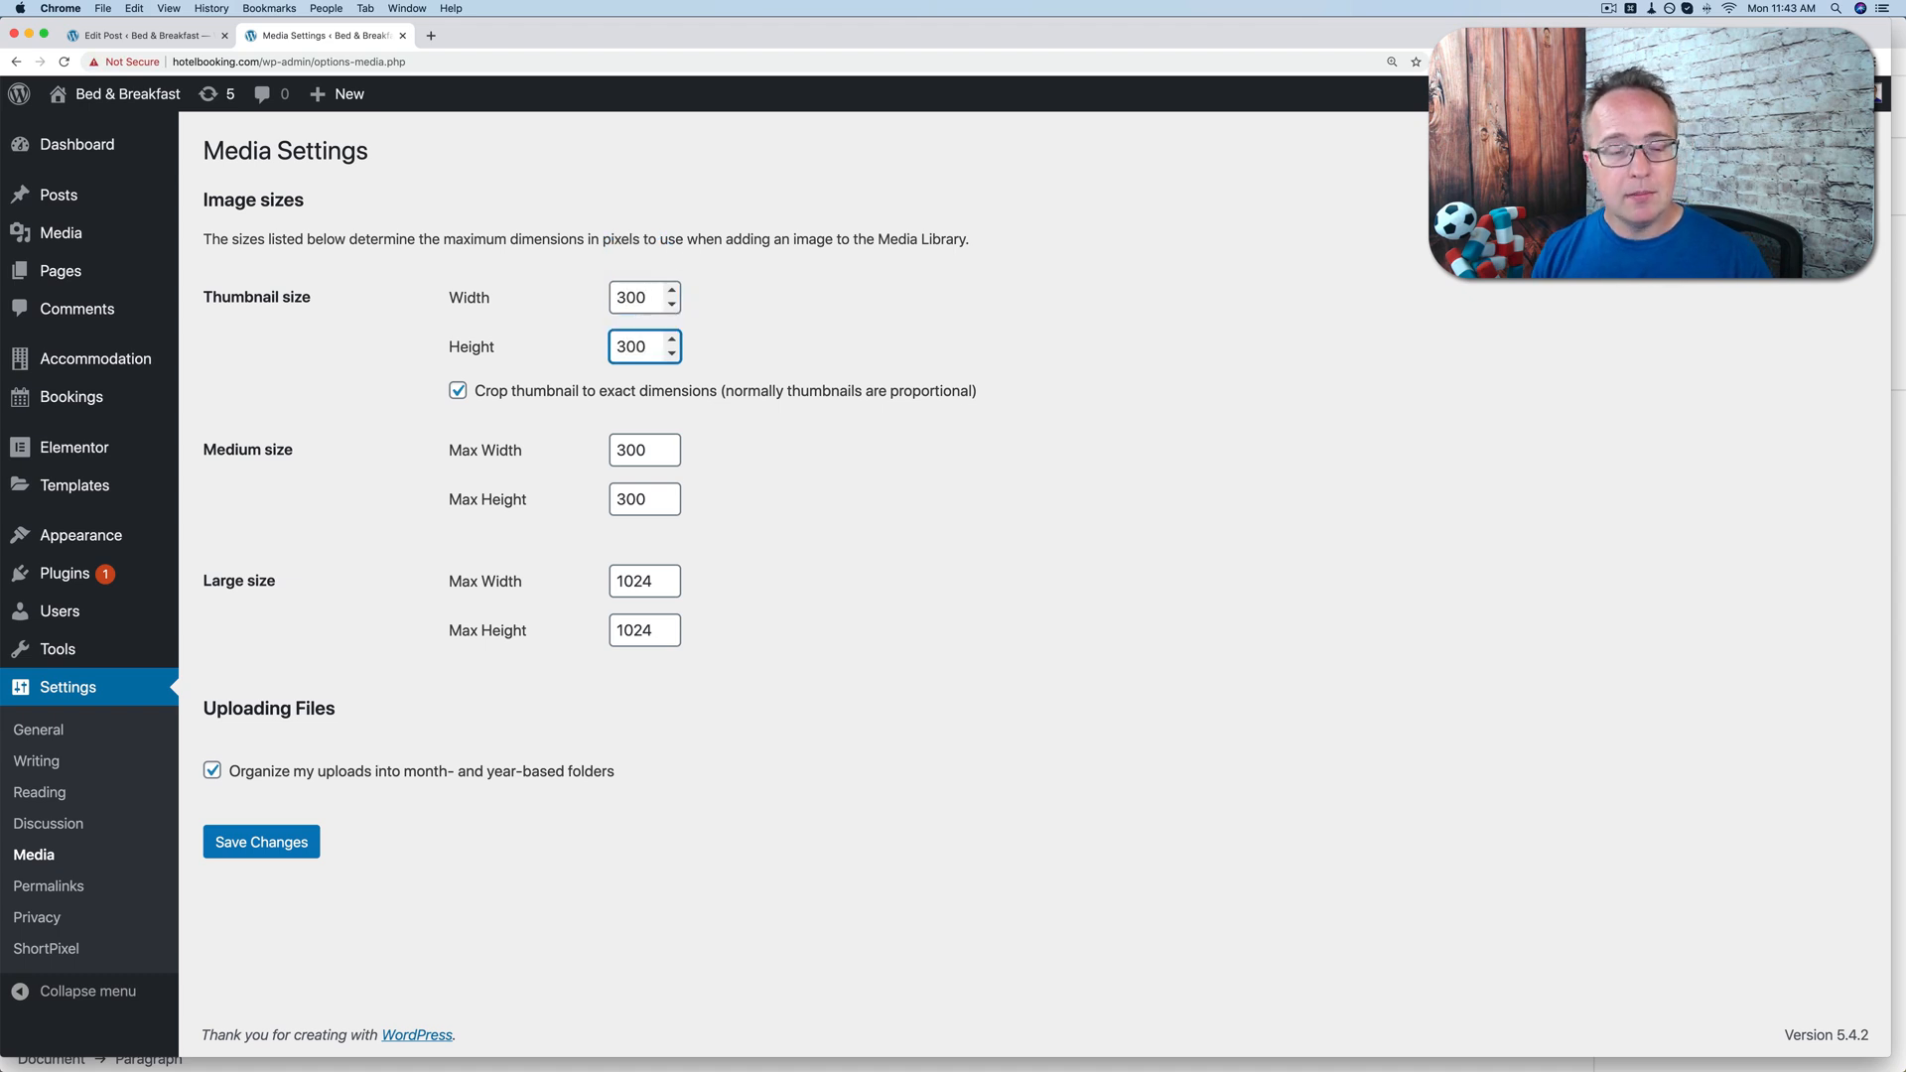
{"action": "left_click", "coordinate": [261, 842]}
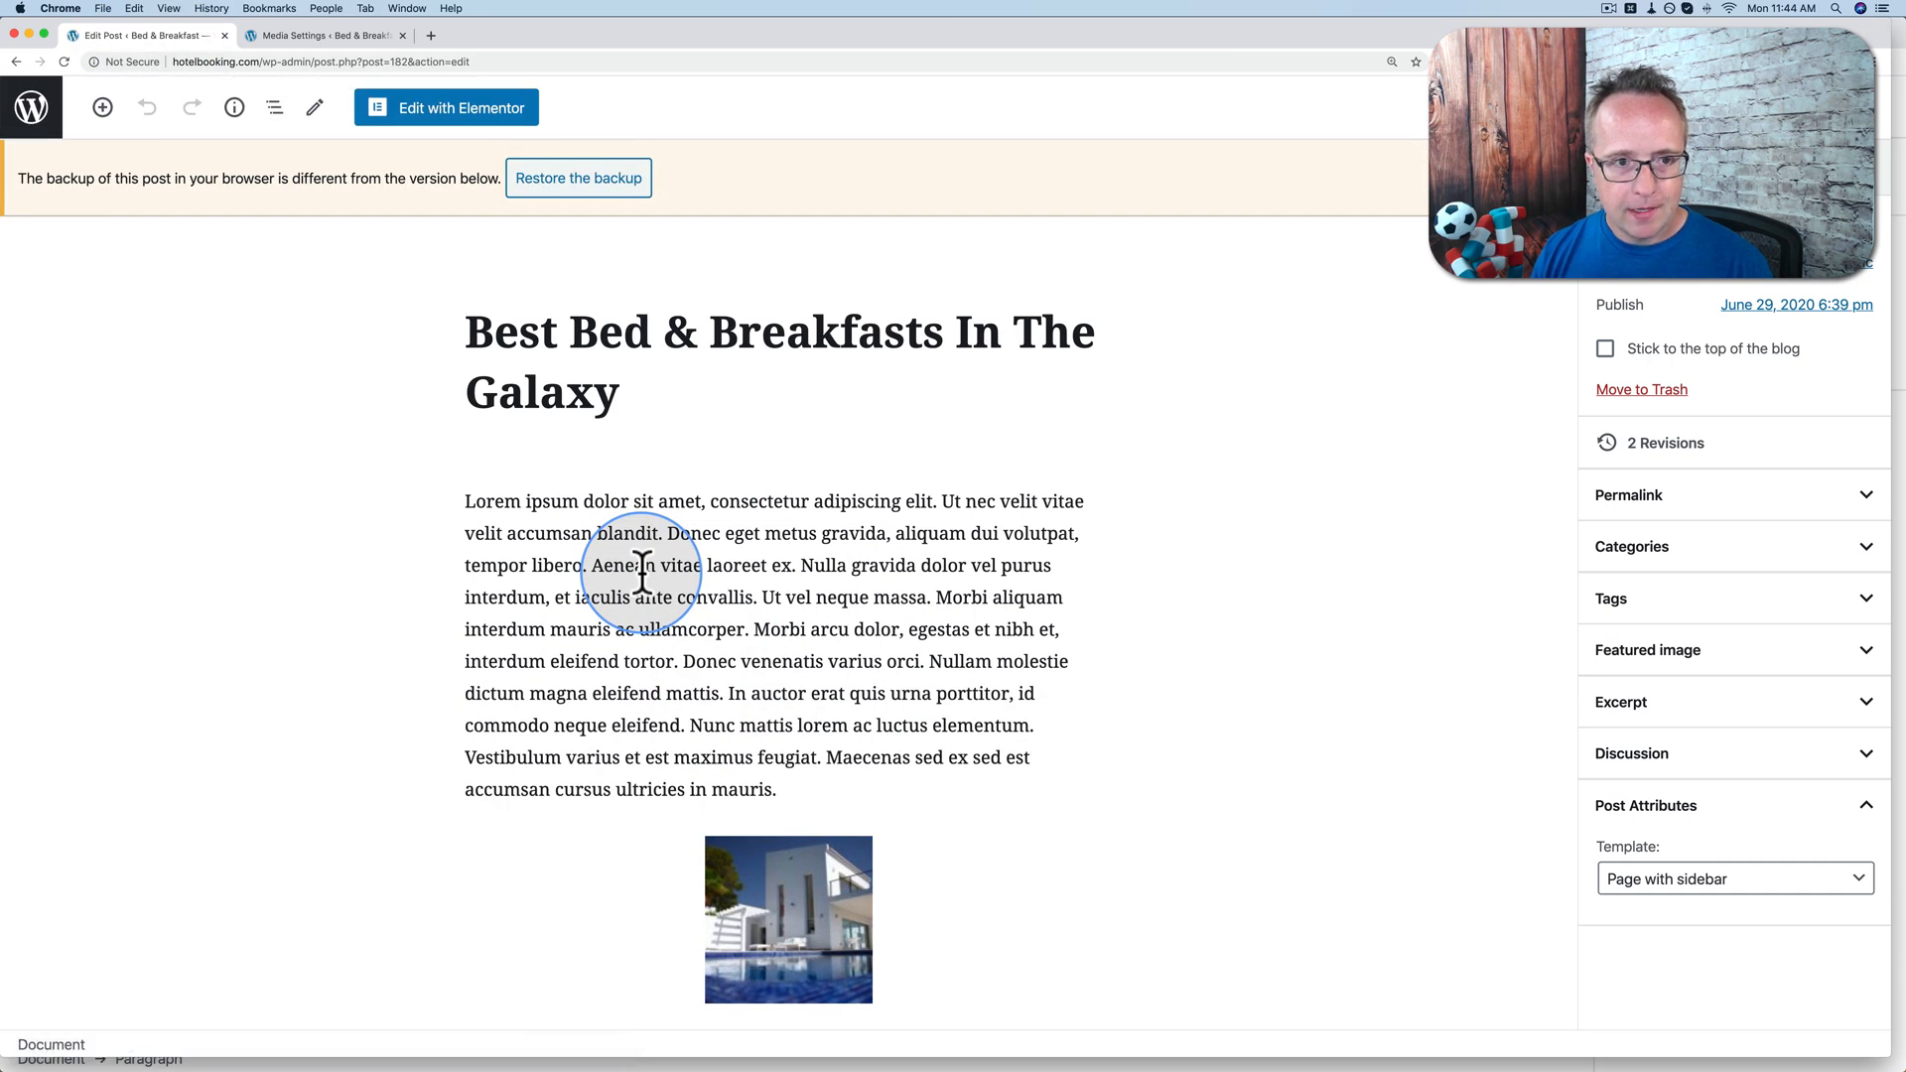
Upload the kayak-rack-with-bikes photo as a new Image block and set its size.
{"action": "scroll", "scroll_direction": "down", "scroll_amount": 3}
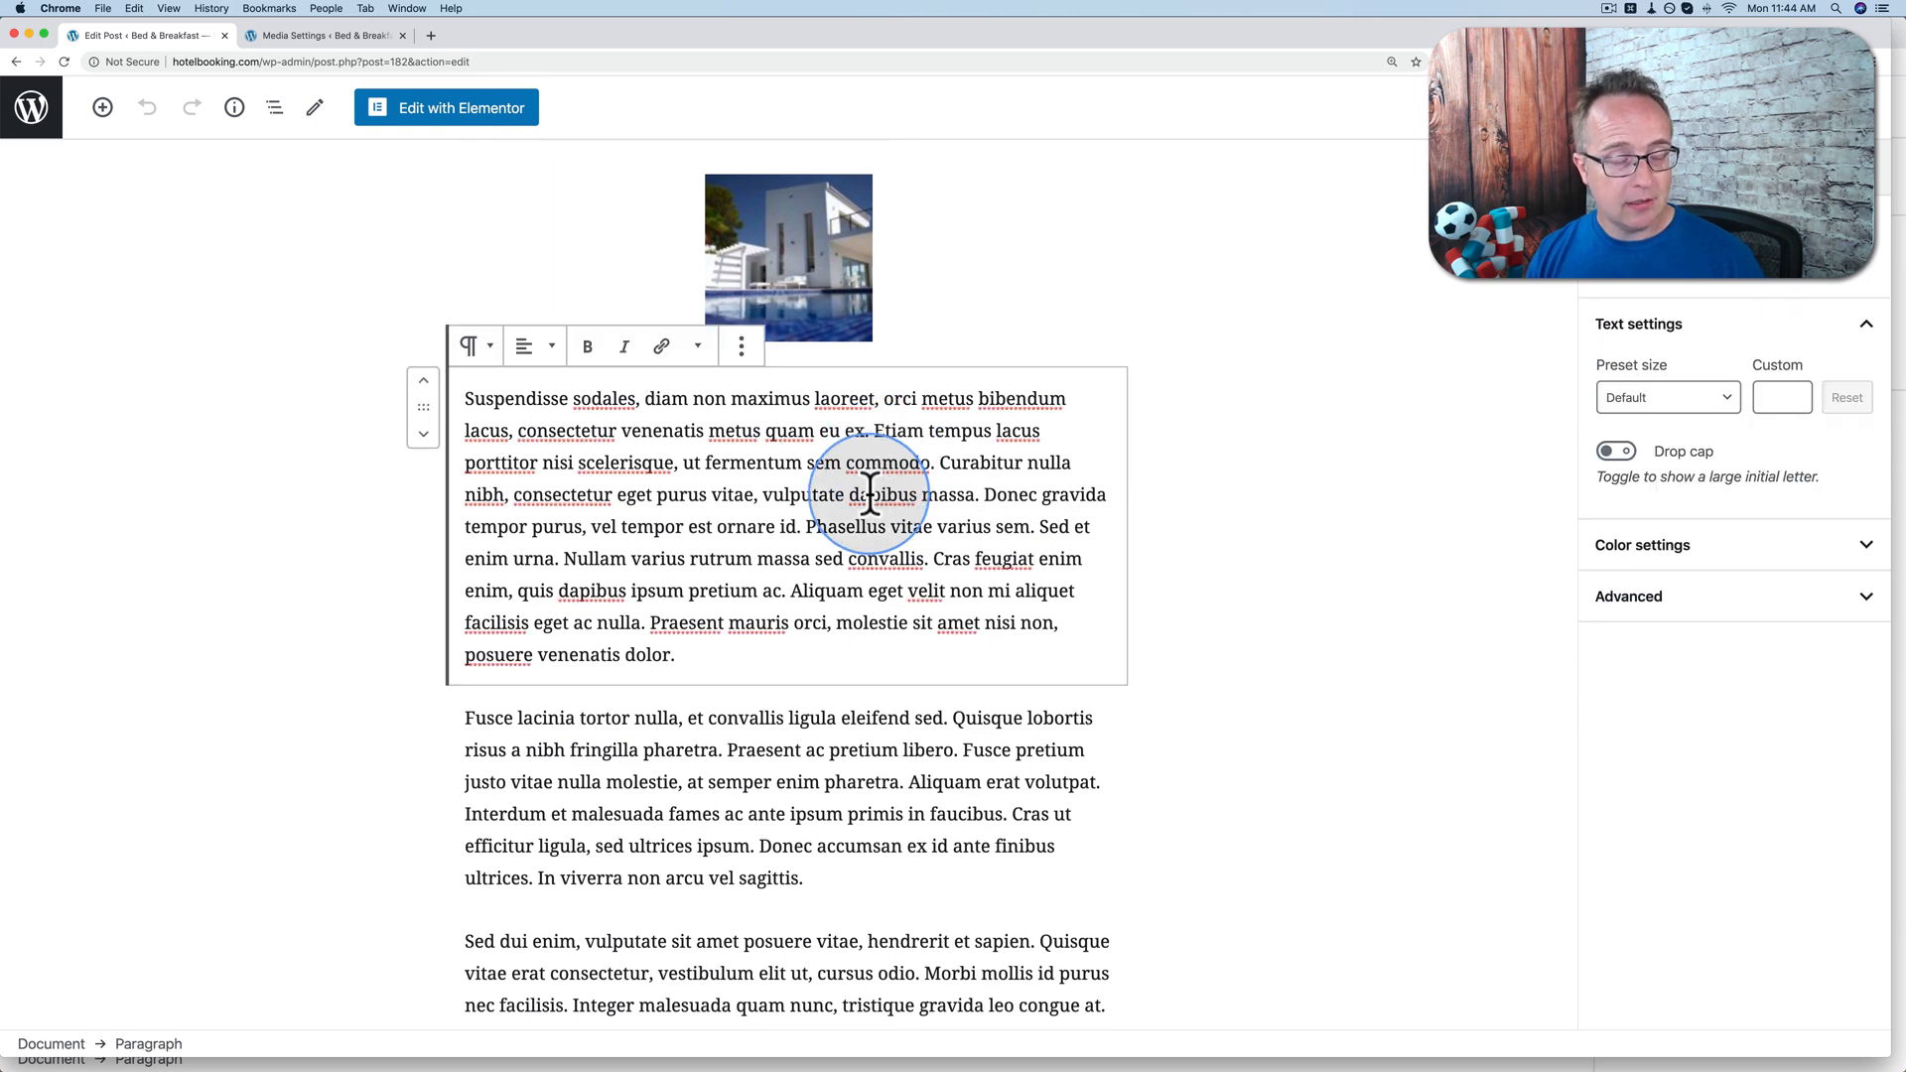
{"action": "left_click", "coordinate": [762, 685]}
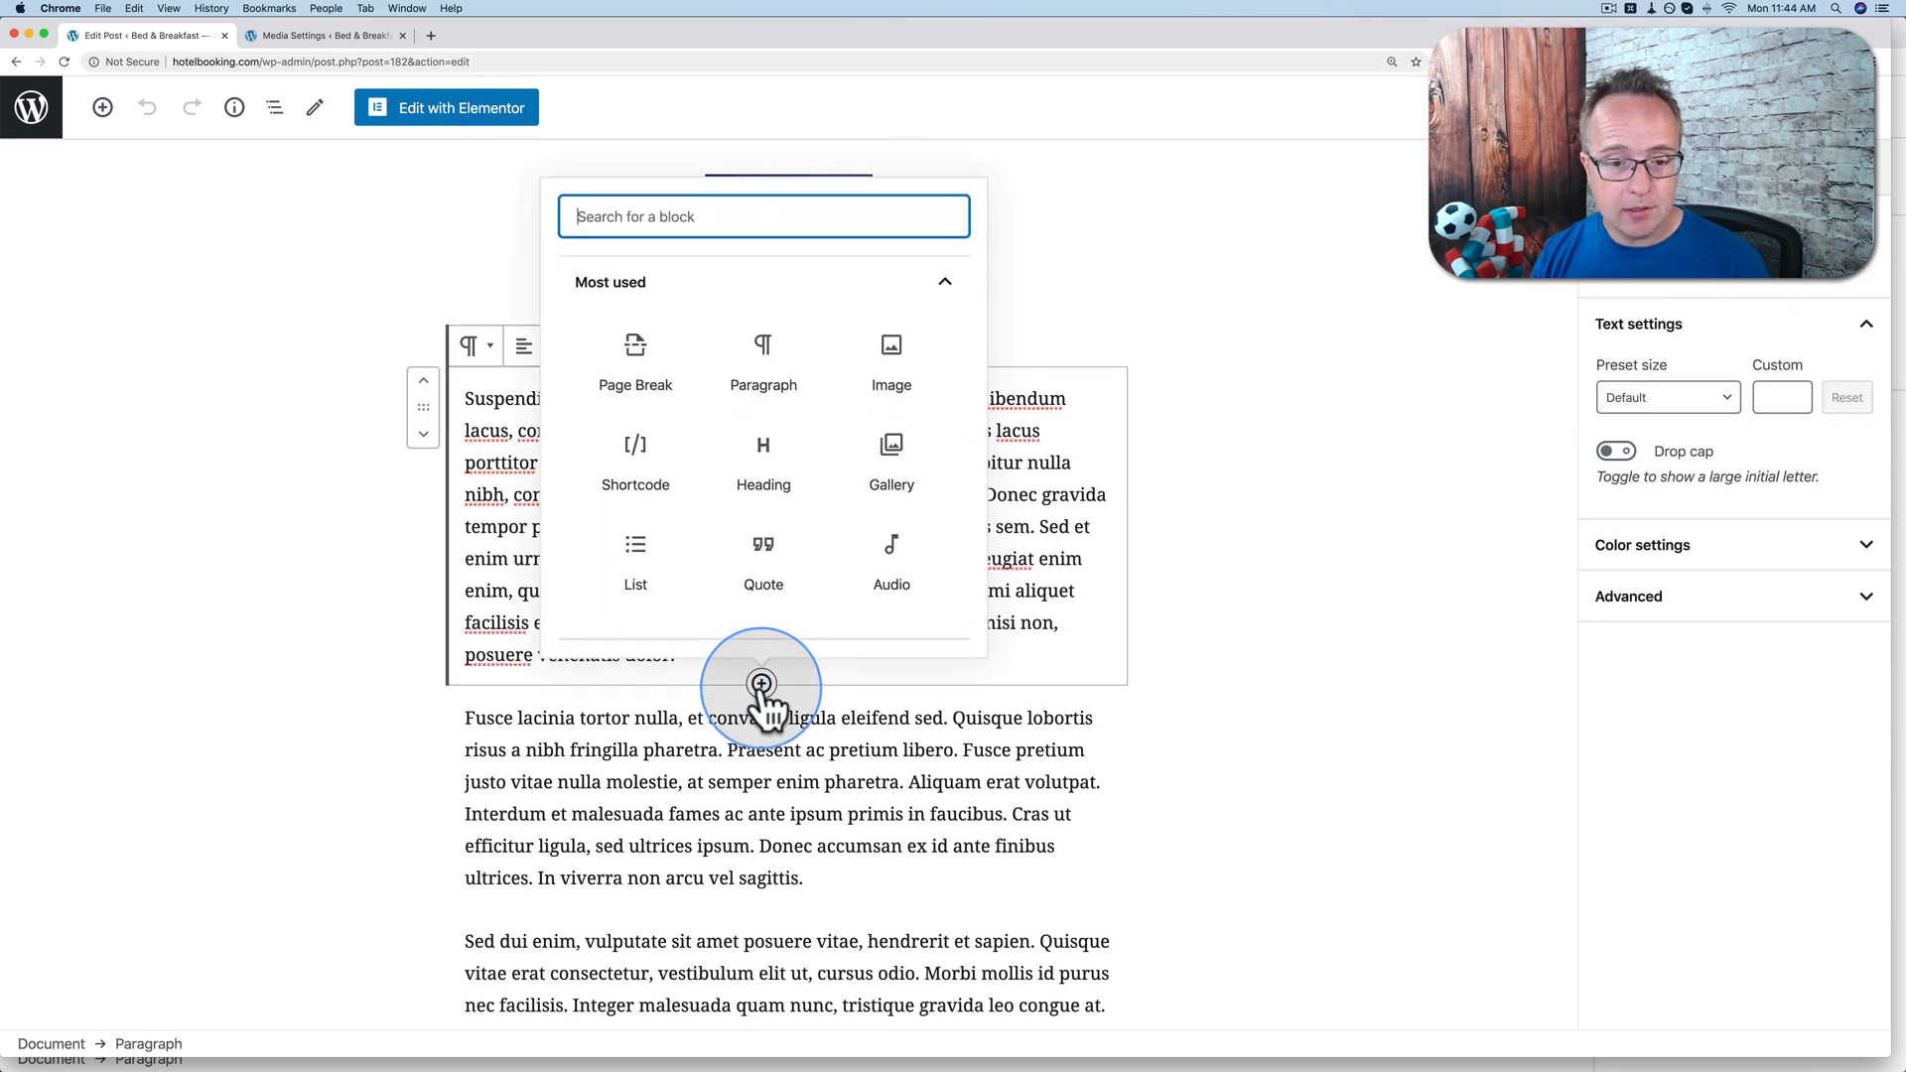
{"action": "left_click", "coordinate": [892, 343]}
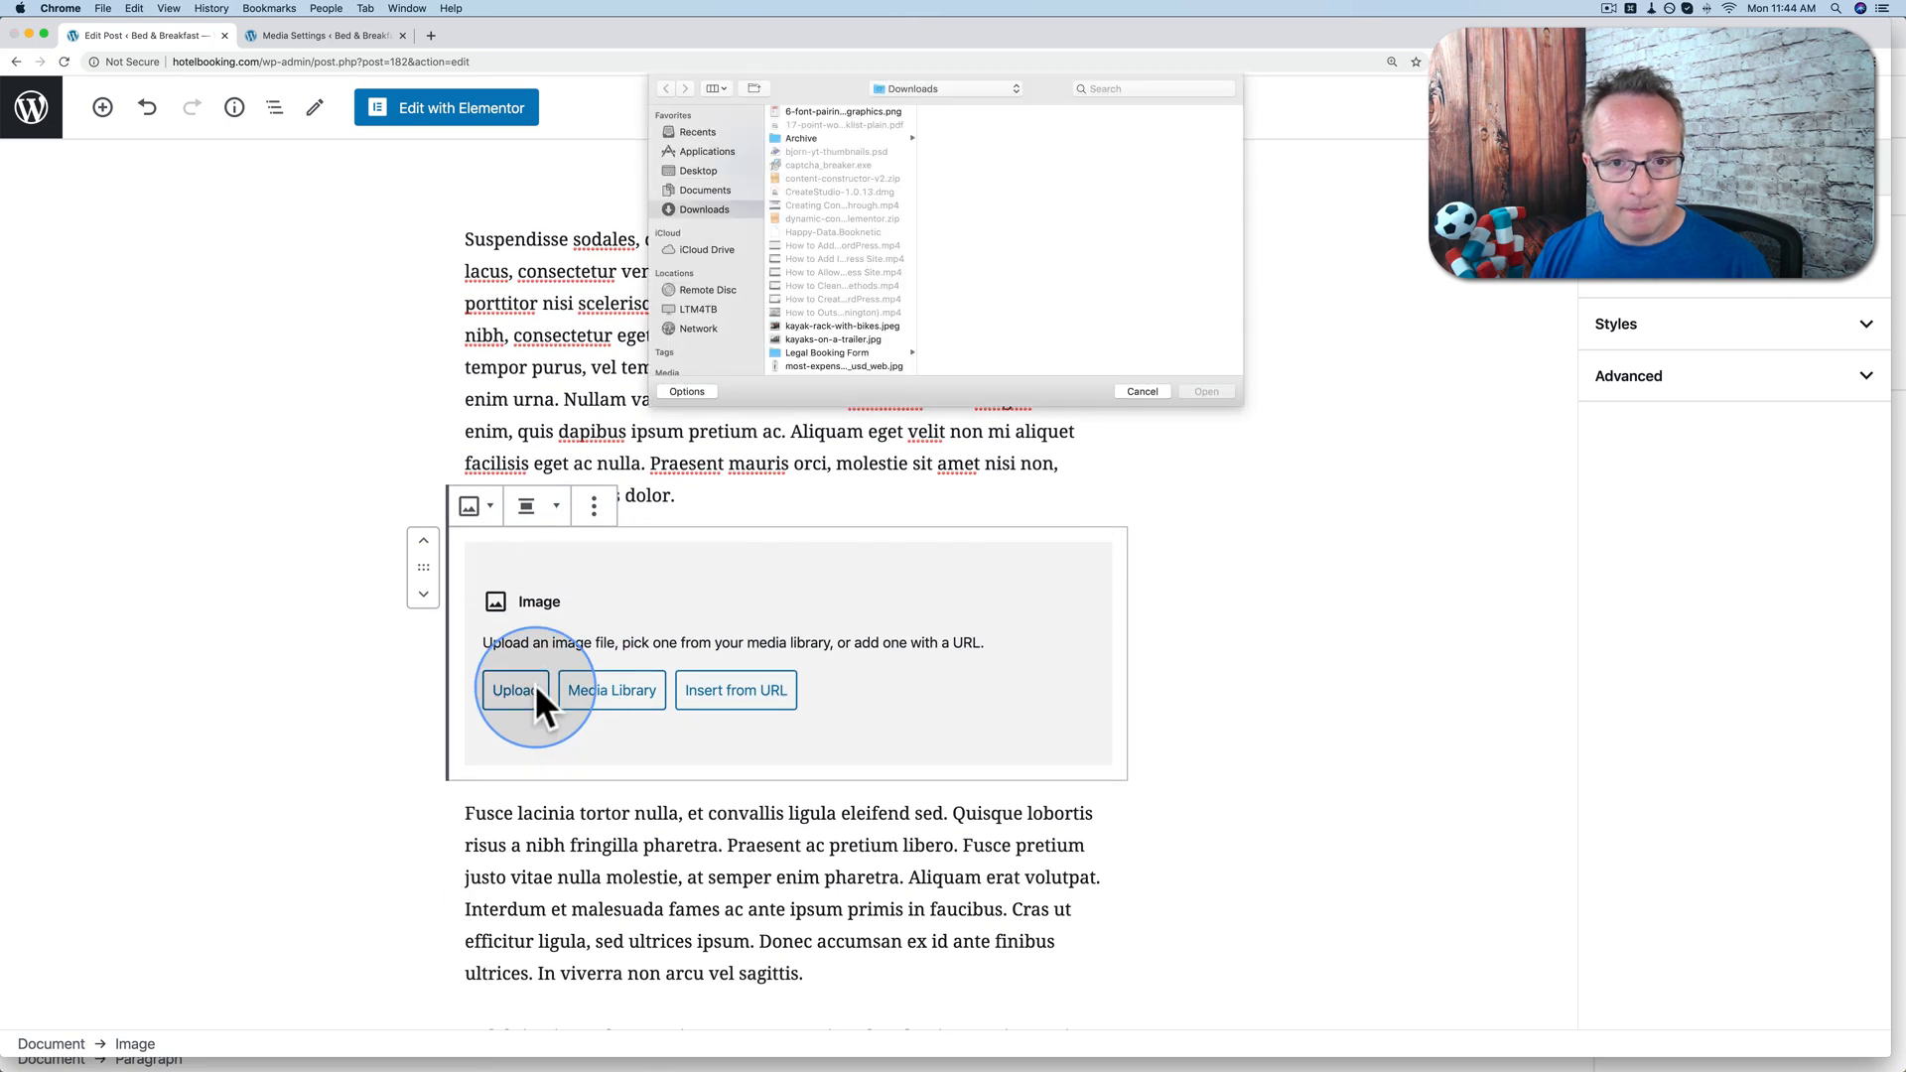
{"action": "left_click", "coordinate": [838, 300]}
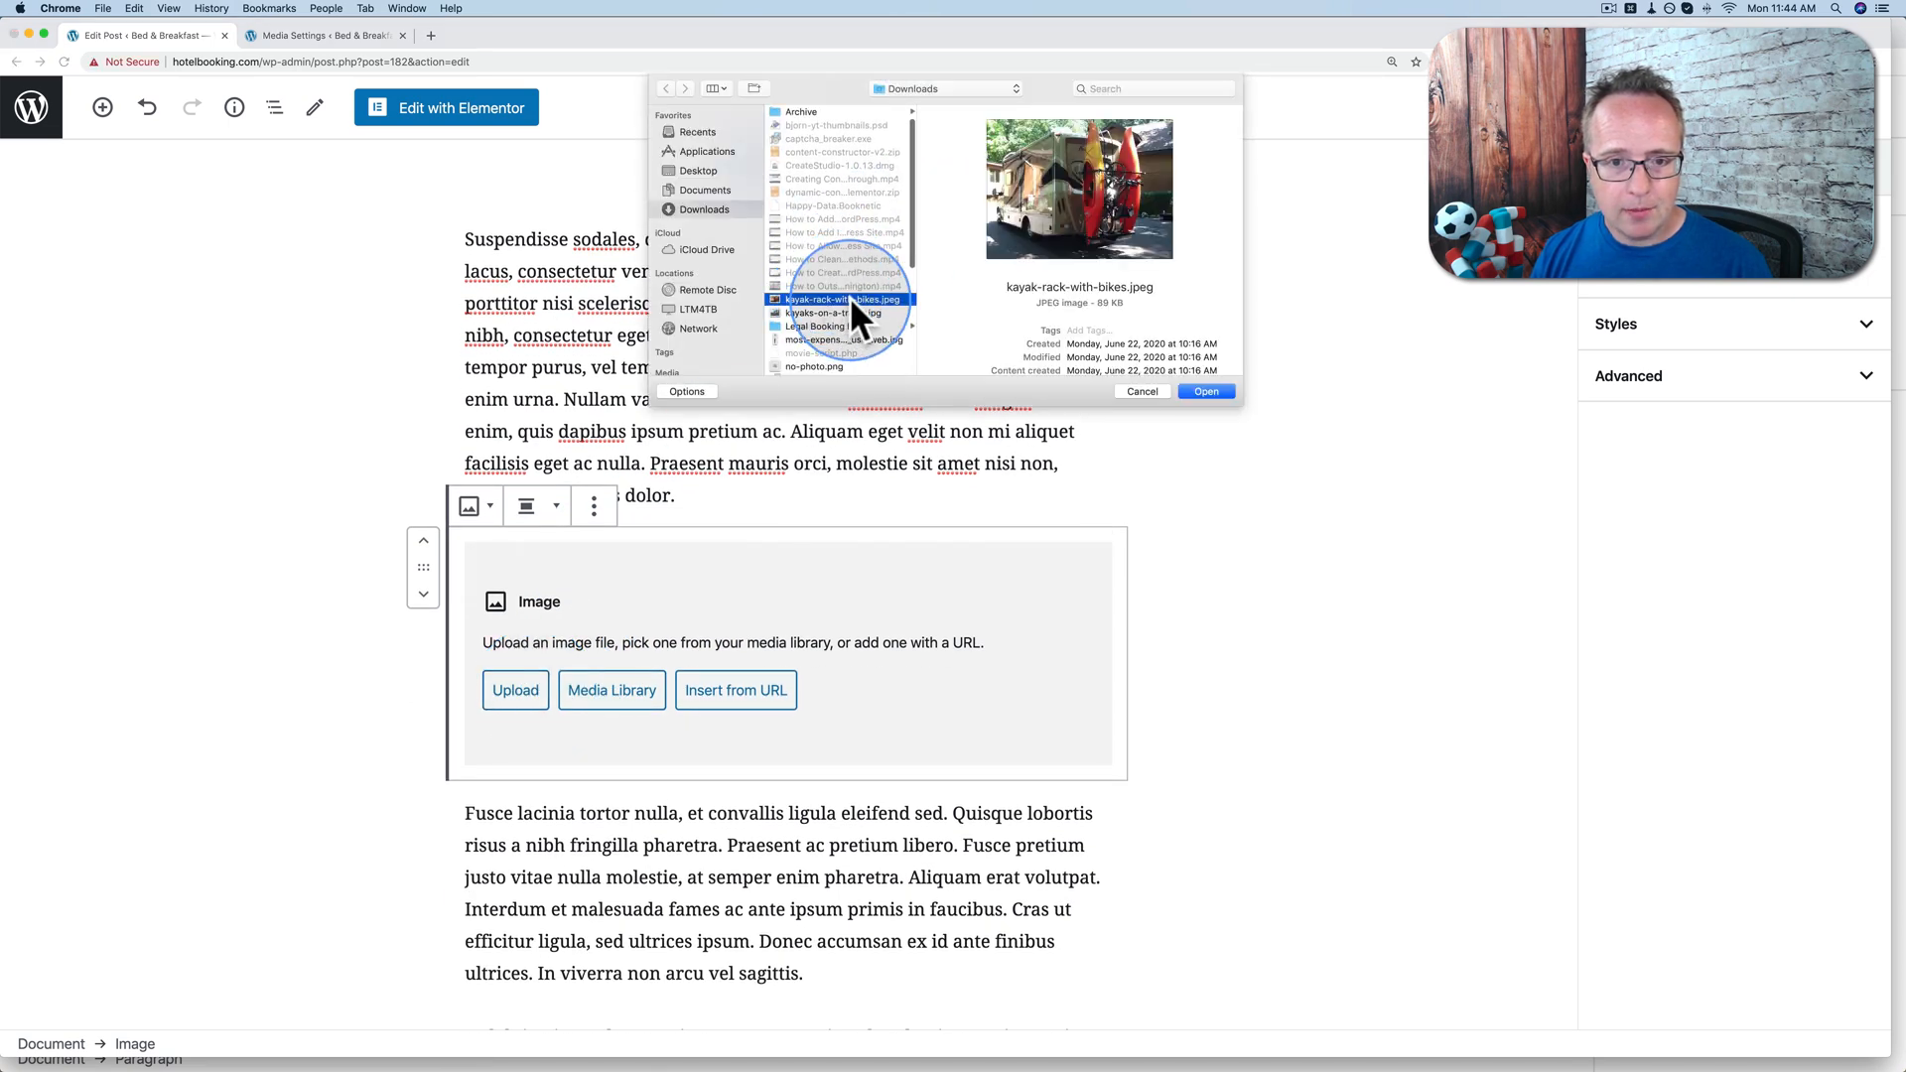
{"action": "left_click", "coordinate": [1205, 391]}
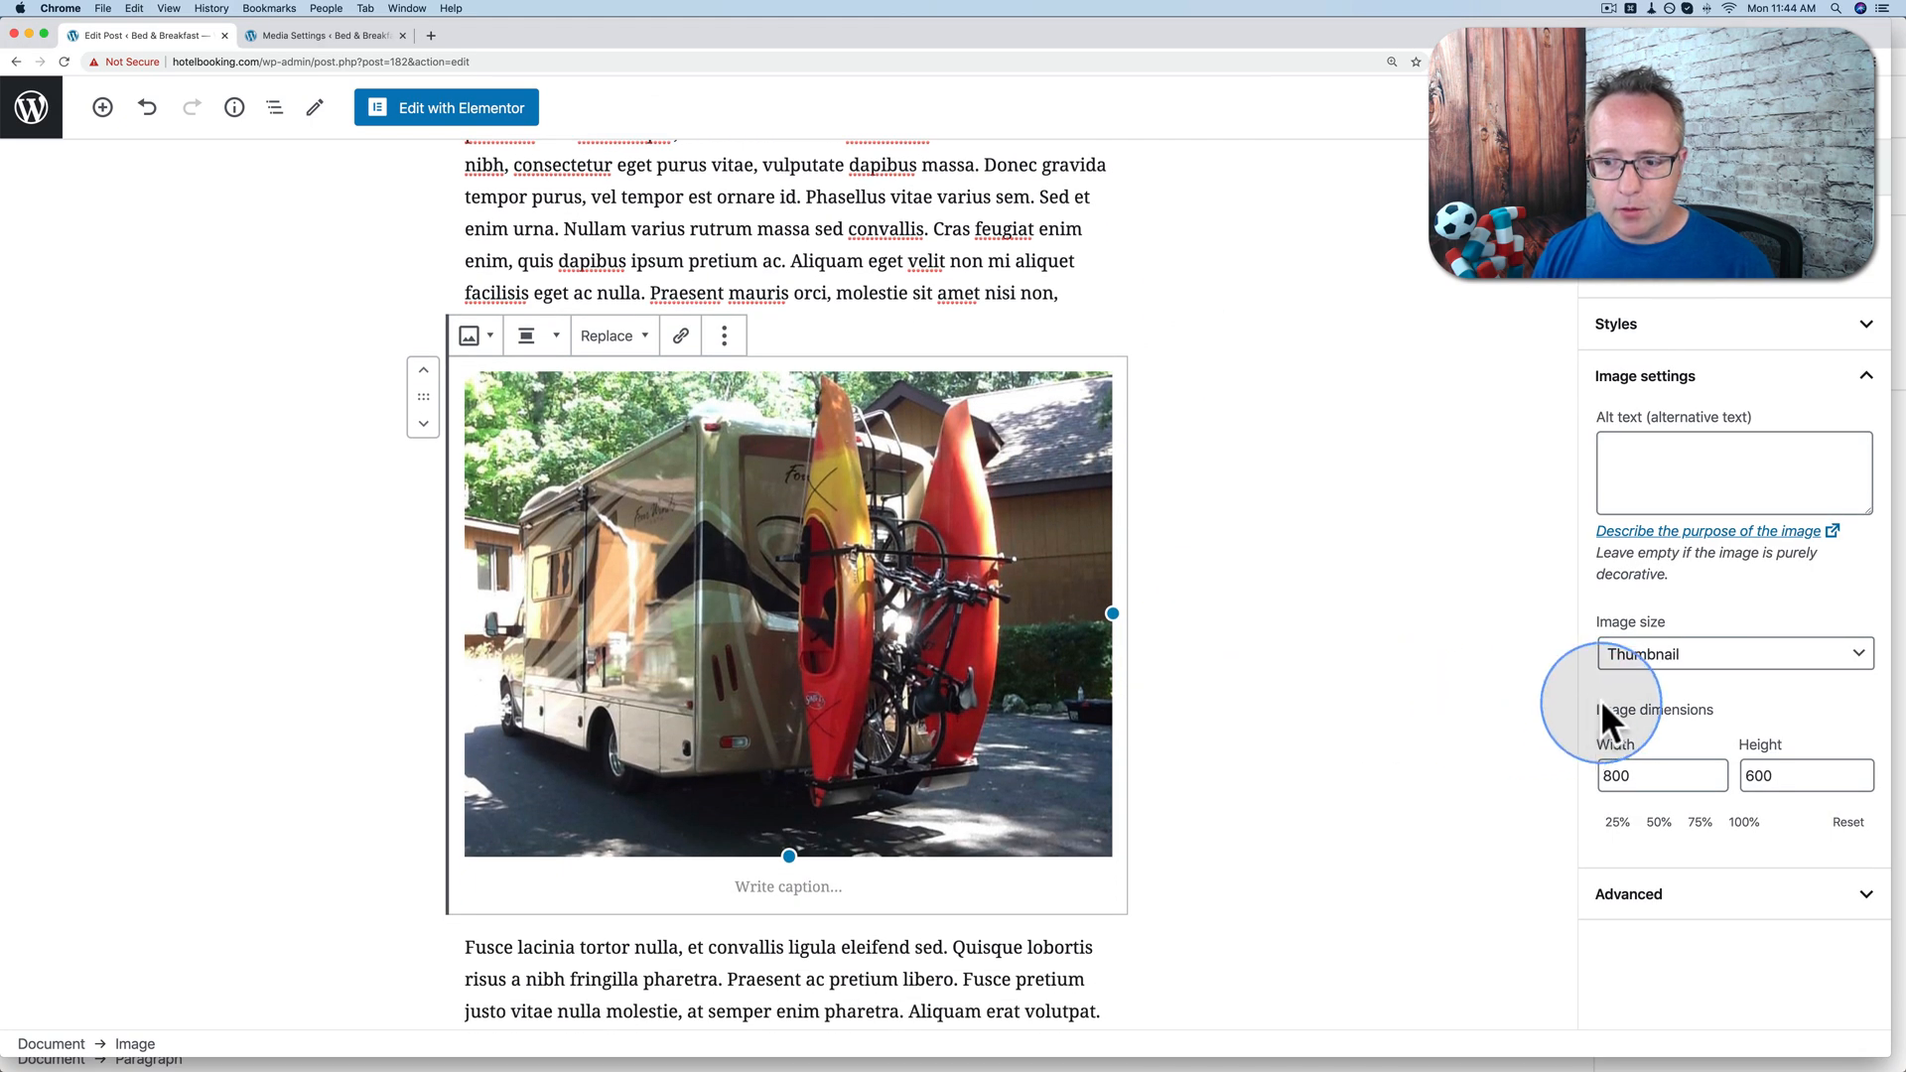
{"action": "left_click", "coordinate": [1731, 653]}
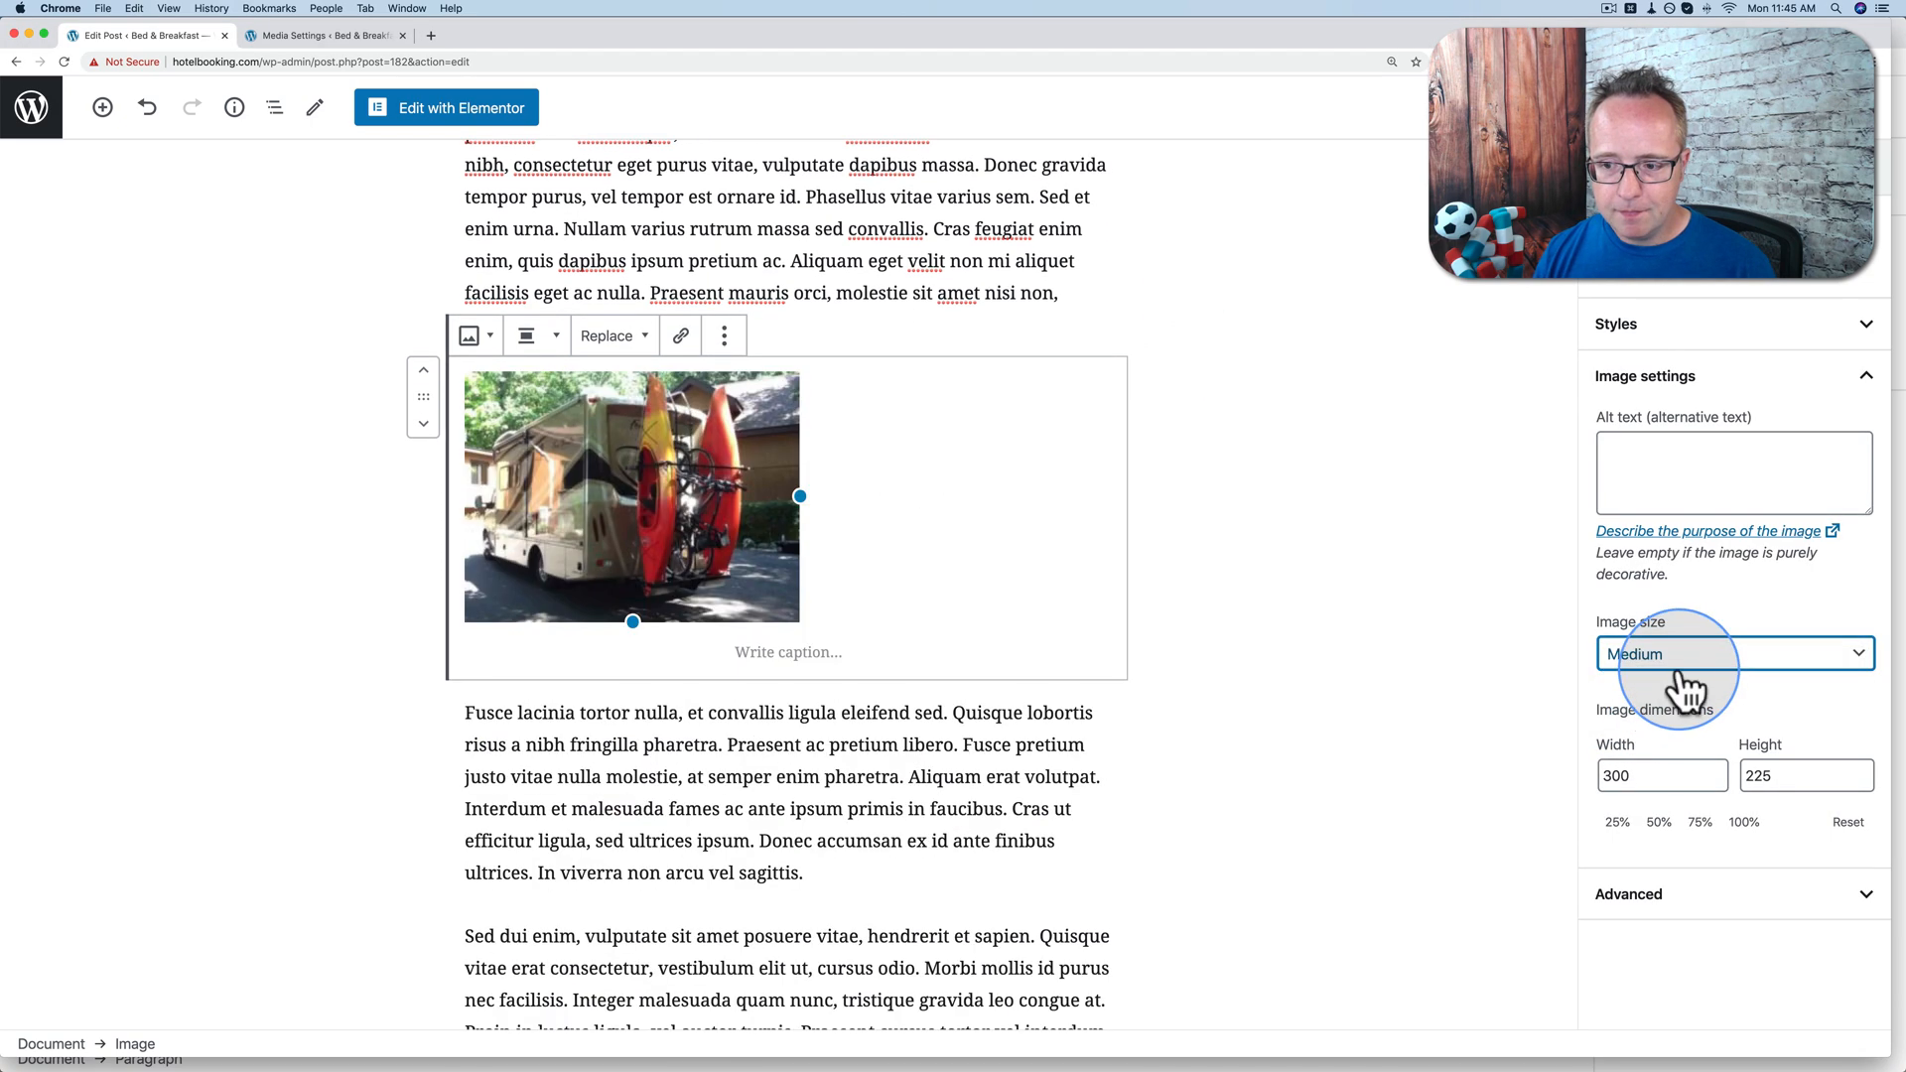
{"action": "left_click", "coordinate": [1732, 654]}
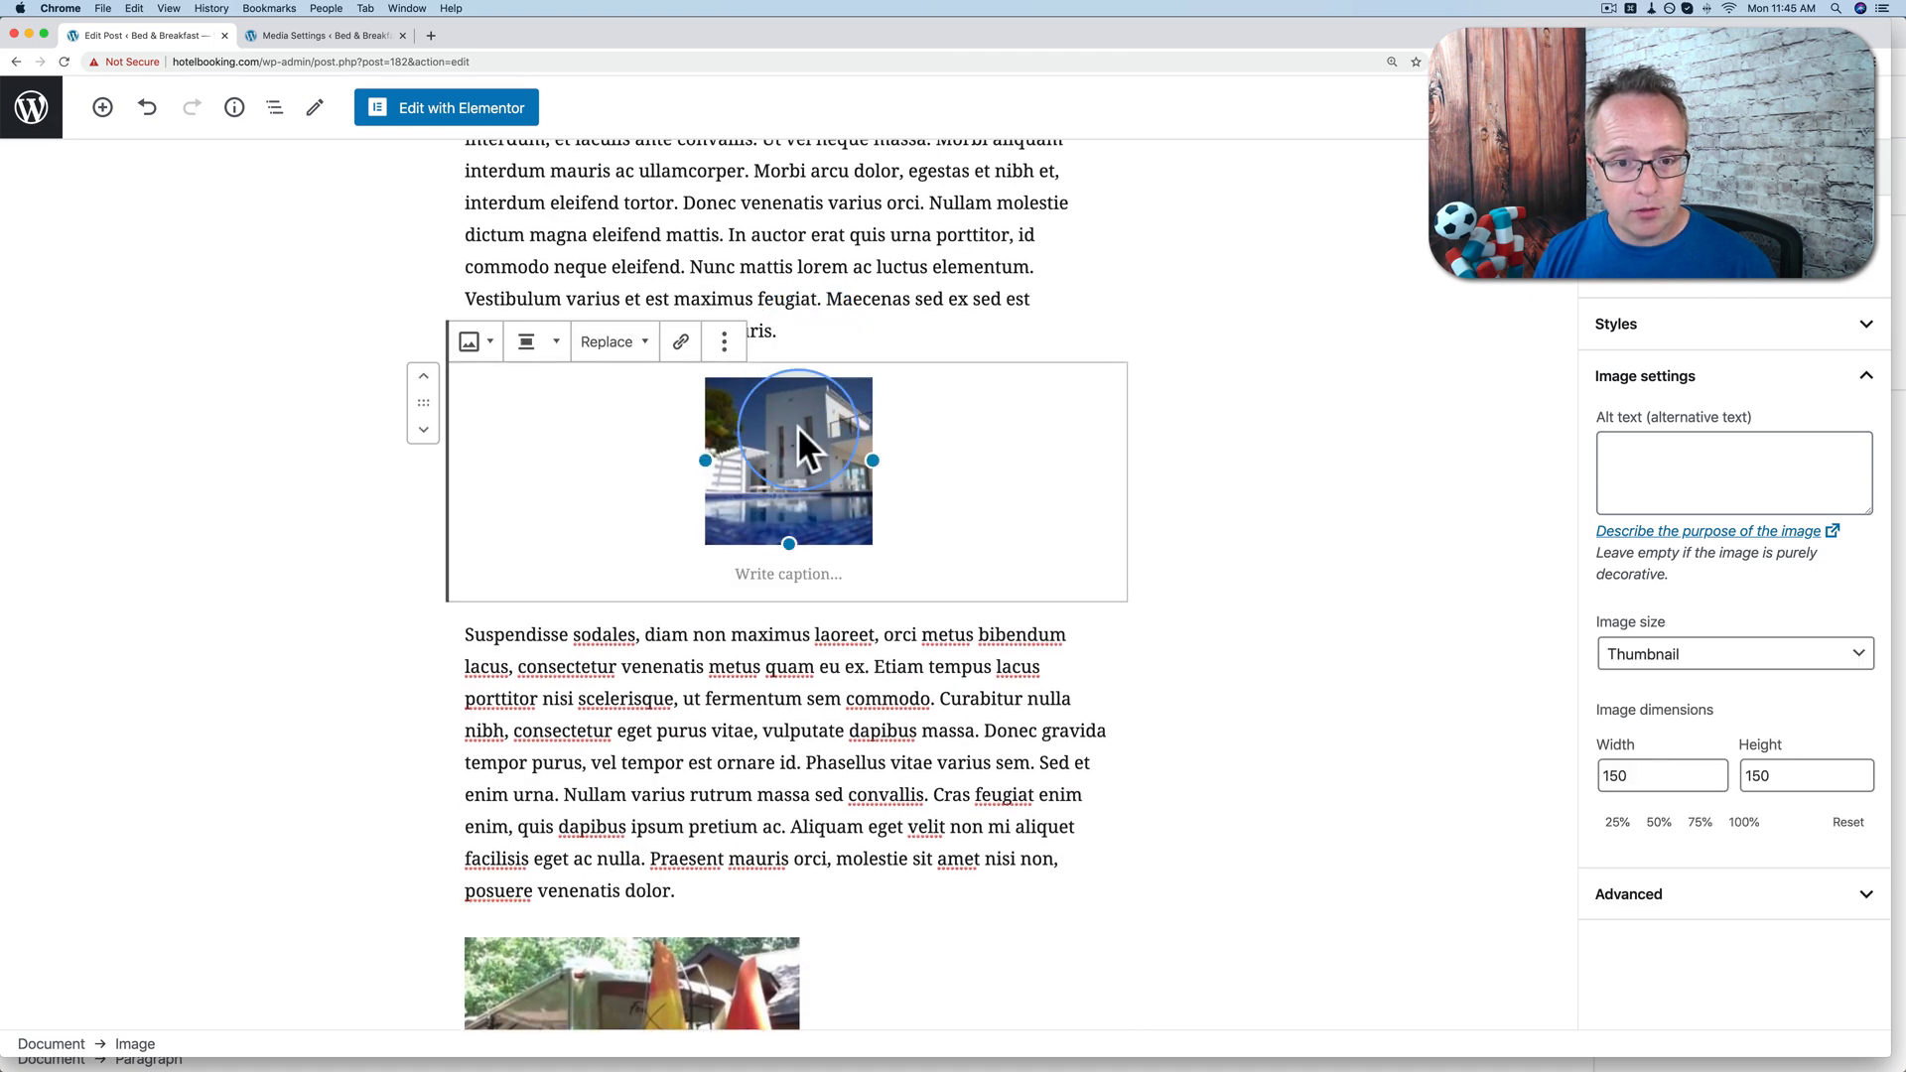
Centre the kayak image, update the post, and return to Media Settings.
{"action": "scroll", "scroll_direction": "down", "scroll_amount": 3}
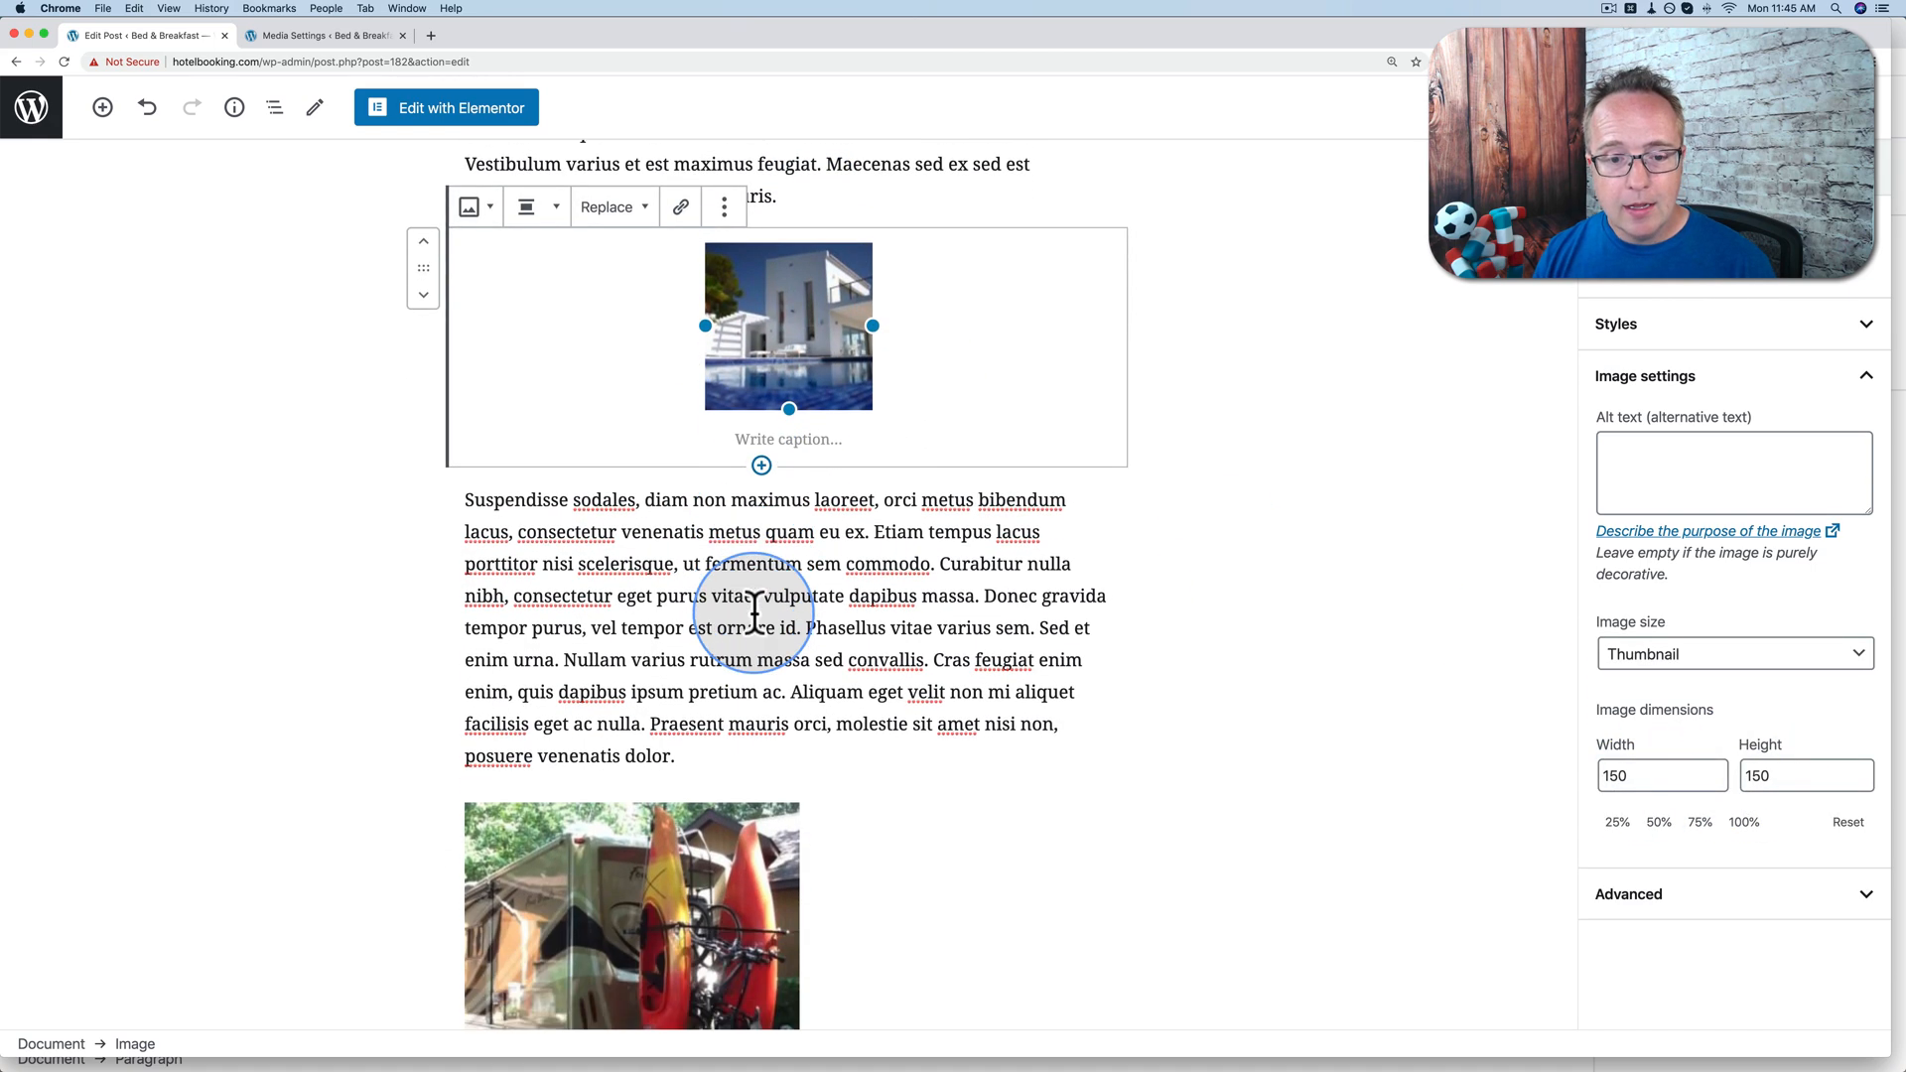
{"action": "left_click", "coordinate": [321, 33]}
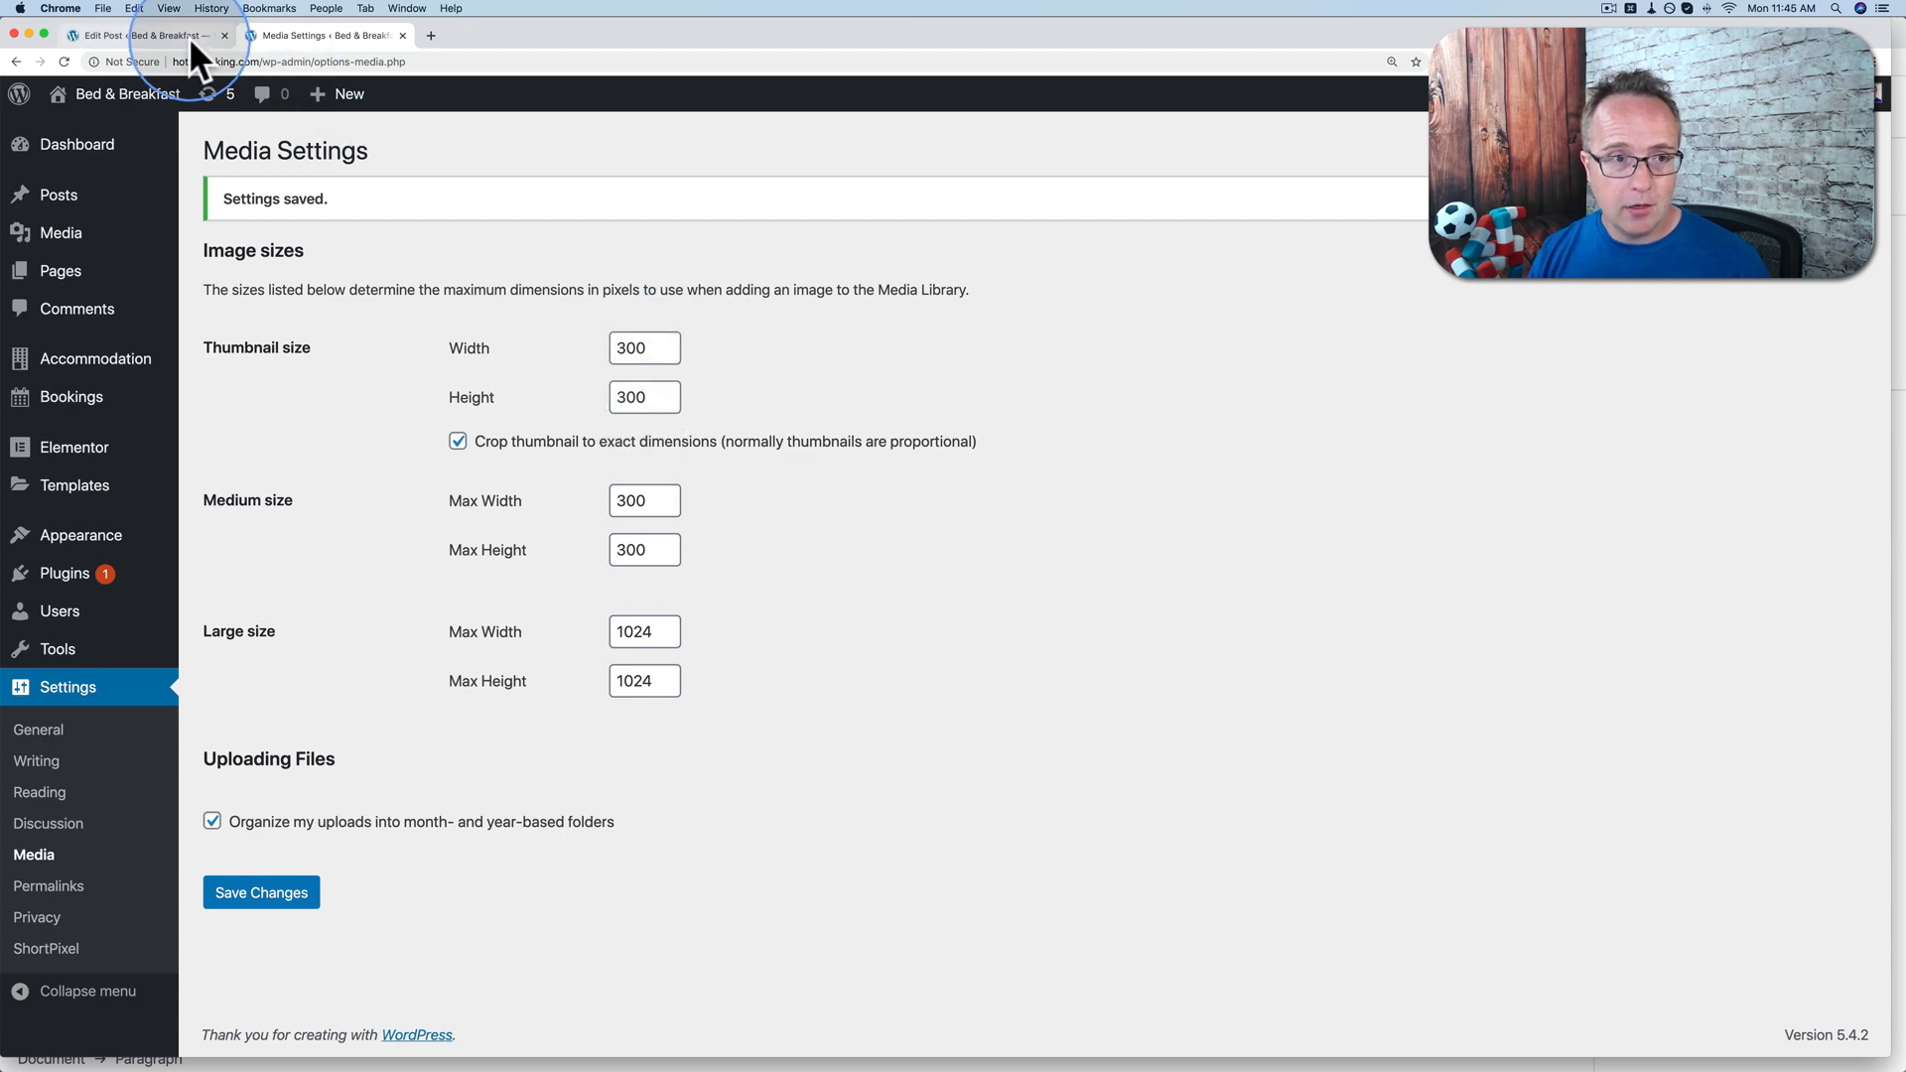
{"action": "left_click", "coordinate": [127, 33]}
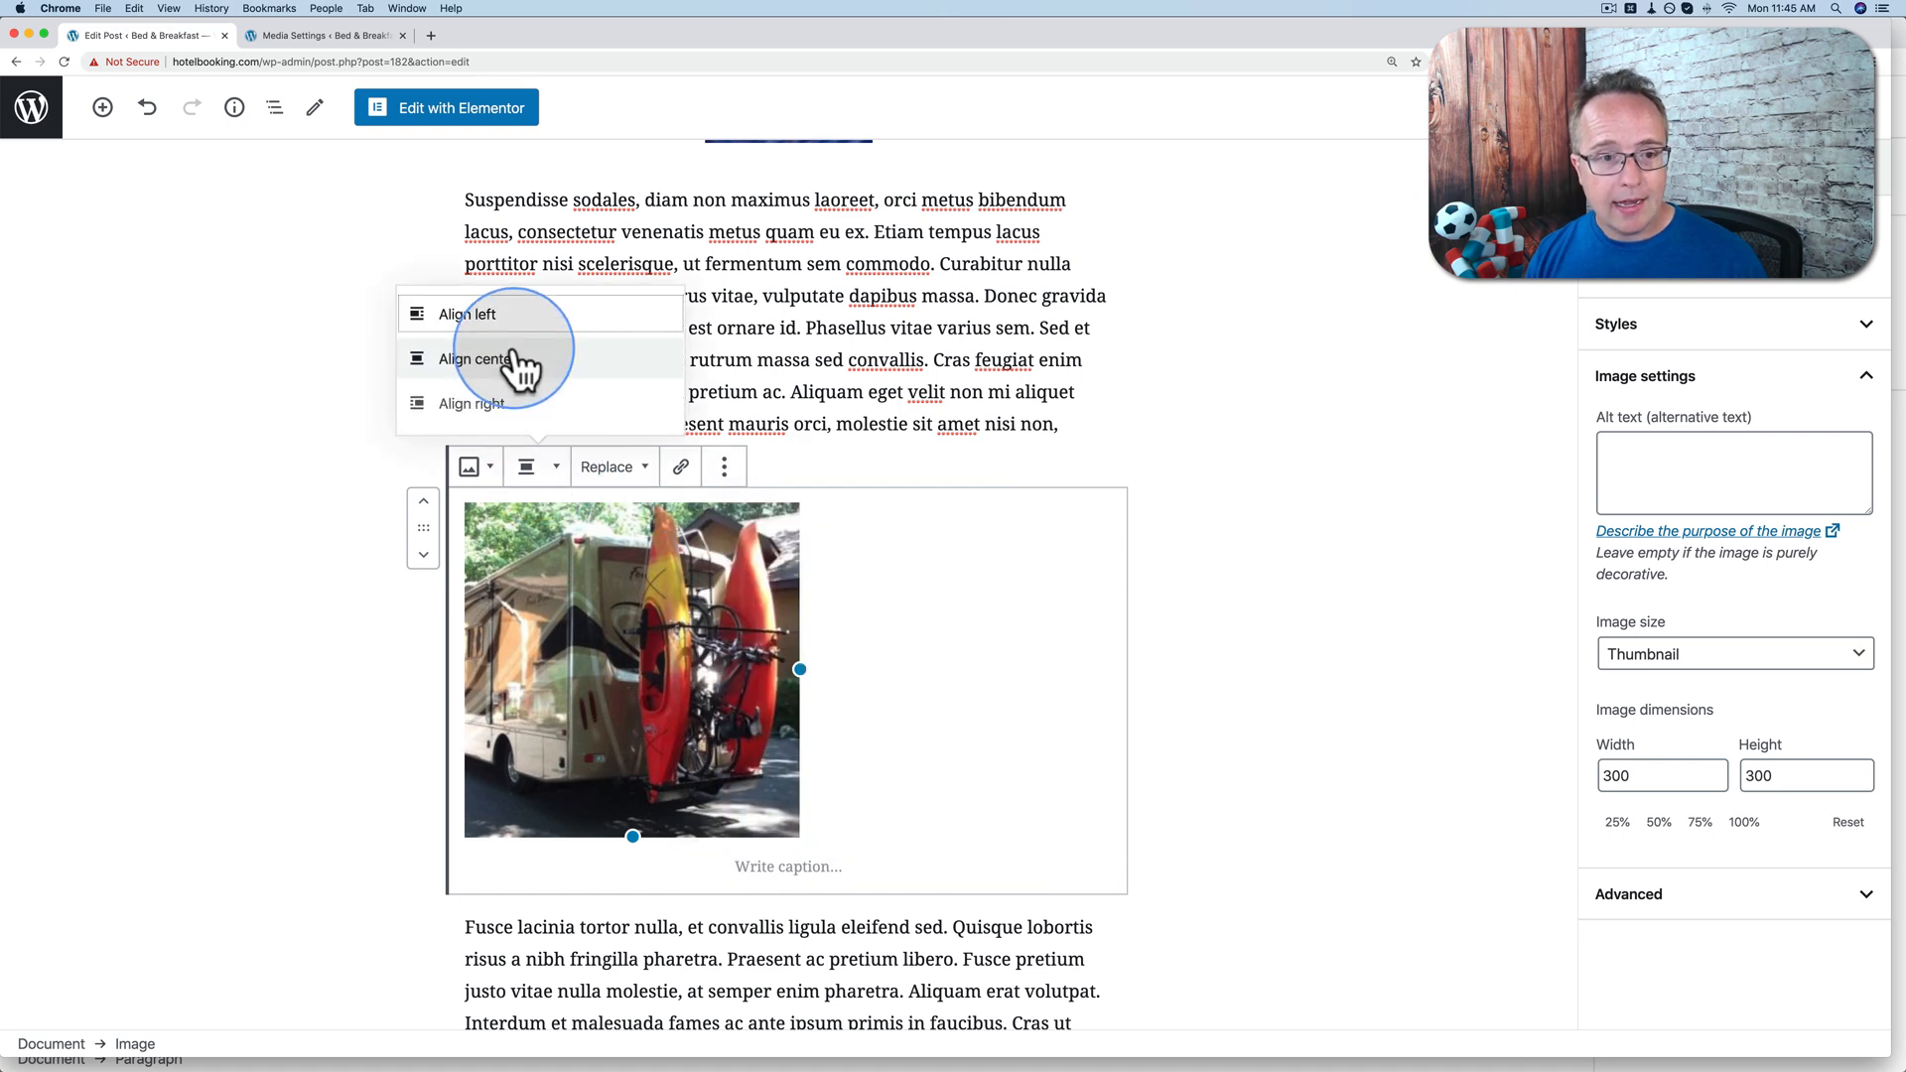
{"action": "left_click", "coordinate": [477, 359]}
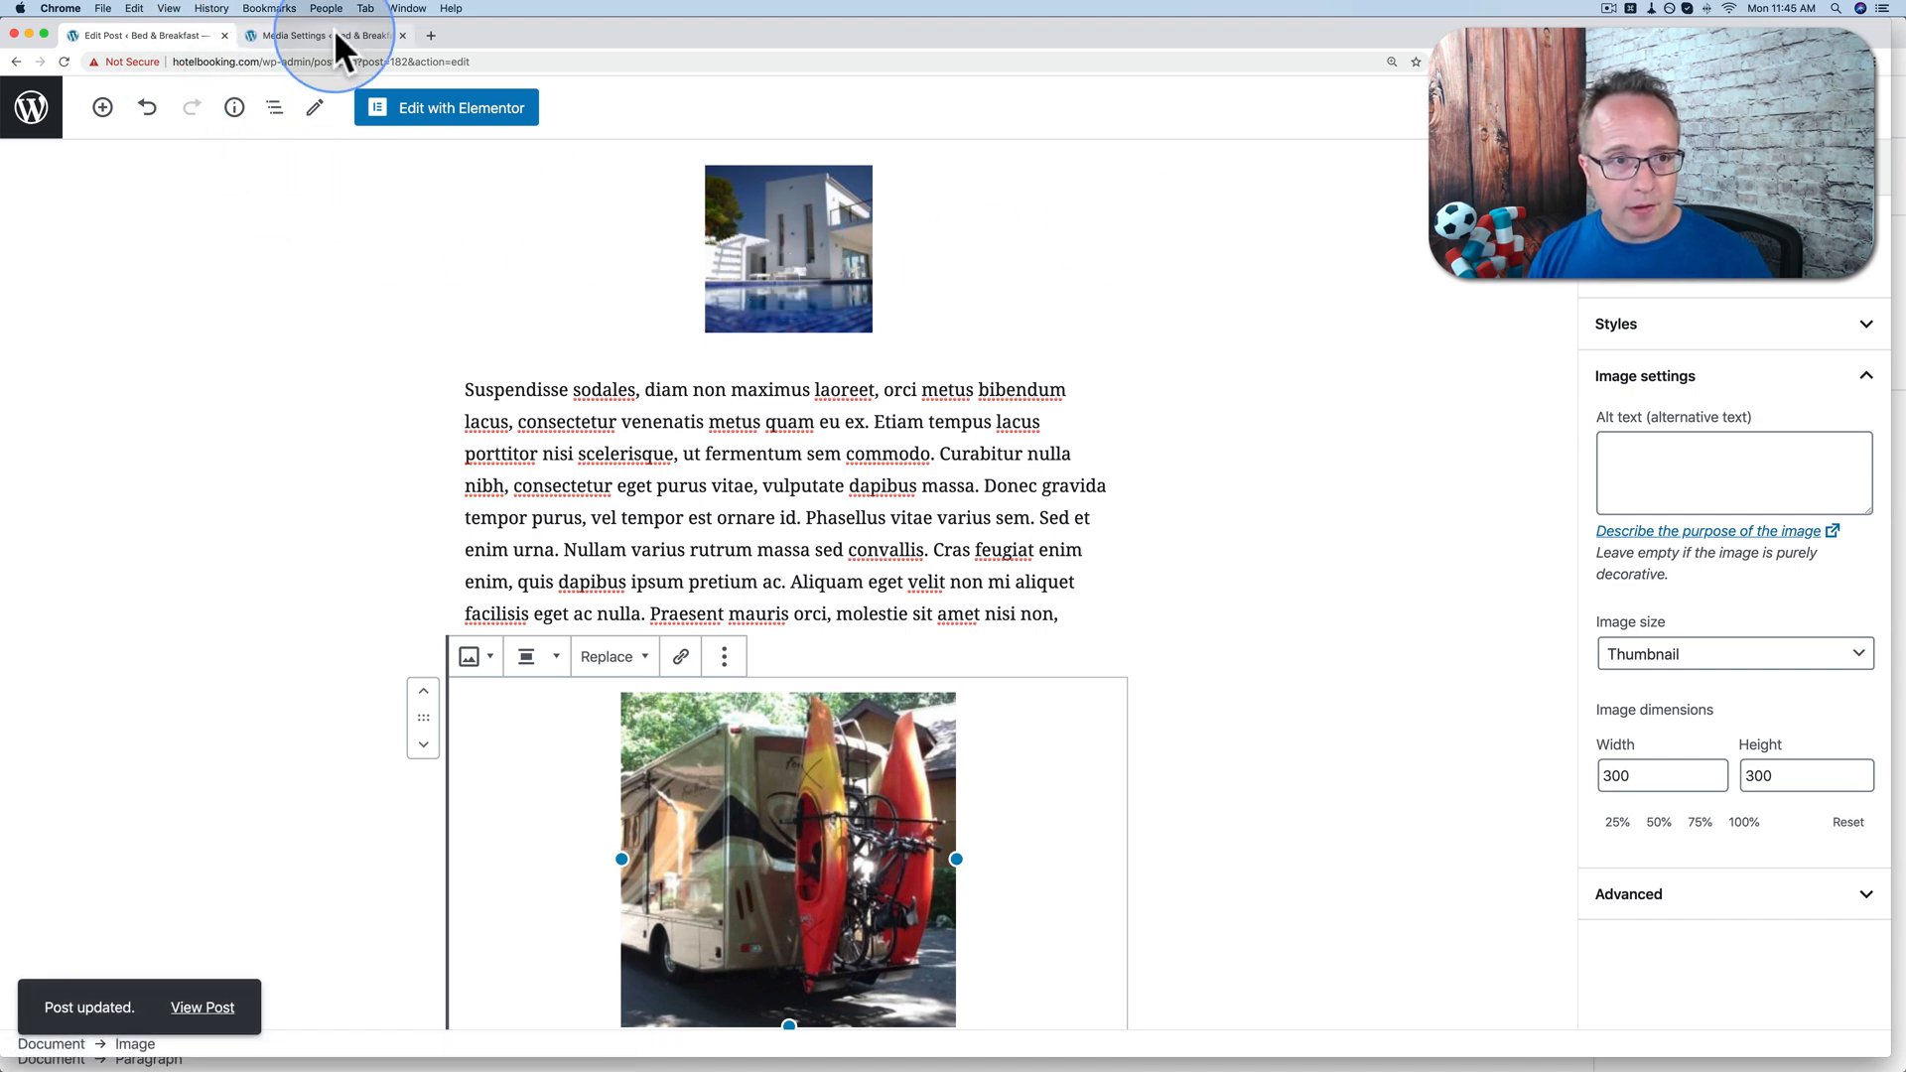
{"action": "left_click", "coordinate": [322, 34]}
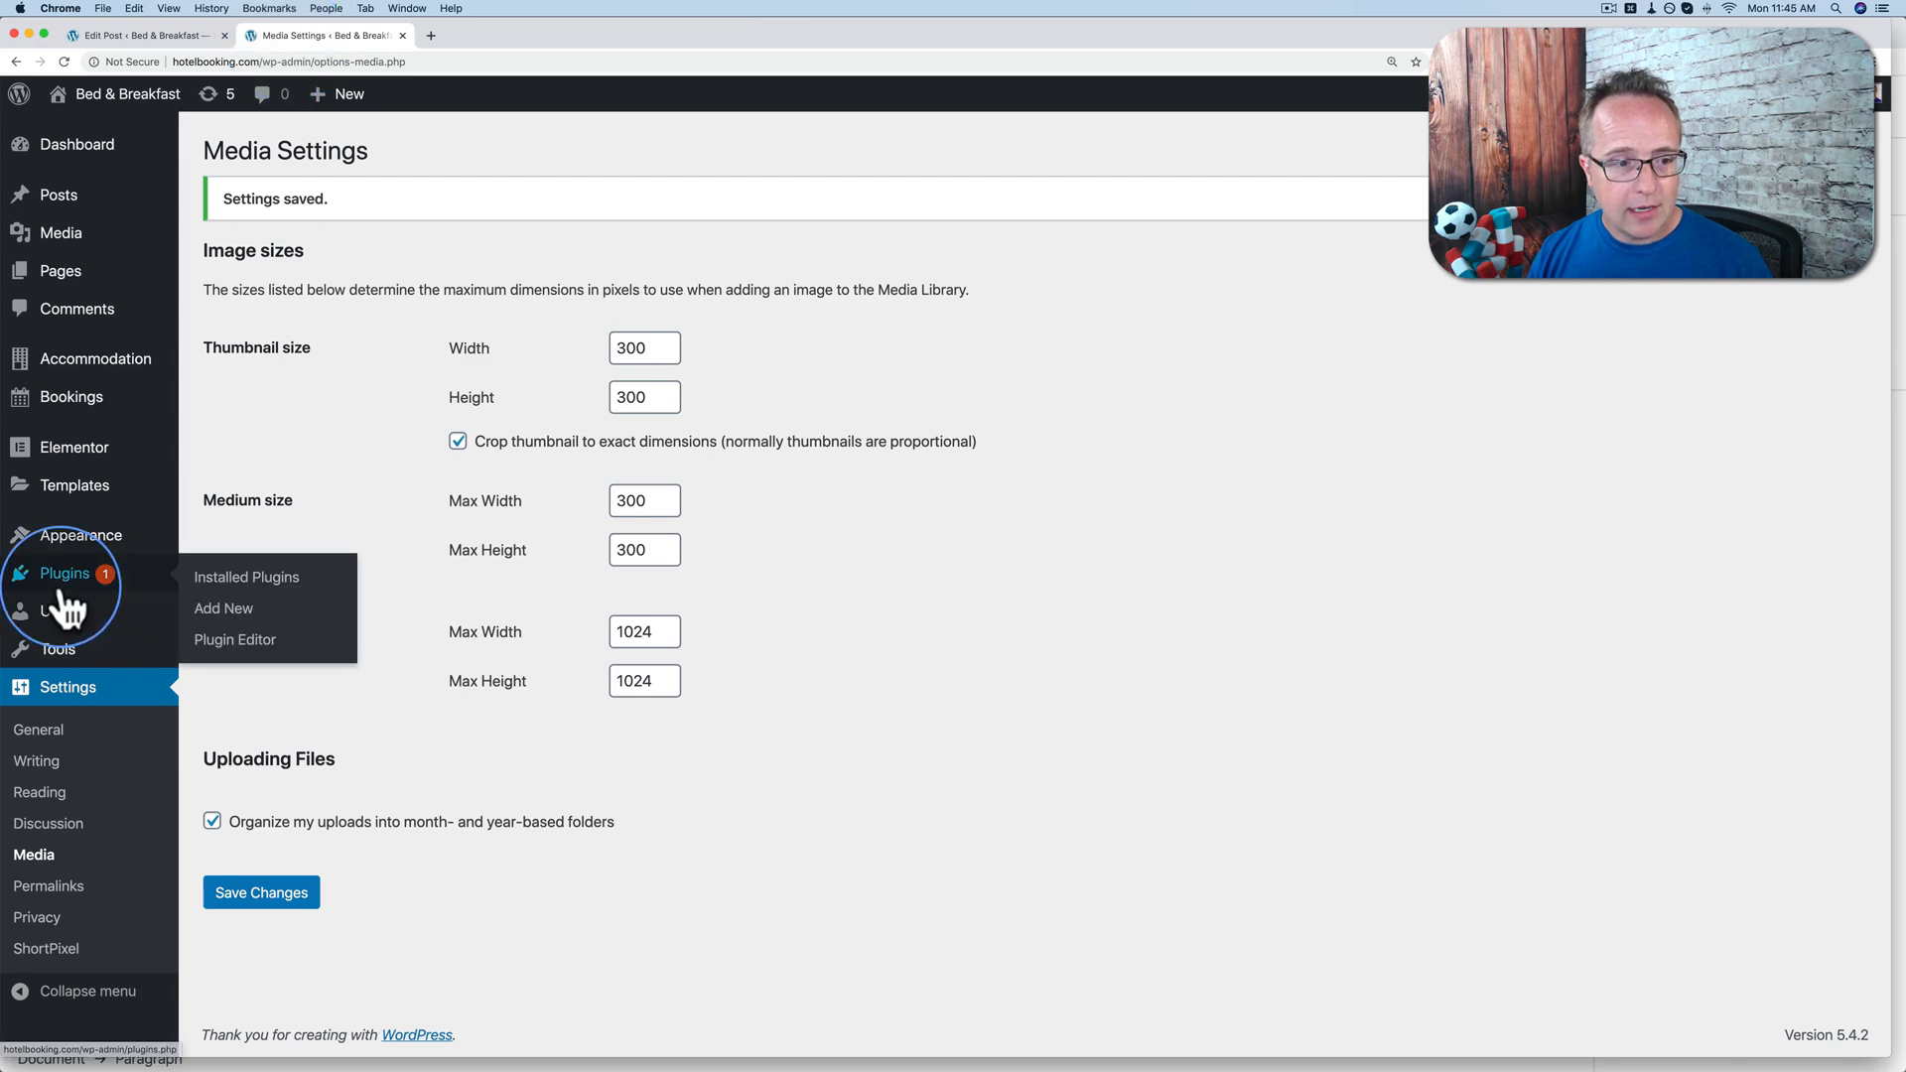
Install and activate the Regenerate Thumbnails plugin from Plugins > Add New.
{"action": "left_click", "coordinate": [222, 608]}
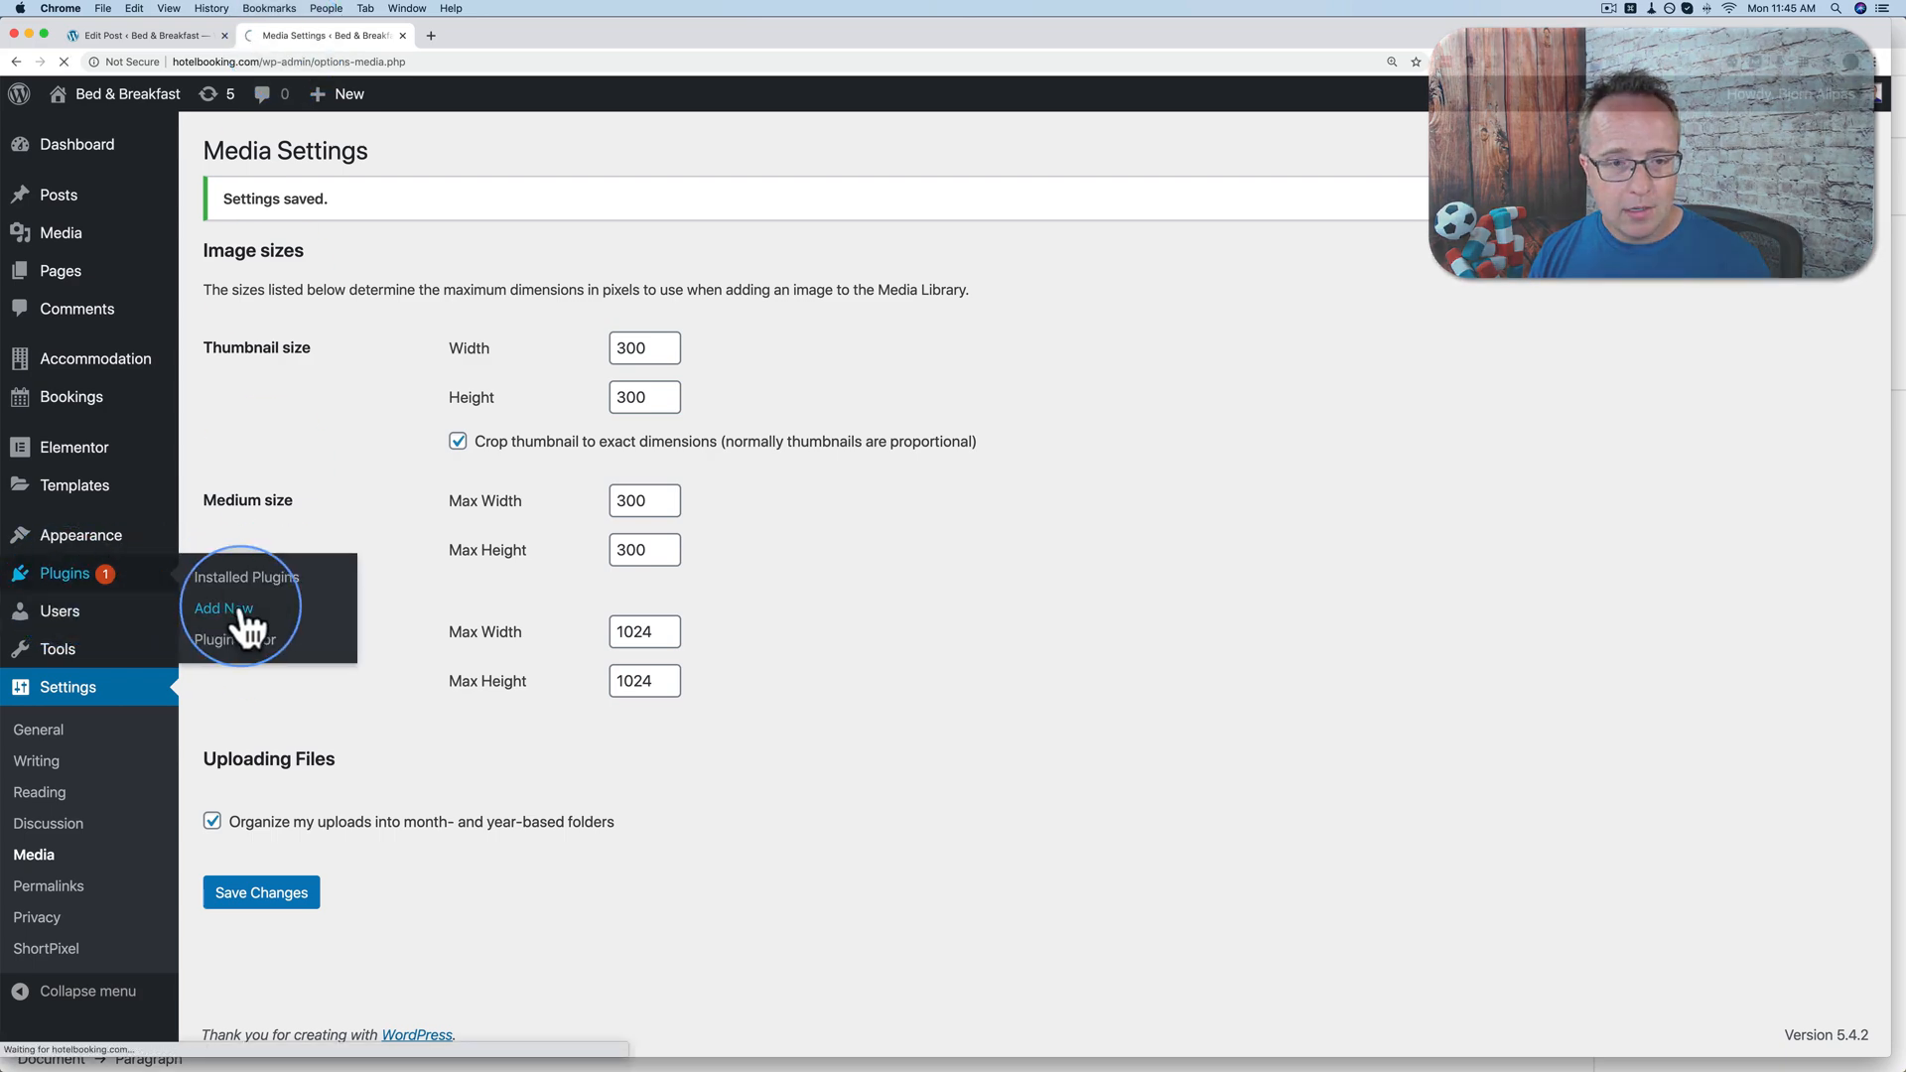
{"action": "left_click", "coordinate": [223, 608]}
{"action": "type", "text": "regenerate thumbnails"}
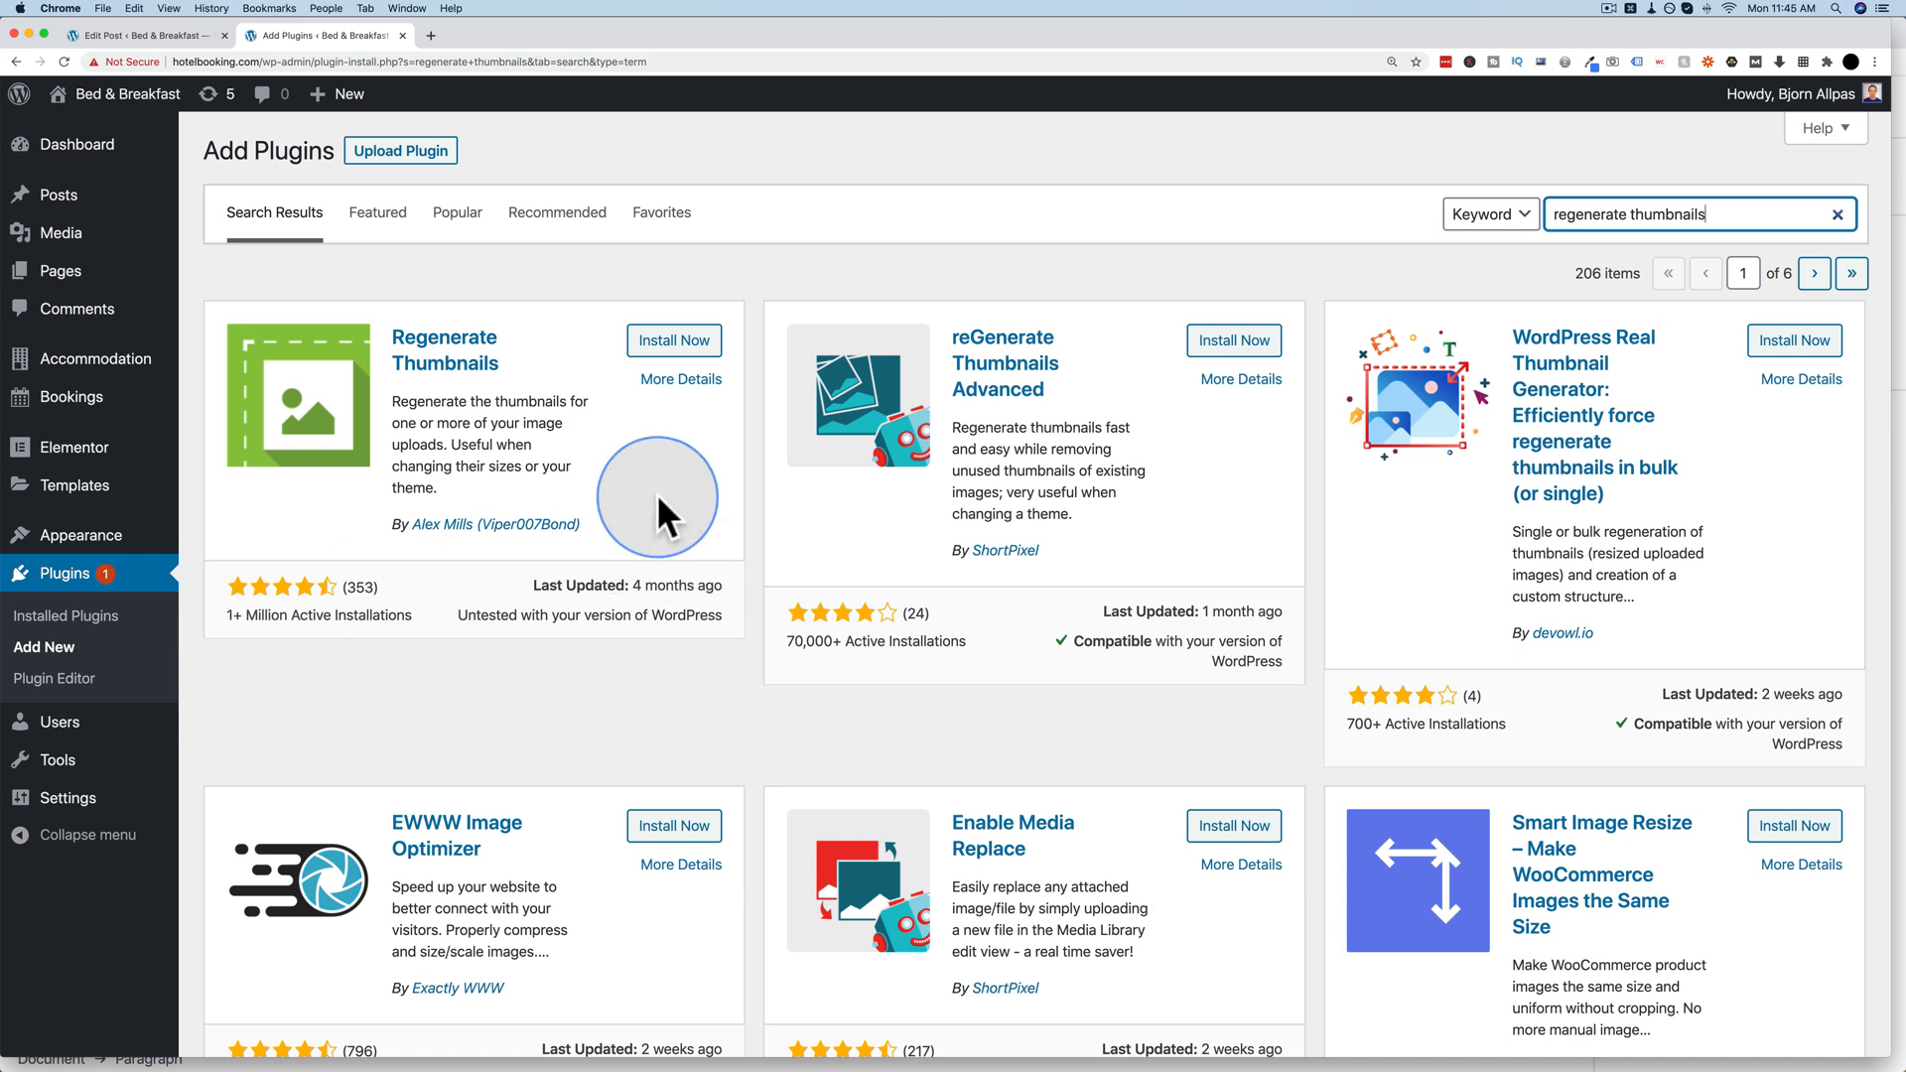
{"action": "mouse_move", "coordinate": [1104, 560]}
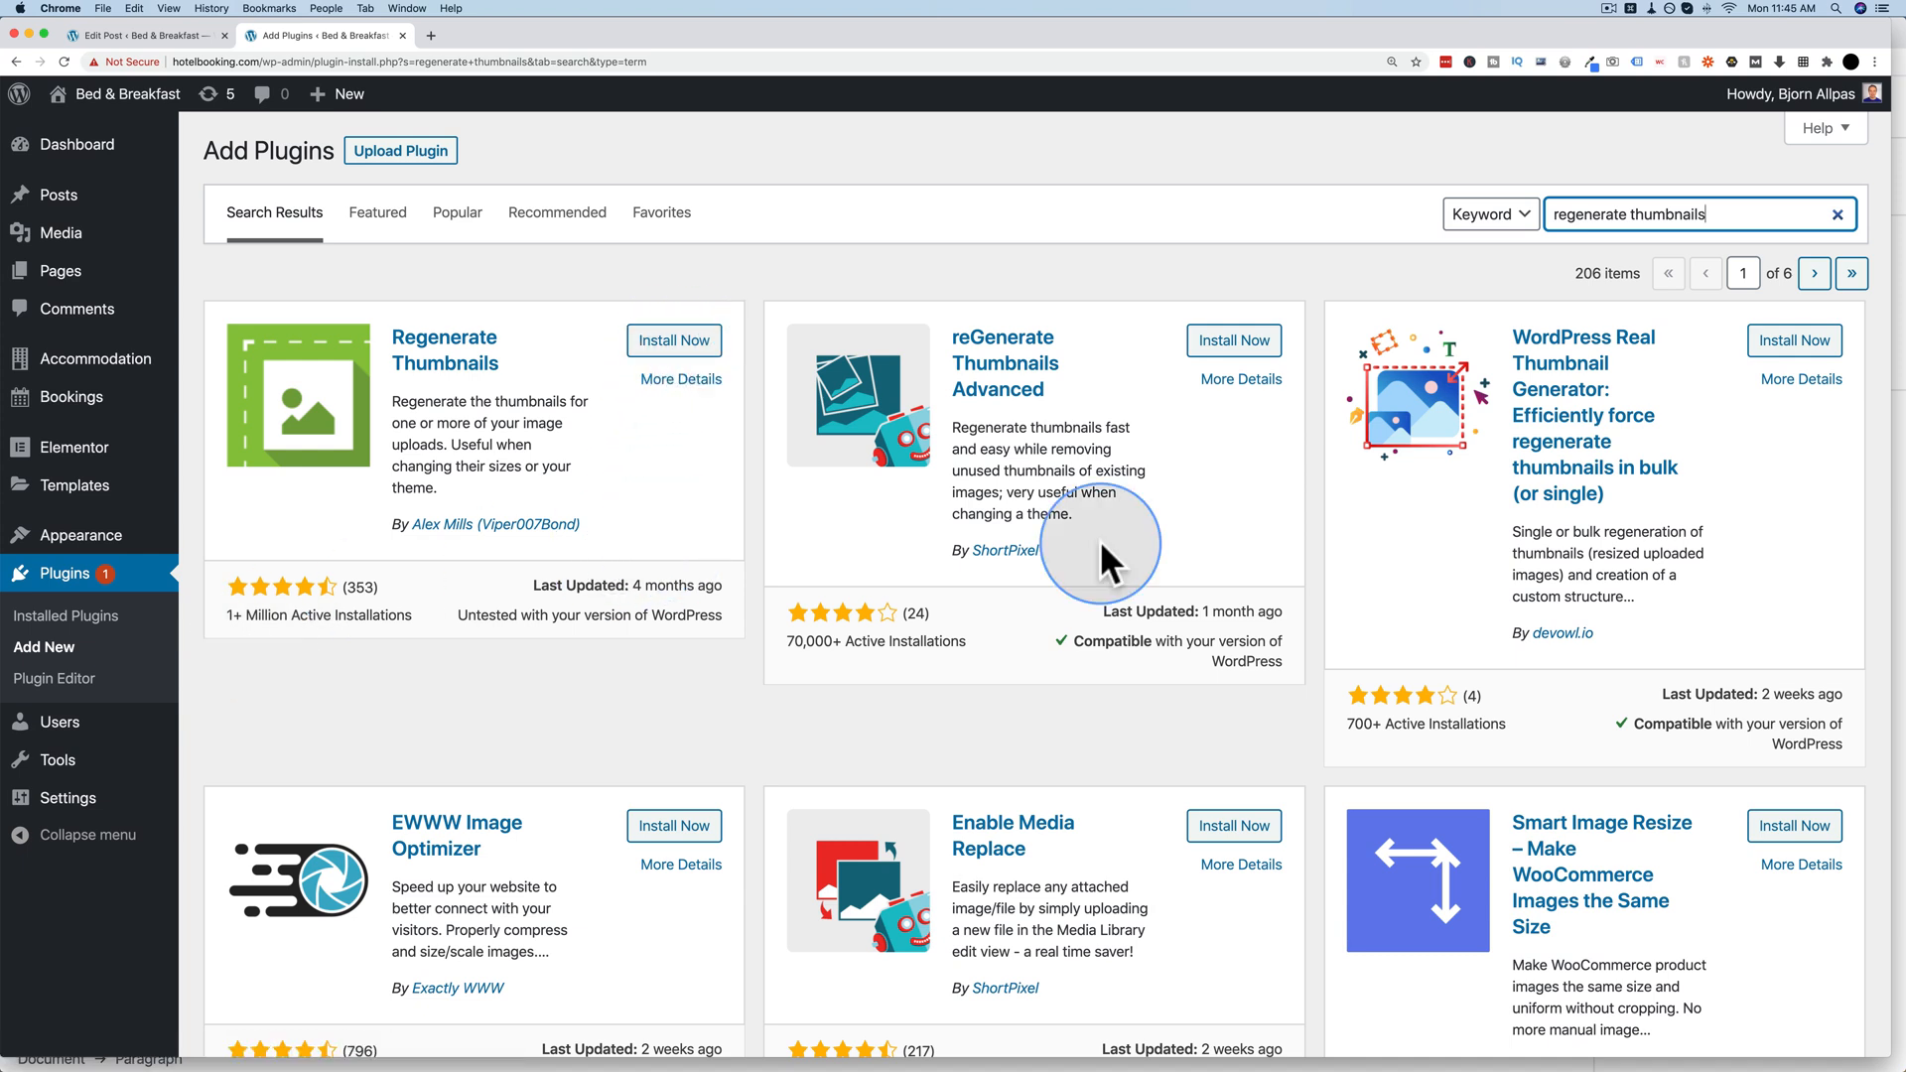
{"action": "mouse_move", "coordinate": [838, 540]}
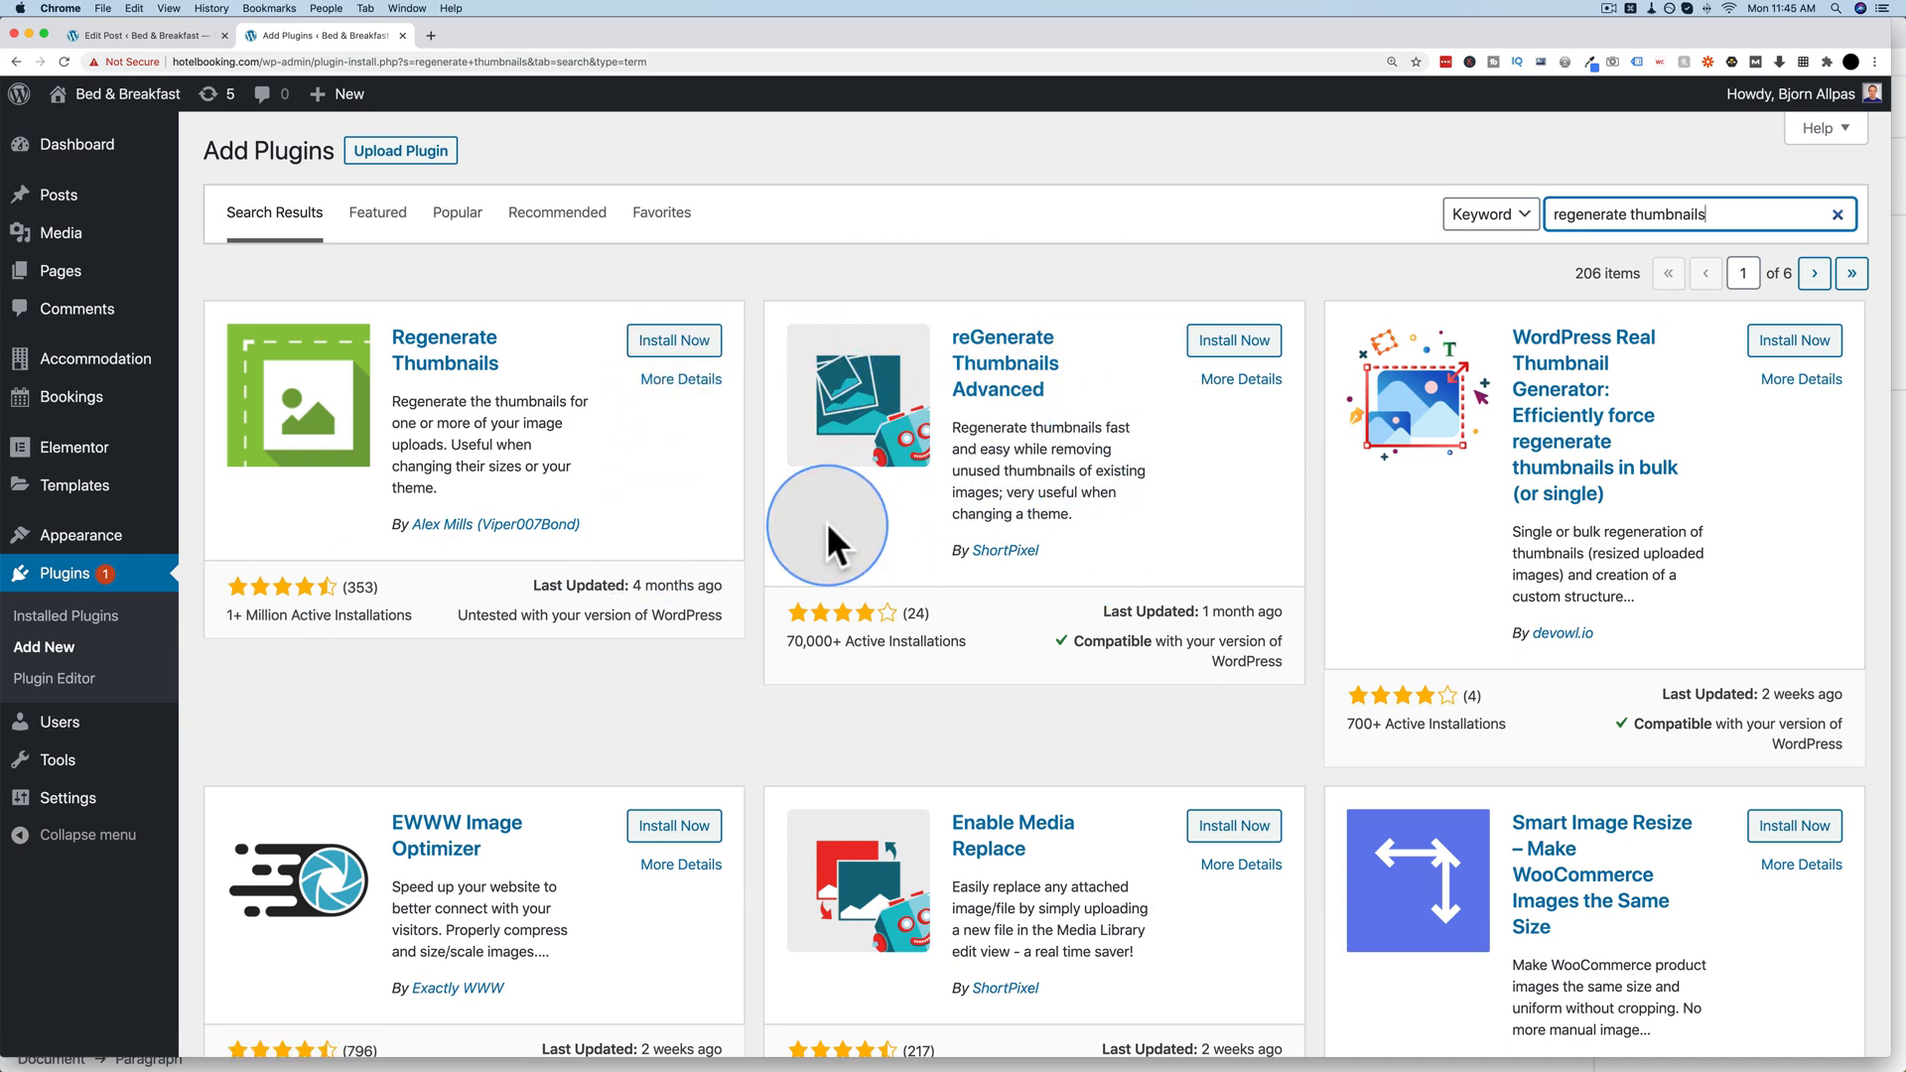
{"action": "mouse_move", "coordinate": [657, 459]}
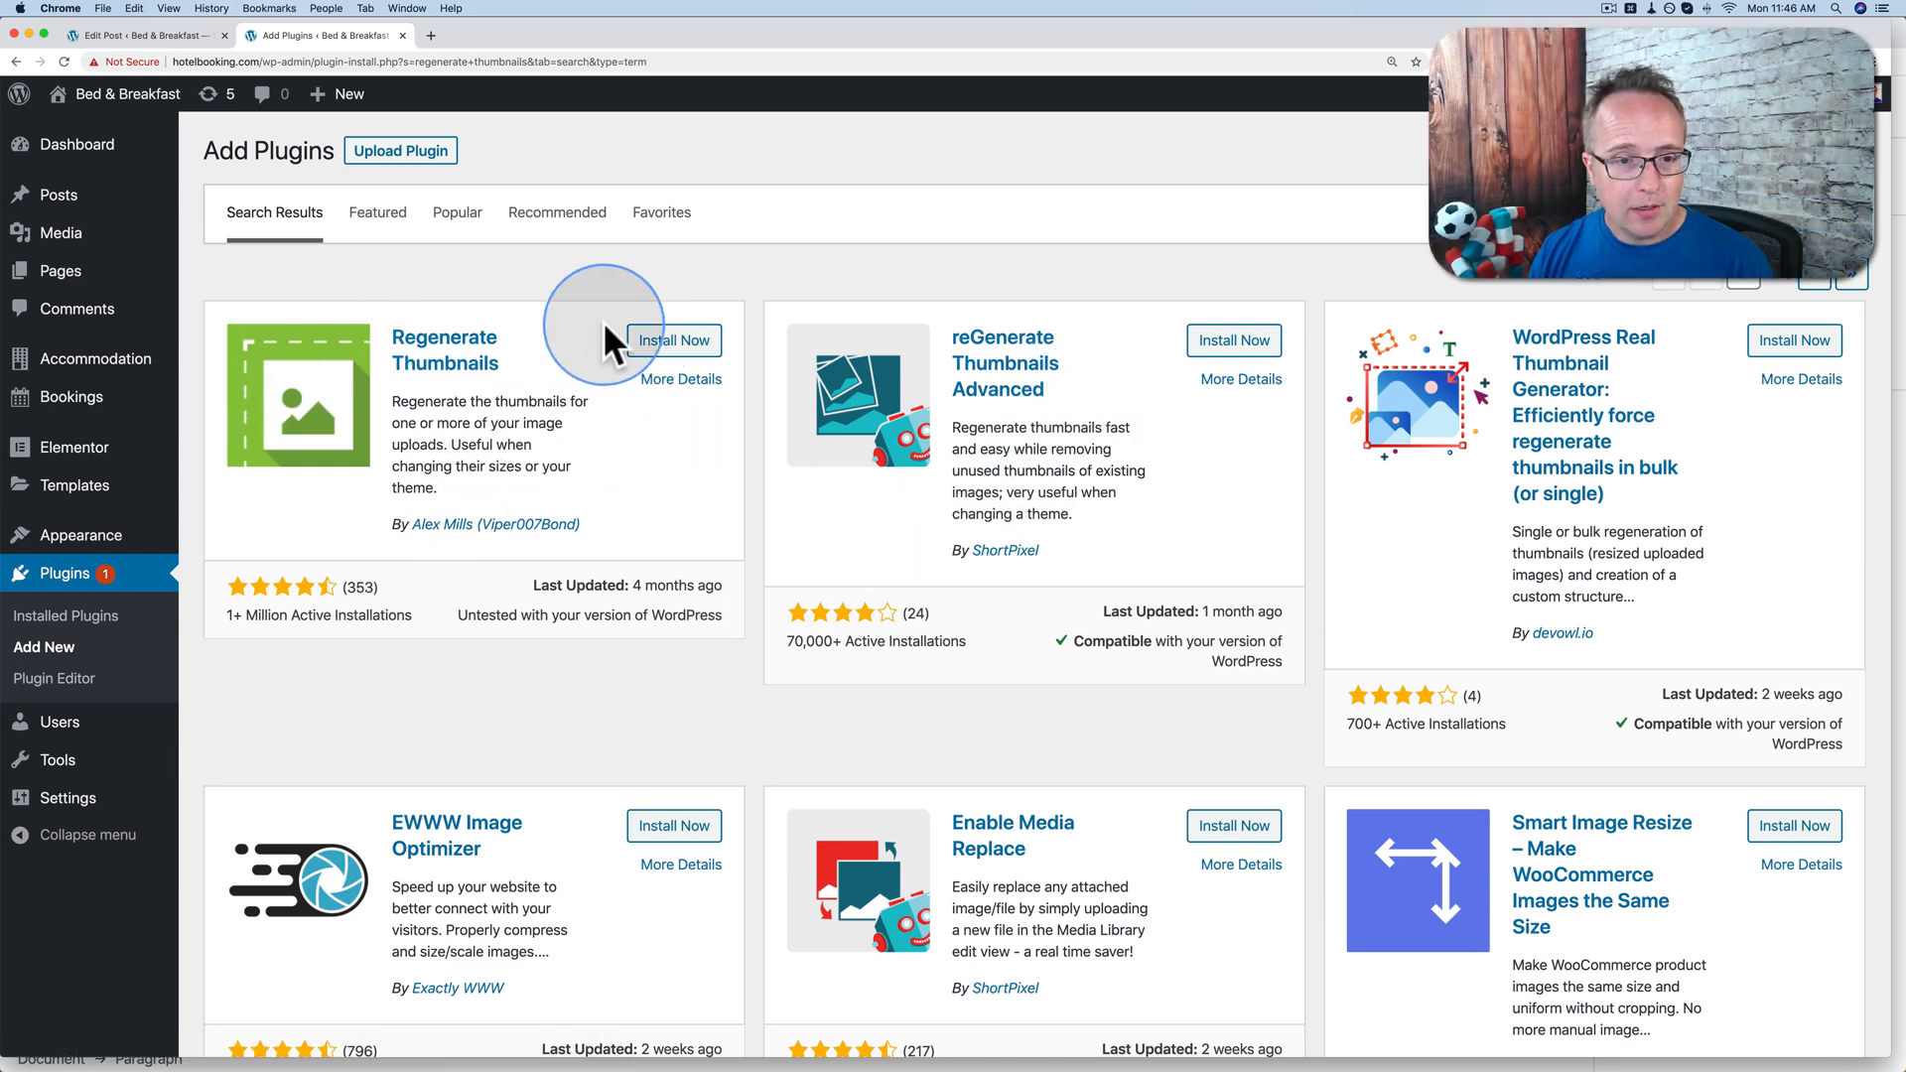
{"action": "left_click", "coordinate": [675, 340]}
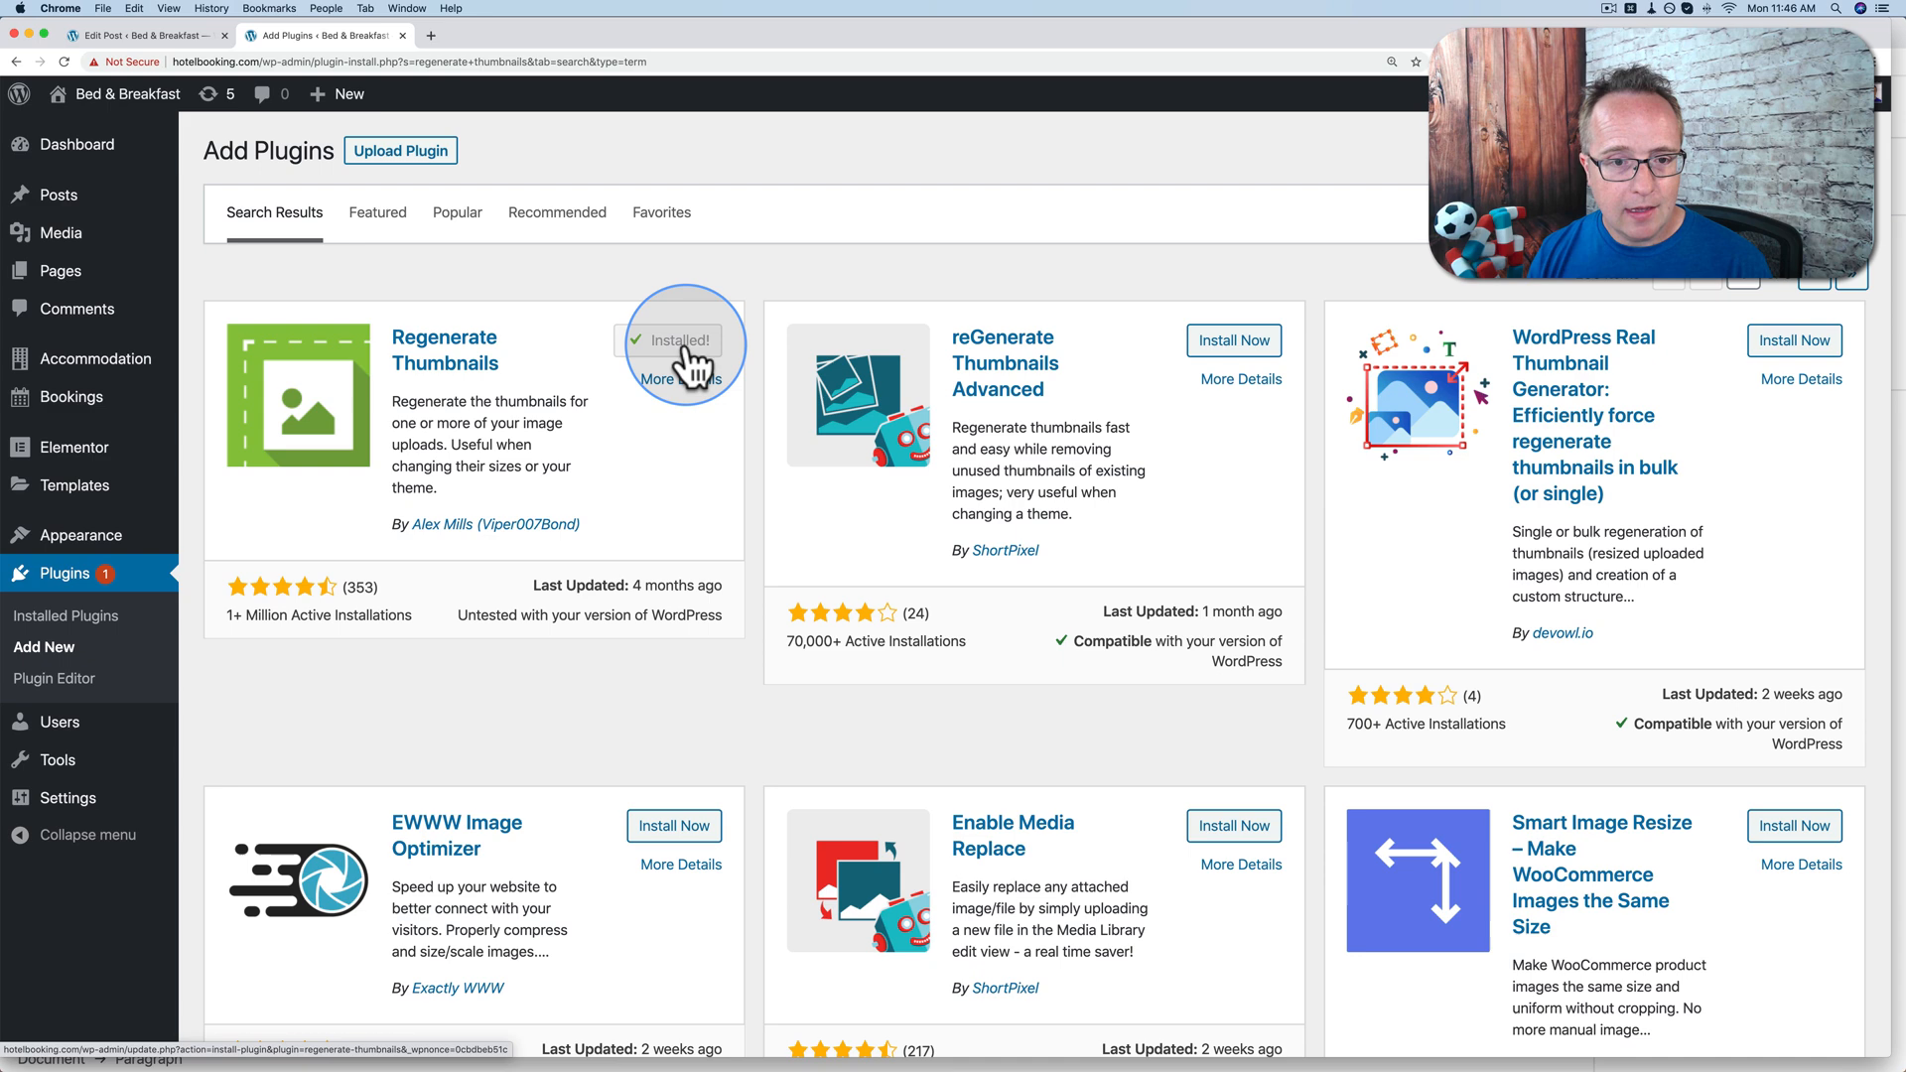
{"action": "left_click", "coordinate": [679, 340]}
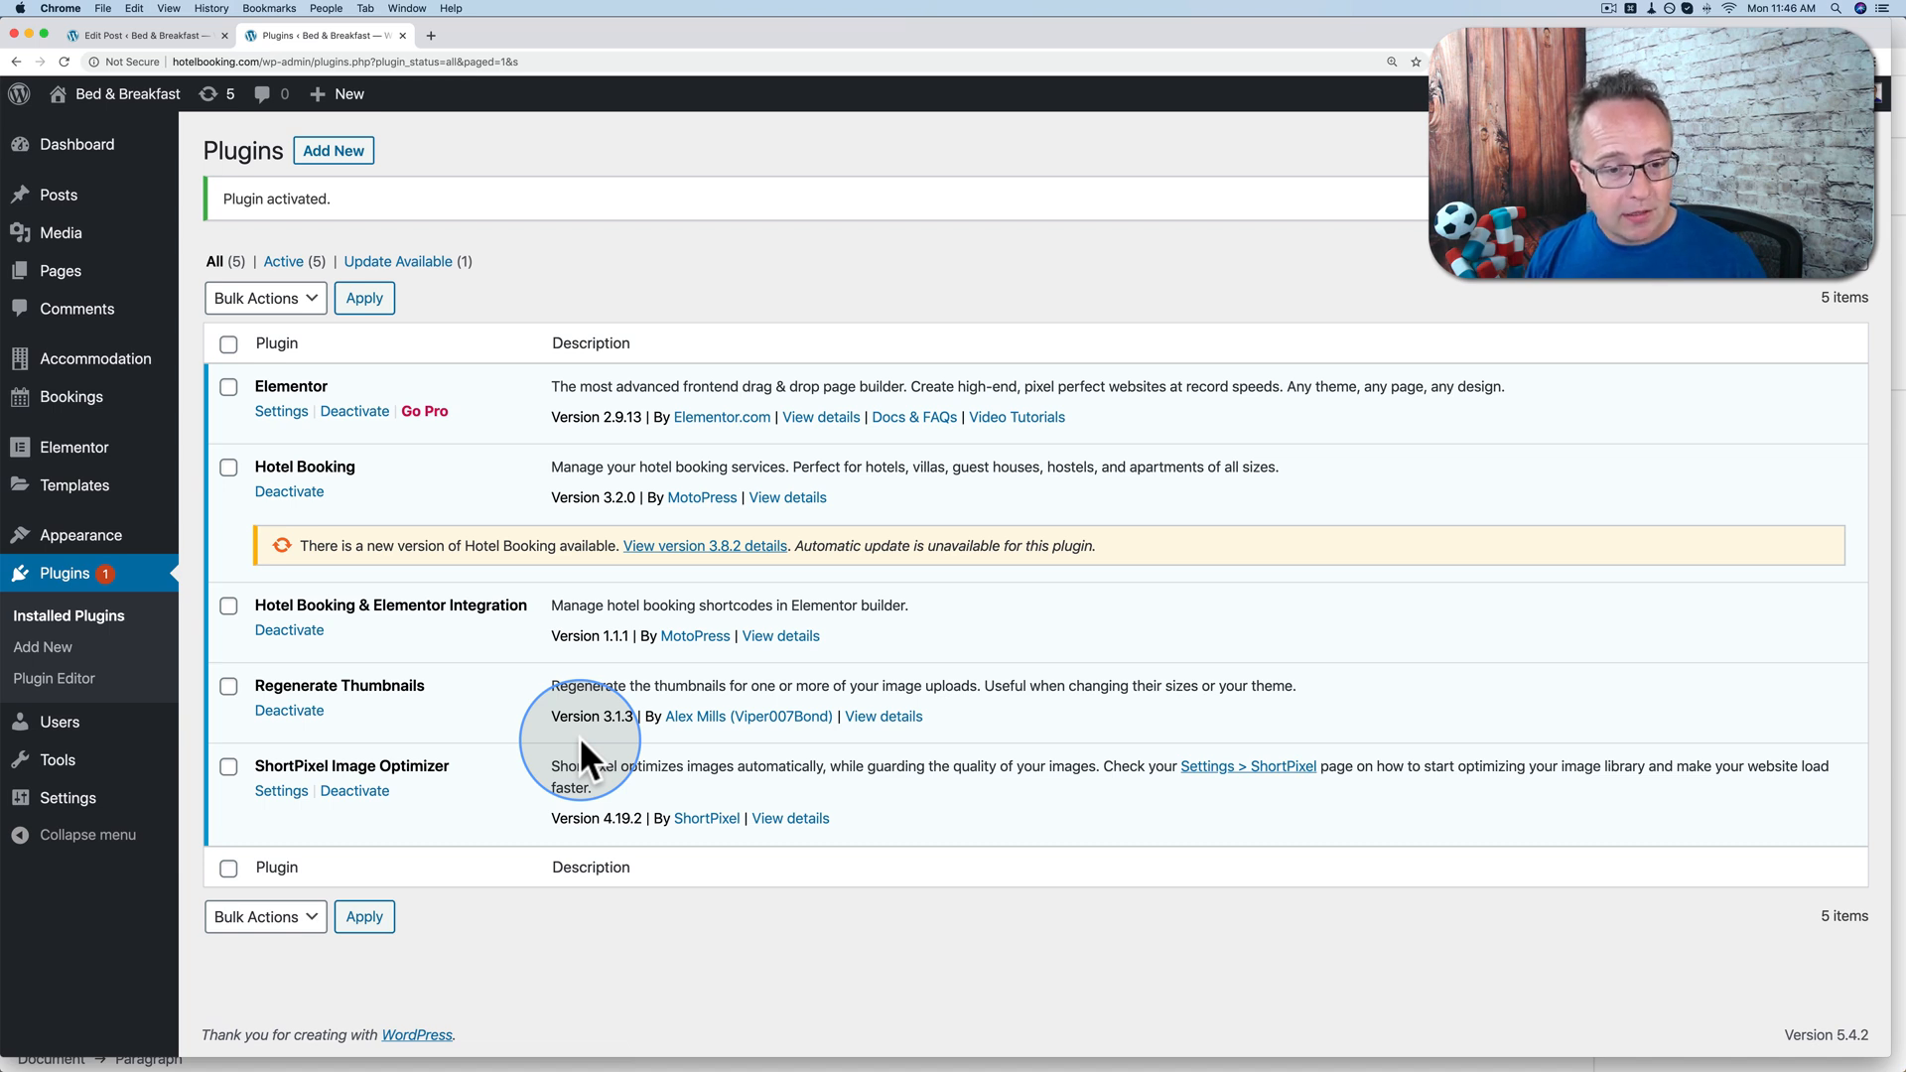
{"action": "mouse_move", "coordinate": [280, 703]}
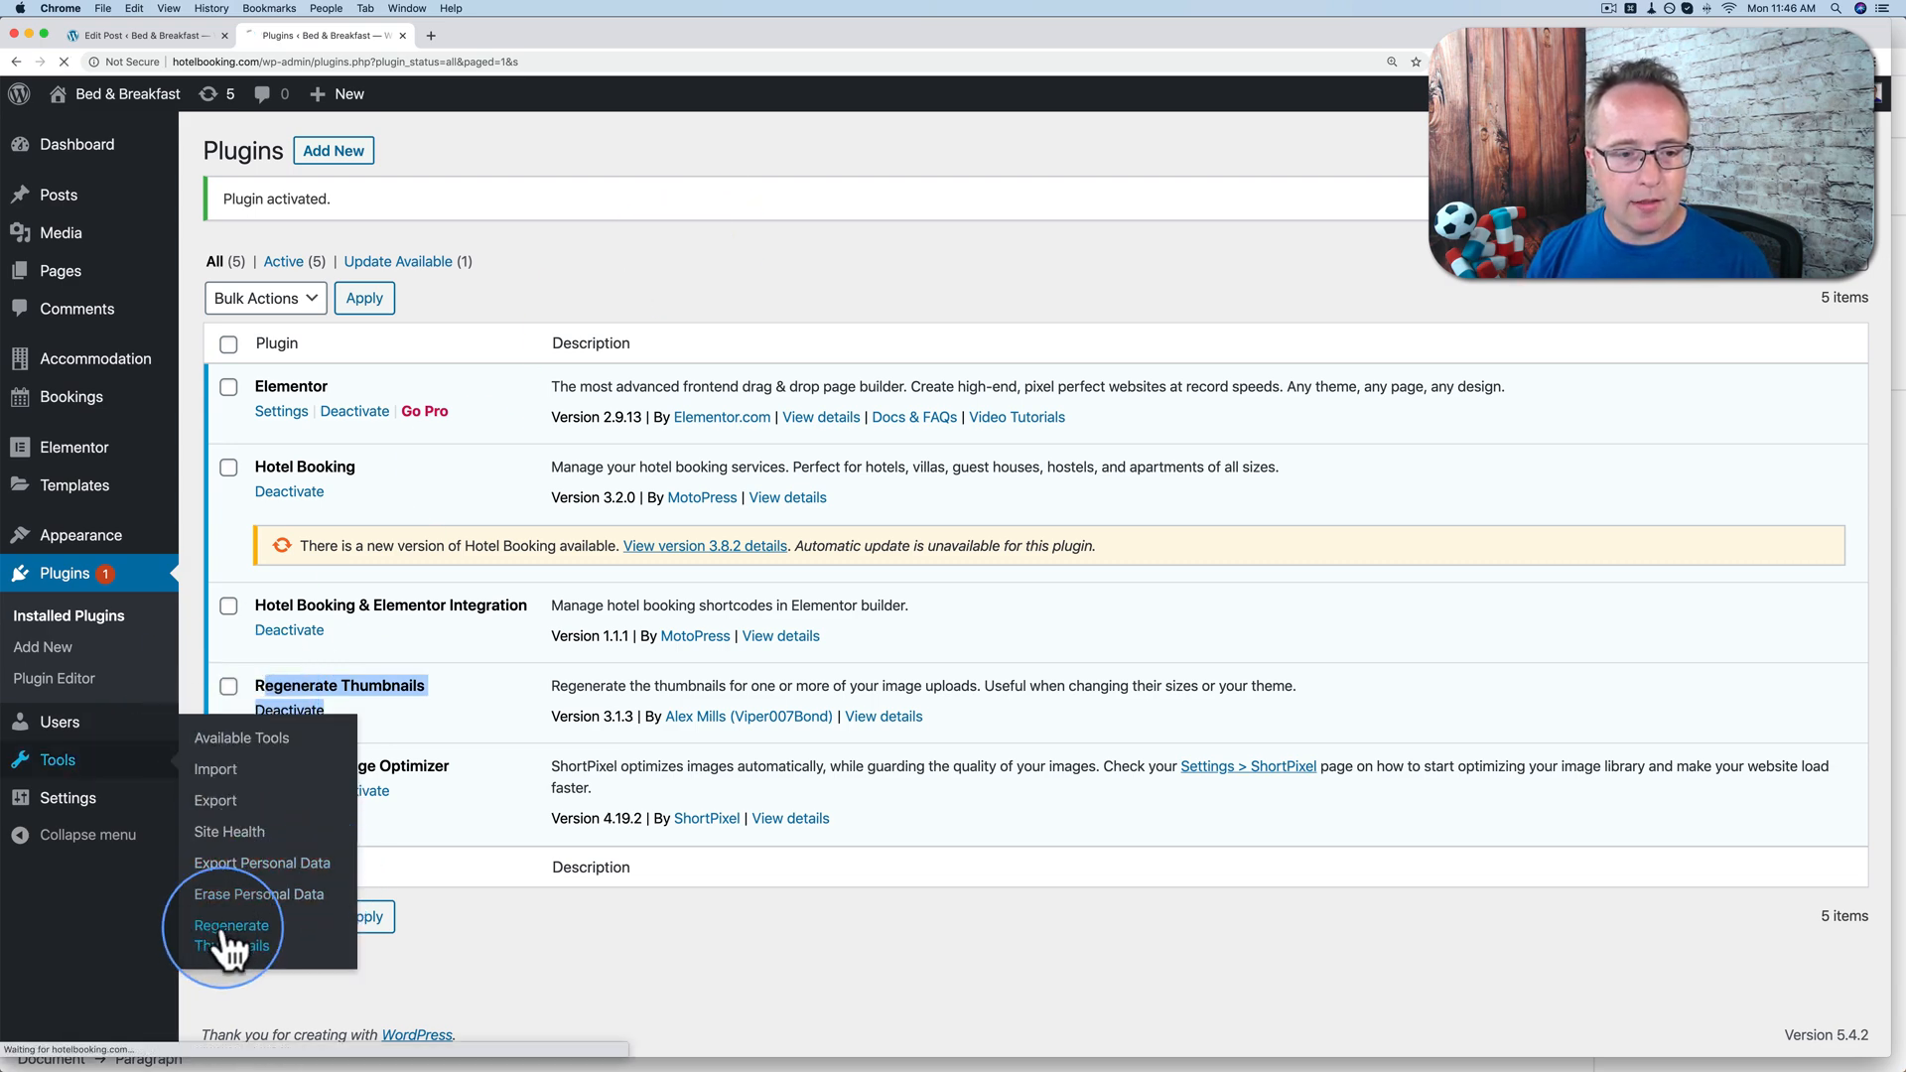
Review the Regenerate Thumbnails tool's explanation about changed image sizes.
{"action": "left_click", "coordinate": [230, 934]}
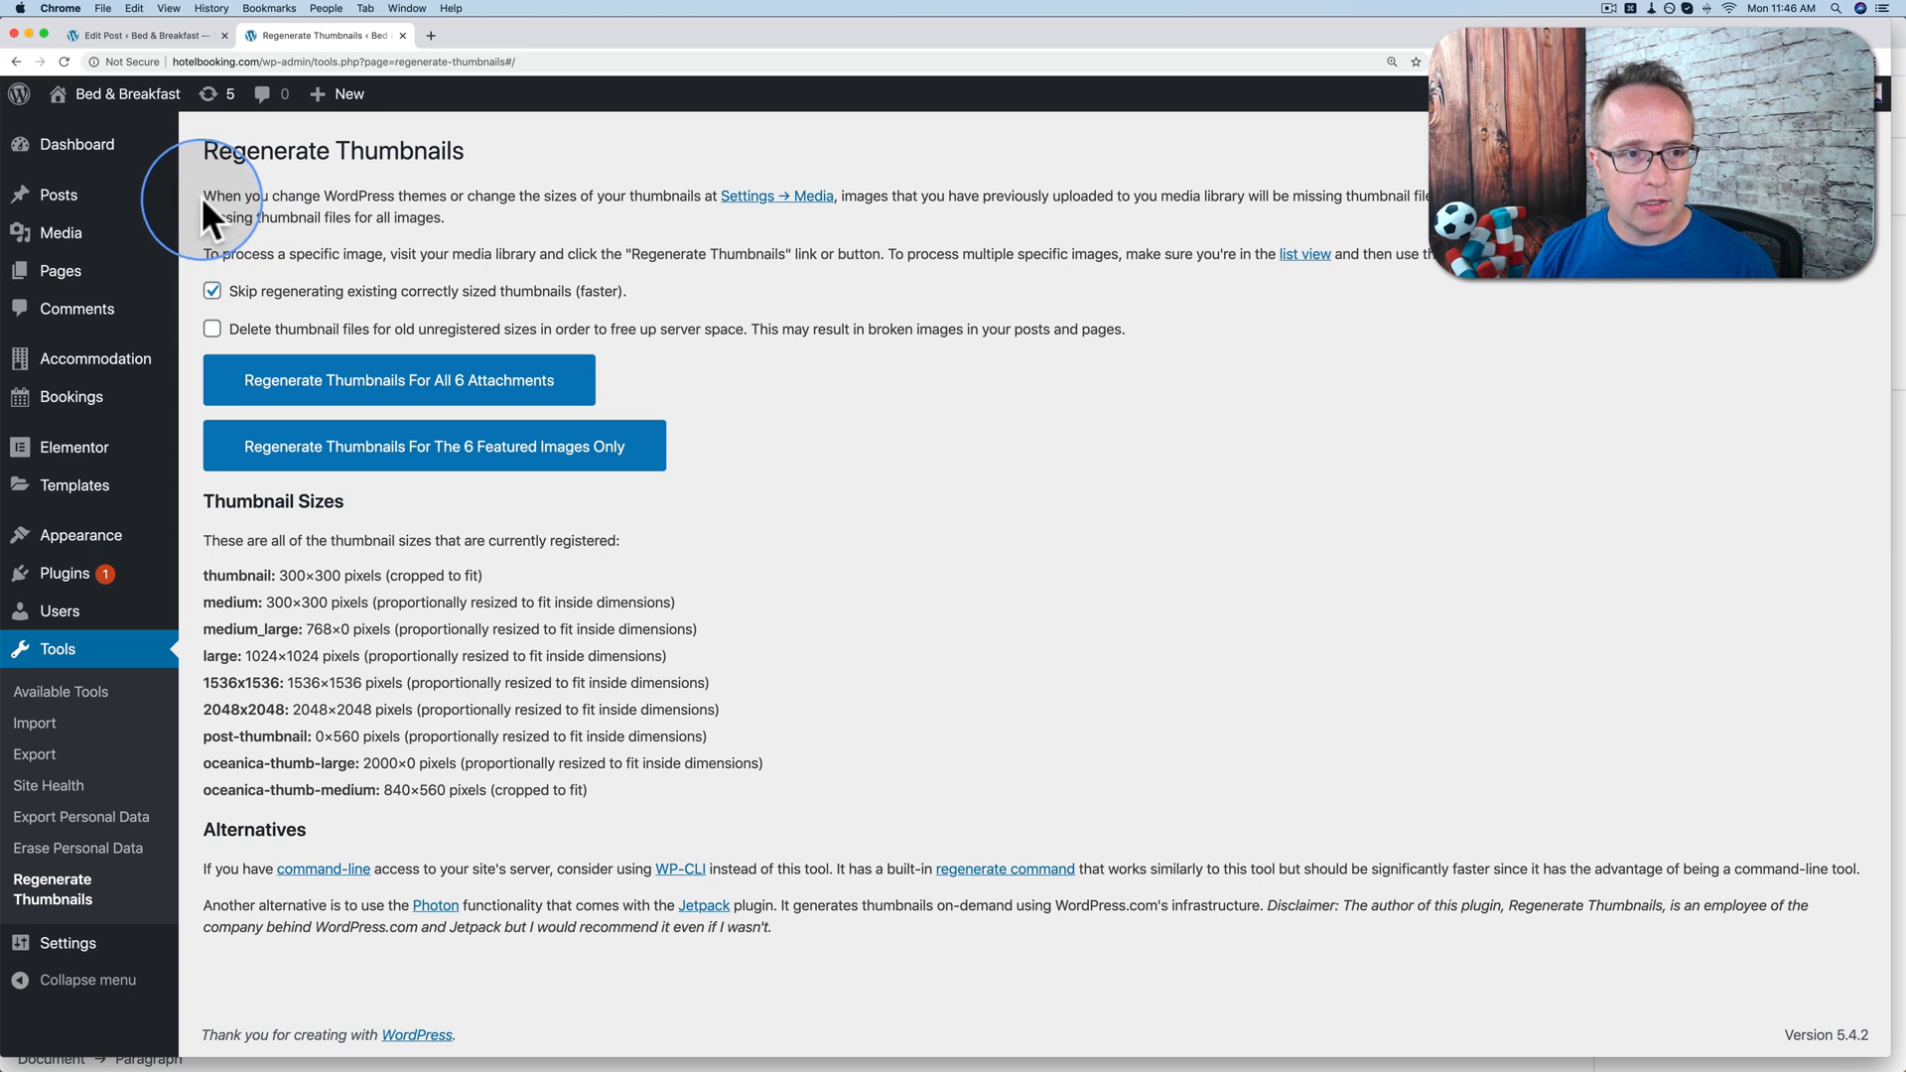
{"action": "left_click_drag", "start_coordinate": [207, 197], "coordinate": [389, 197]}
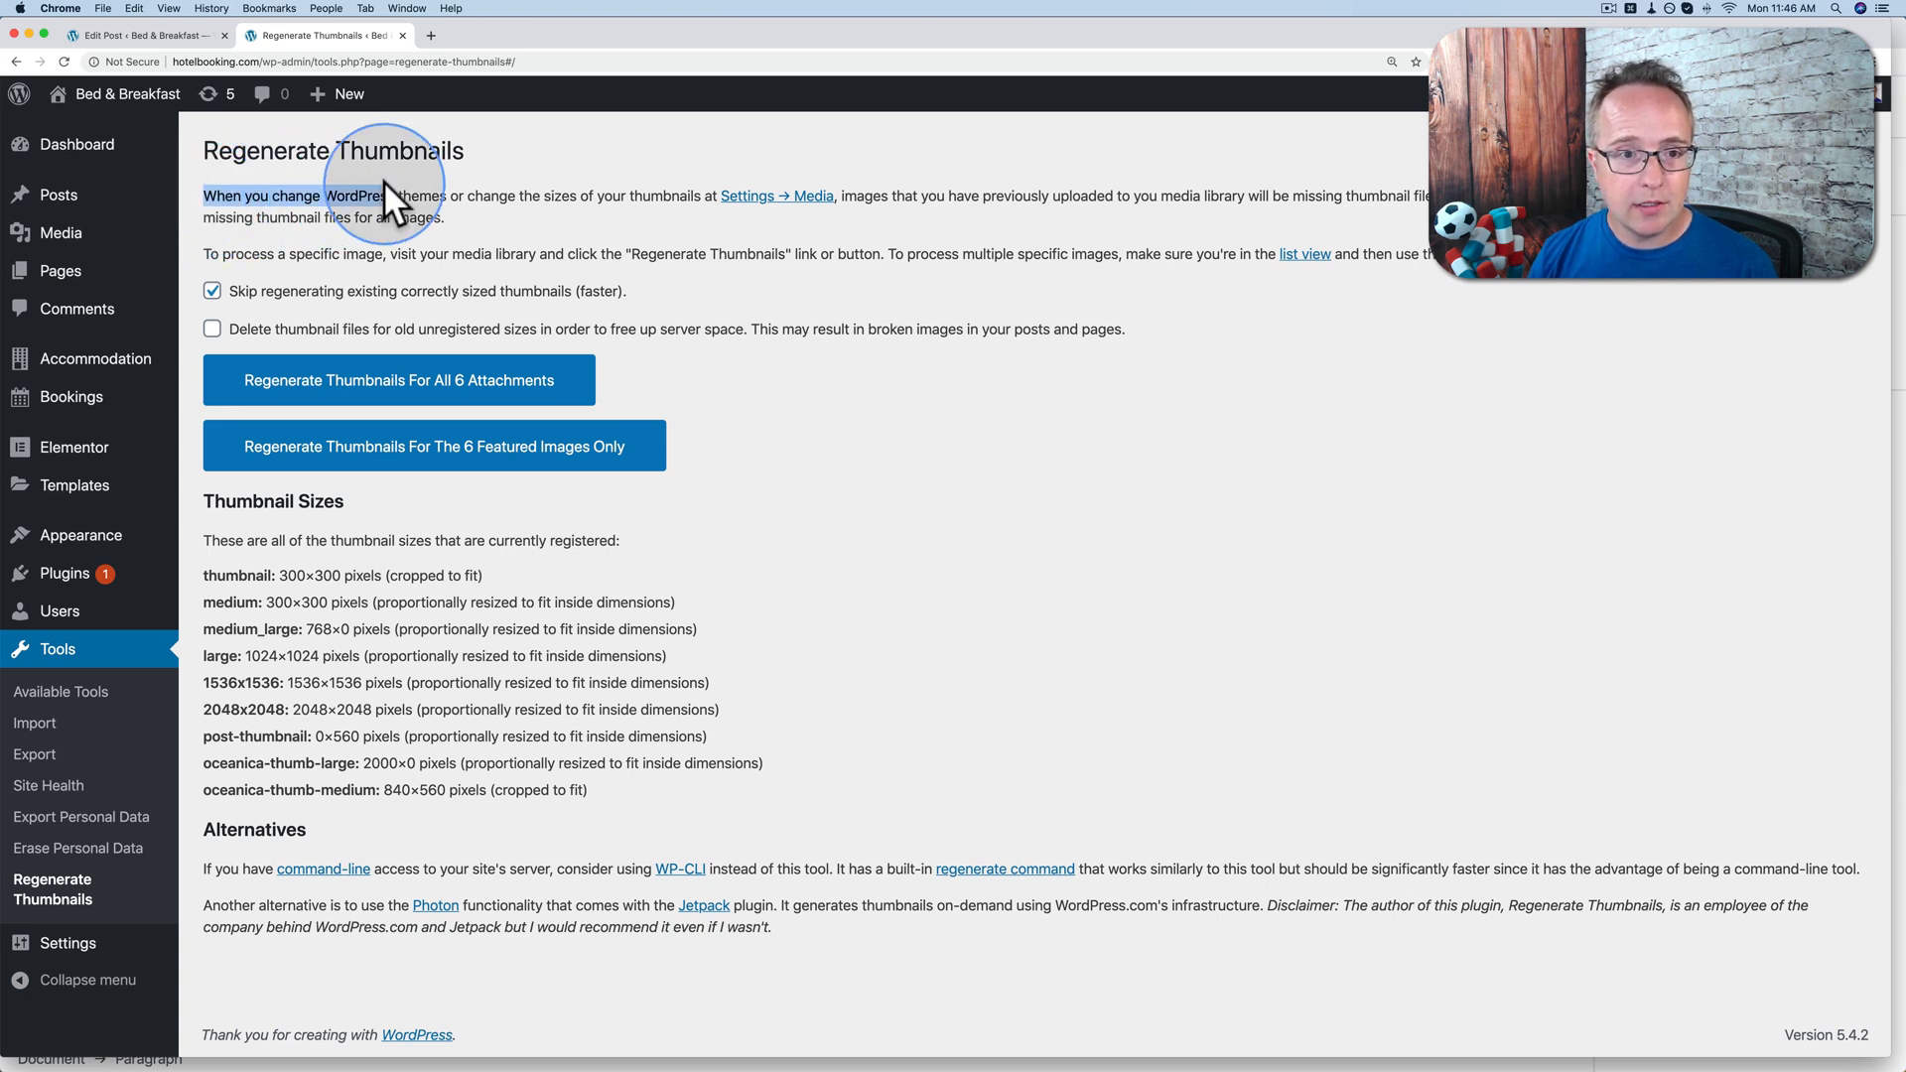
{"action": "left_click_drag", "start_coordinate": [389, 195], "coordinate": [522, 219]}
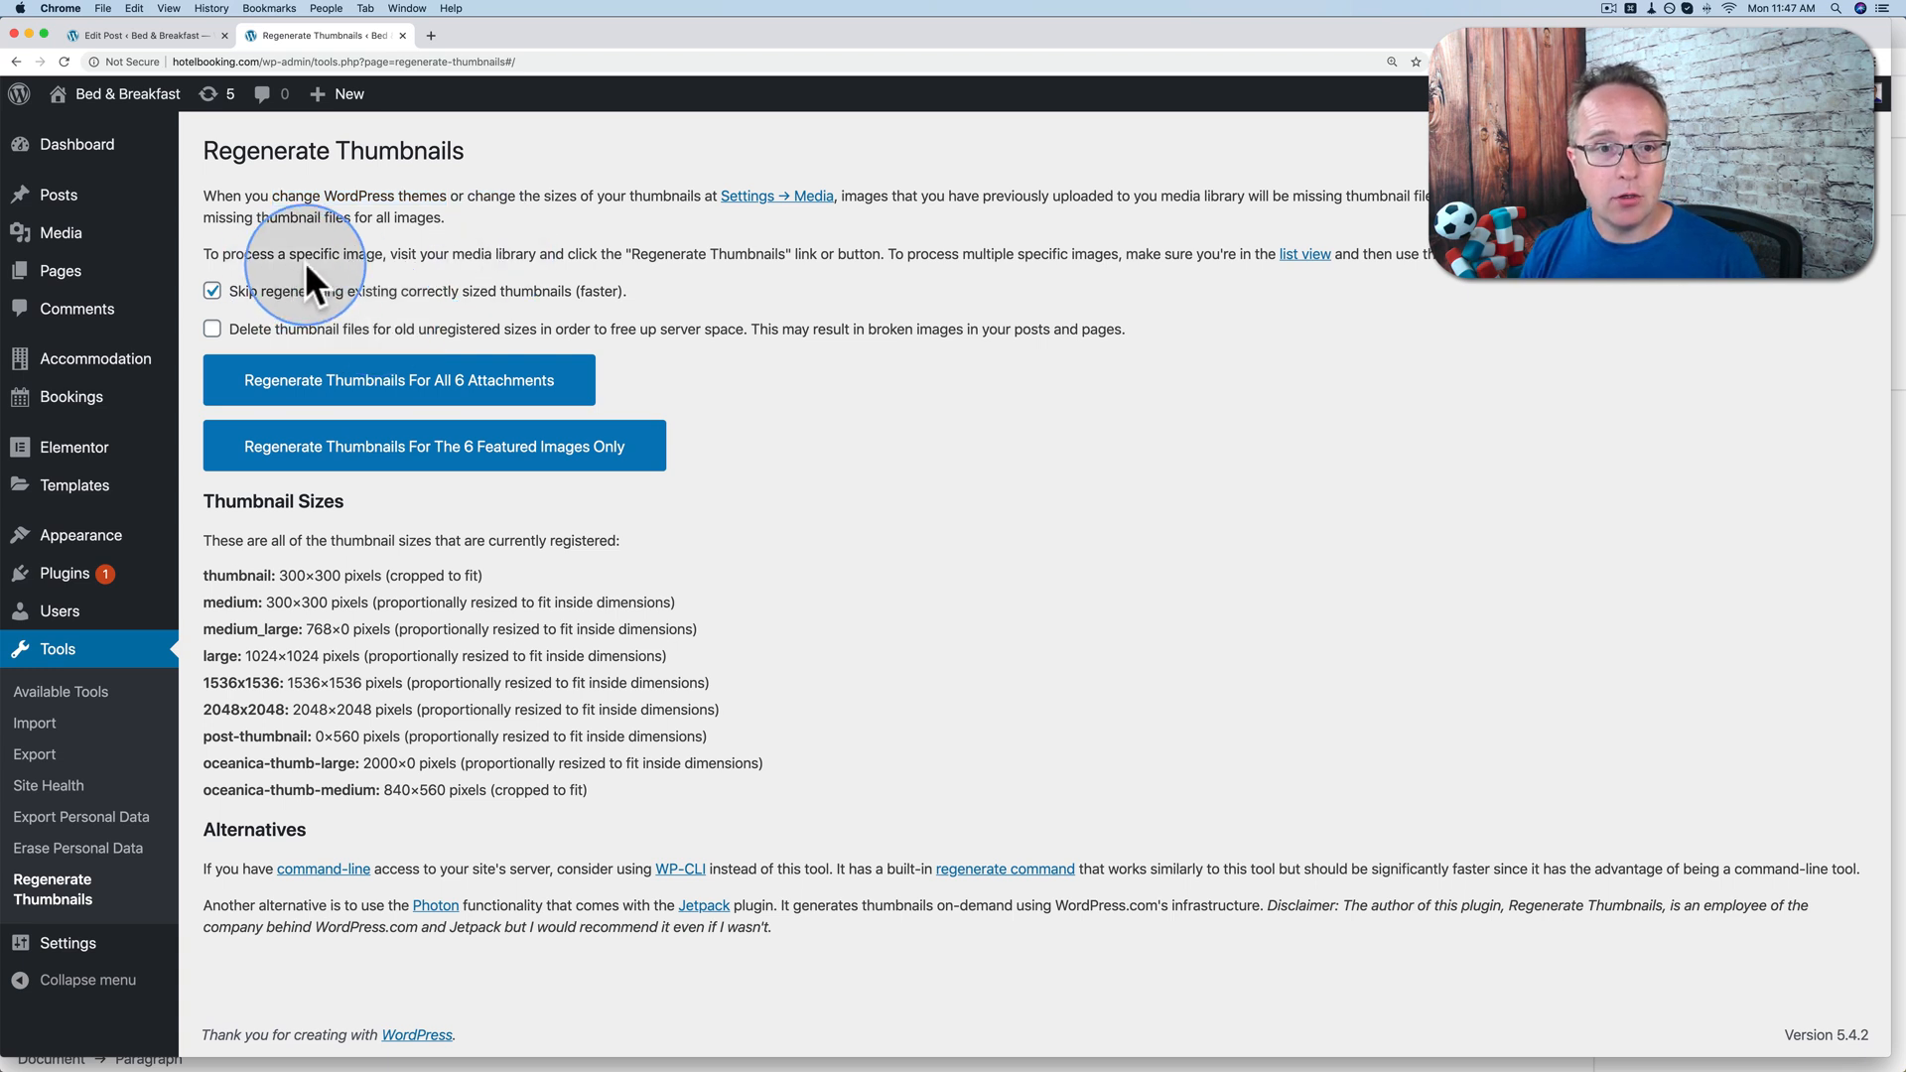
{"action": "double_click", "coordinate": [711, 255]}
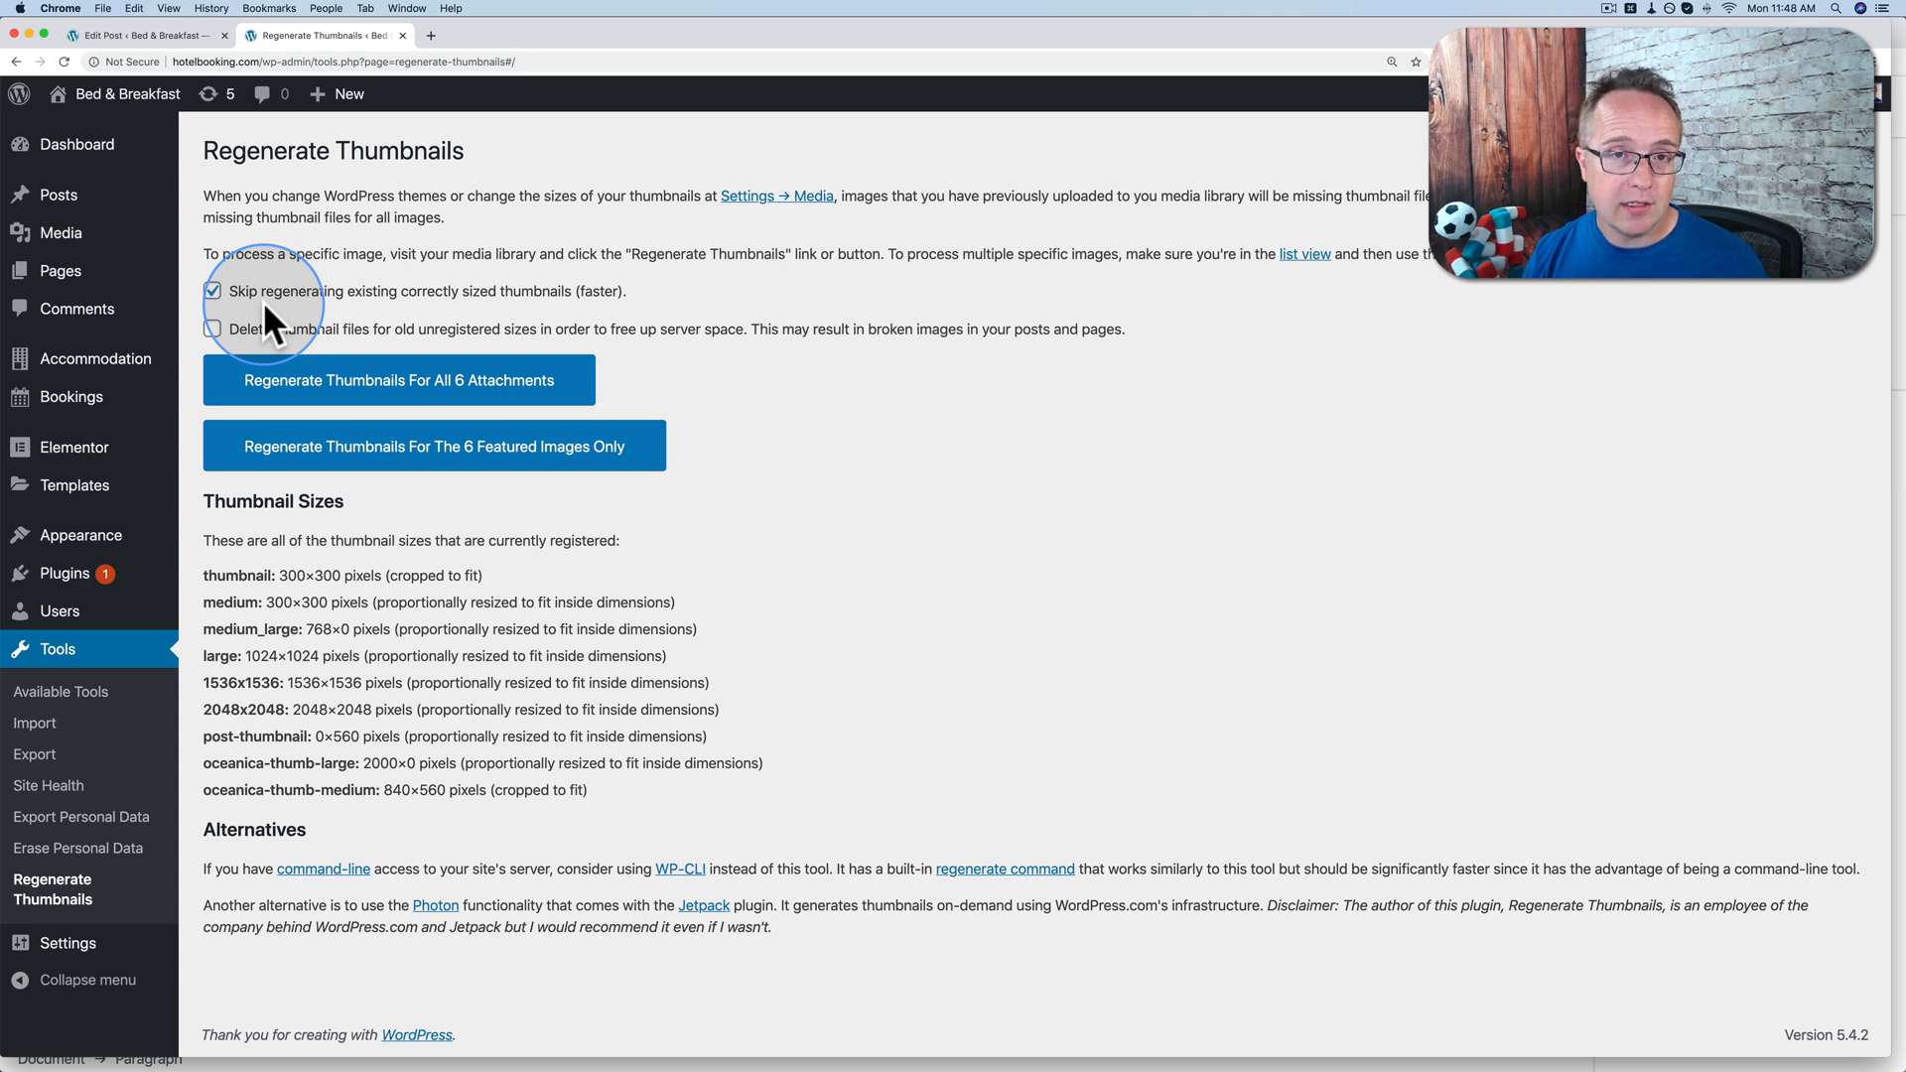
{"action": "mouse_move", "coordinate": [243, 298]}
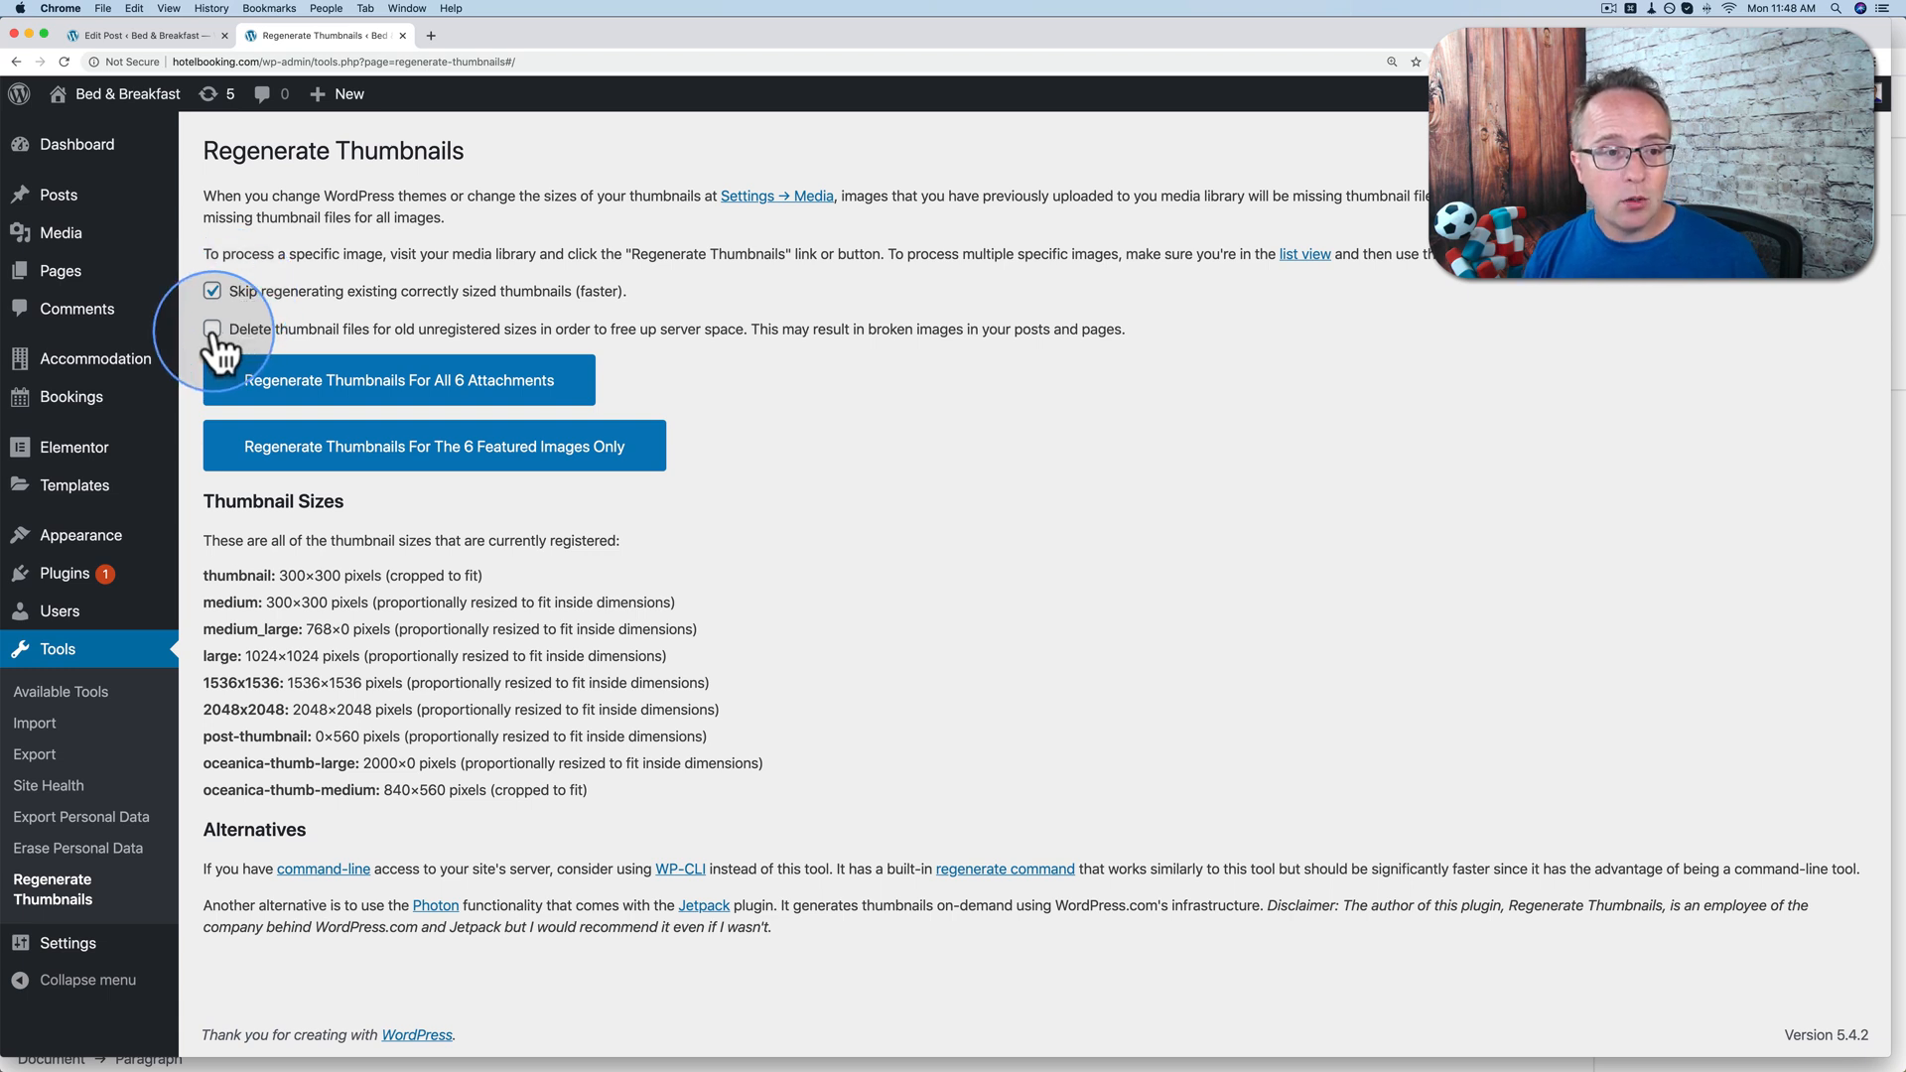
Leave 'Delete thumbnail files' unchecked and regenerate thumbnails for all 6 attachments.
{"action": "left_click", "coordinate": [212, 328]}
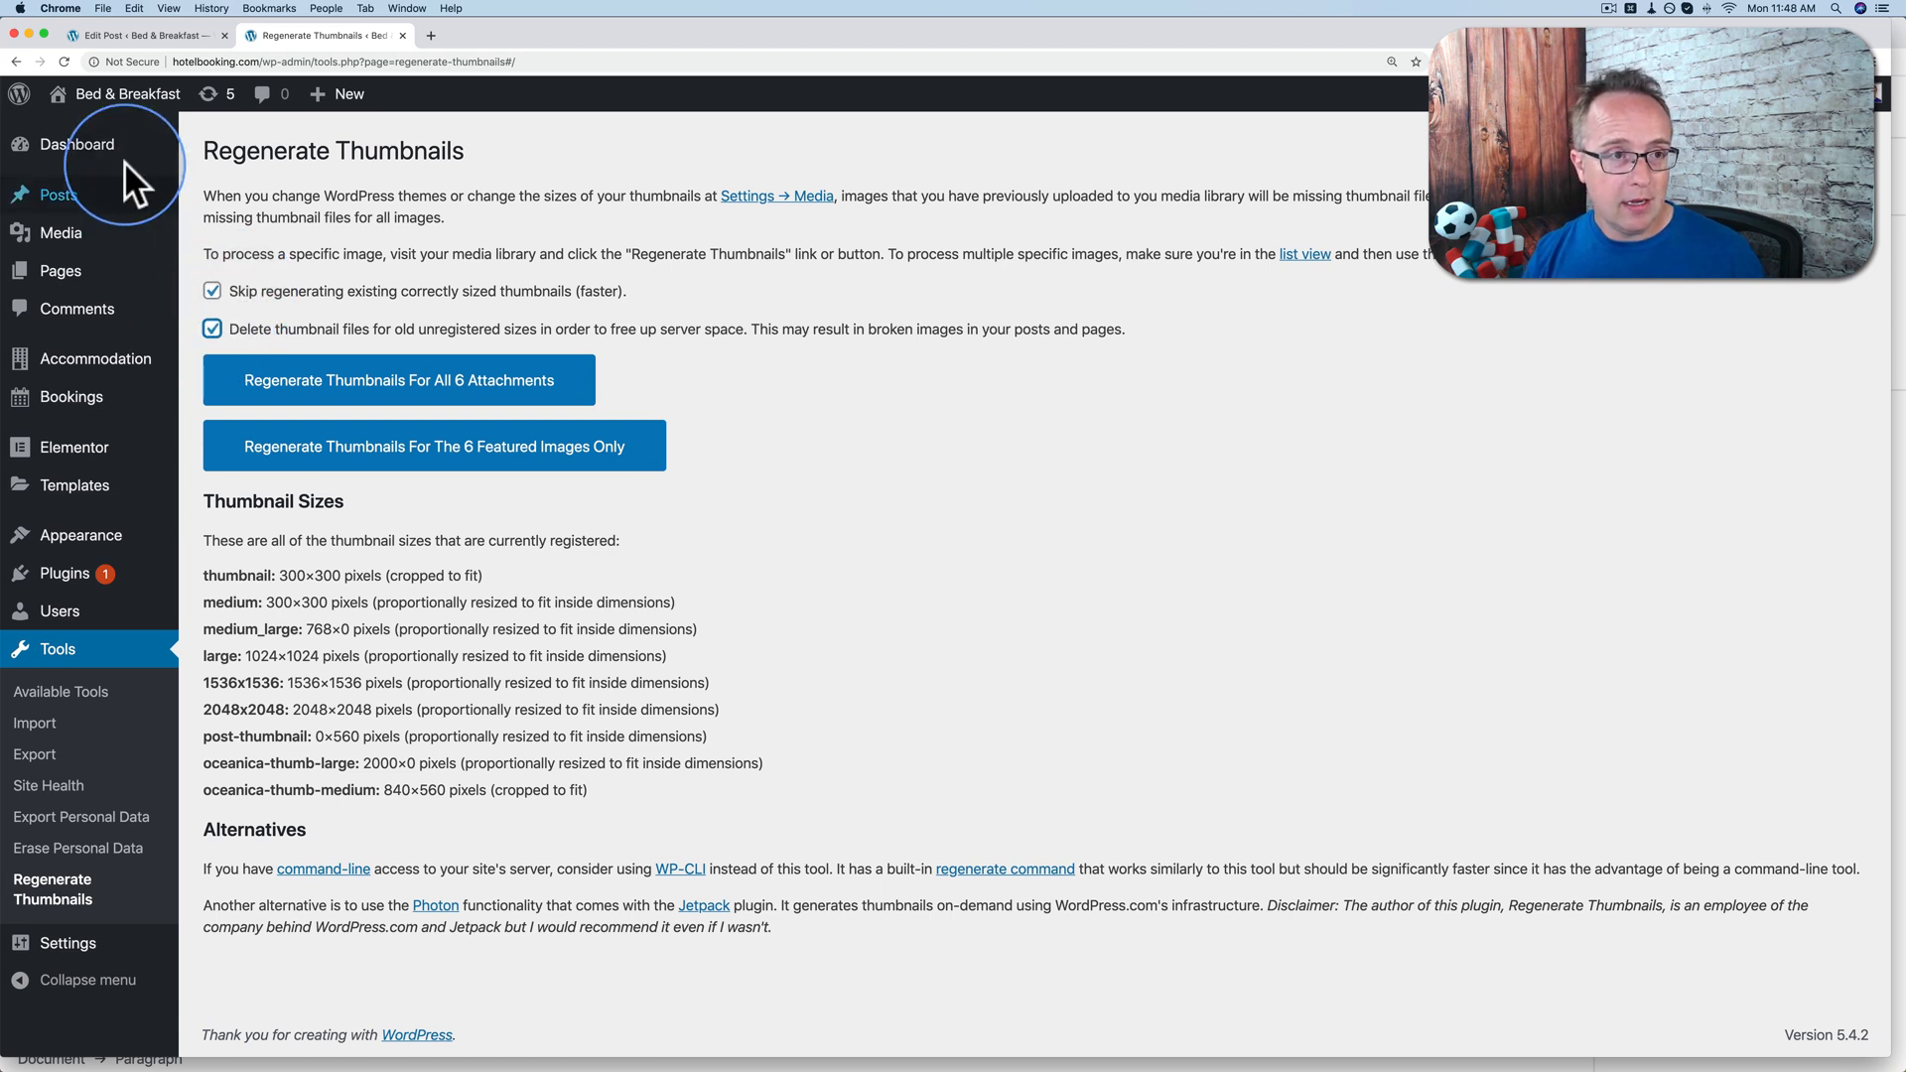
{"action": "left_click", "coordinate": [133, 34]}
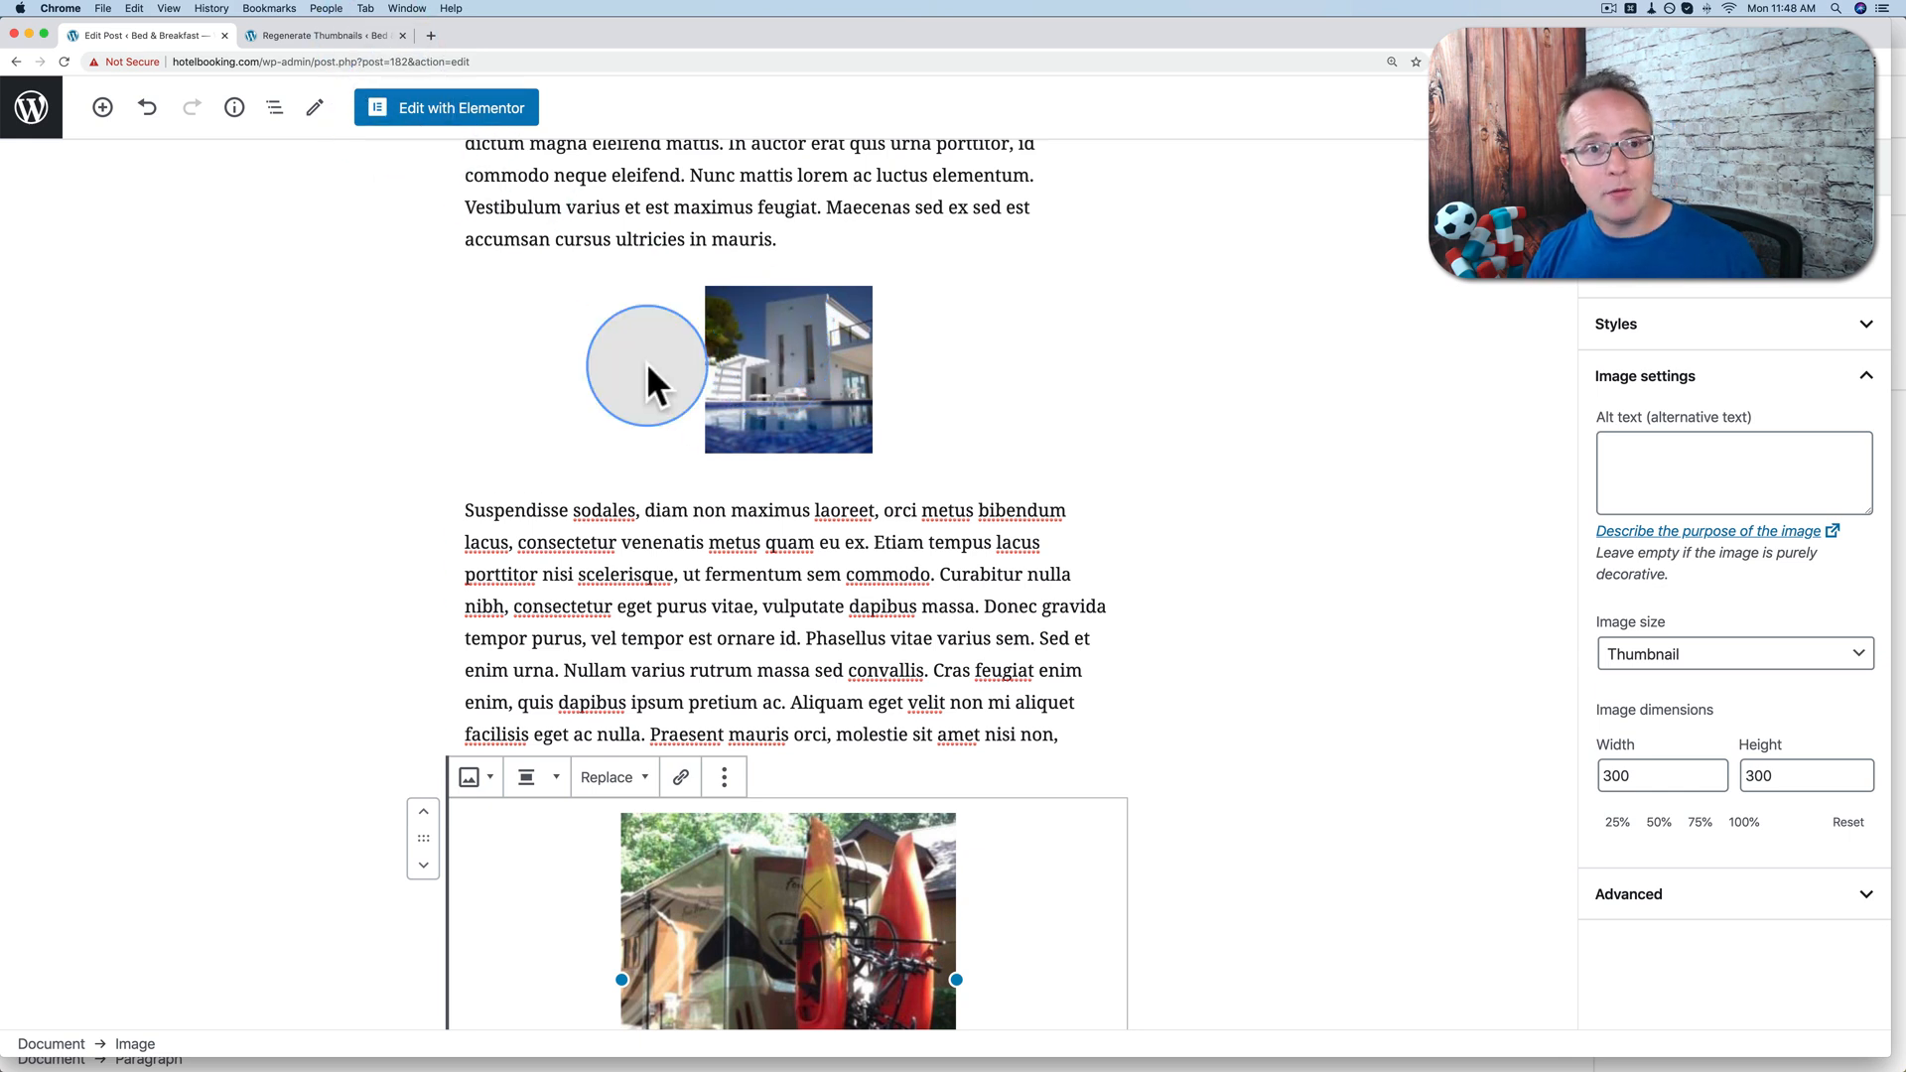
{"action": "mouse_move", "coordinate": [794, 274]}
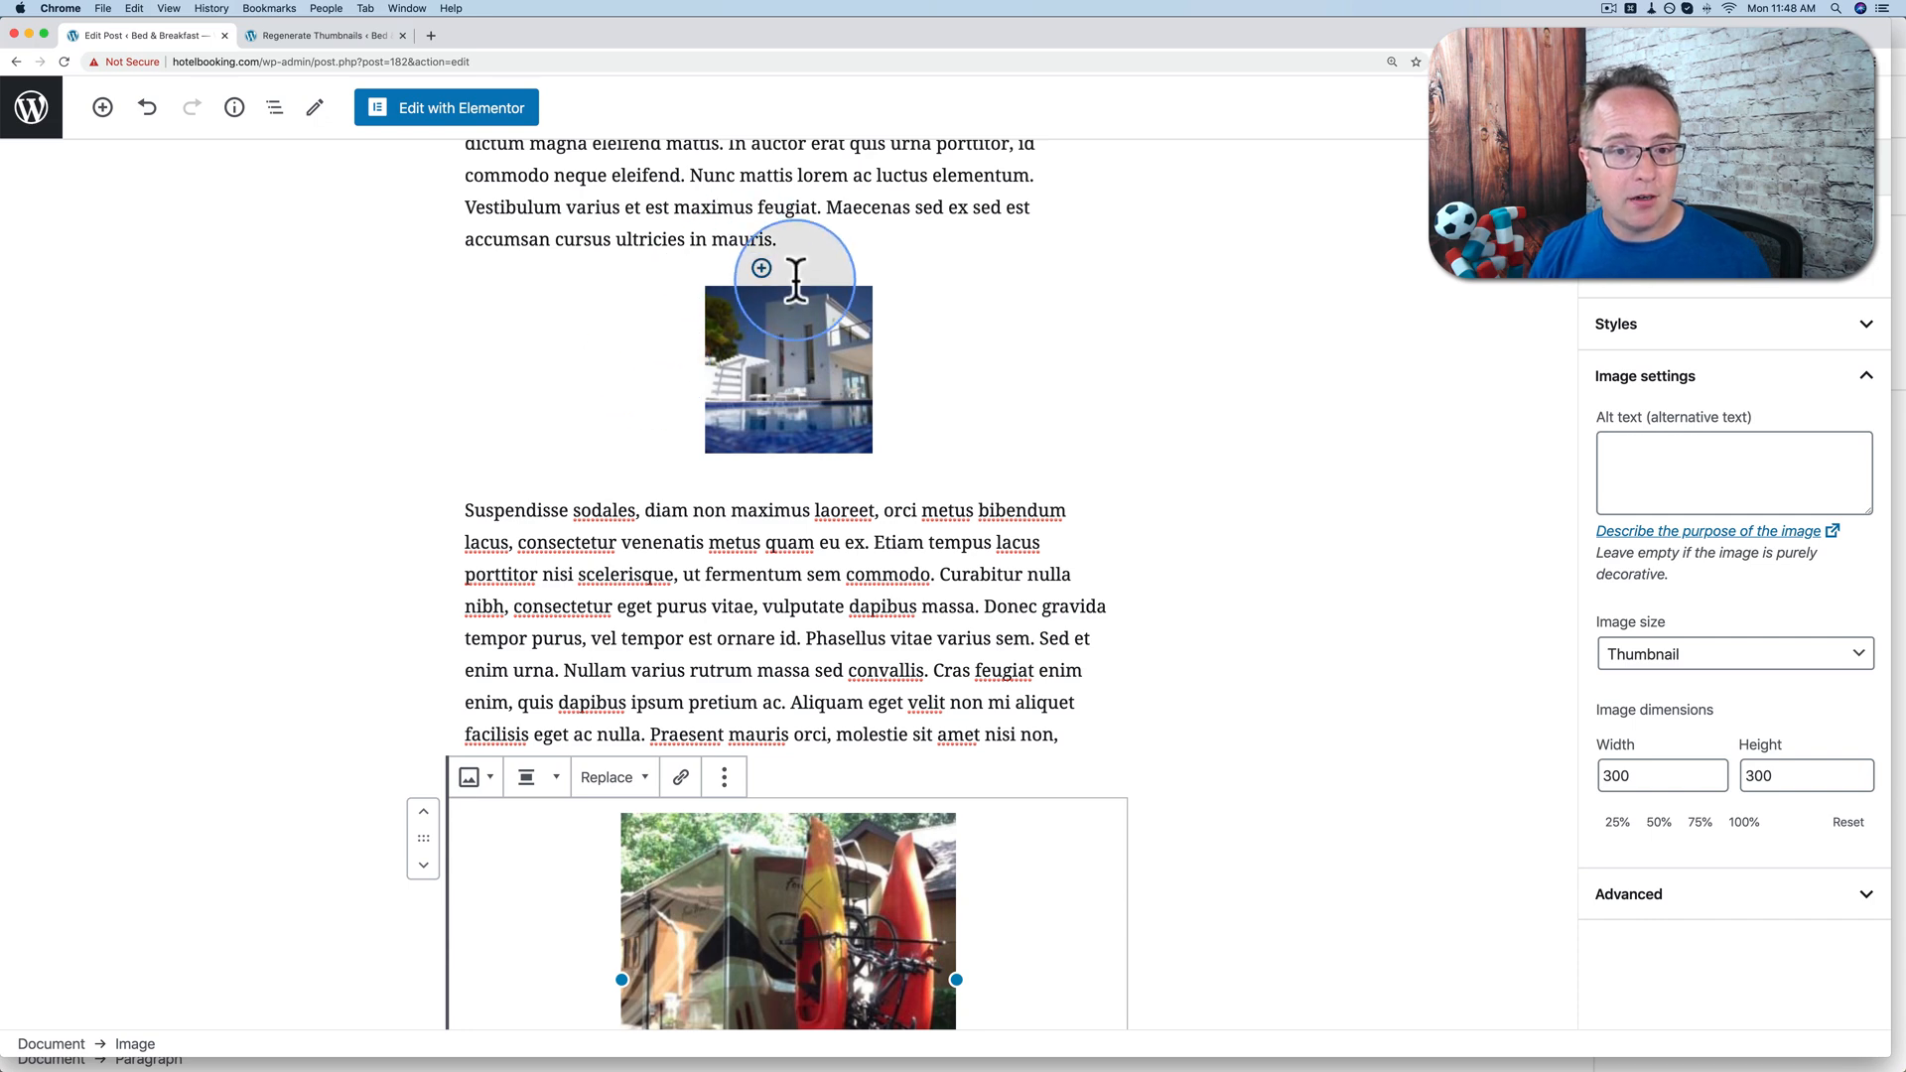
{"action": "left_click", "coordinate": [322, 36]}
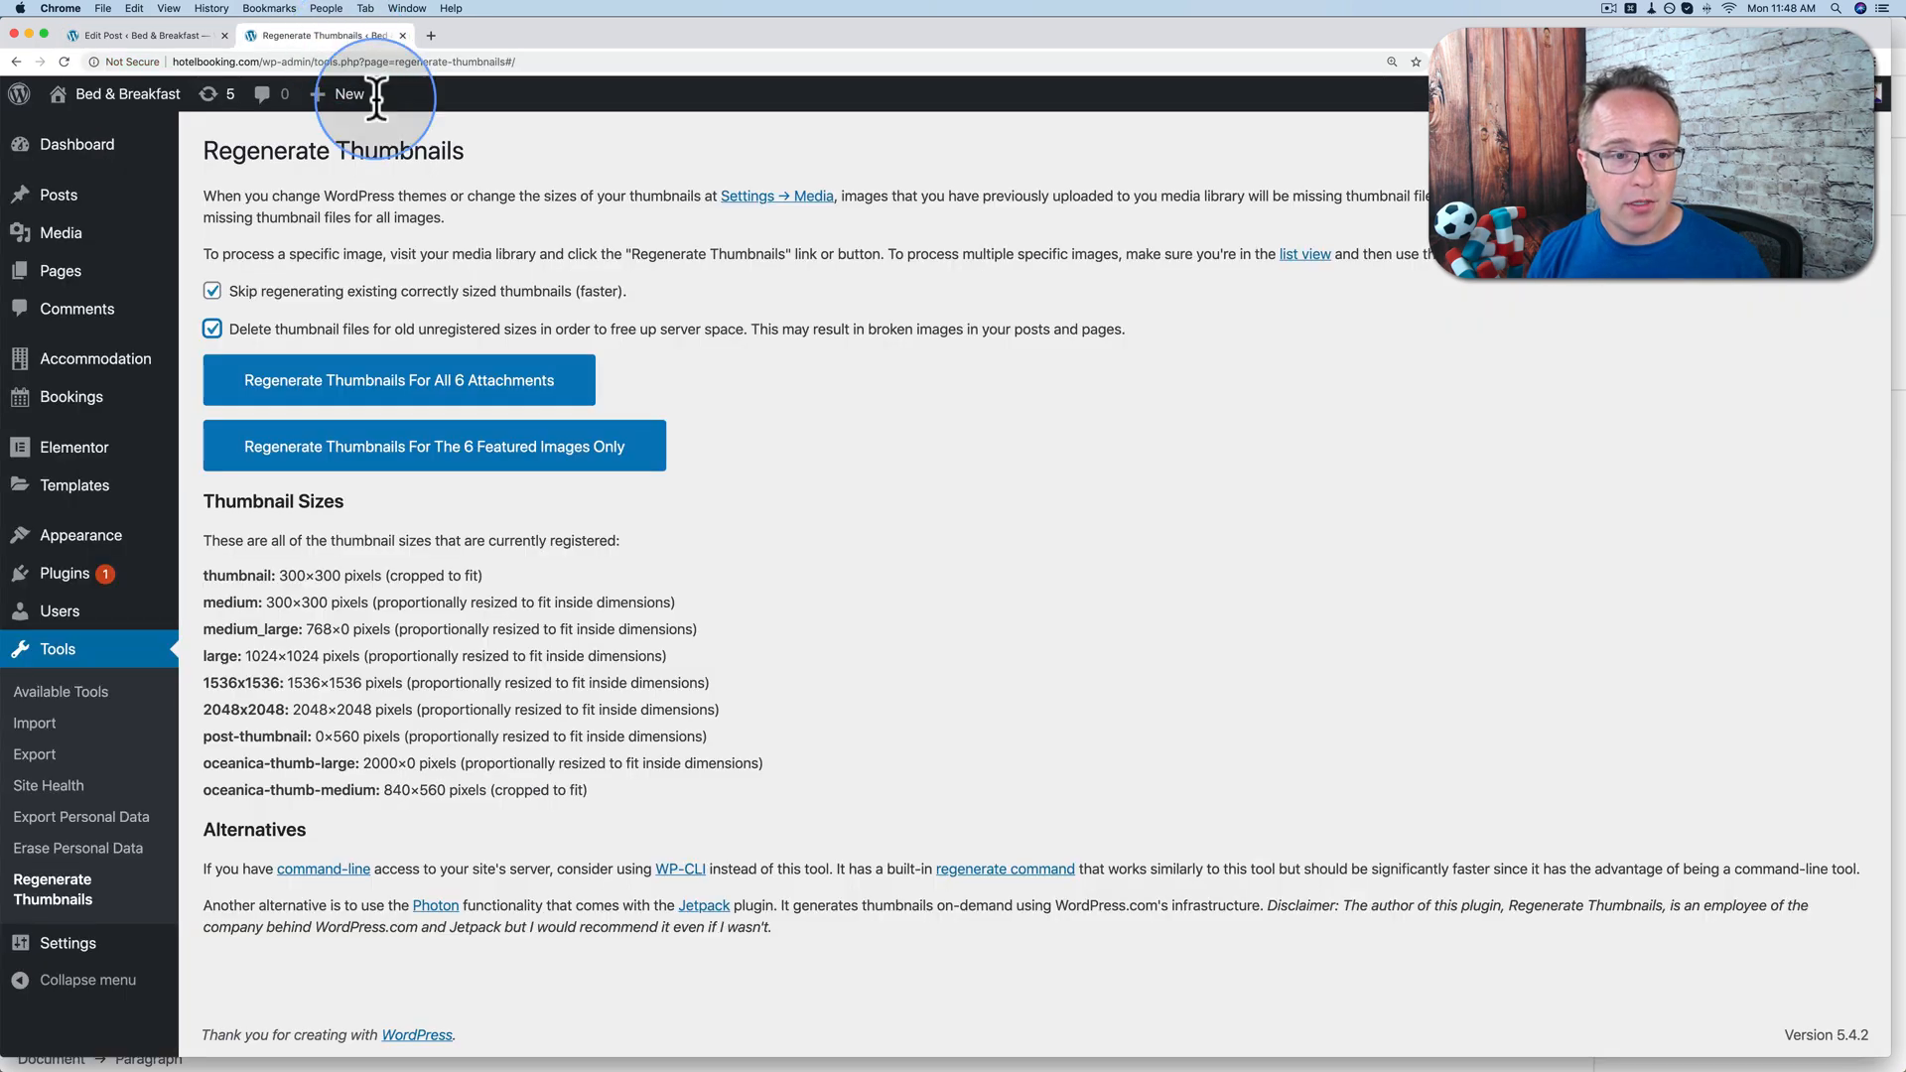
{"action": "left_click", "coordinate": [212, 327]}
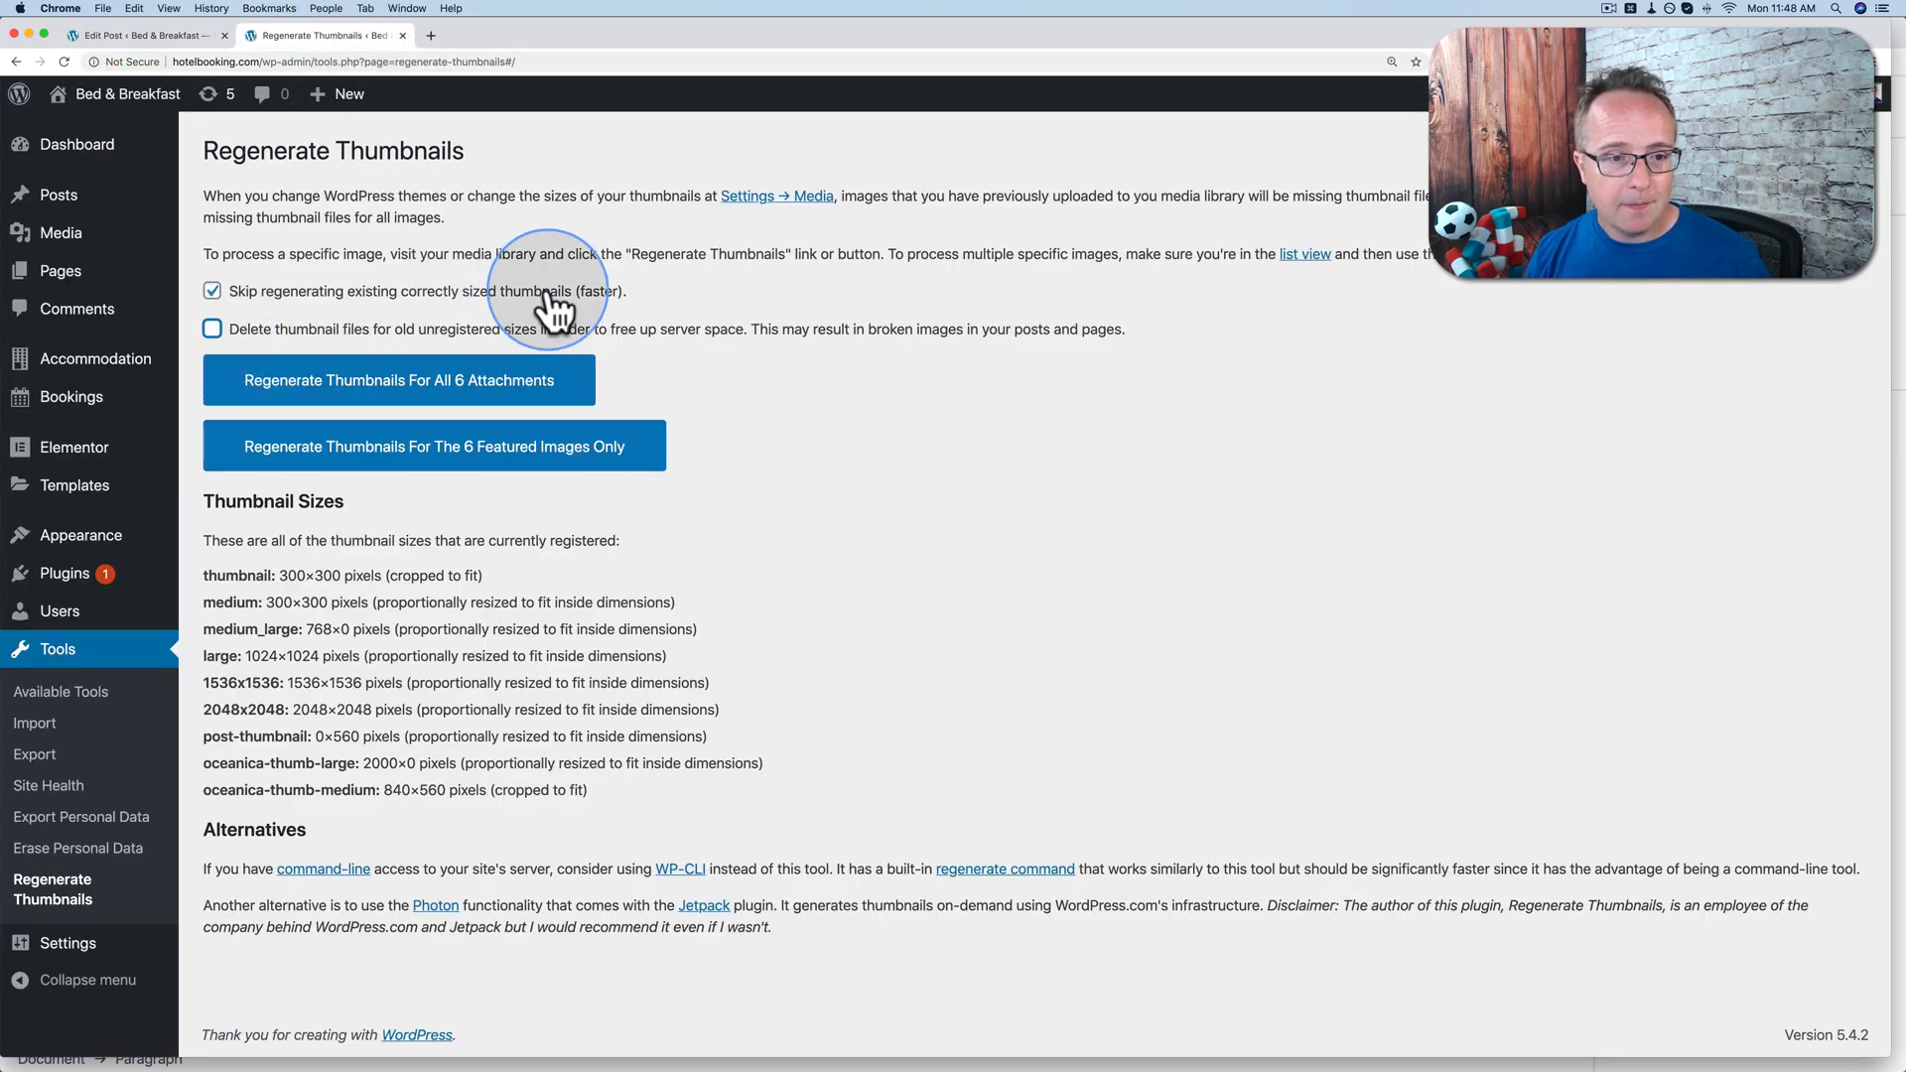
{"action": "mouse_move", "coordinate": [572, 387]}
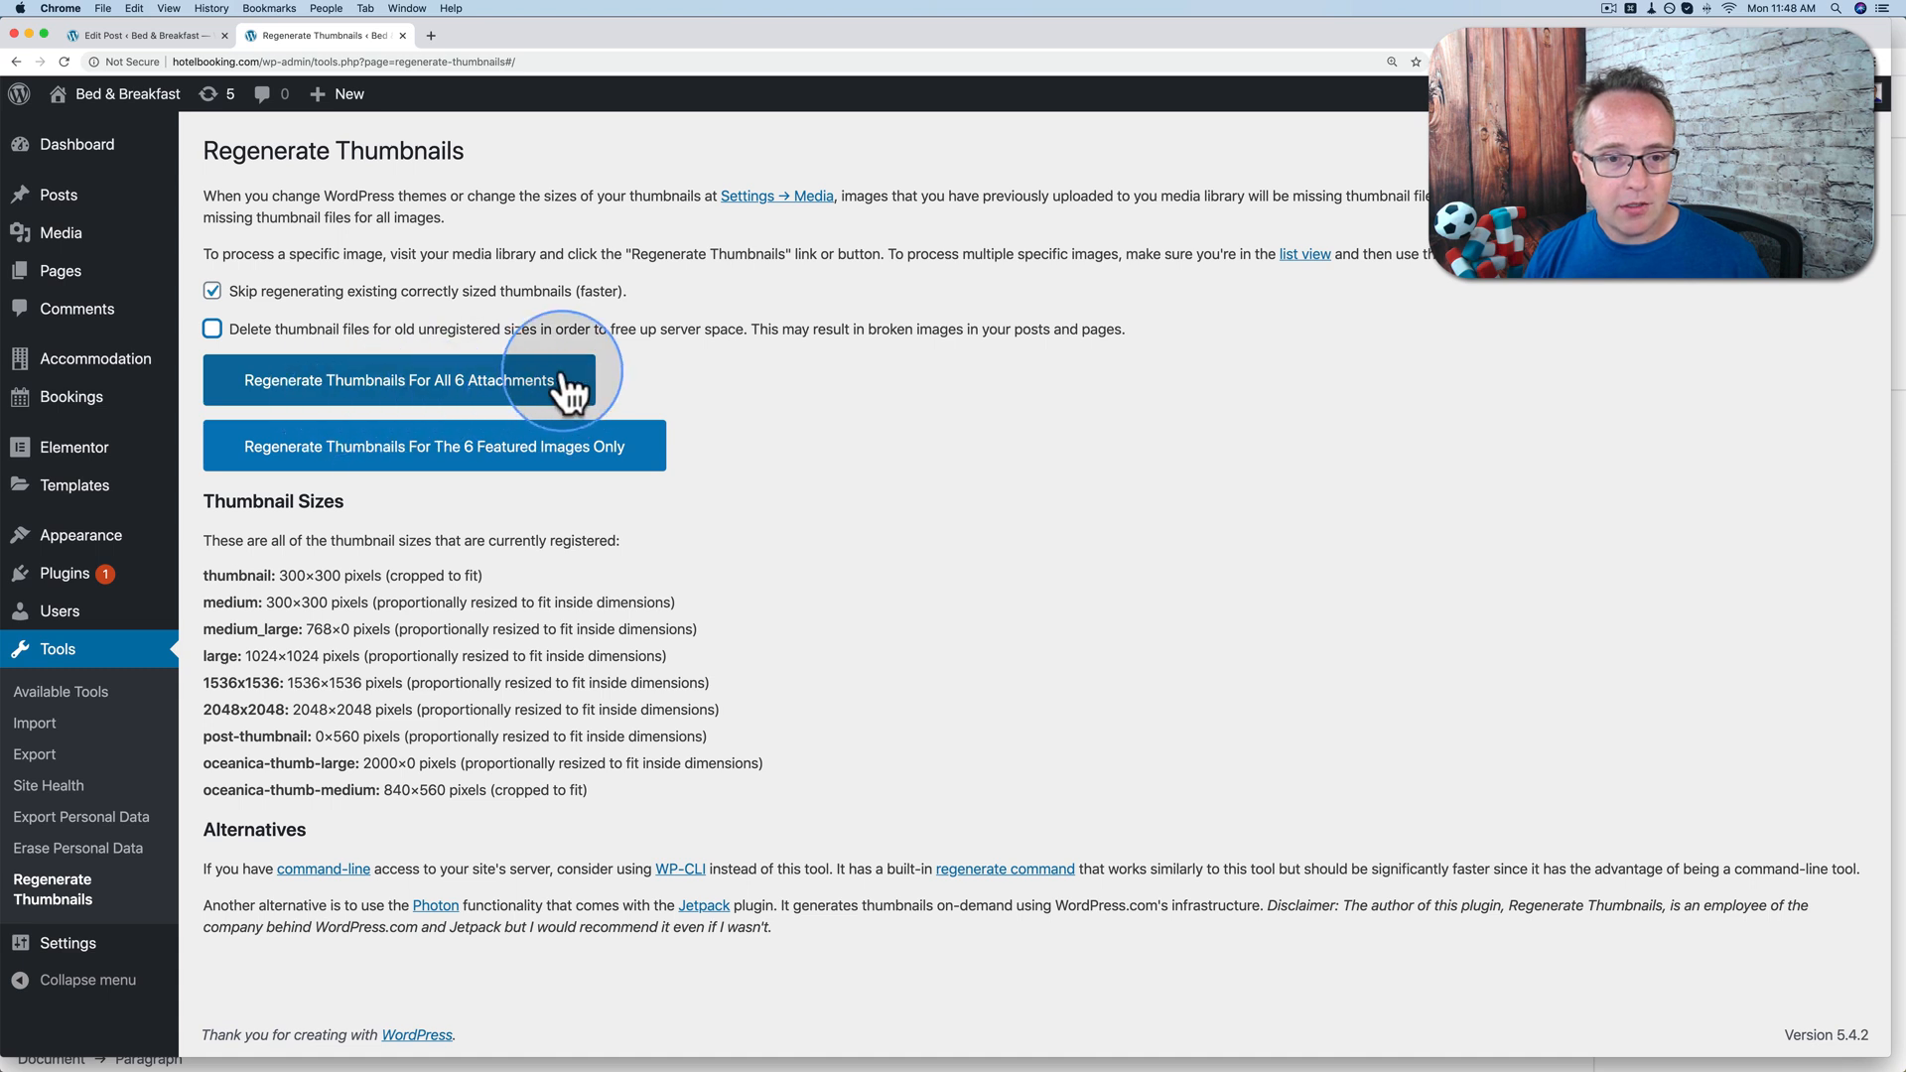
{"action": "left_click", "coordinate": [399, 380]}
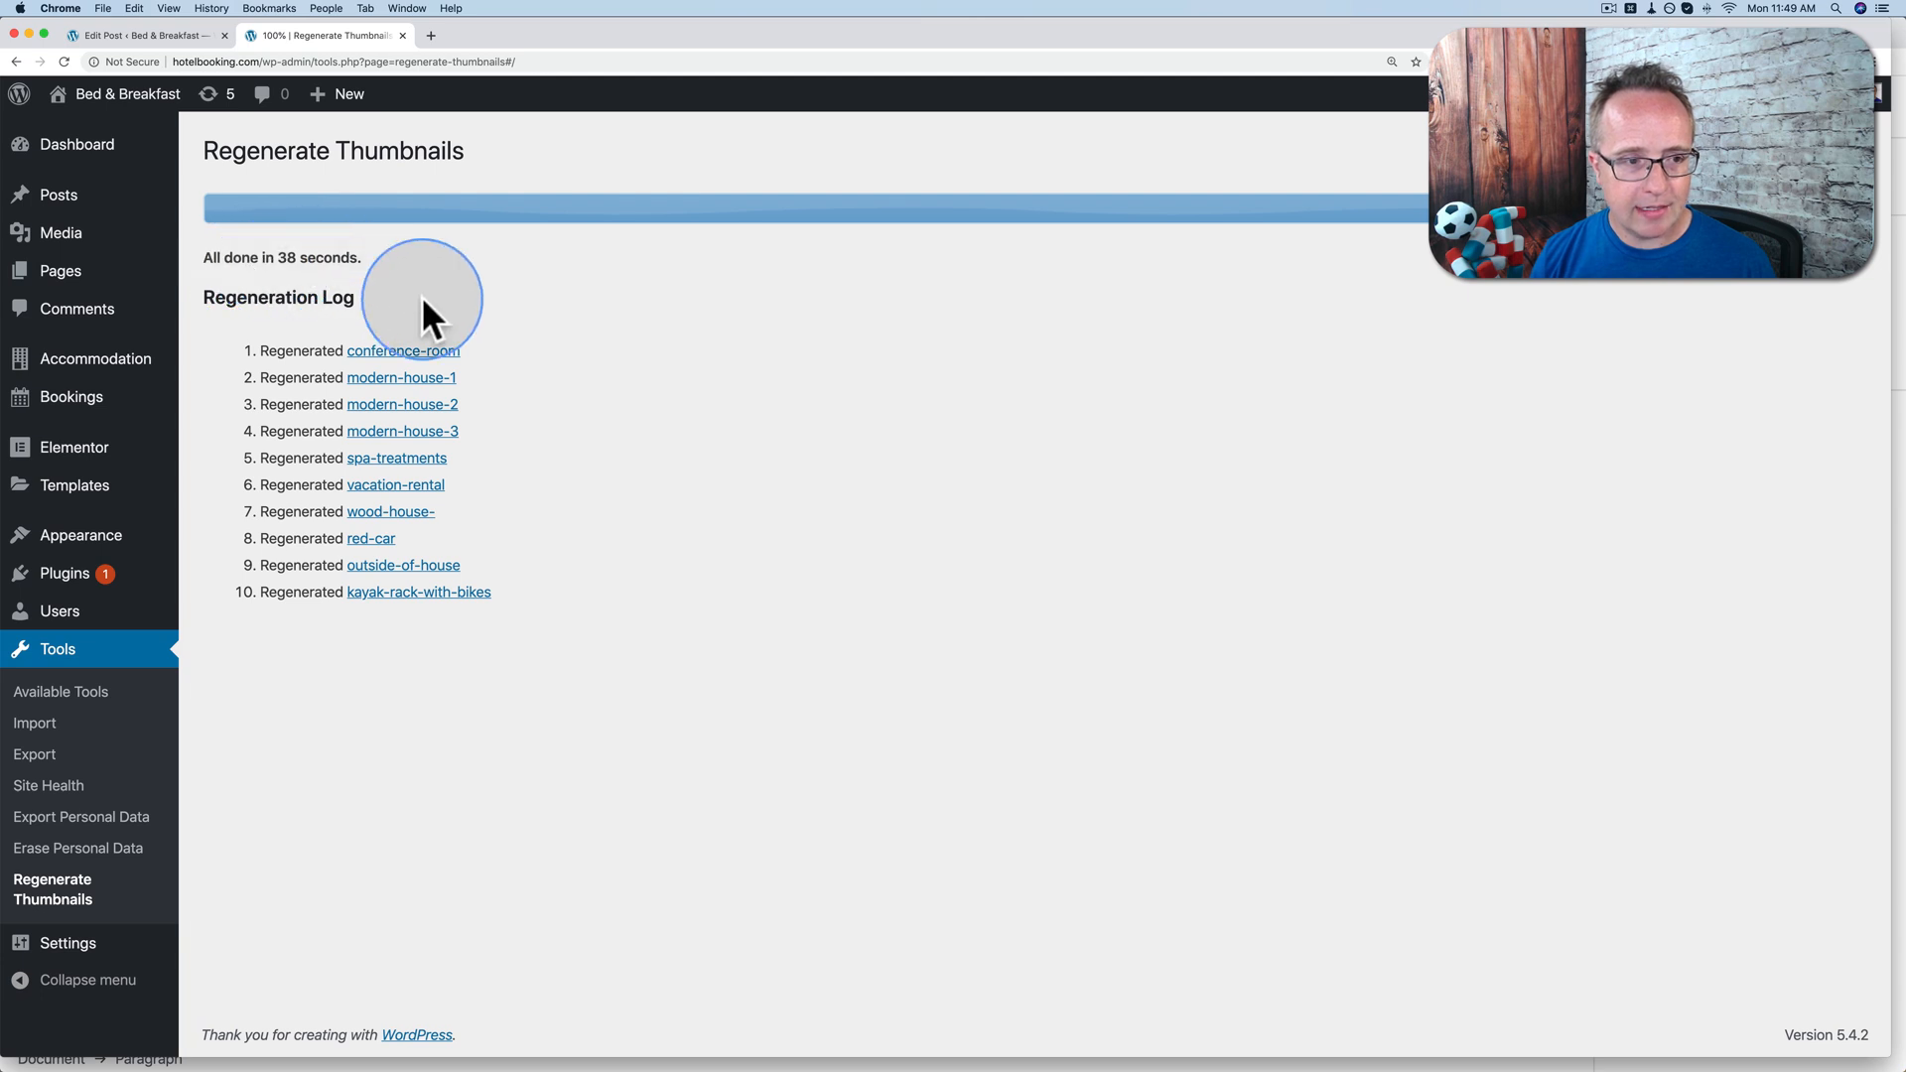
Return to the post editor after regeneration of ten images finishes.
{"action": "left_click", "coordinate": [139, 34]}
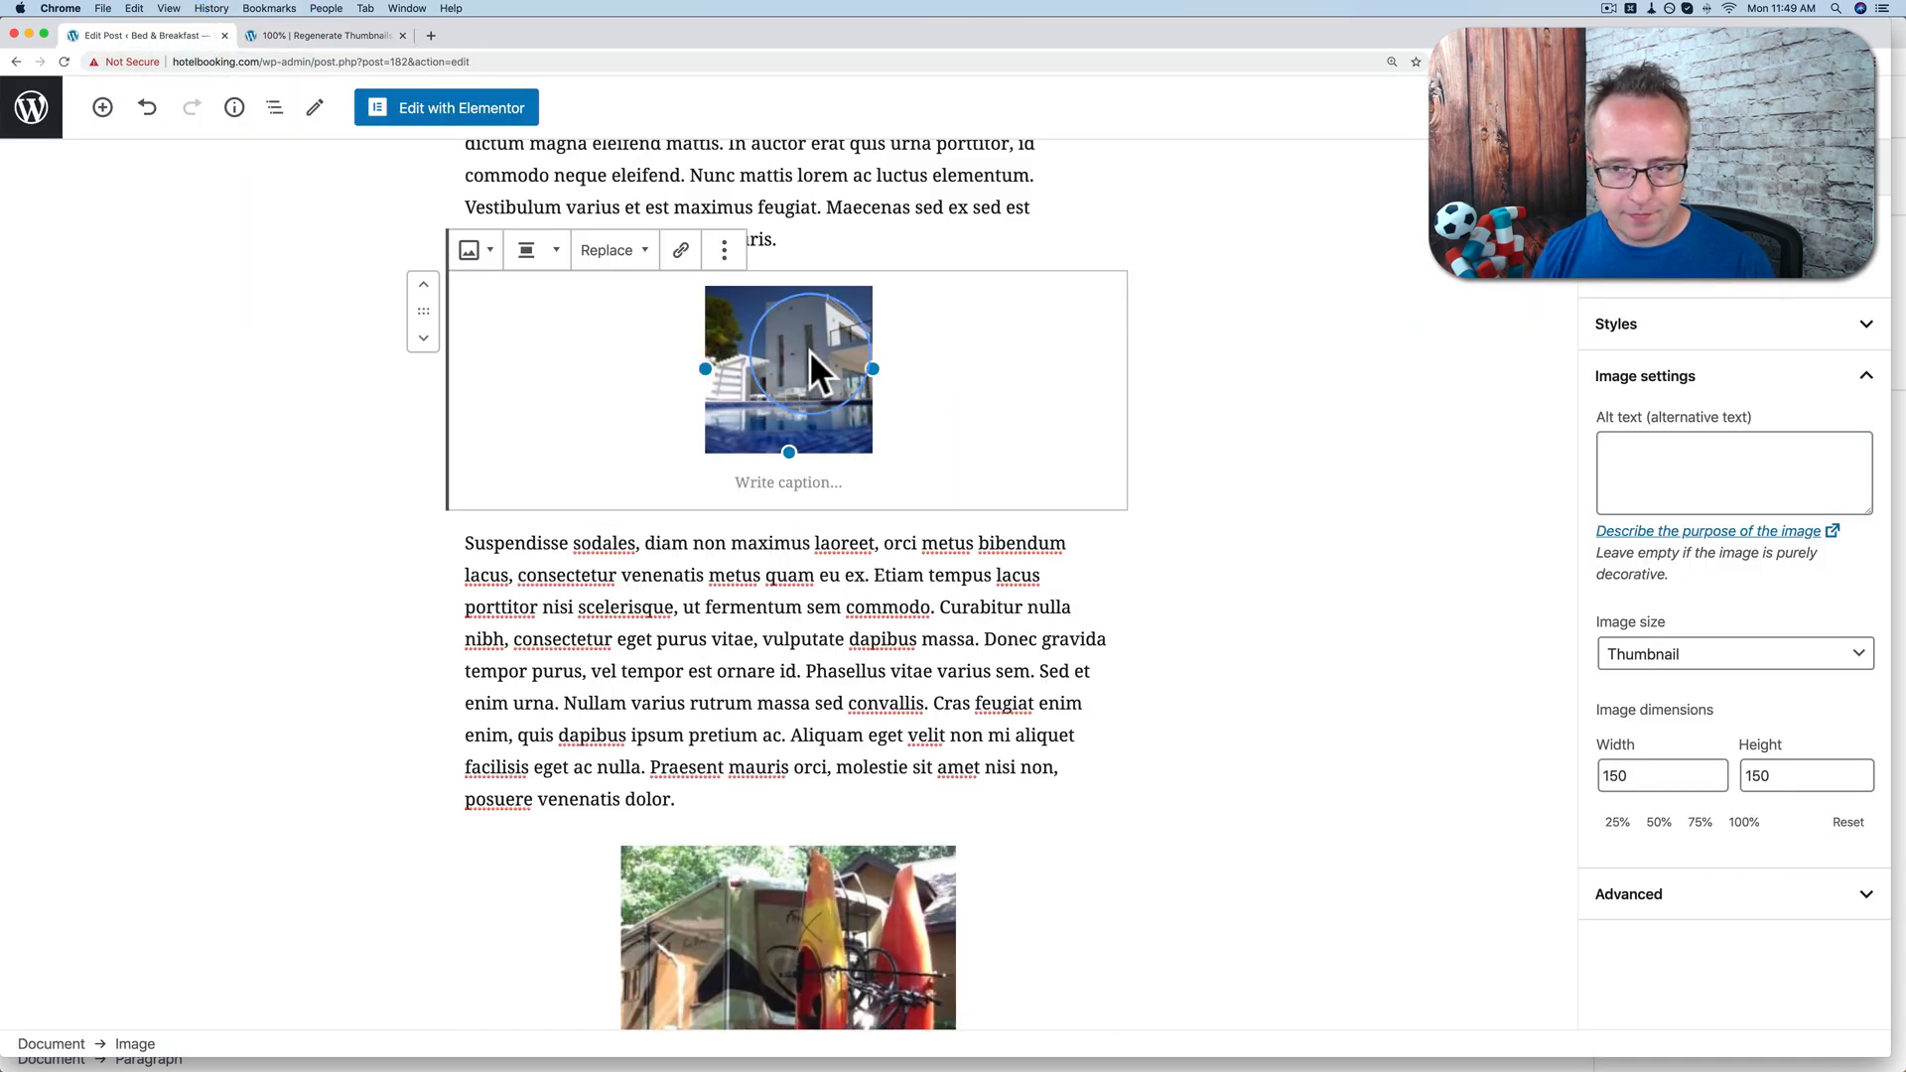
{"action": "mouse_move", "coordinate": [1139, 713]}
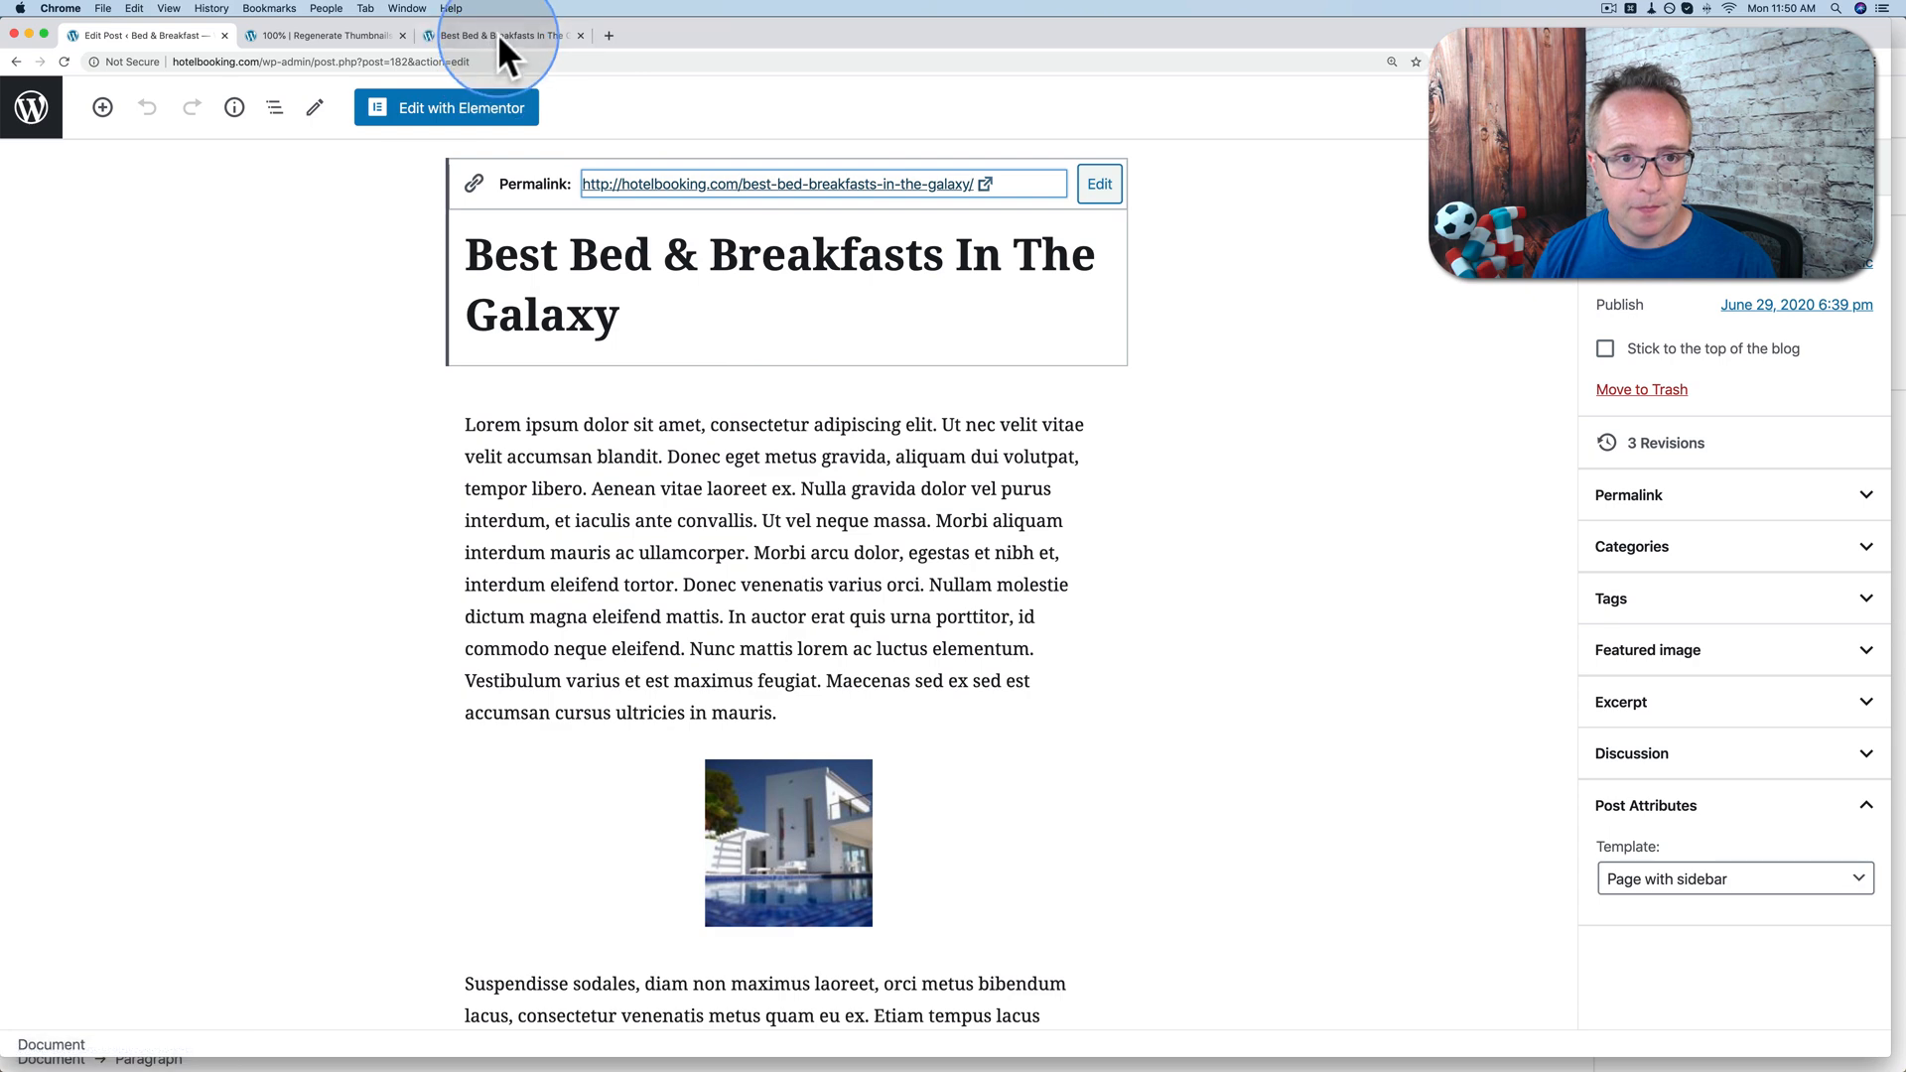
Check the published post, then reselect the house image's size in the editor.
{"action": "left_click", "coordinate": [502, 33]}
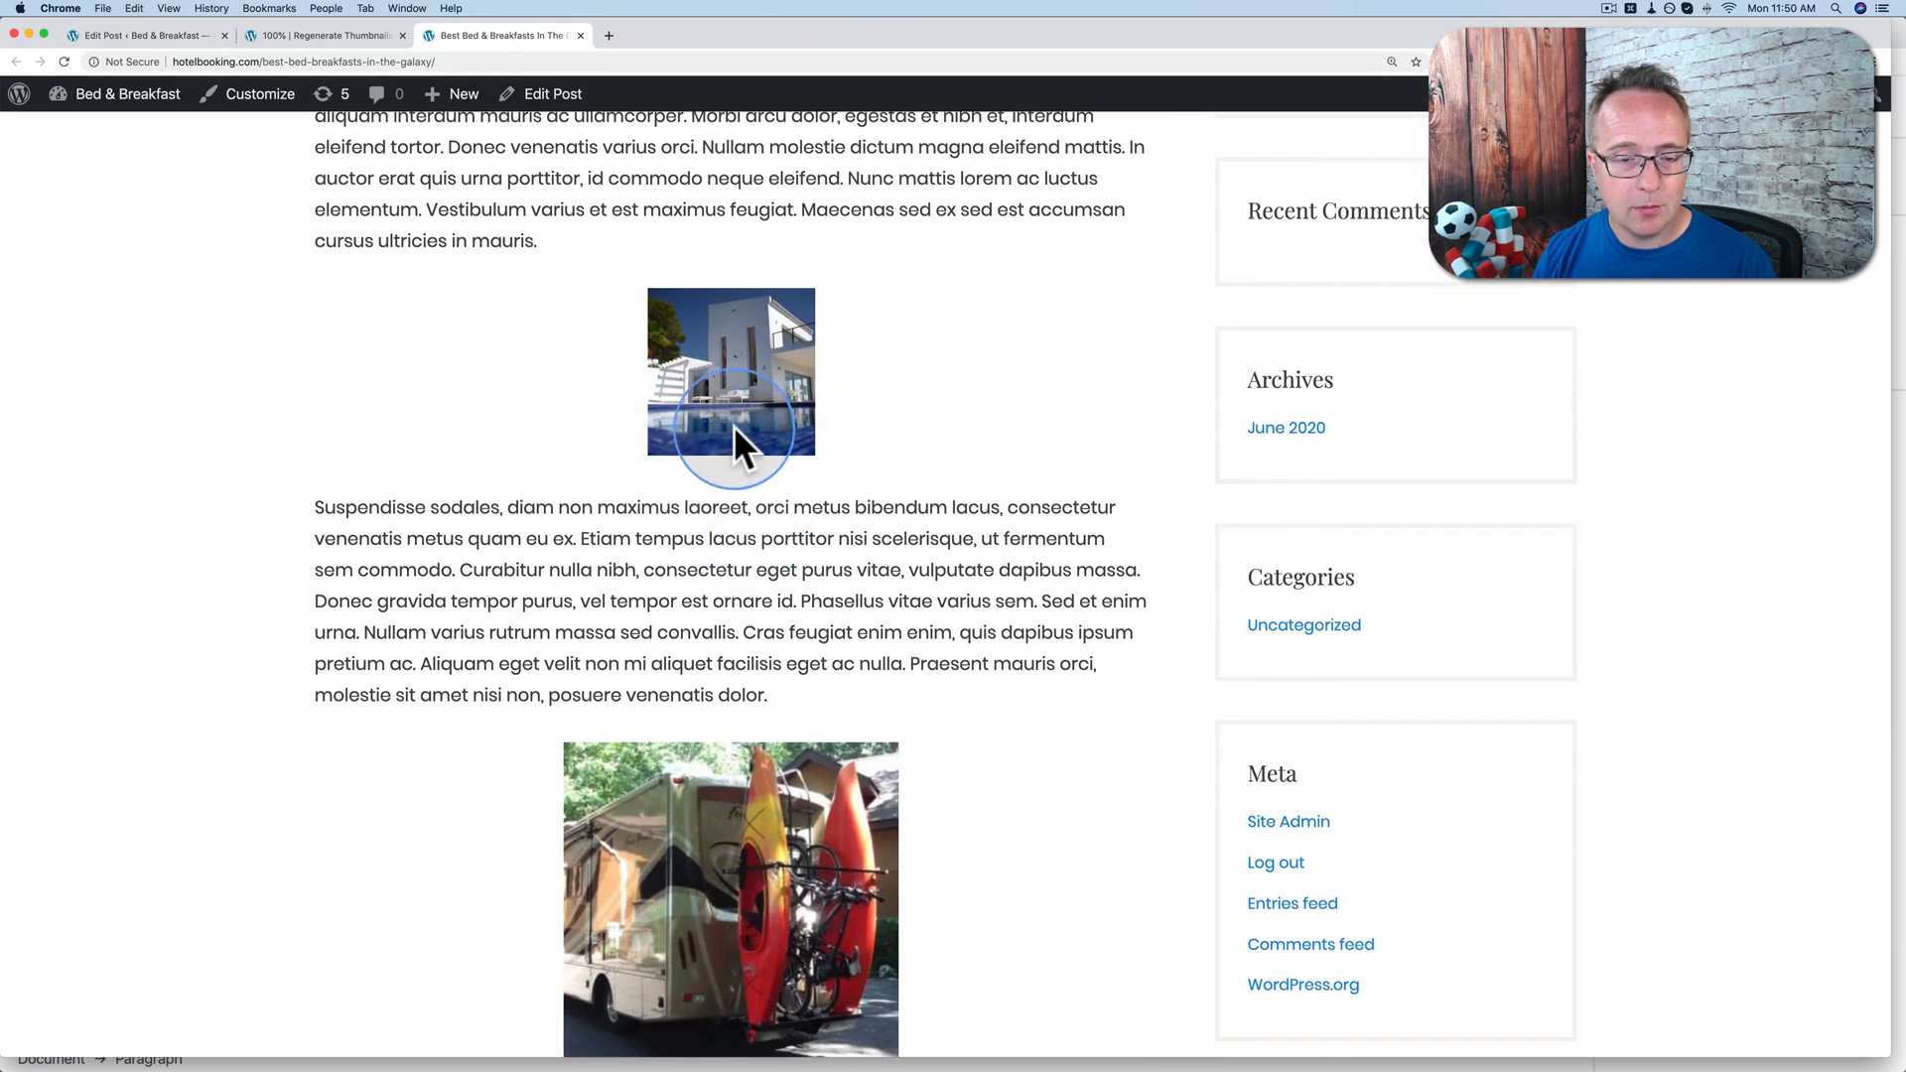
{"action": "left_click", "coordinate": [145, 34]}
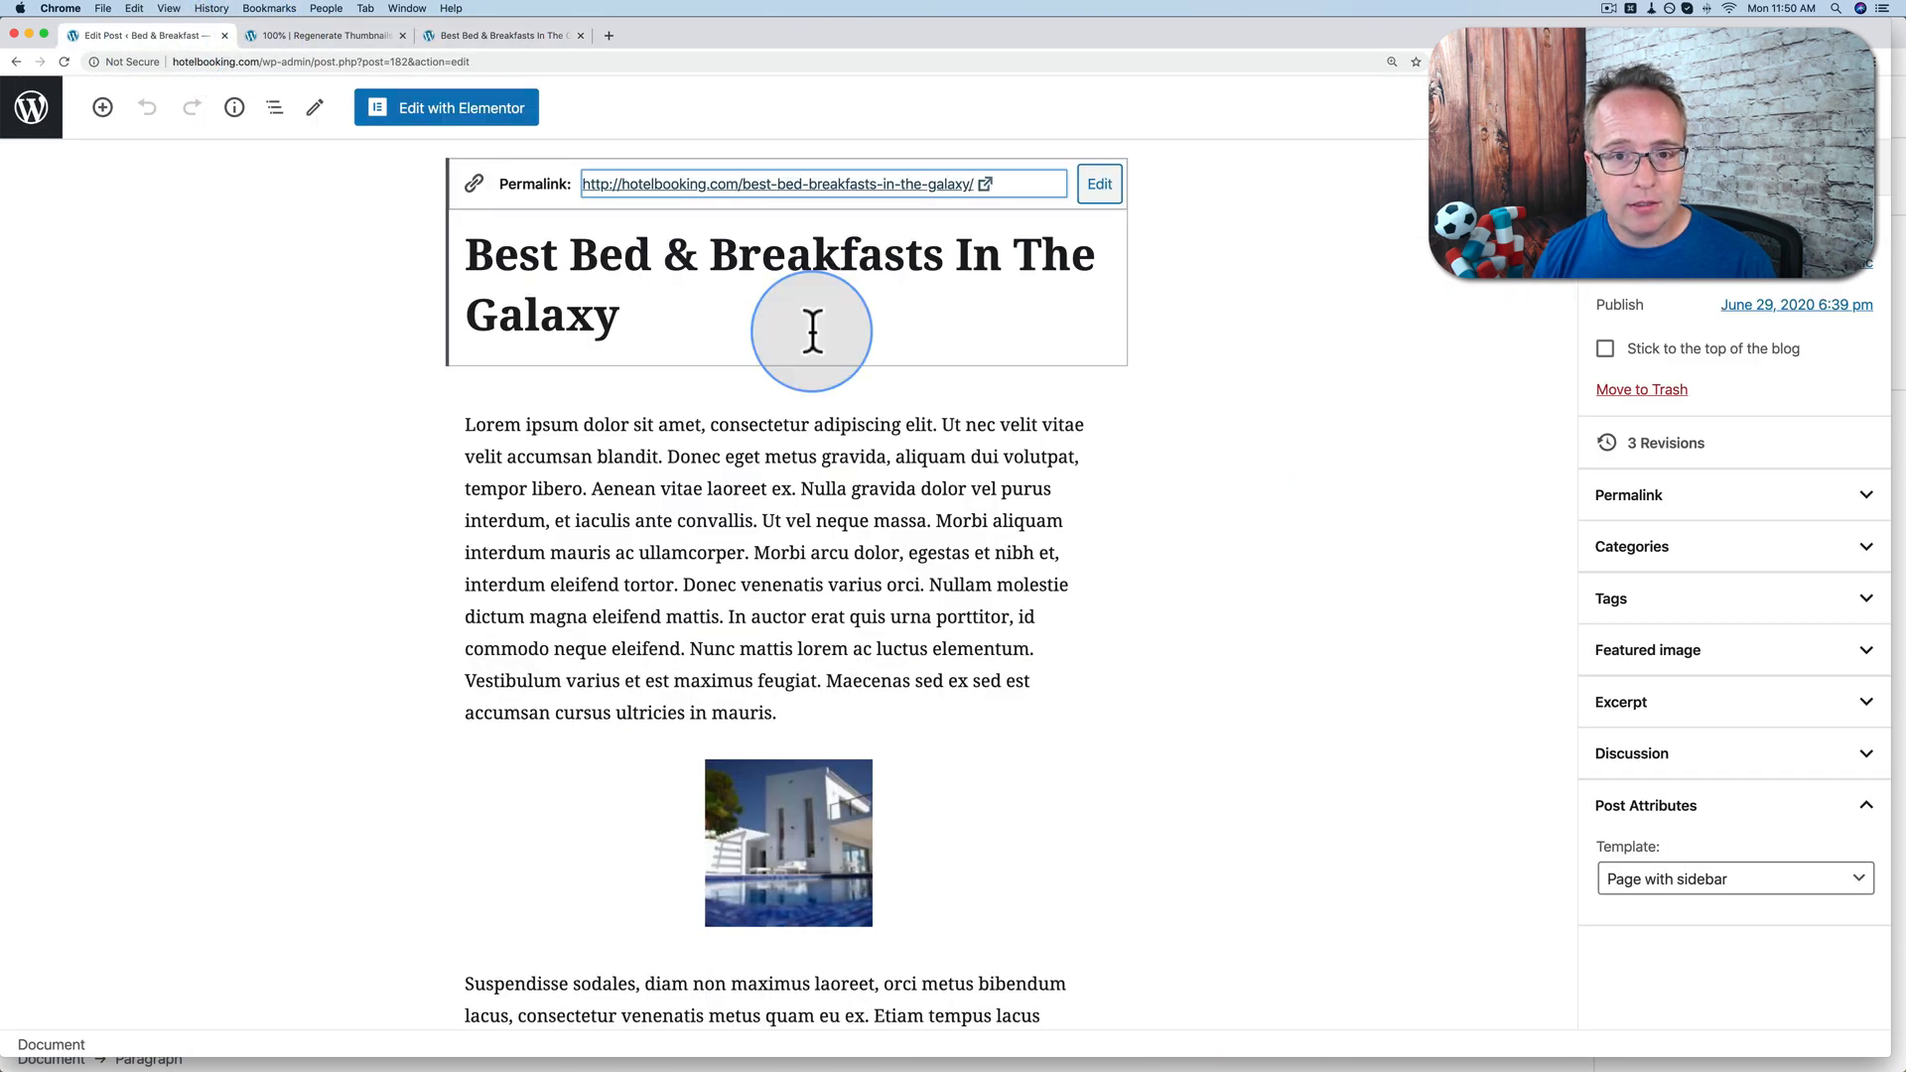
{"action": "left_click", "coordinate": [789, 842]}
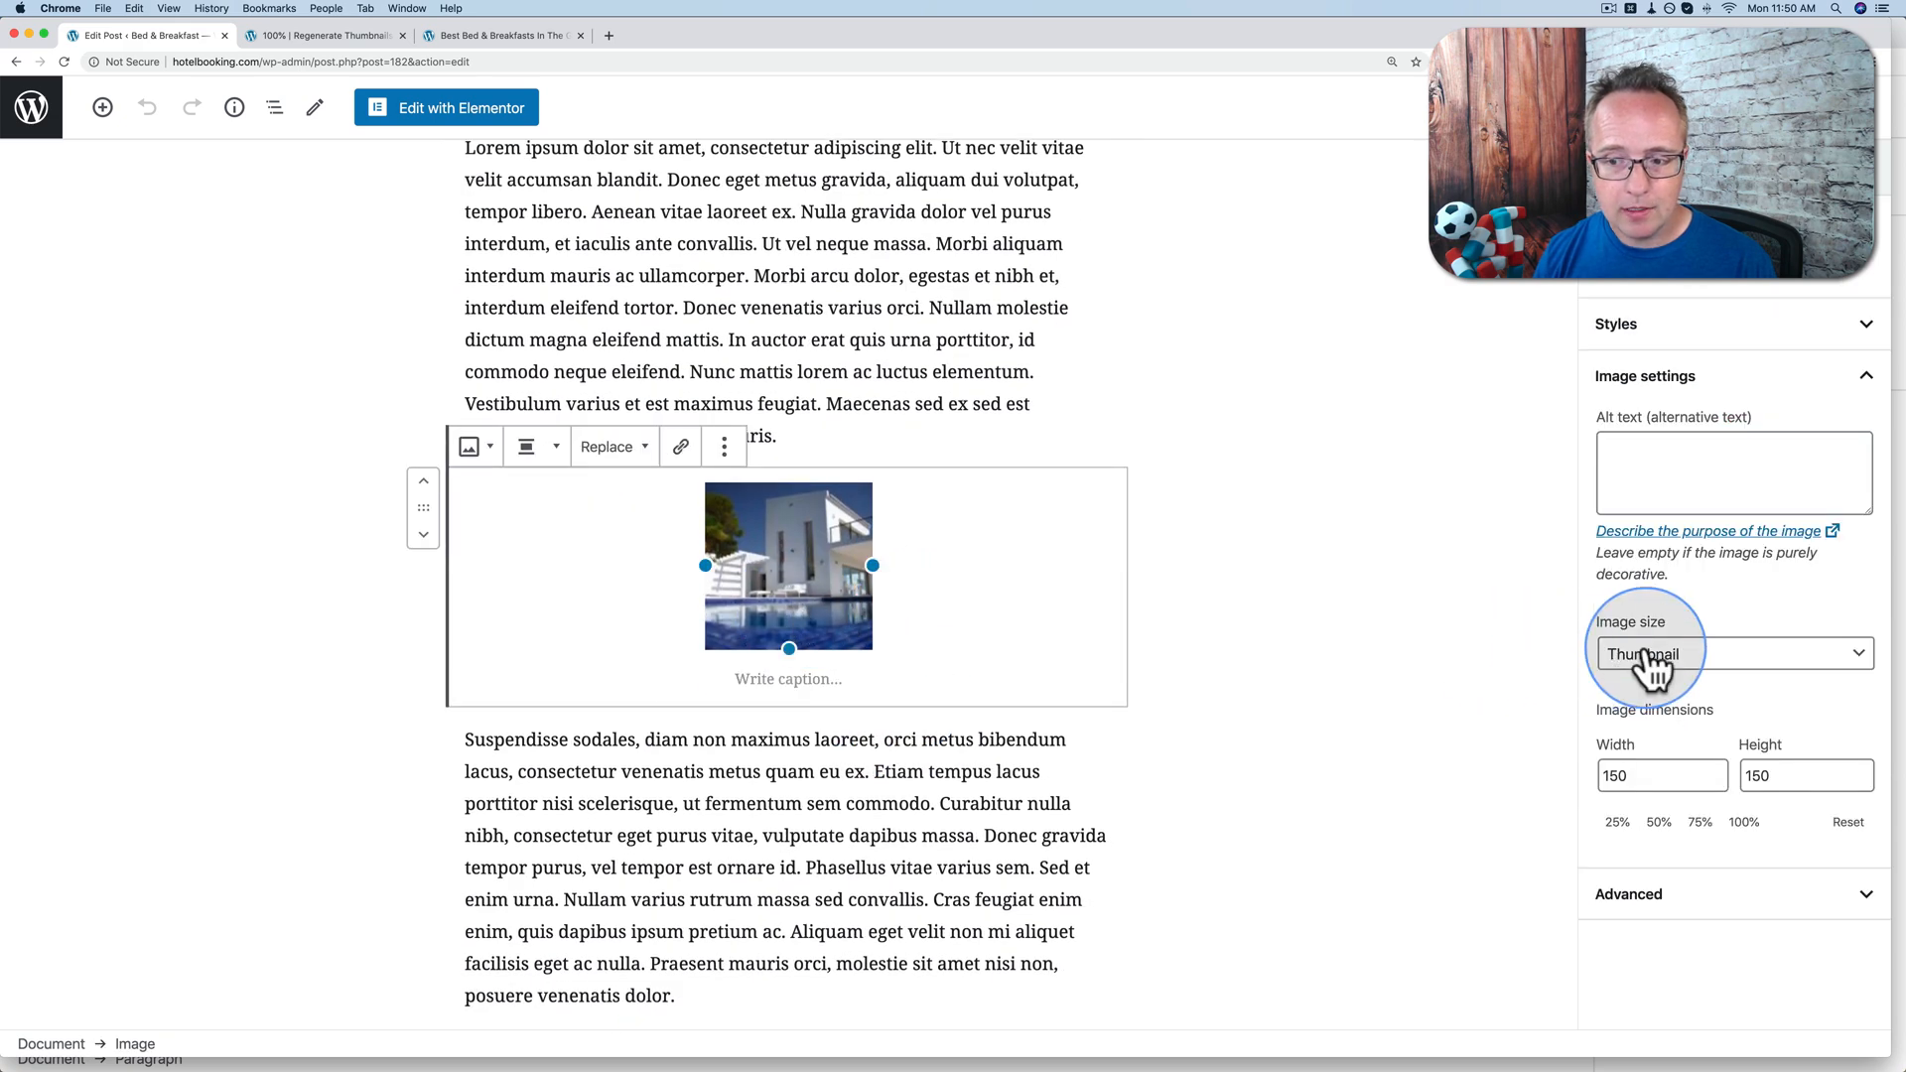
{"action": "left_click", "coordinate": [1731, 653]}
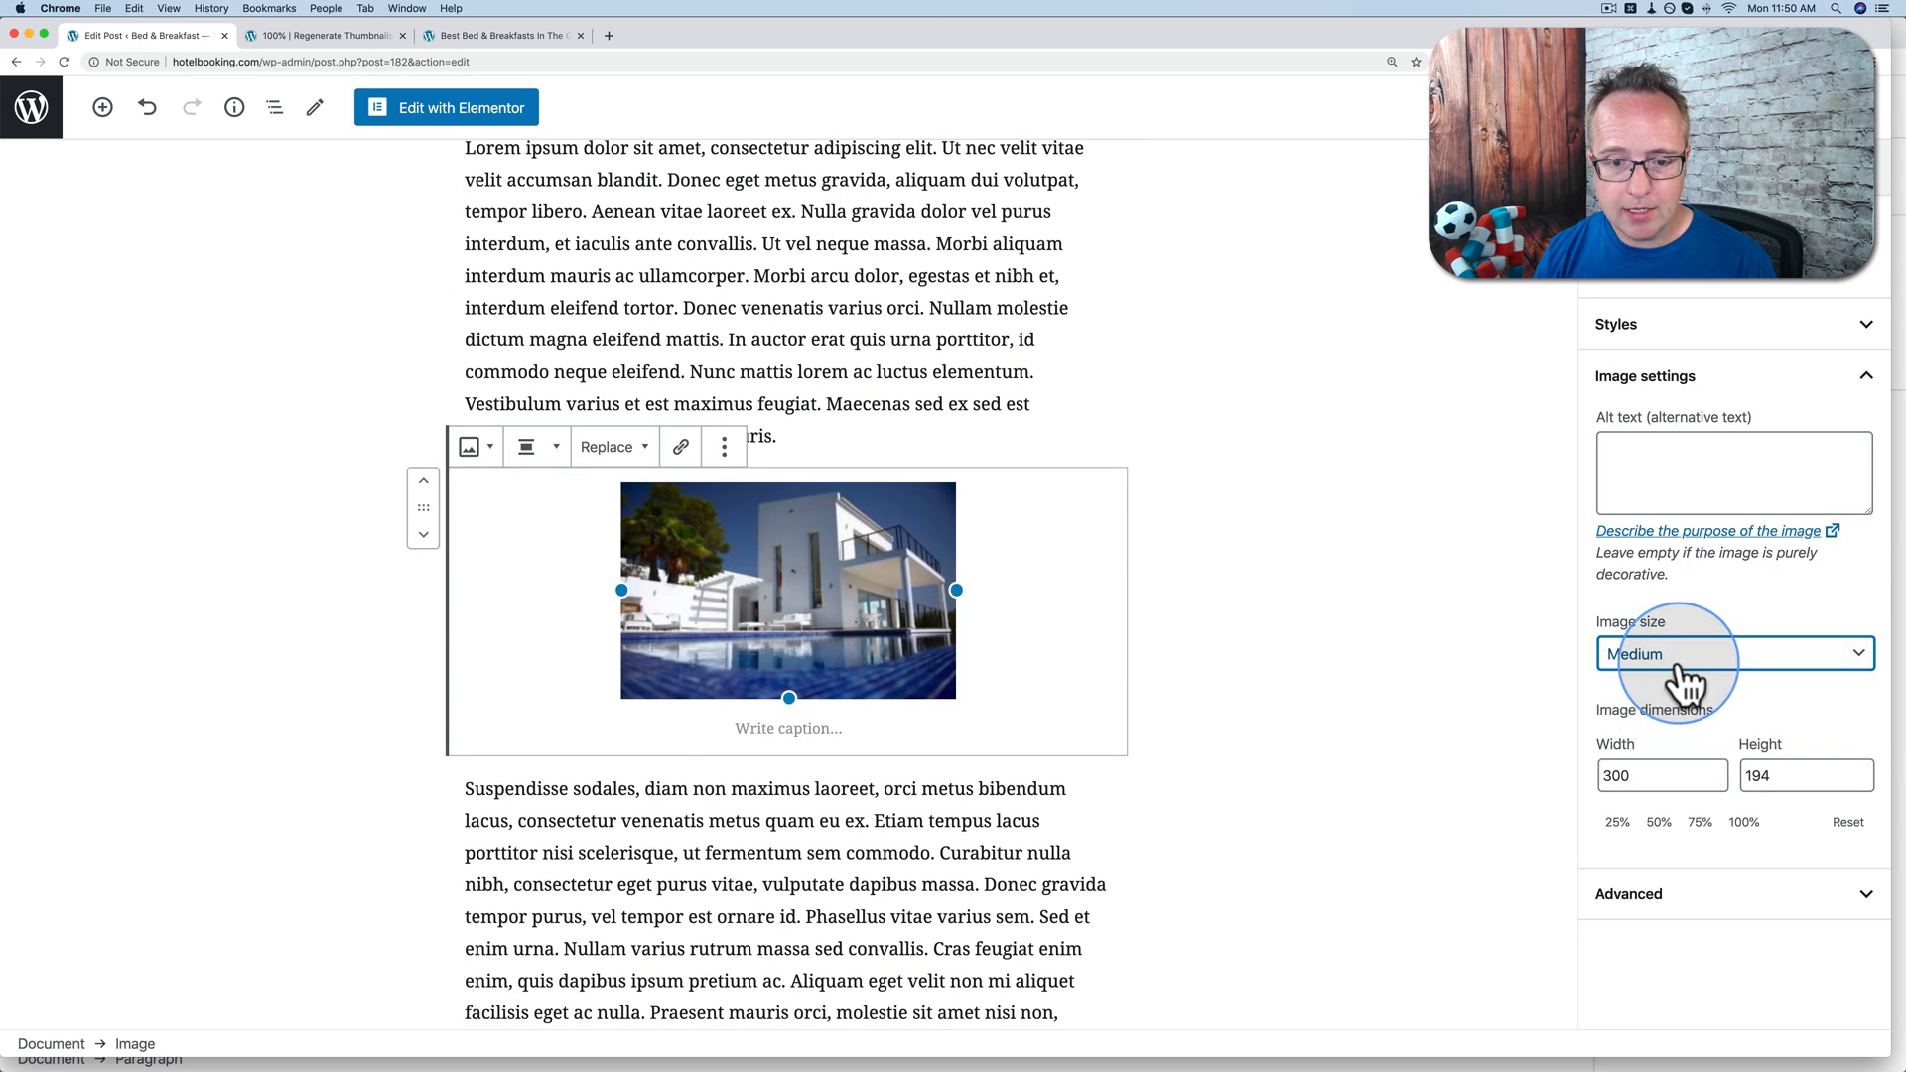
{"action": "left_click", "coordinate": [1731, 653]}
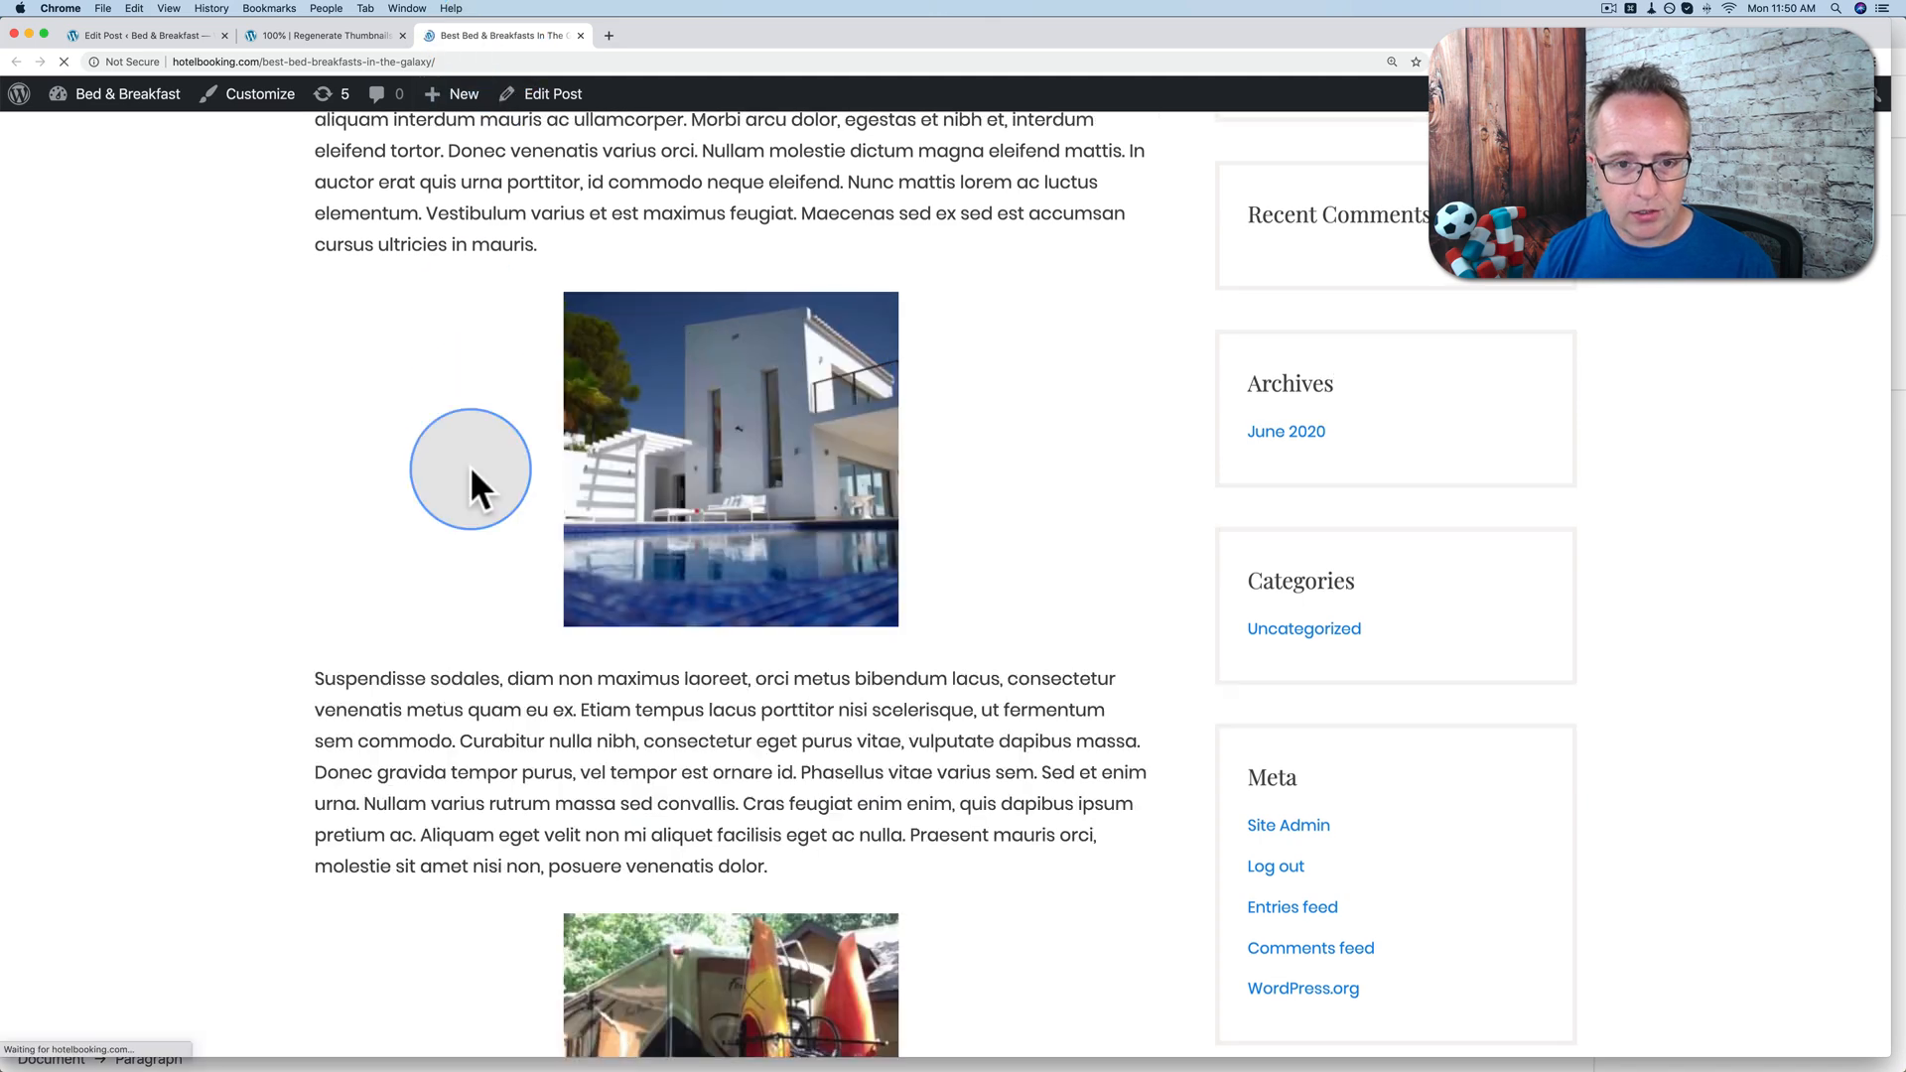
{"action": "scroll", "scroll_direction": "down", "scroll_amount": 3}
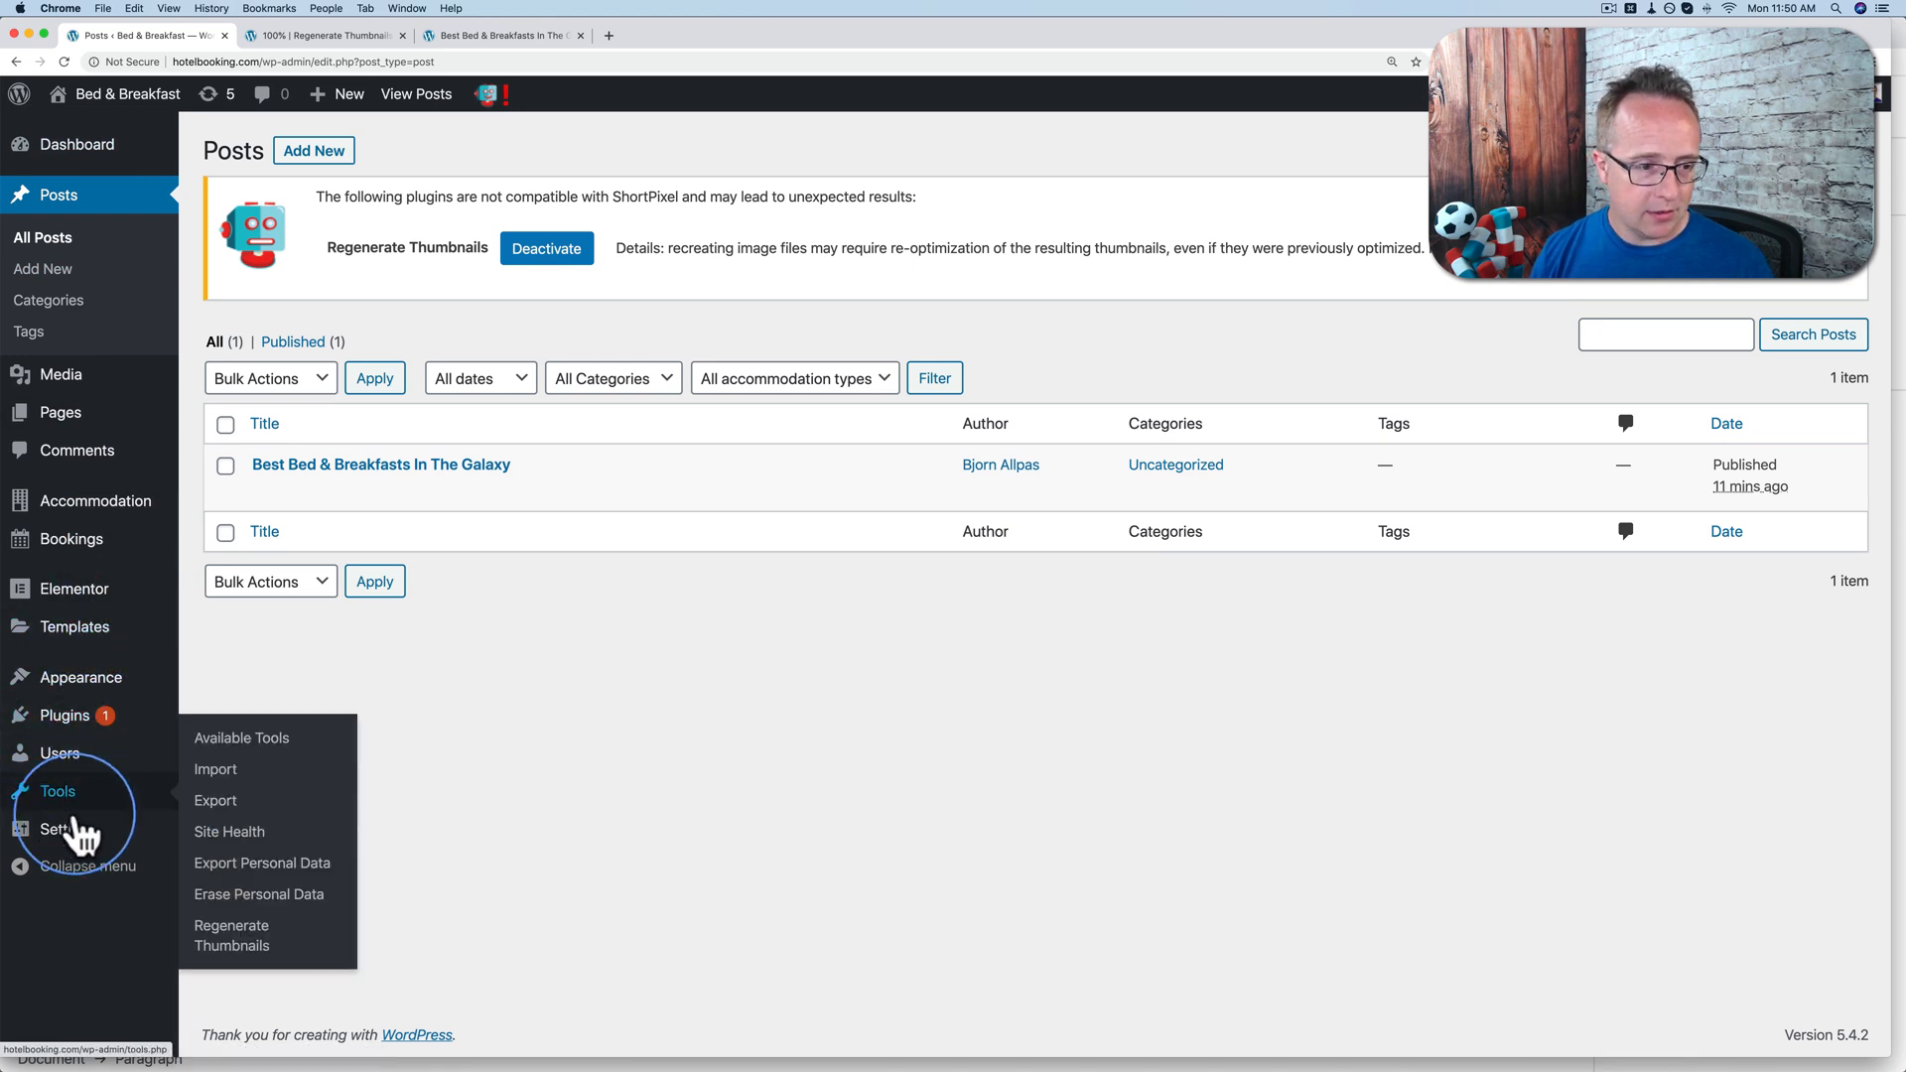
Review the thumbnail width field in Media Settings, then go to the Media Library list.
{"action": "left_click", "coordinate": [33, 854]}
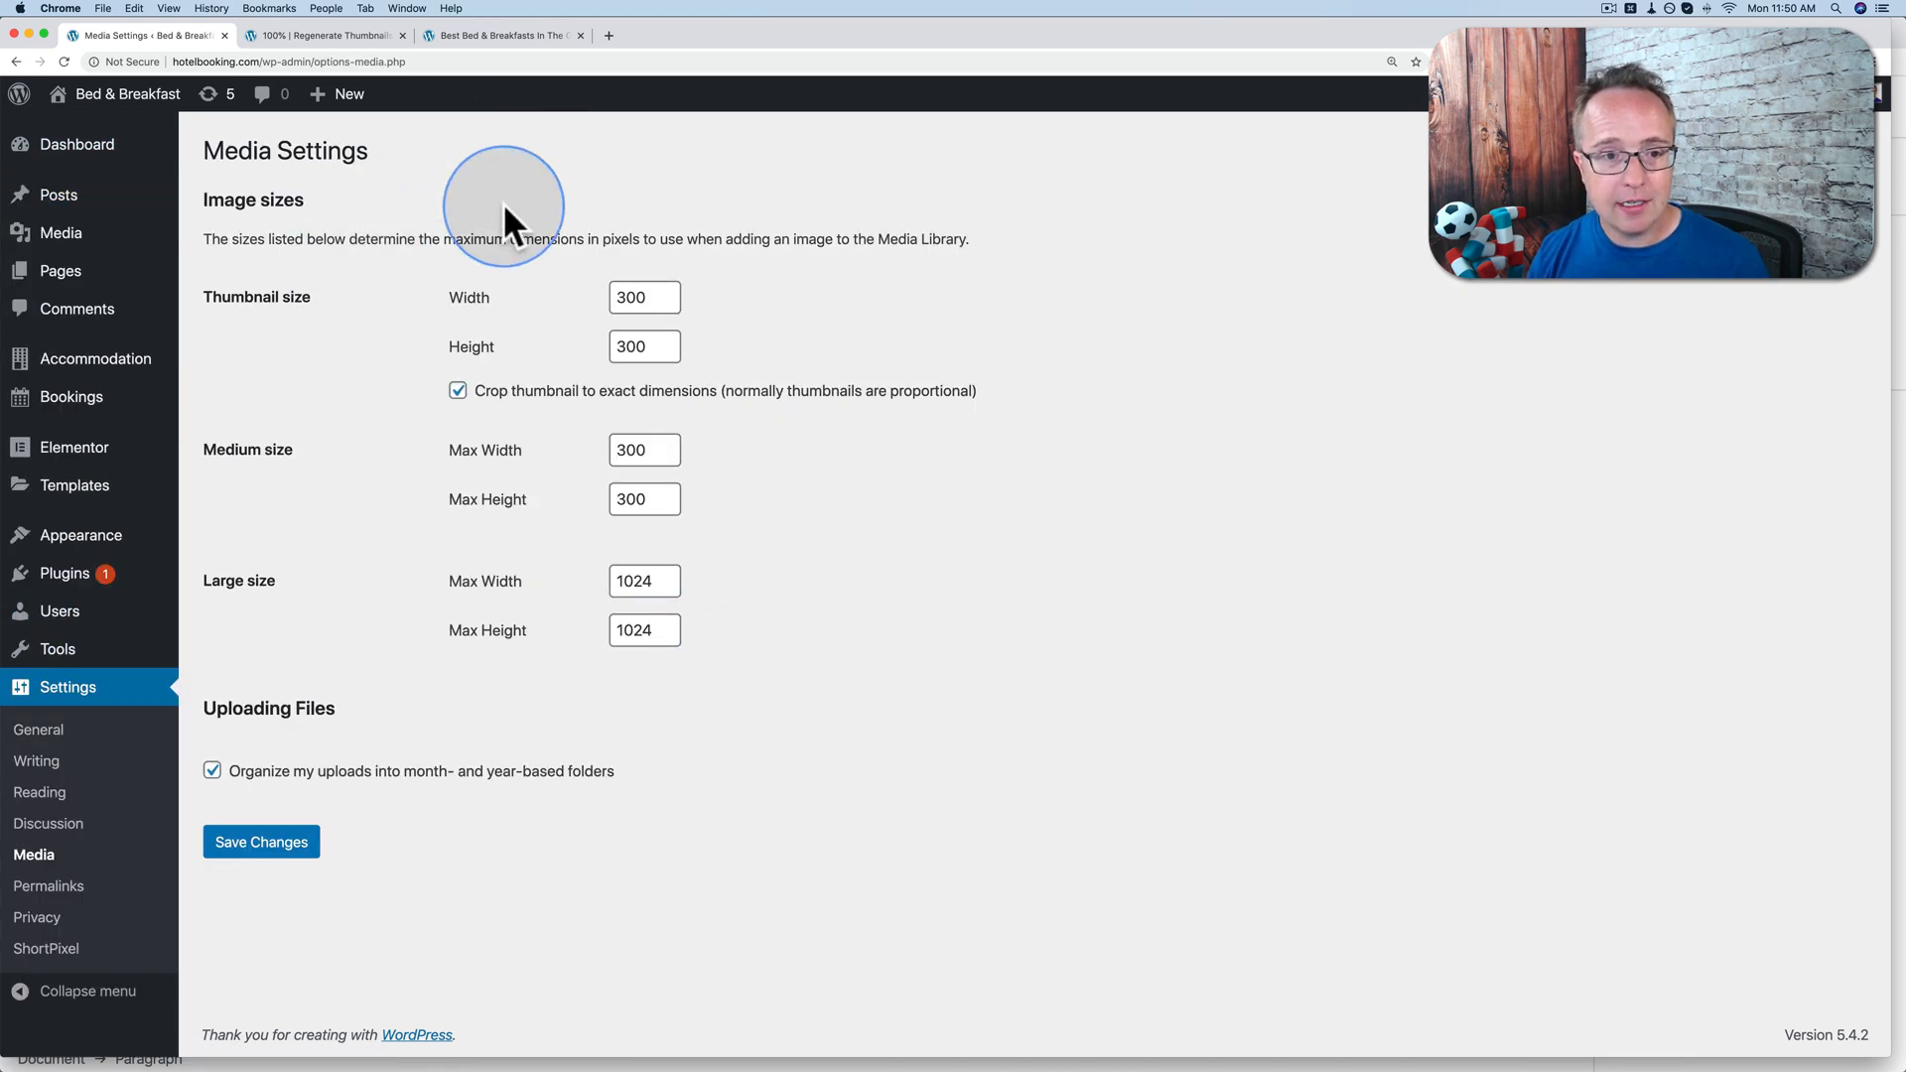
{"action": "mouse_move", "coordinate": [751, 526]}
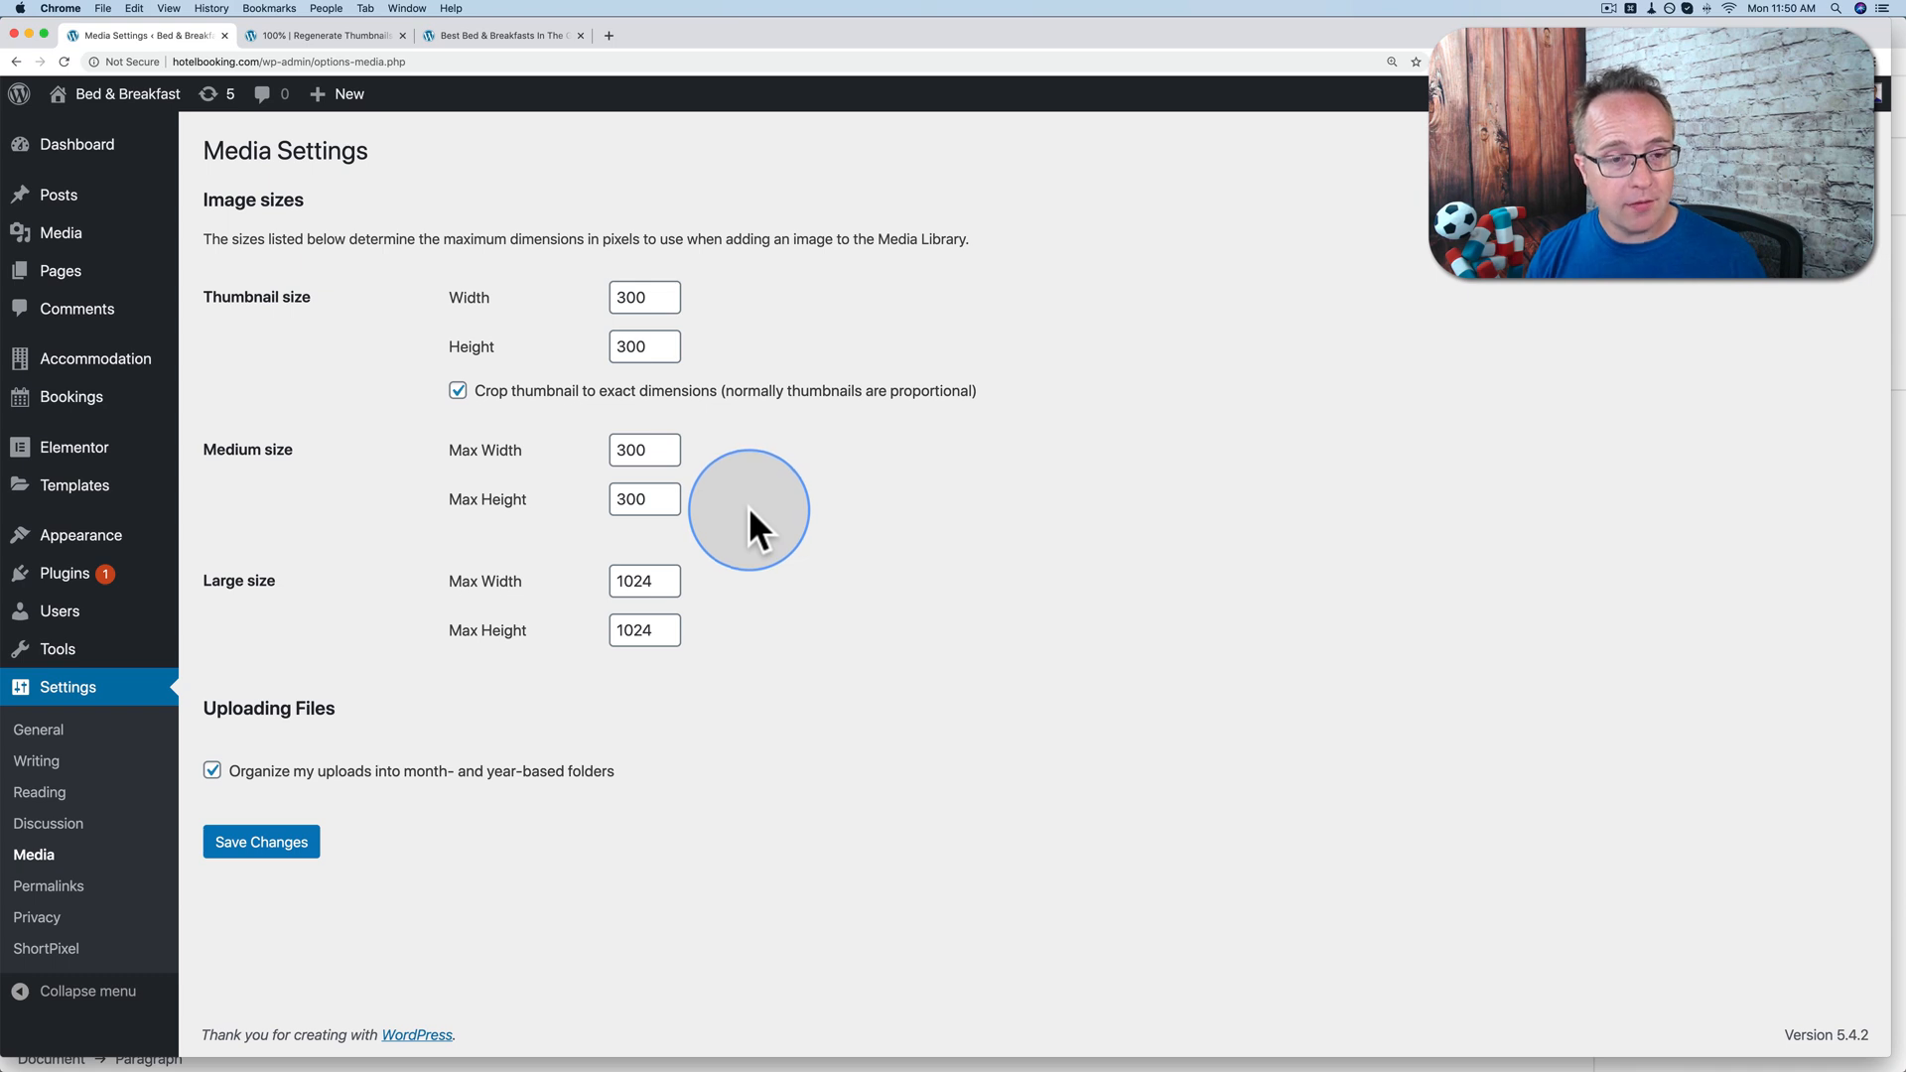
{"action": "left_click", "coordinate": [643, 295]}
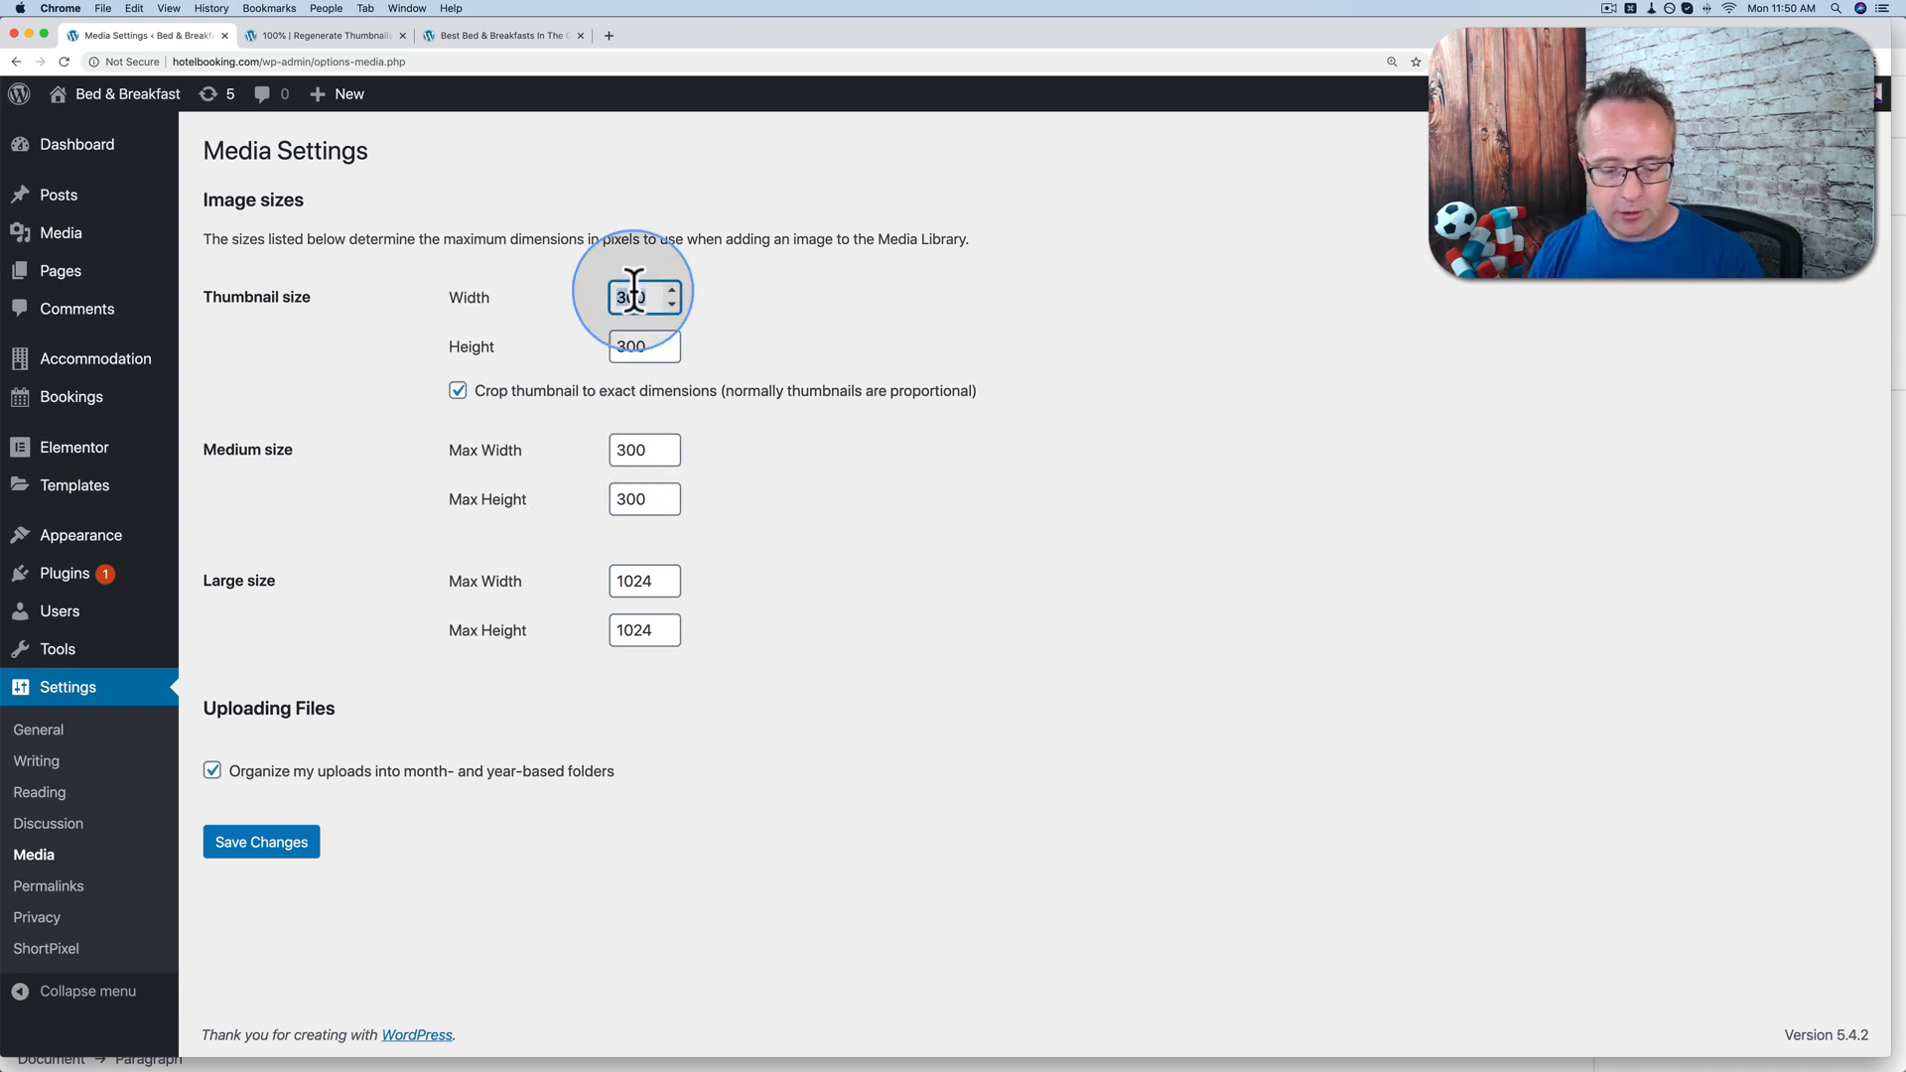
{"action": "type", "text": "150"}
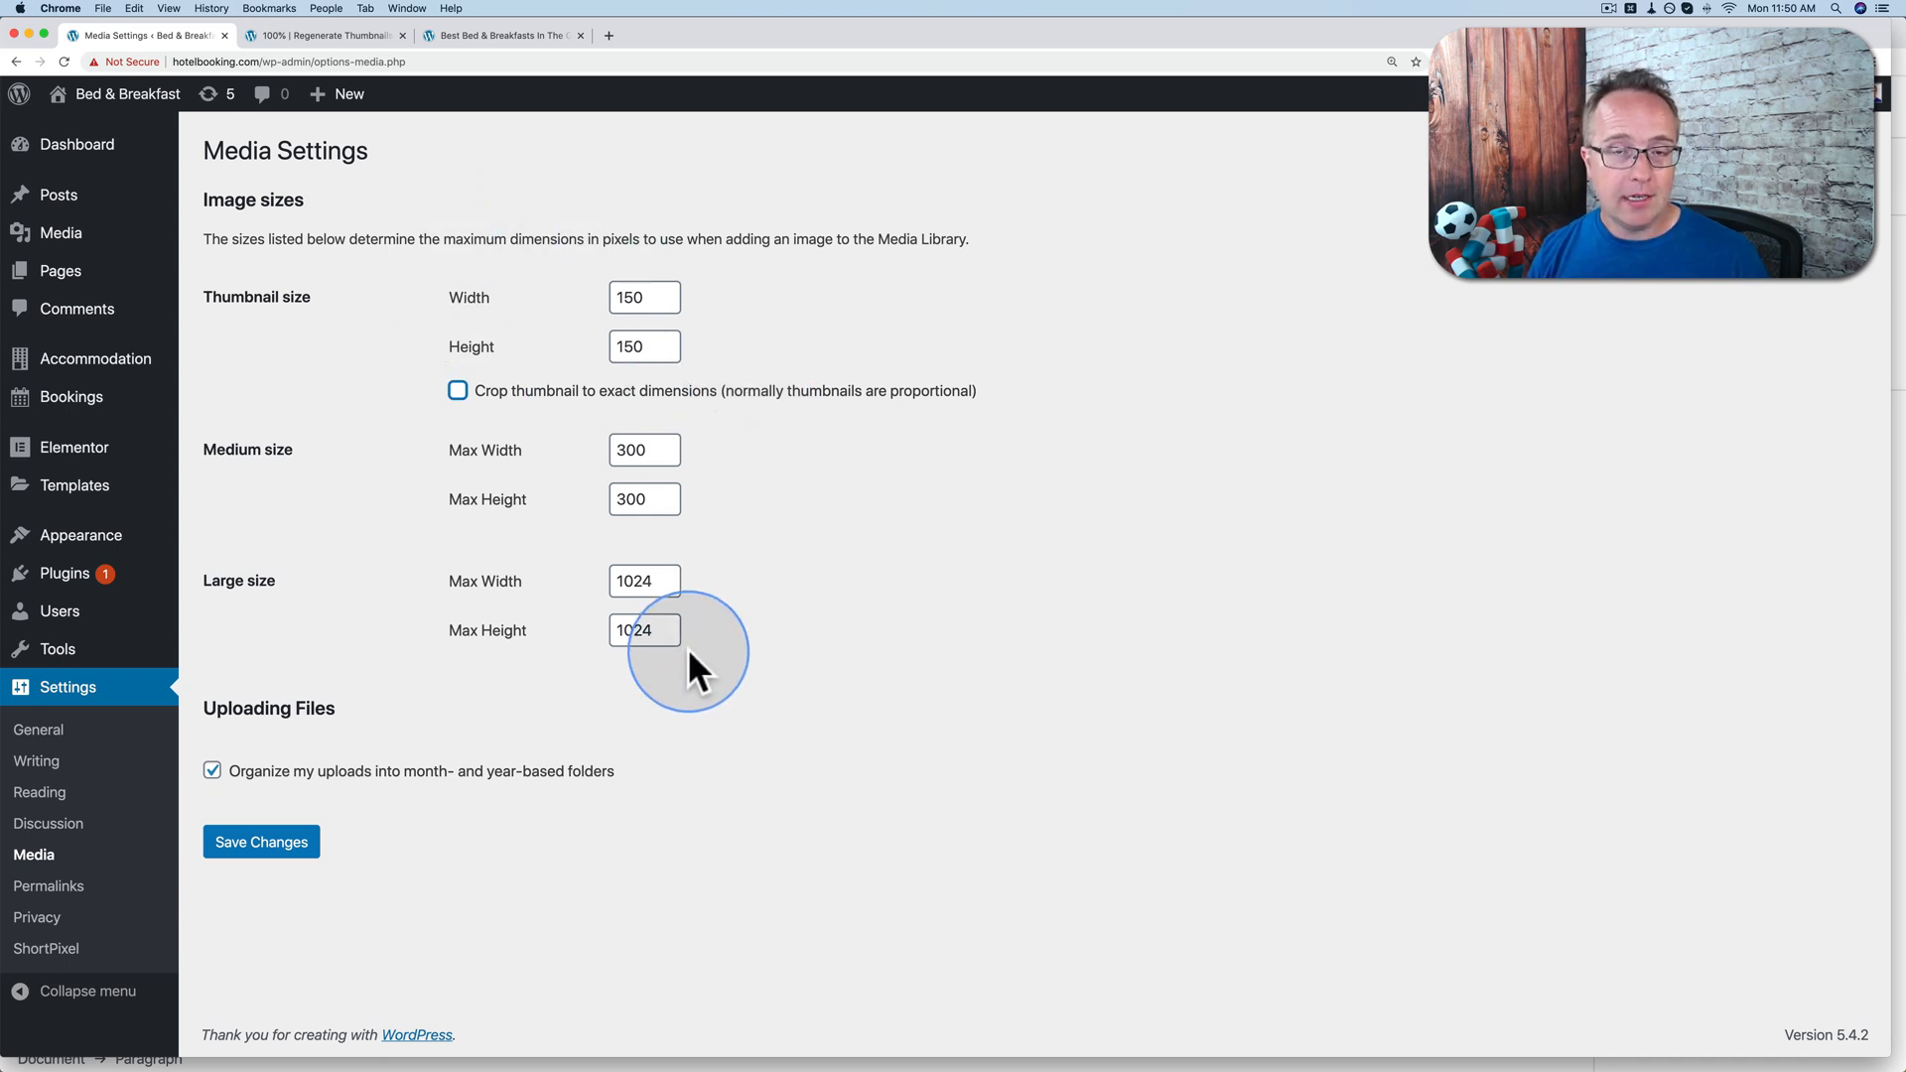
{"action": "mouse_move", "coordinate": [676, 560]}
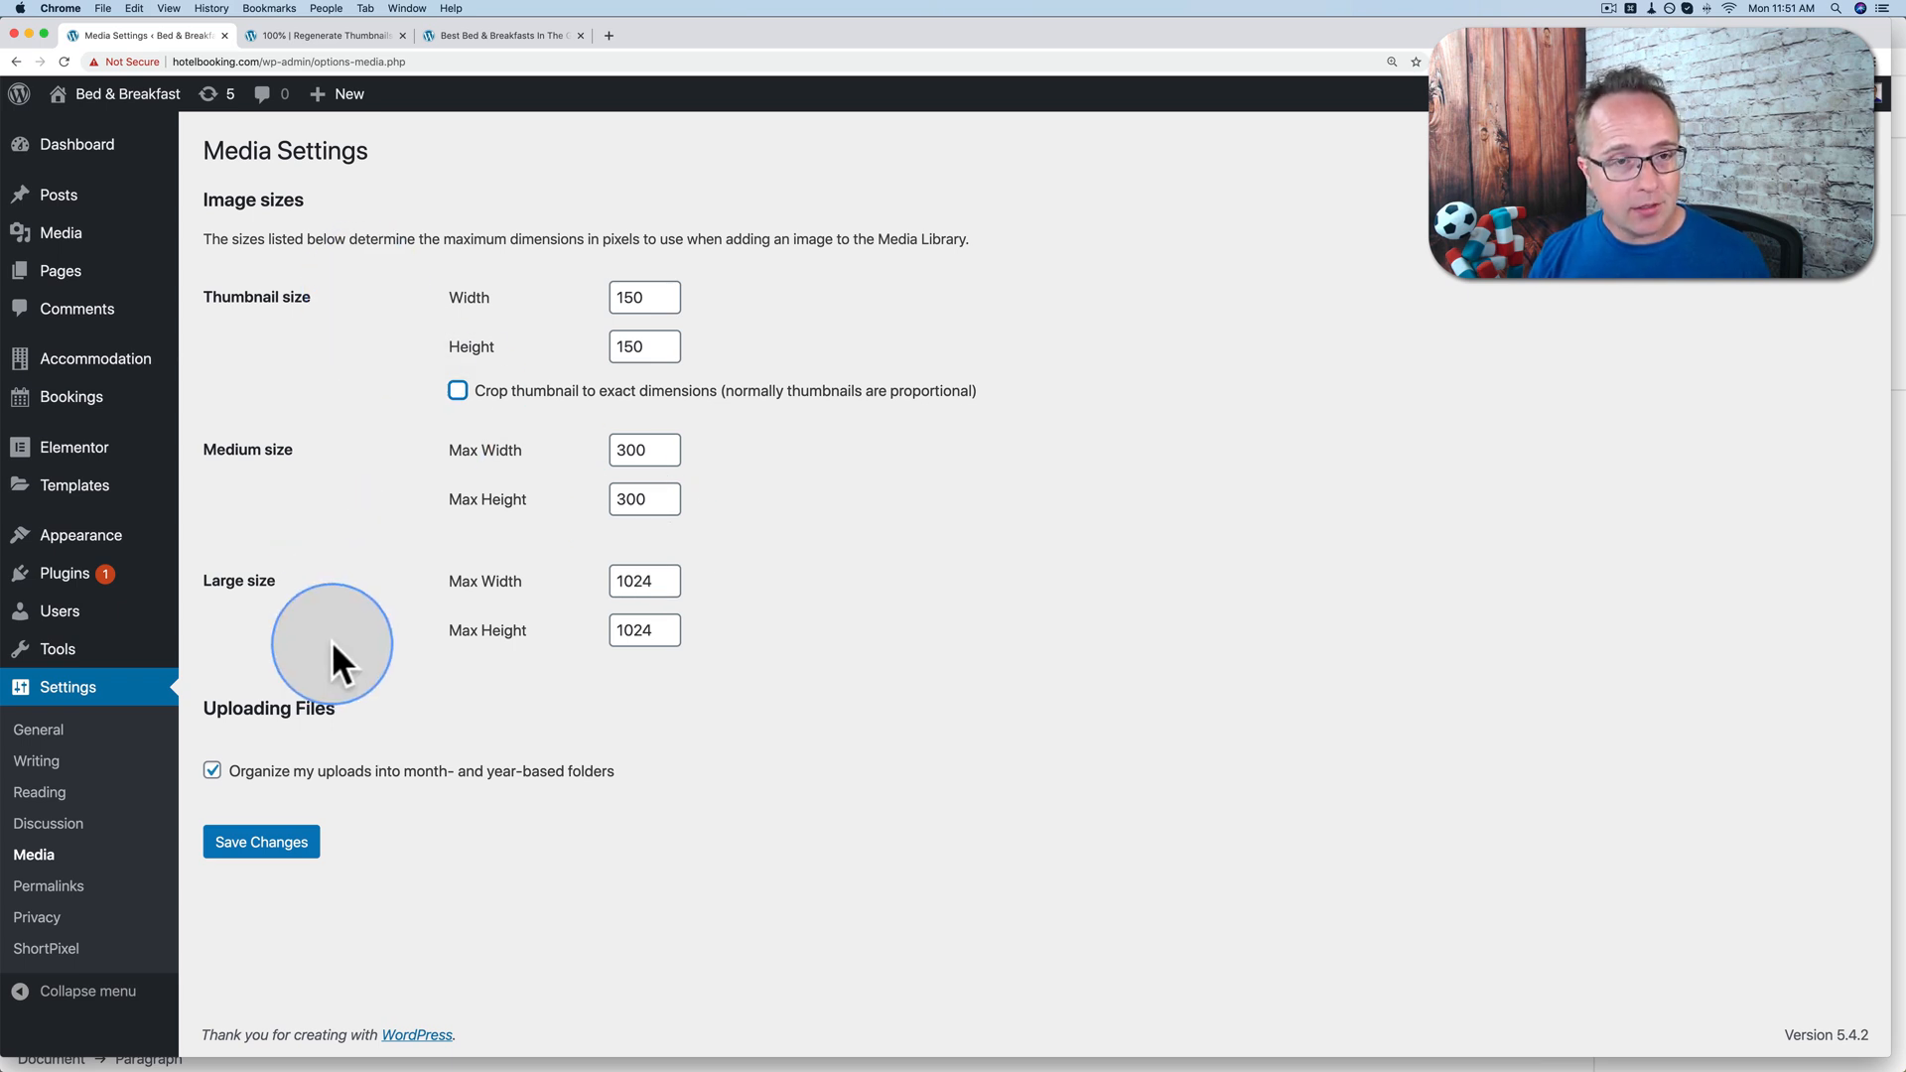
{"action": "mouse_move", "coordinate": [189, 419]}
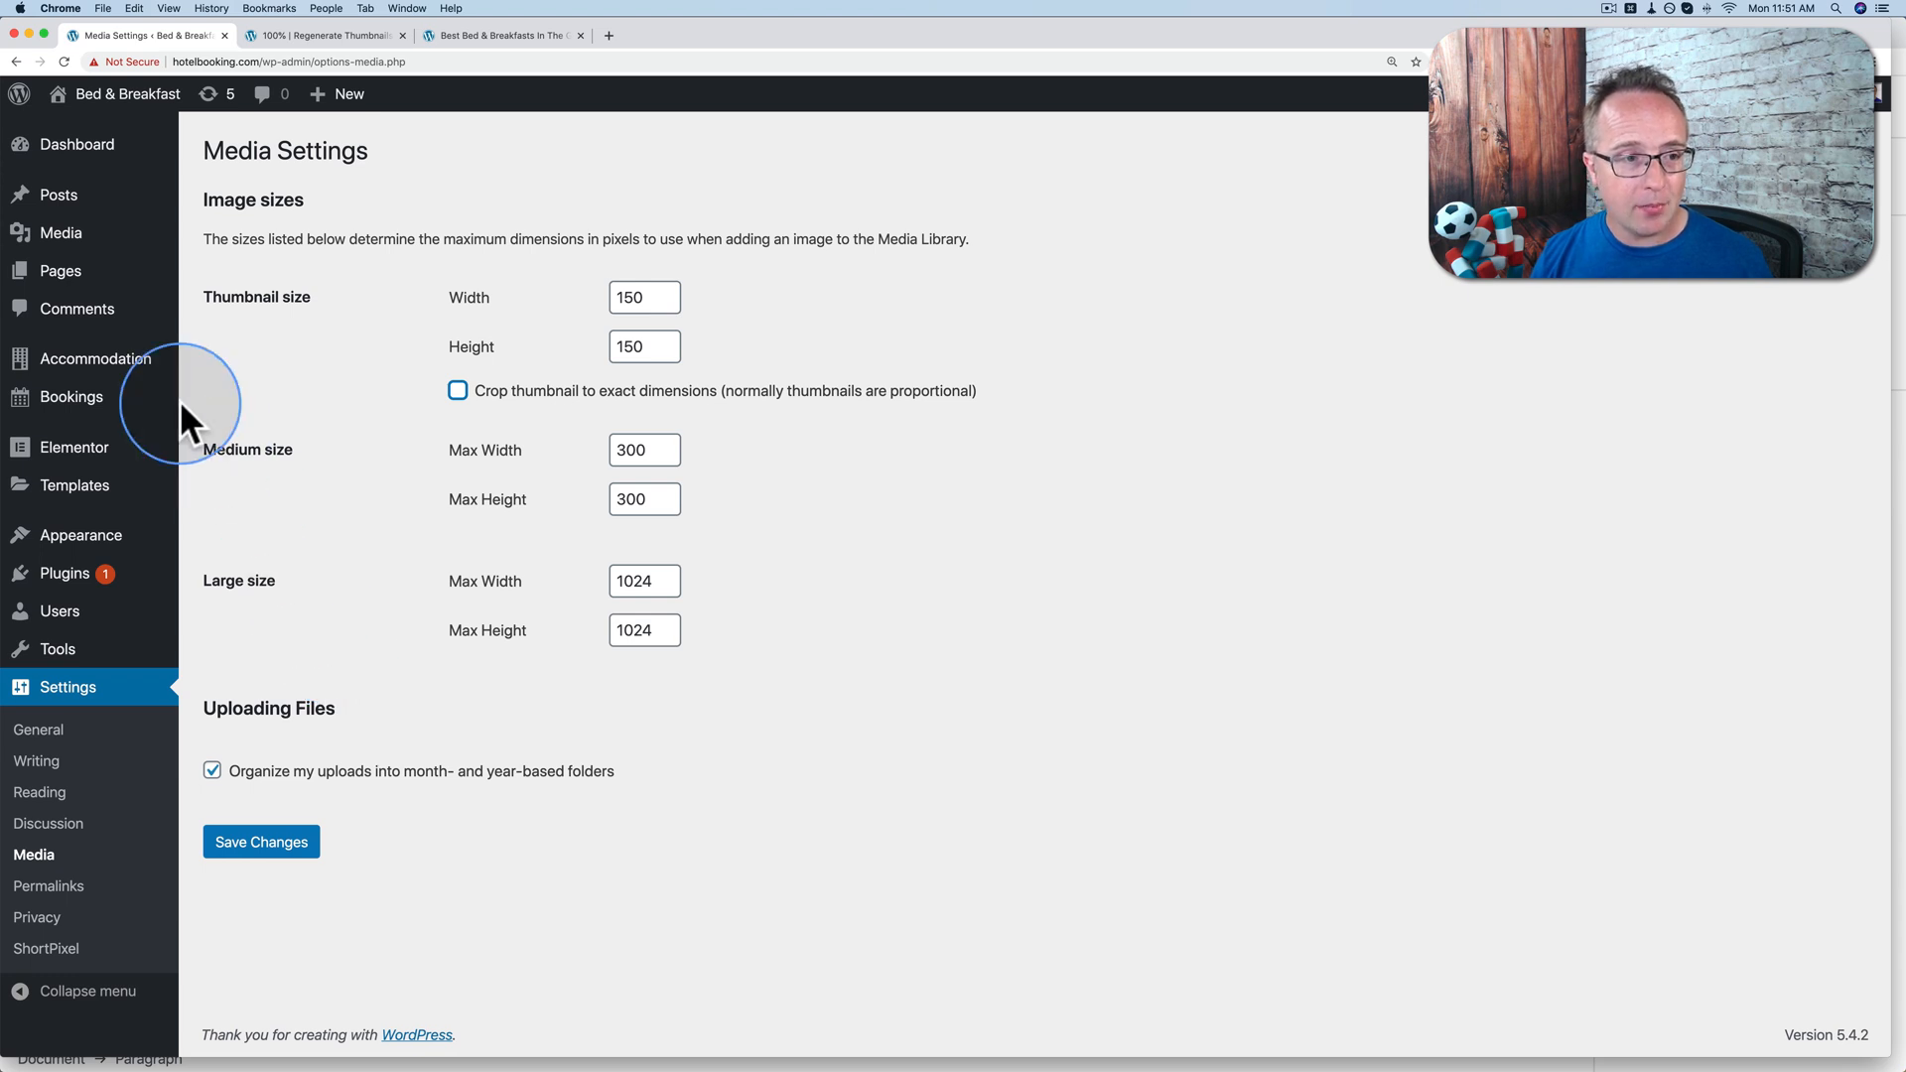
{"action": "left_click", "coordinate": [59, 232]}
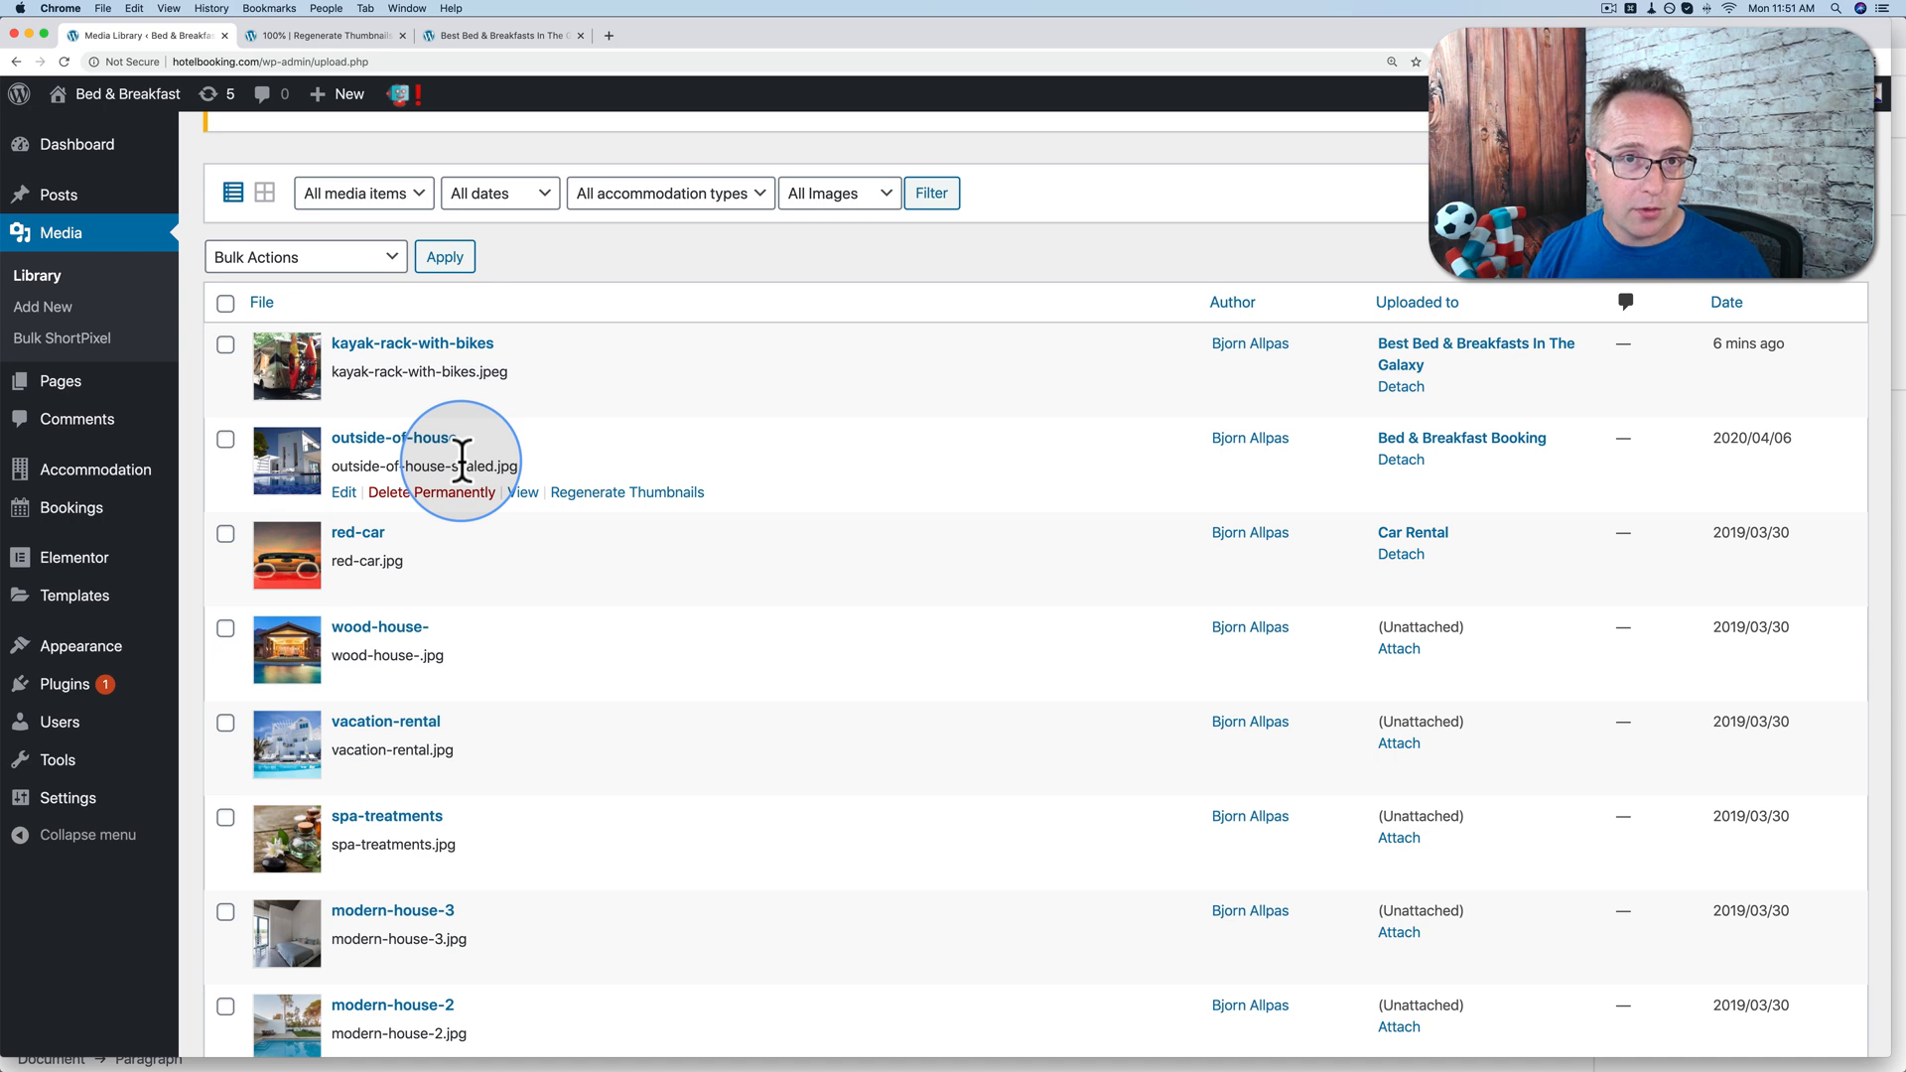
{"action": "mouse_move", "coordinate": [595, 717]}
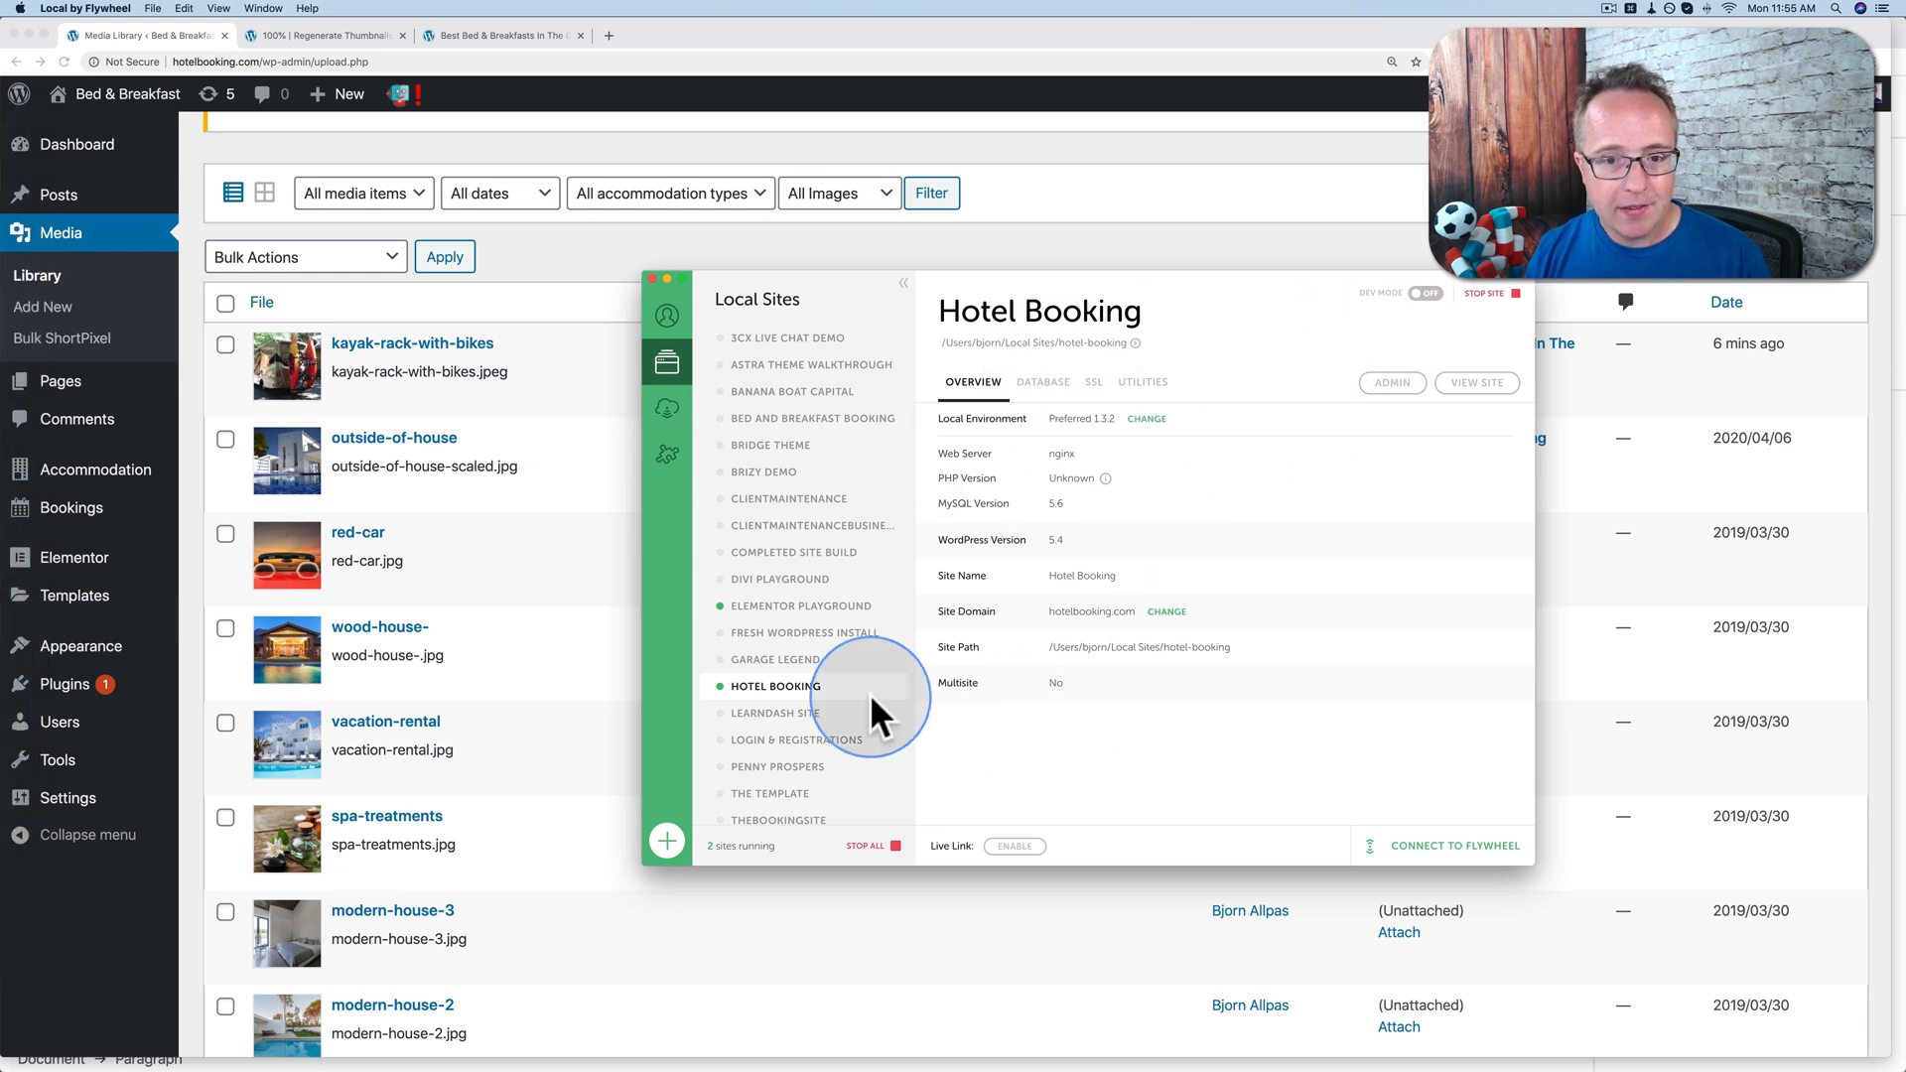
{"action": "mouse_move", "coordinate": [1276, 756]}
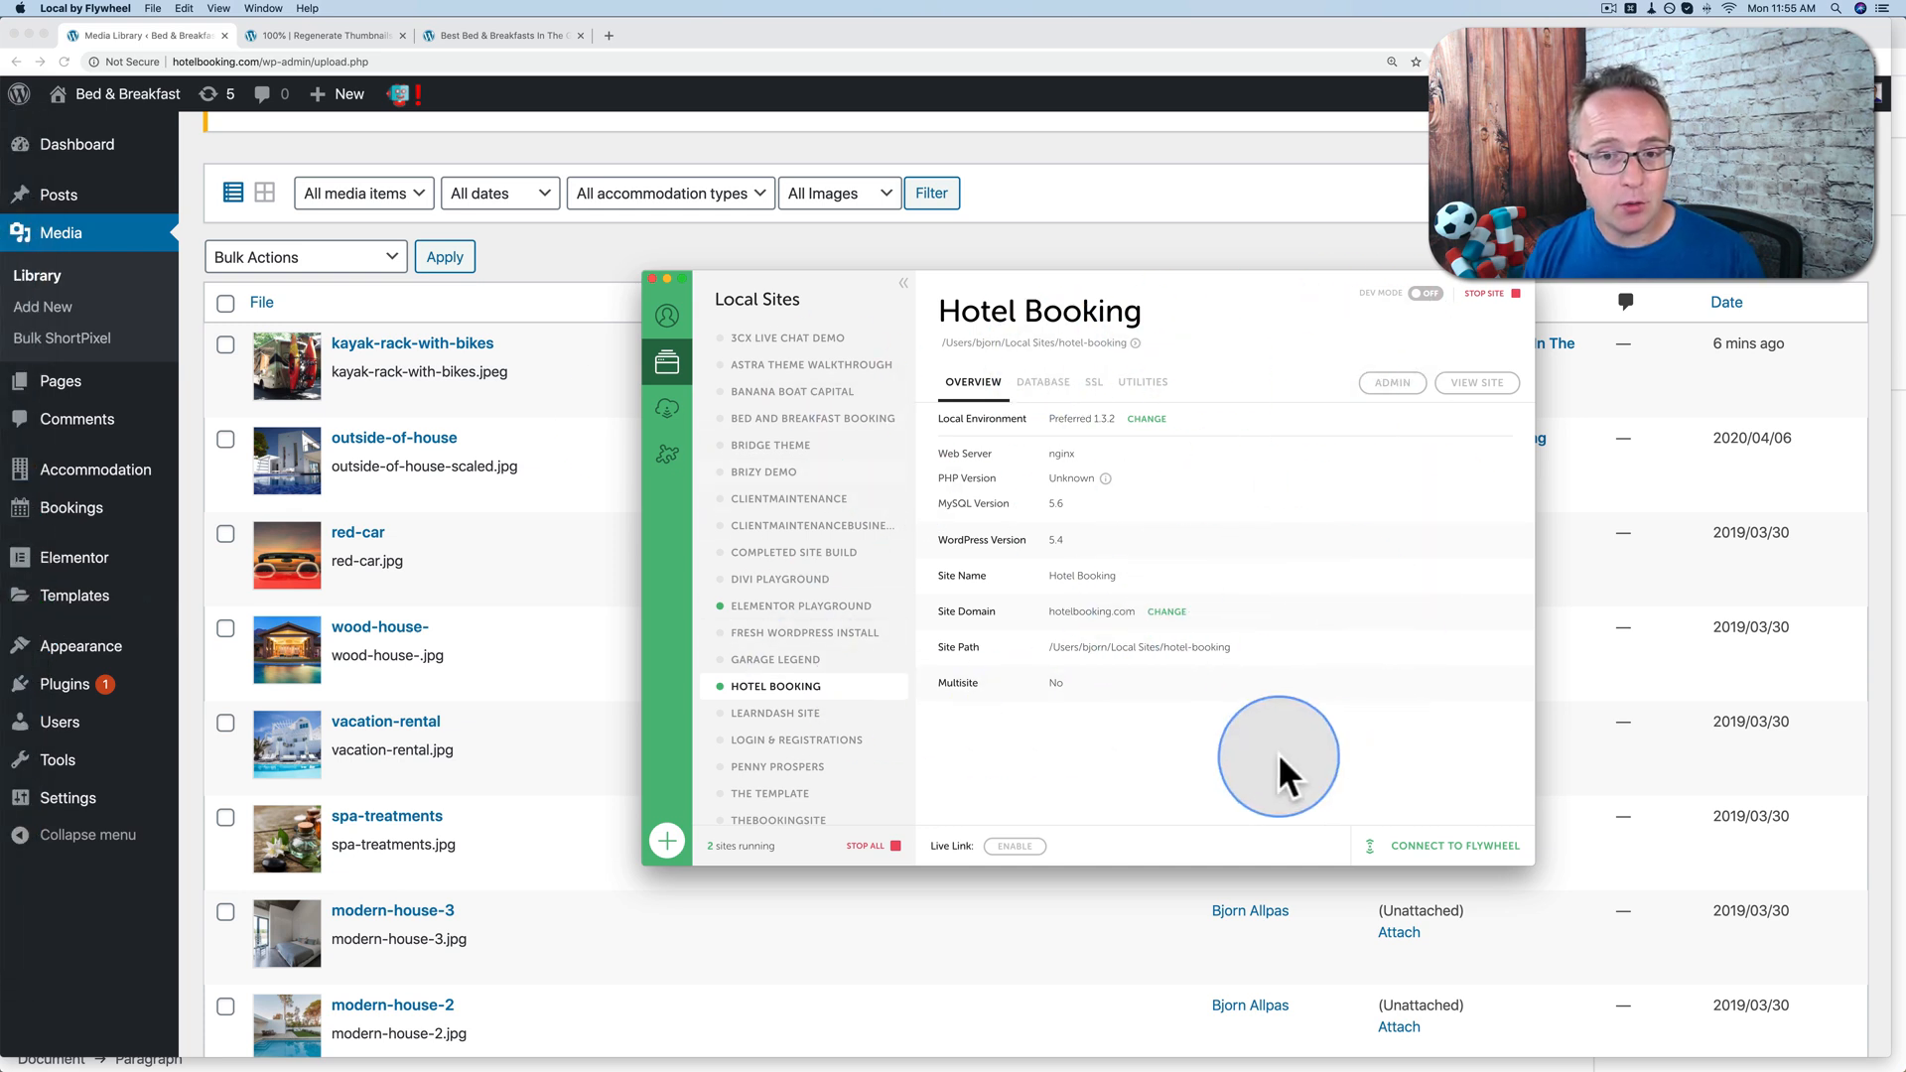
{"action": "mouse_move", "coordinate": [1253, 596]}
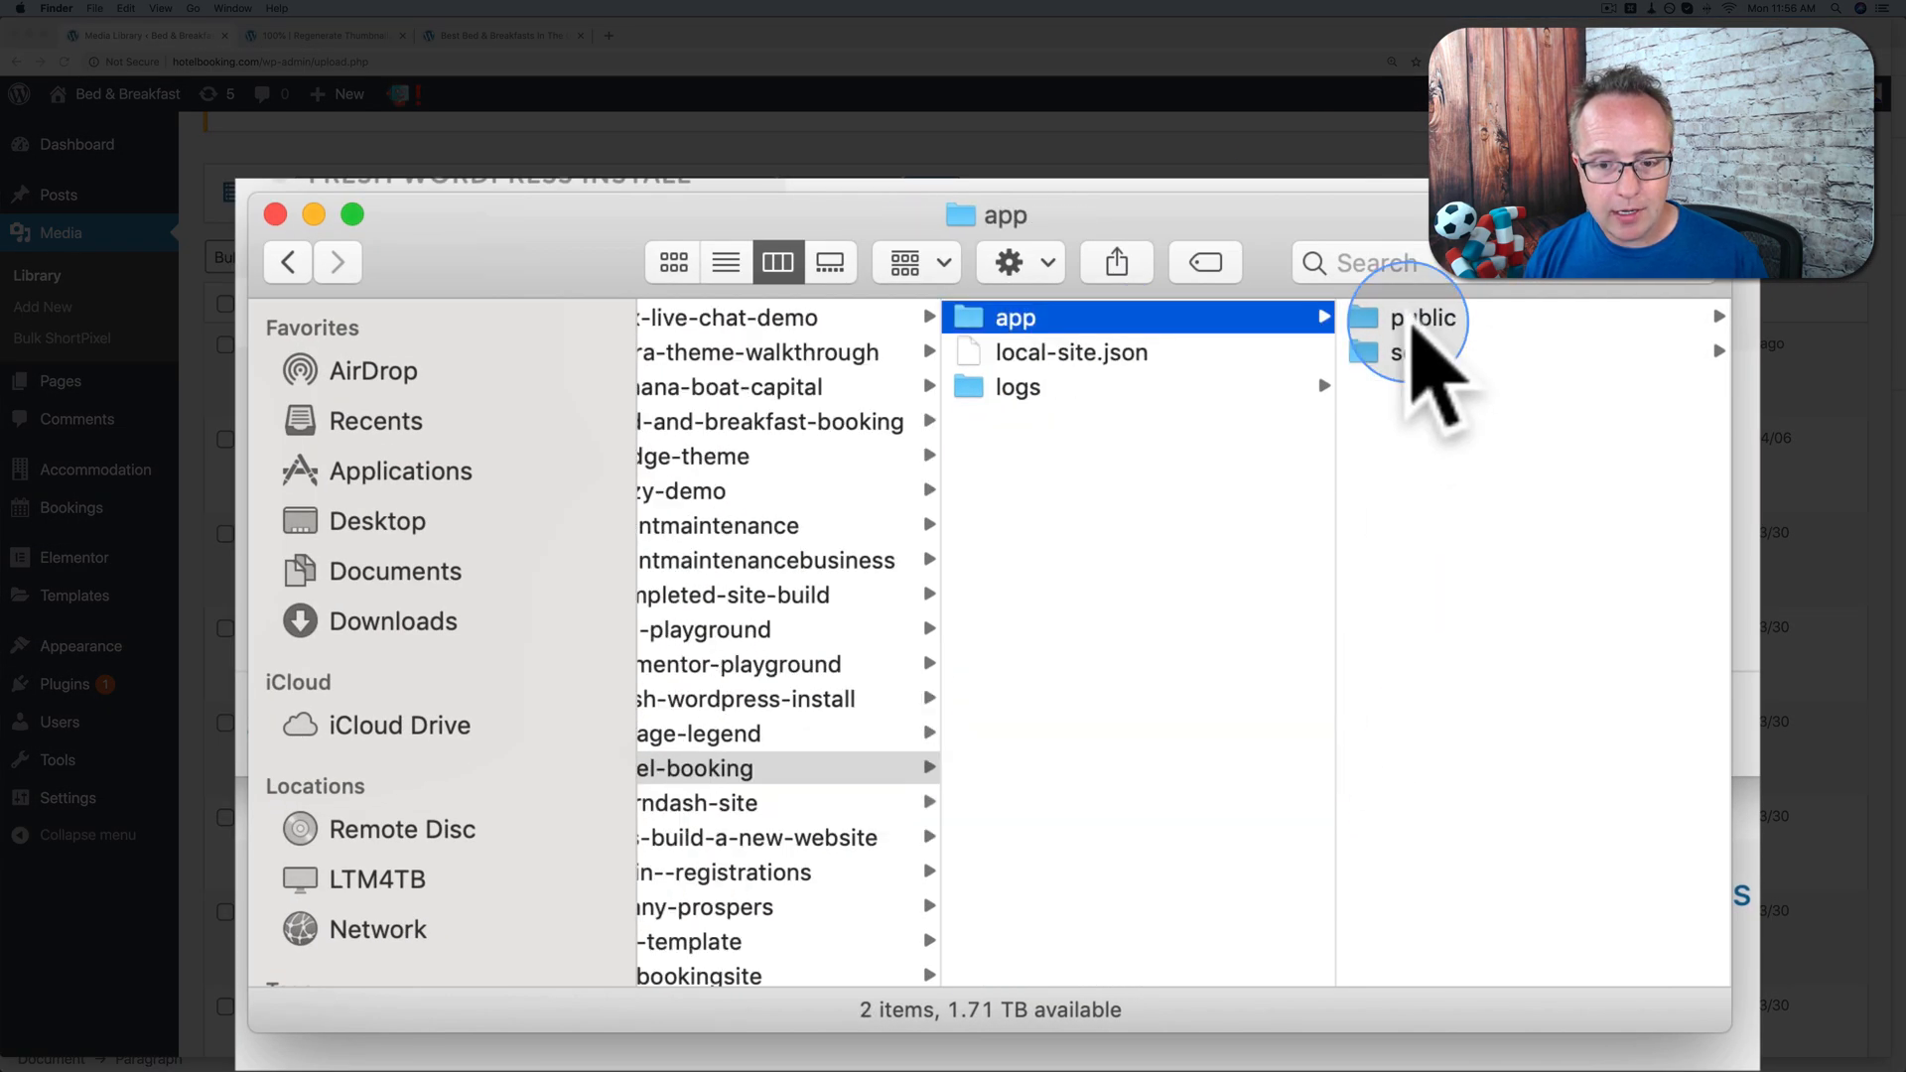
Browse to uploads/2020/06 in Finder and preview the kayak image and its 300x300 thumbnail.
{"action": "left_click", "coordinate": [1427, 317]}
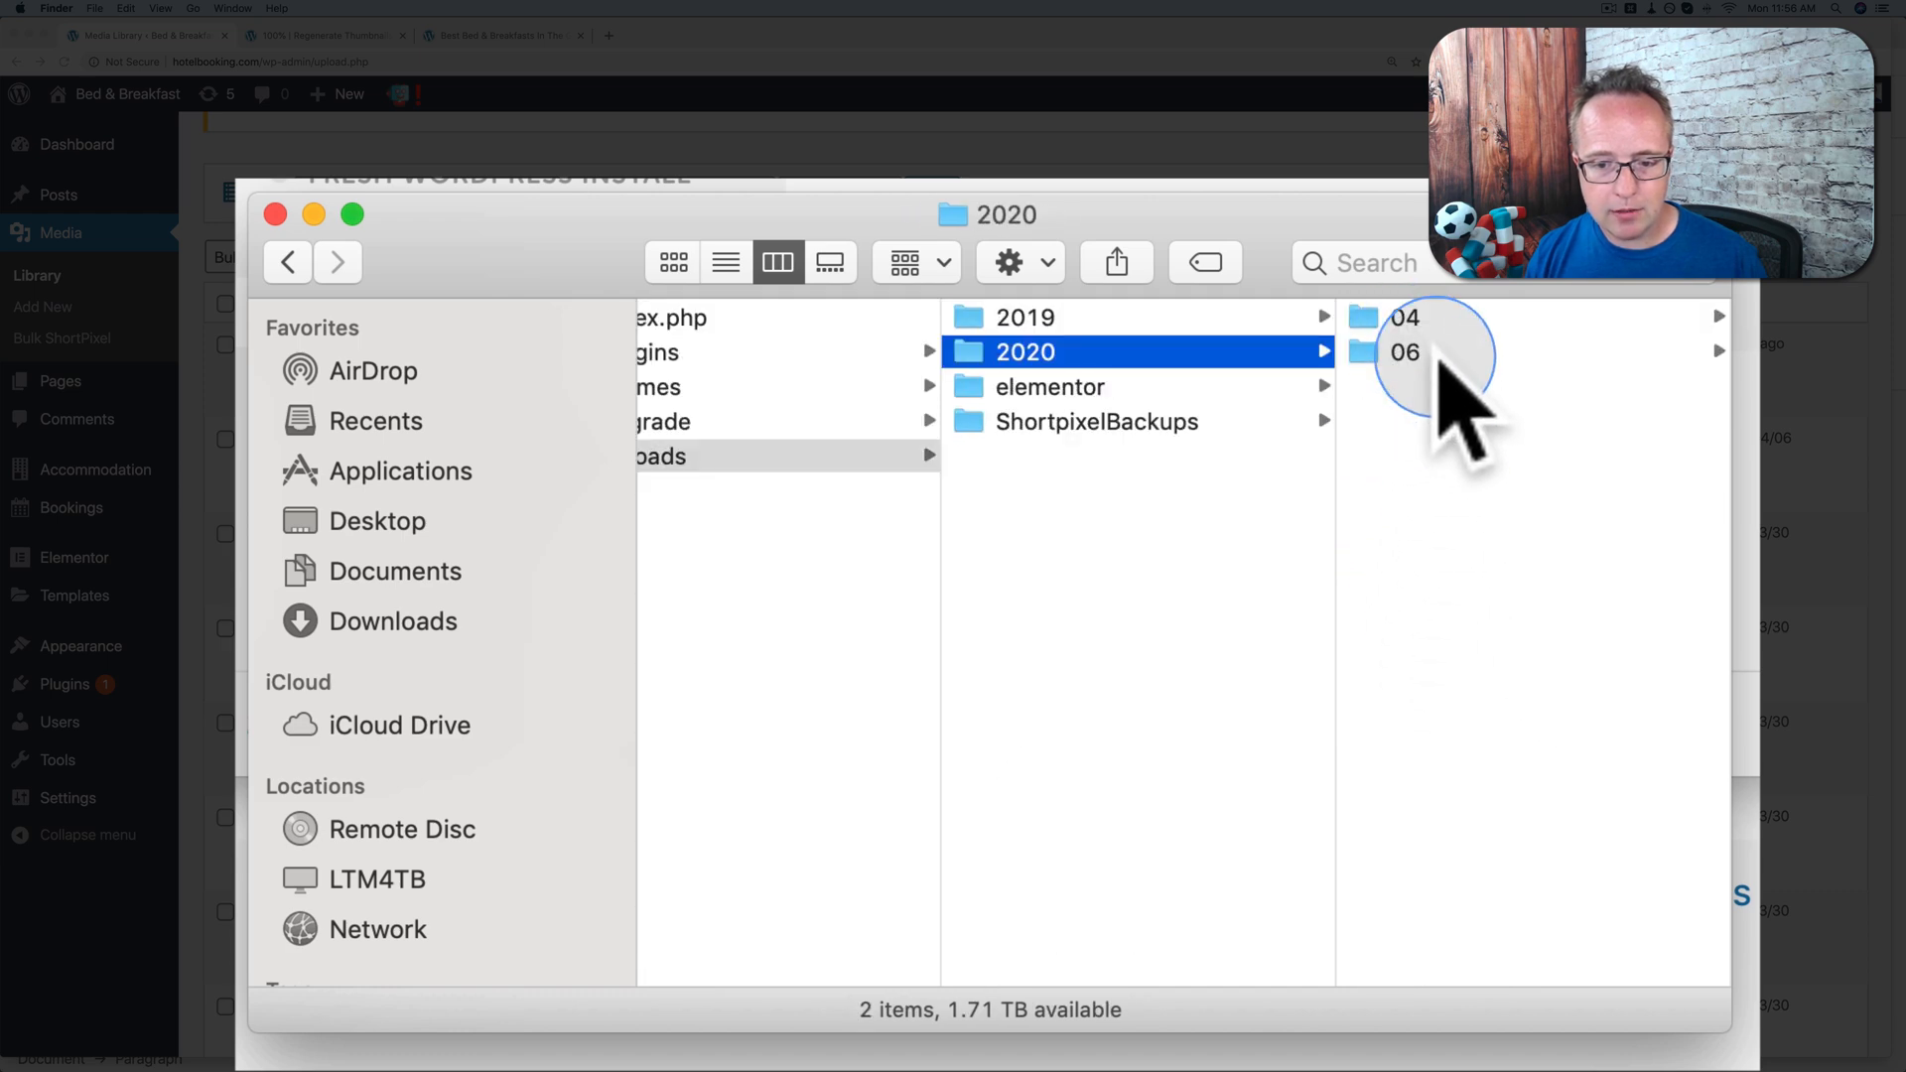
{"action": "left_click", "coordinate": [1403, 351]}
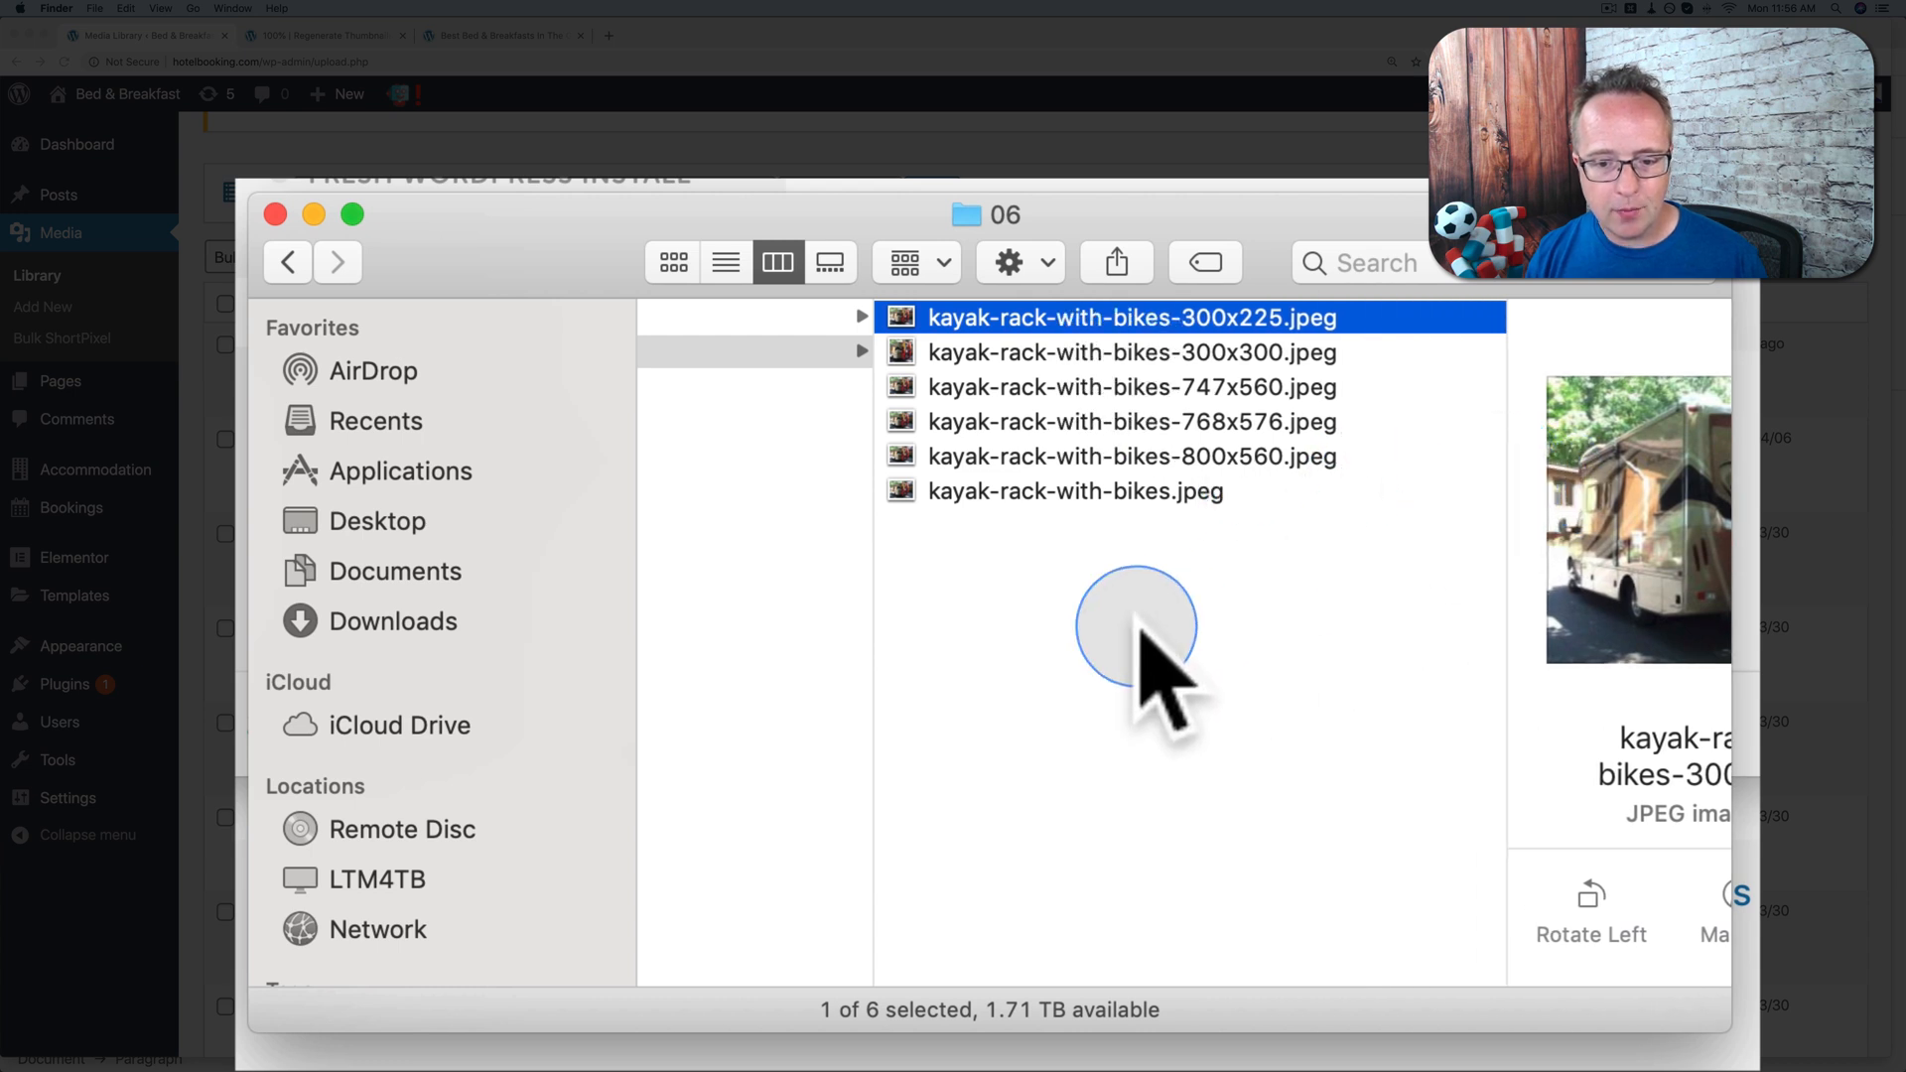
{"action": "left_click", "coordinate": [832, 490]}
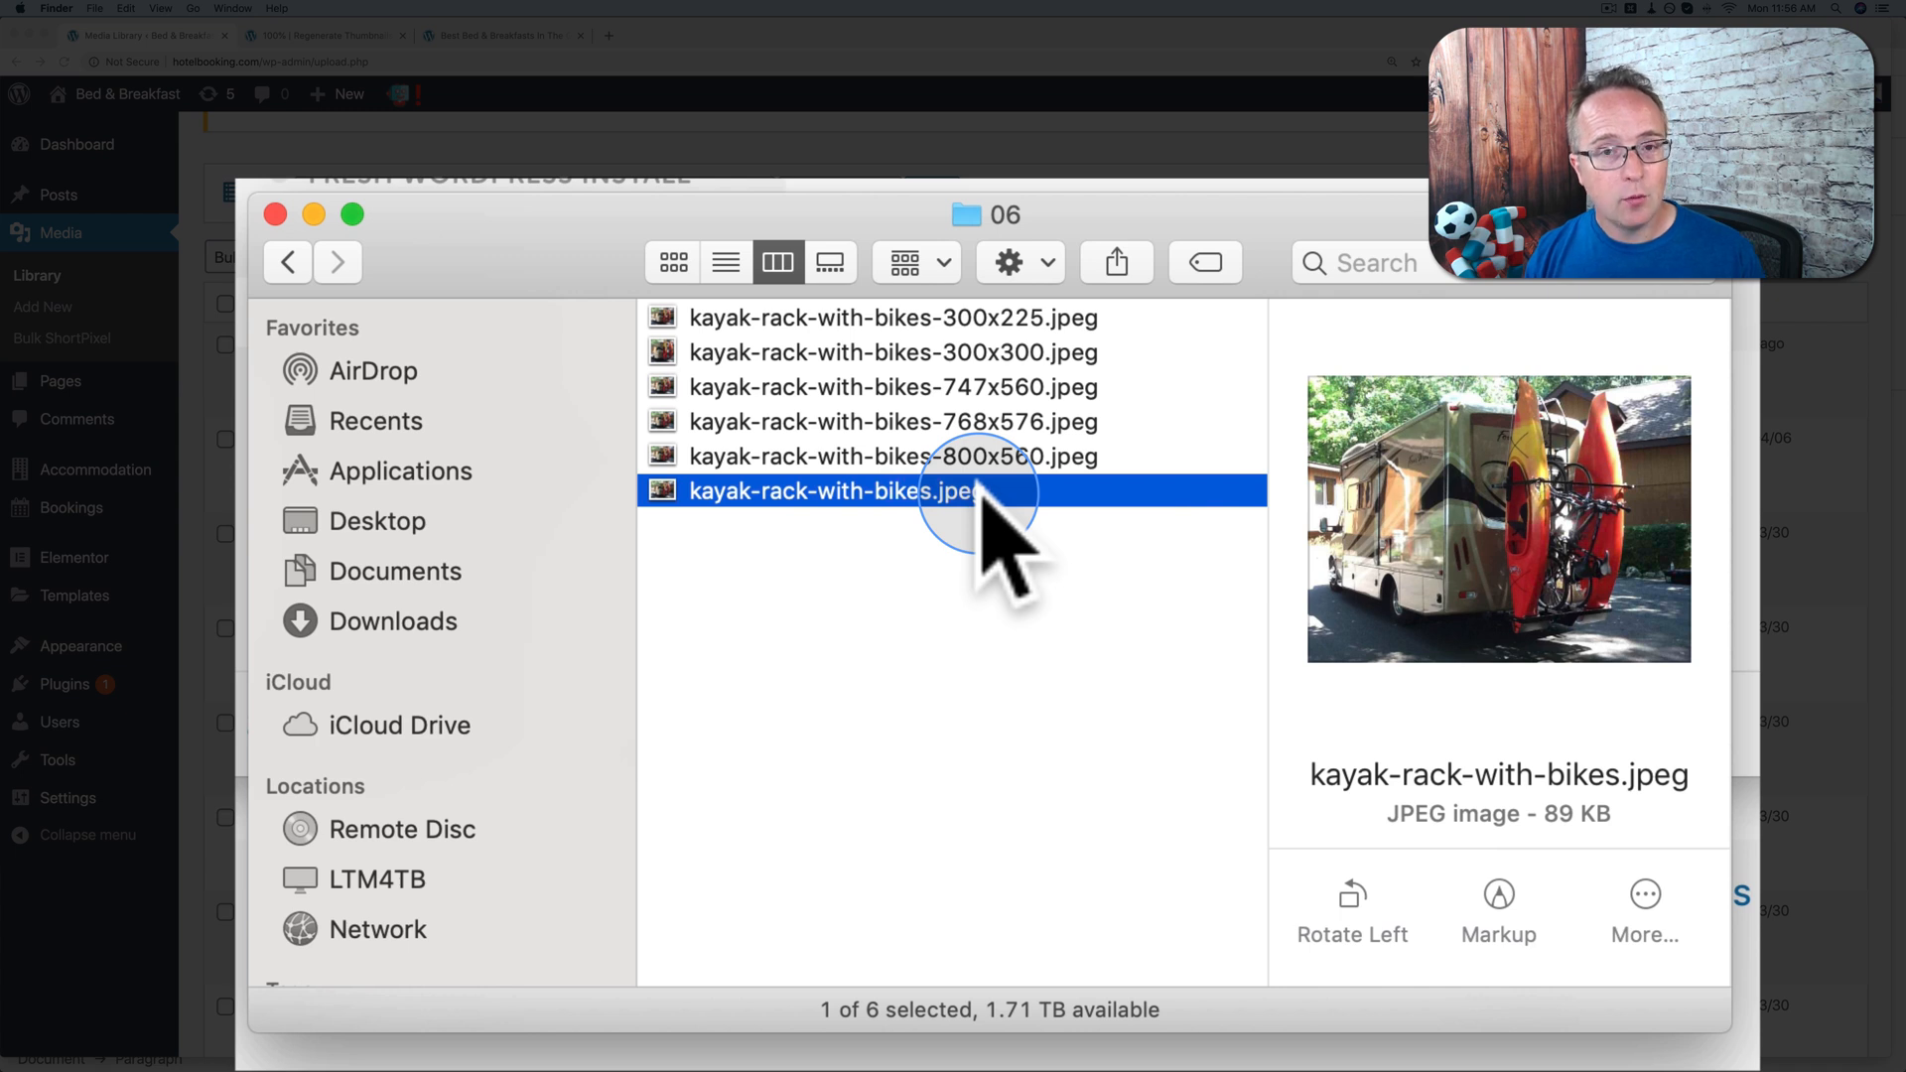
{"action": "mouse_move", "coordinate": [961, 389]}
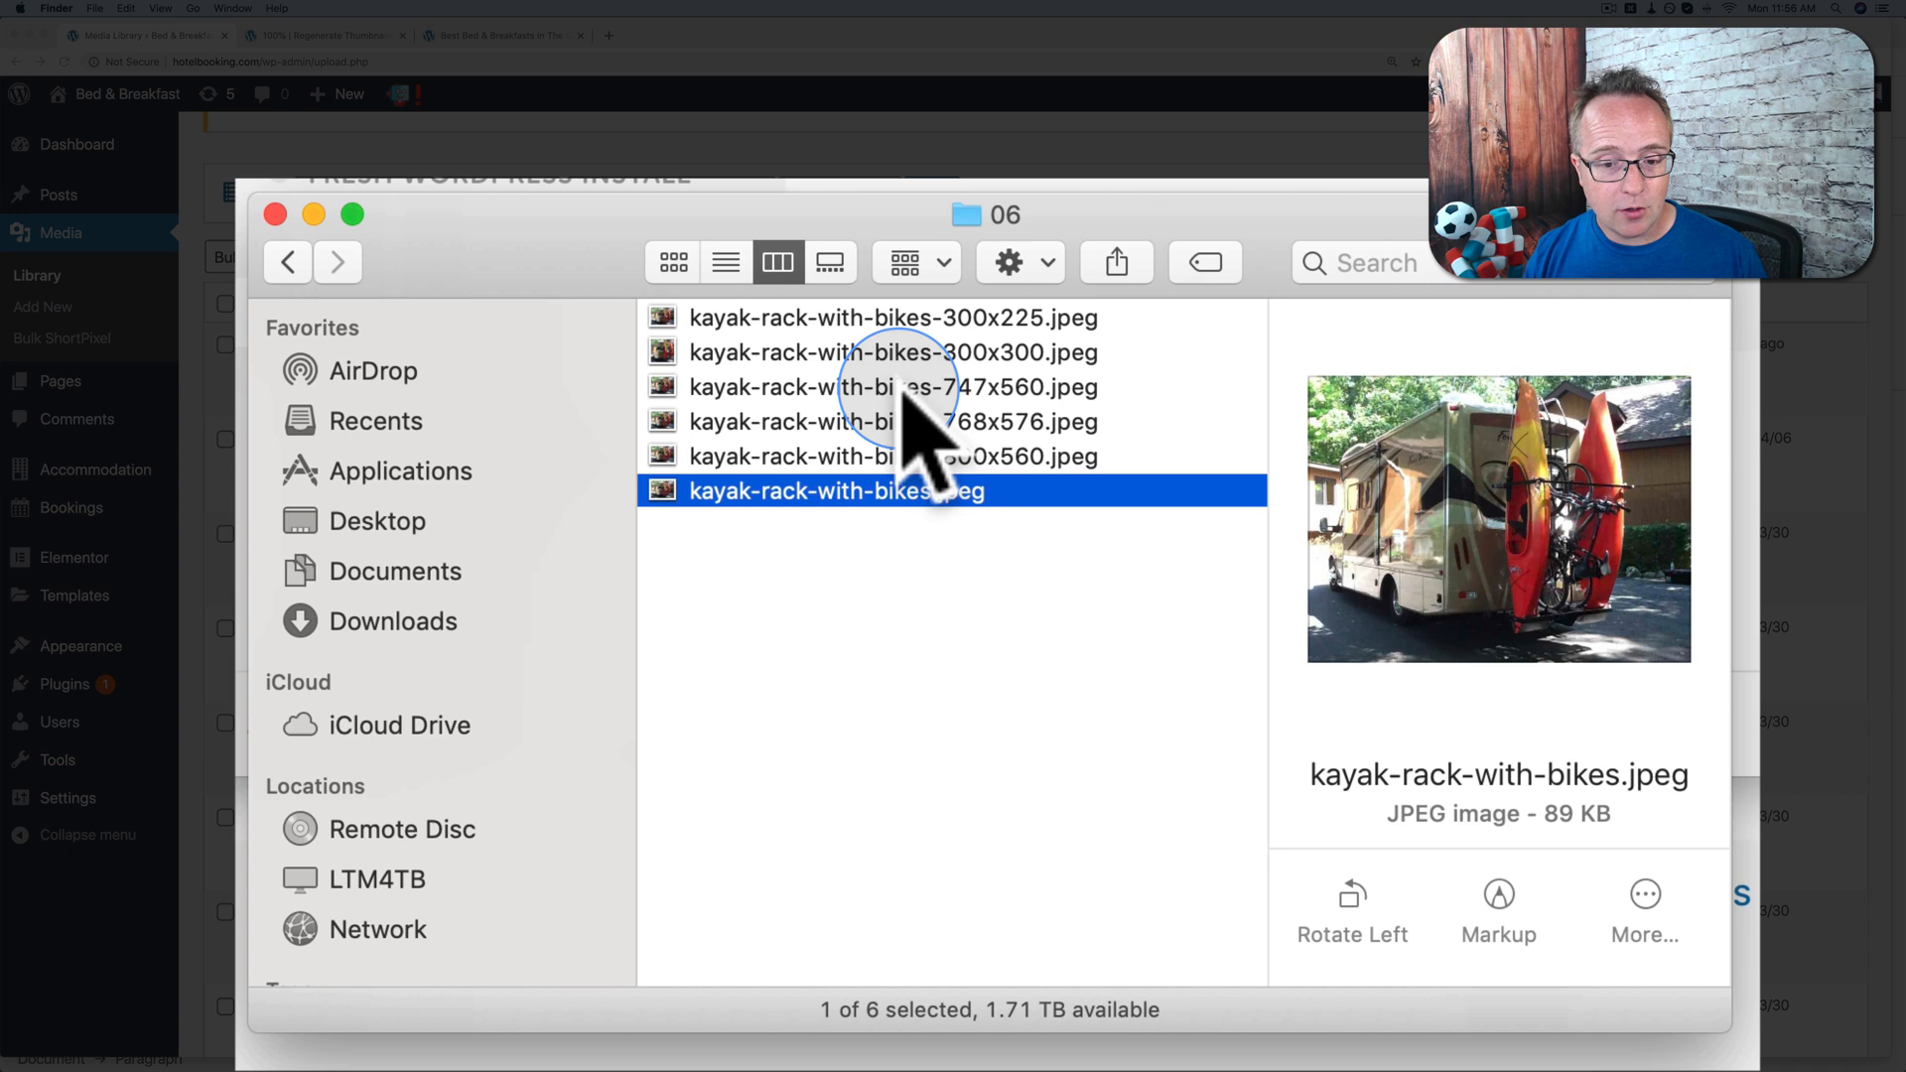
{"action": "mouse_move", "coordinate": [912, 354]}
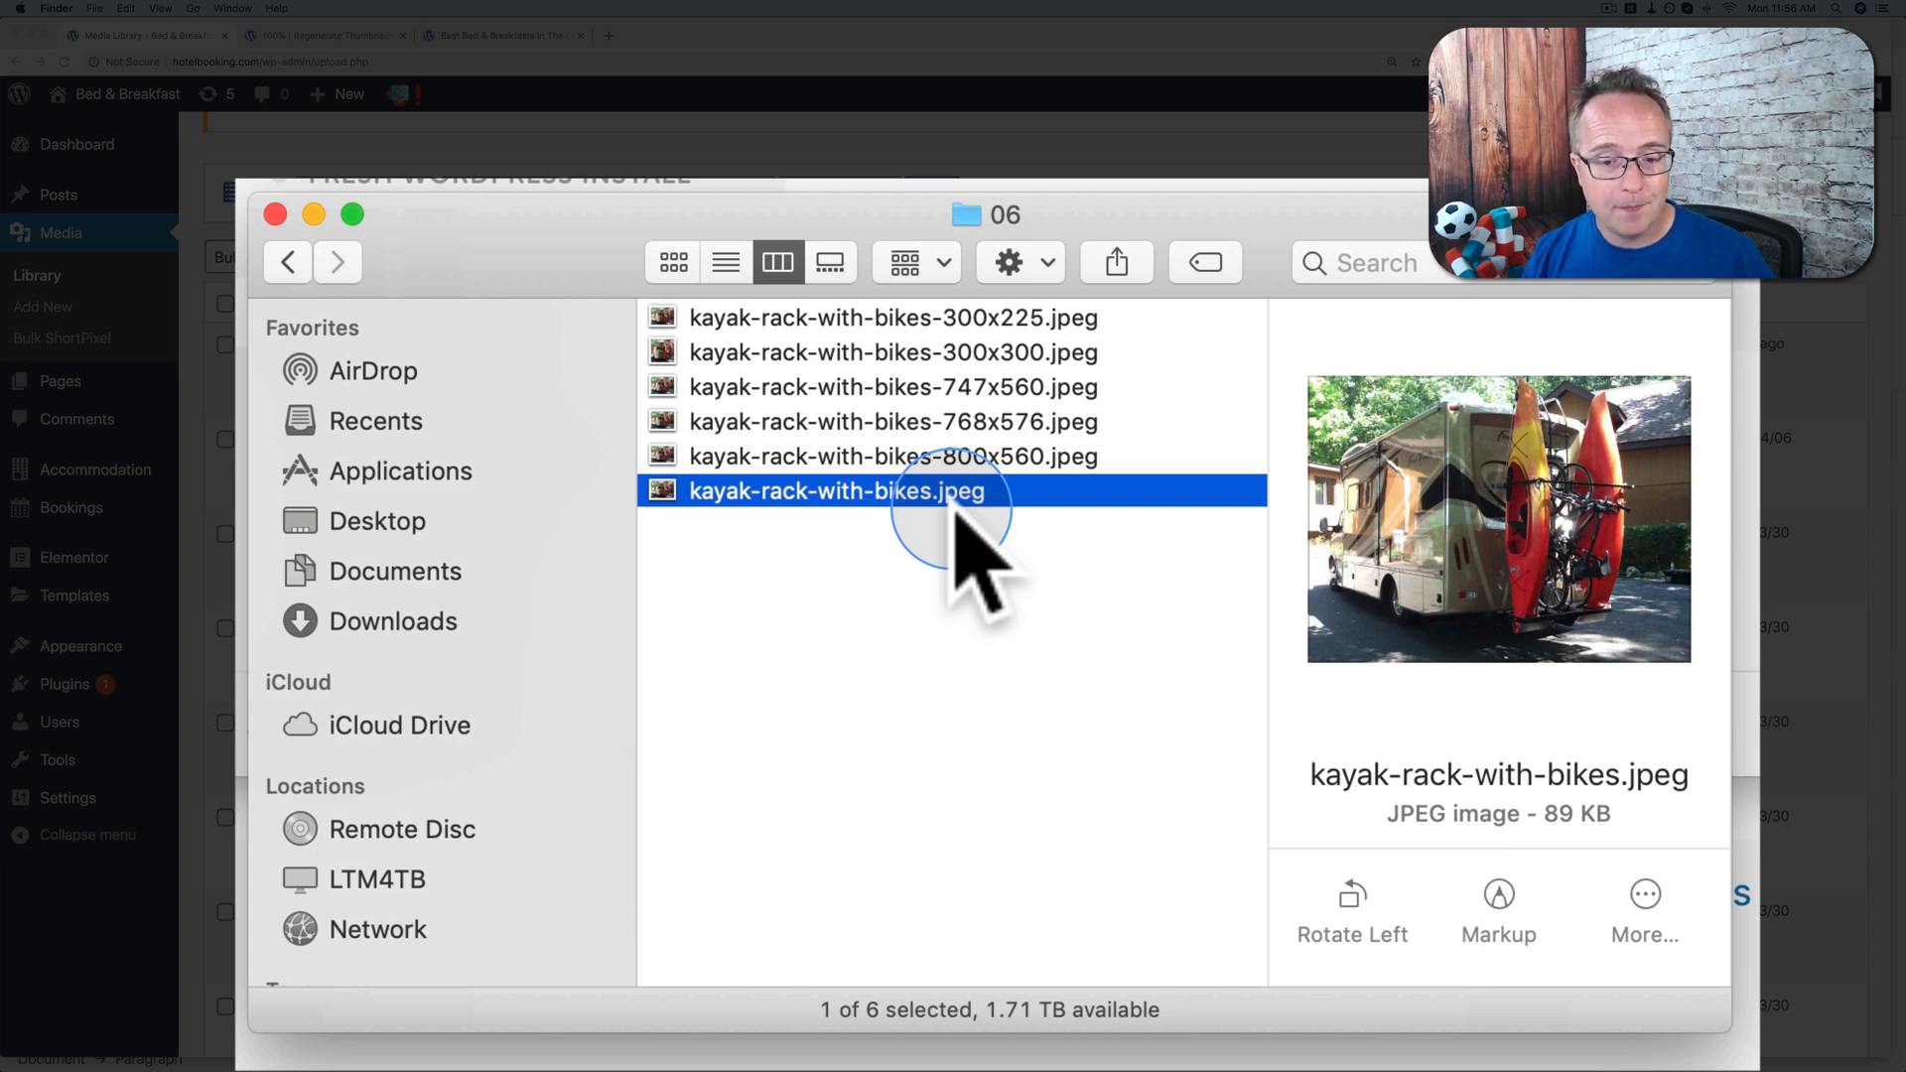
{"action": "mouse_move", "coordinate": [1052, 346]}
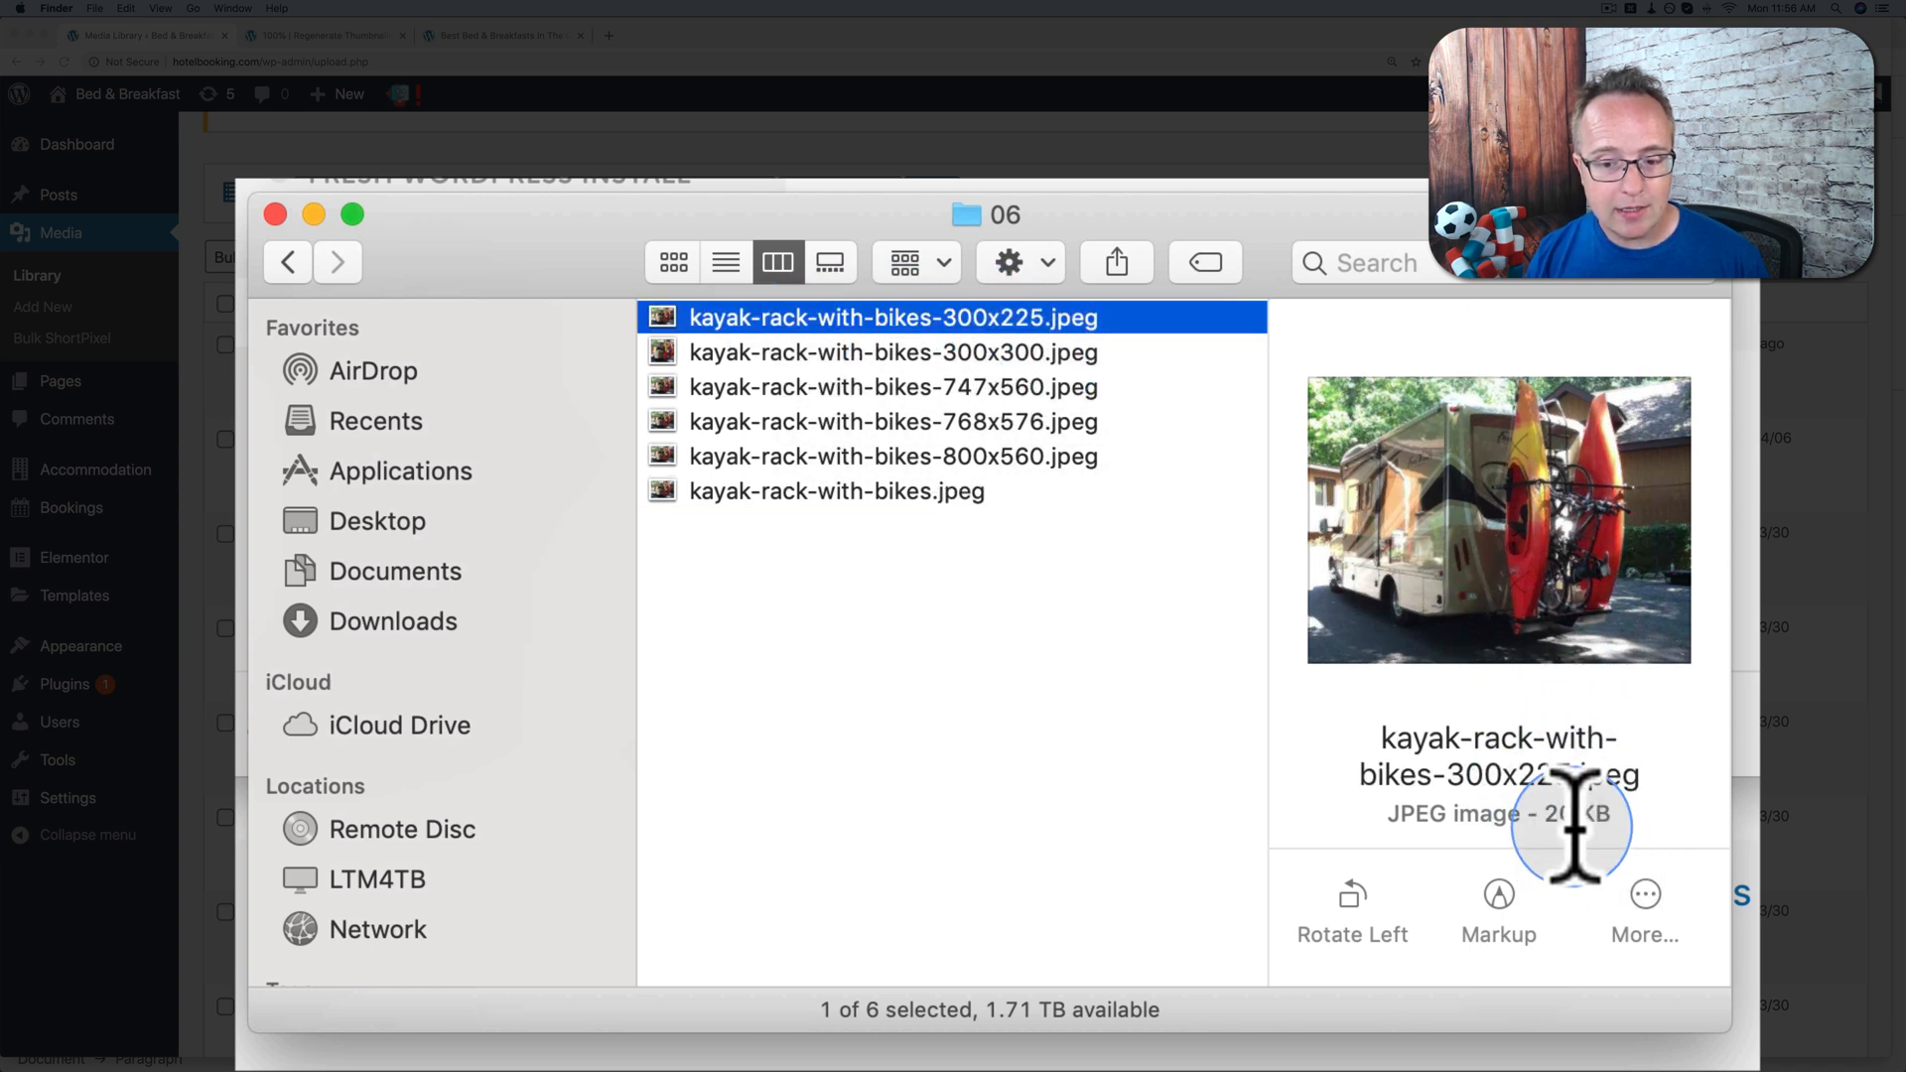
{"action": "mouse_move", "coordinate": [1601, 820]}
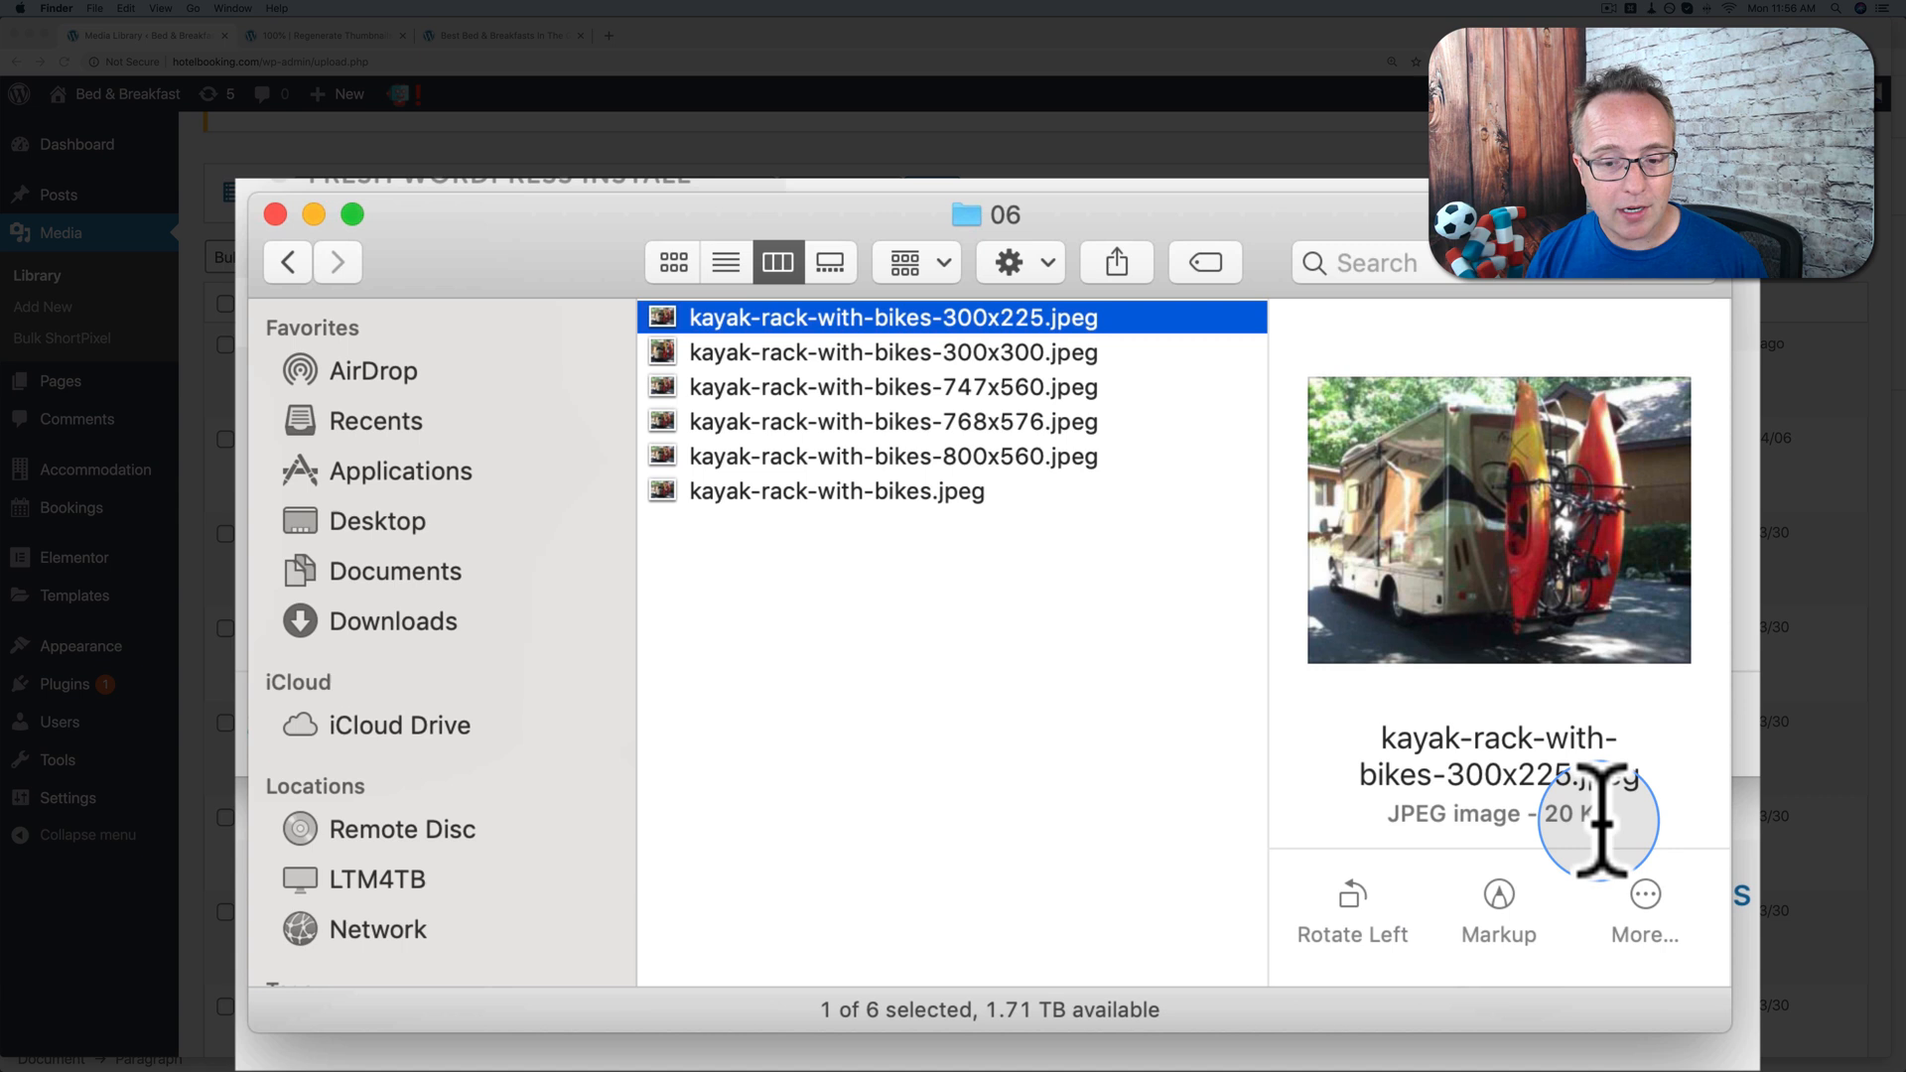
{"action": "left_click", "coordinate": [836, 490]}
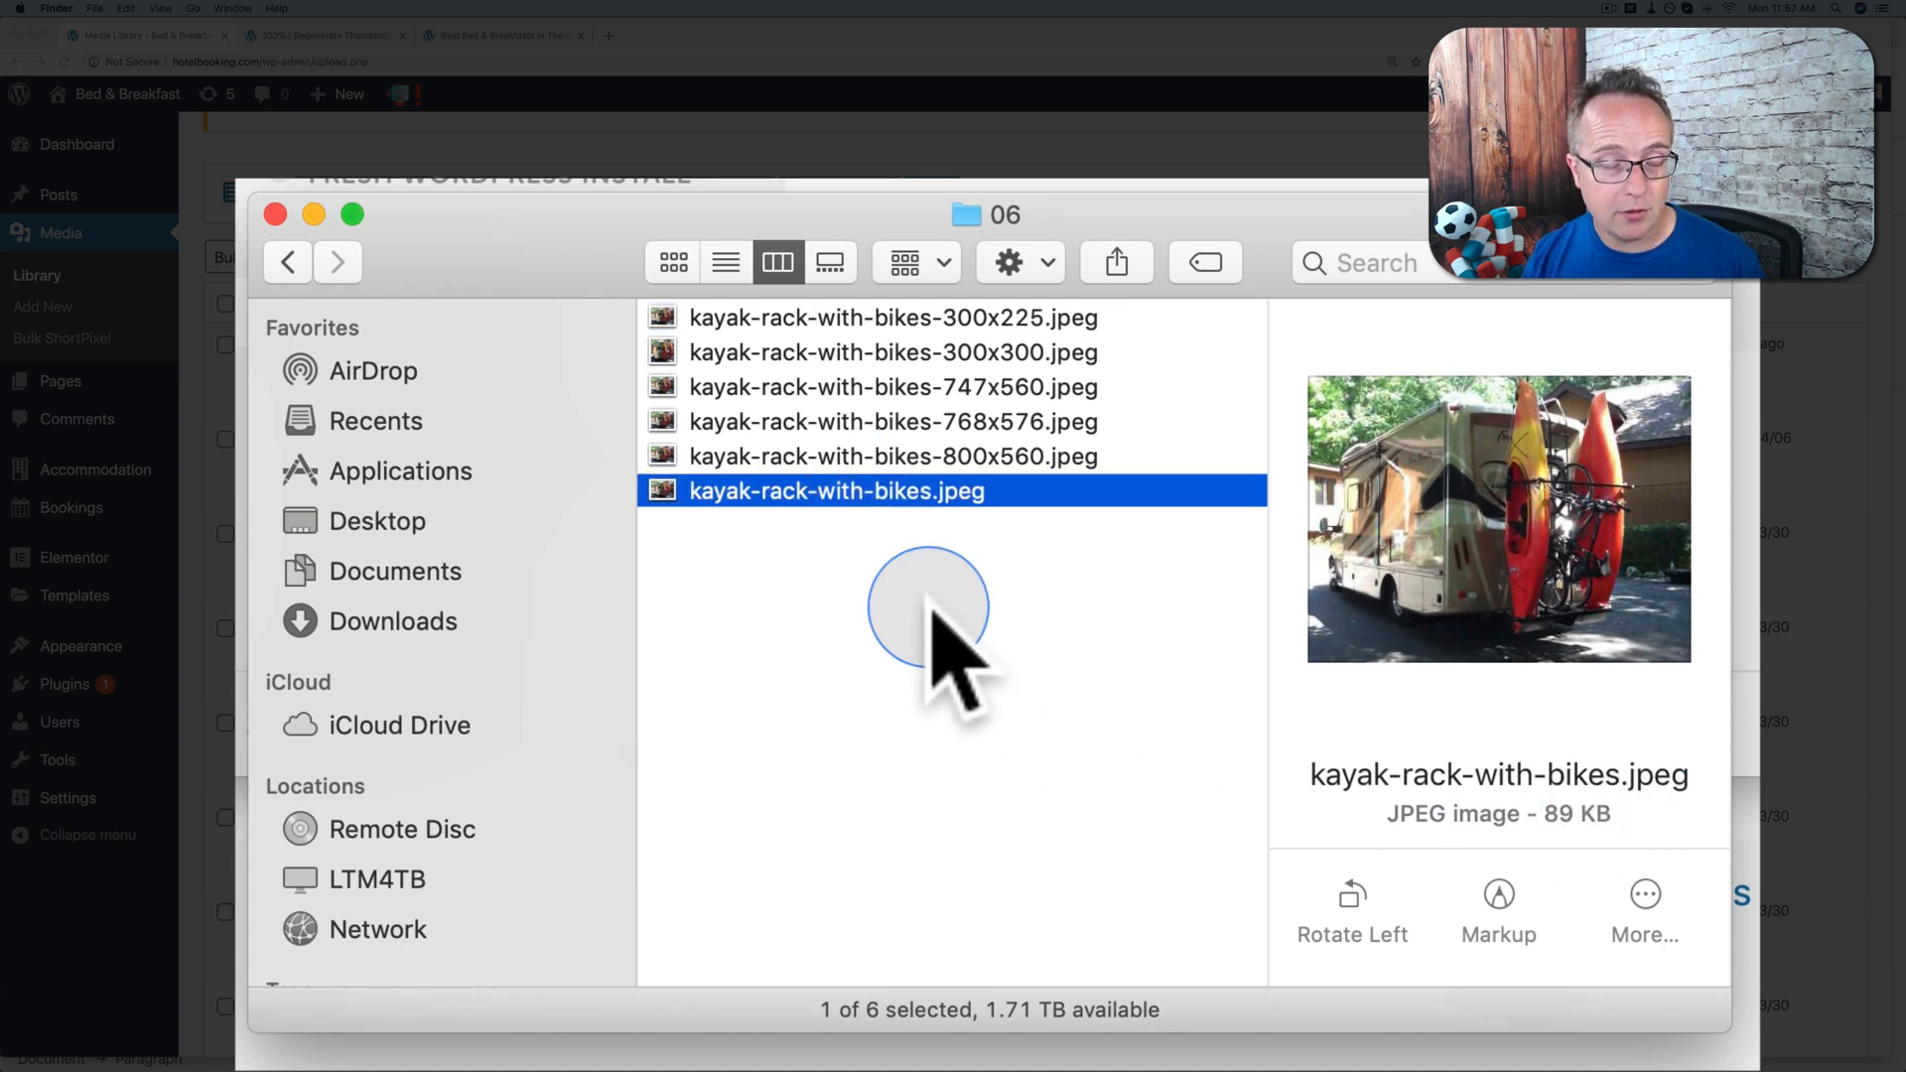
{"action": "left_click", "coordinate": [1080, 353]}
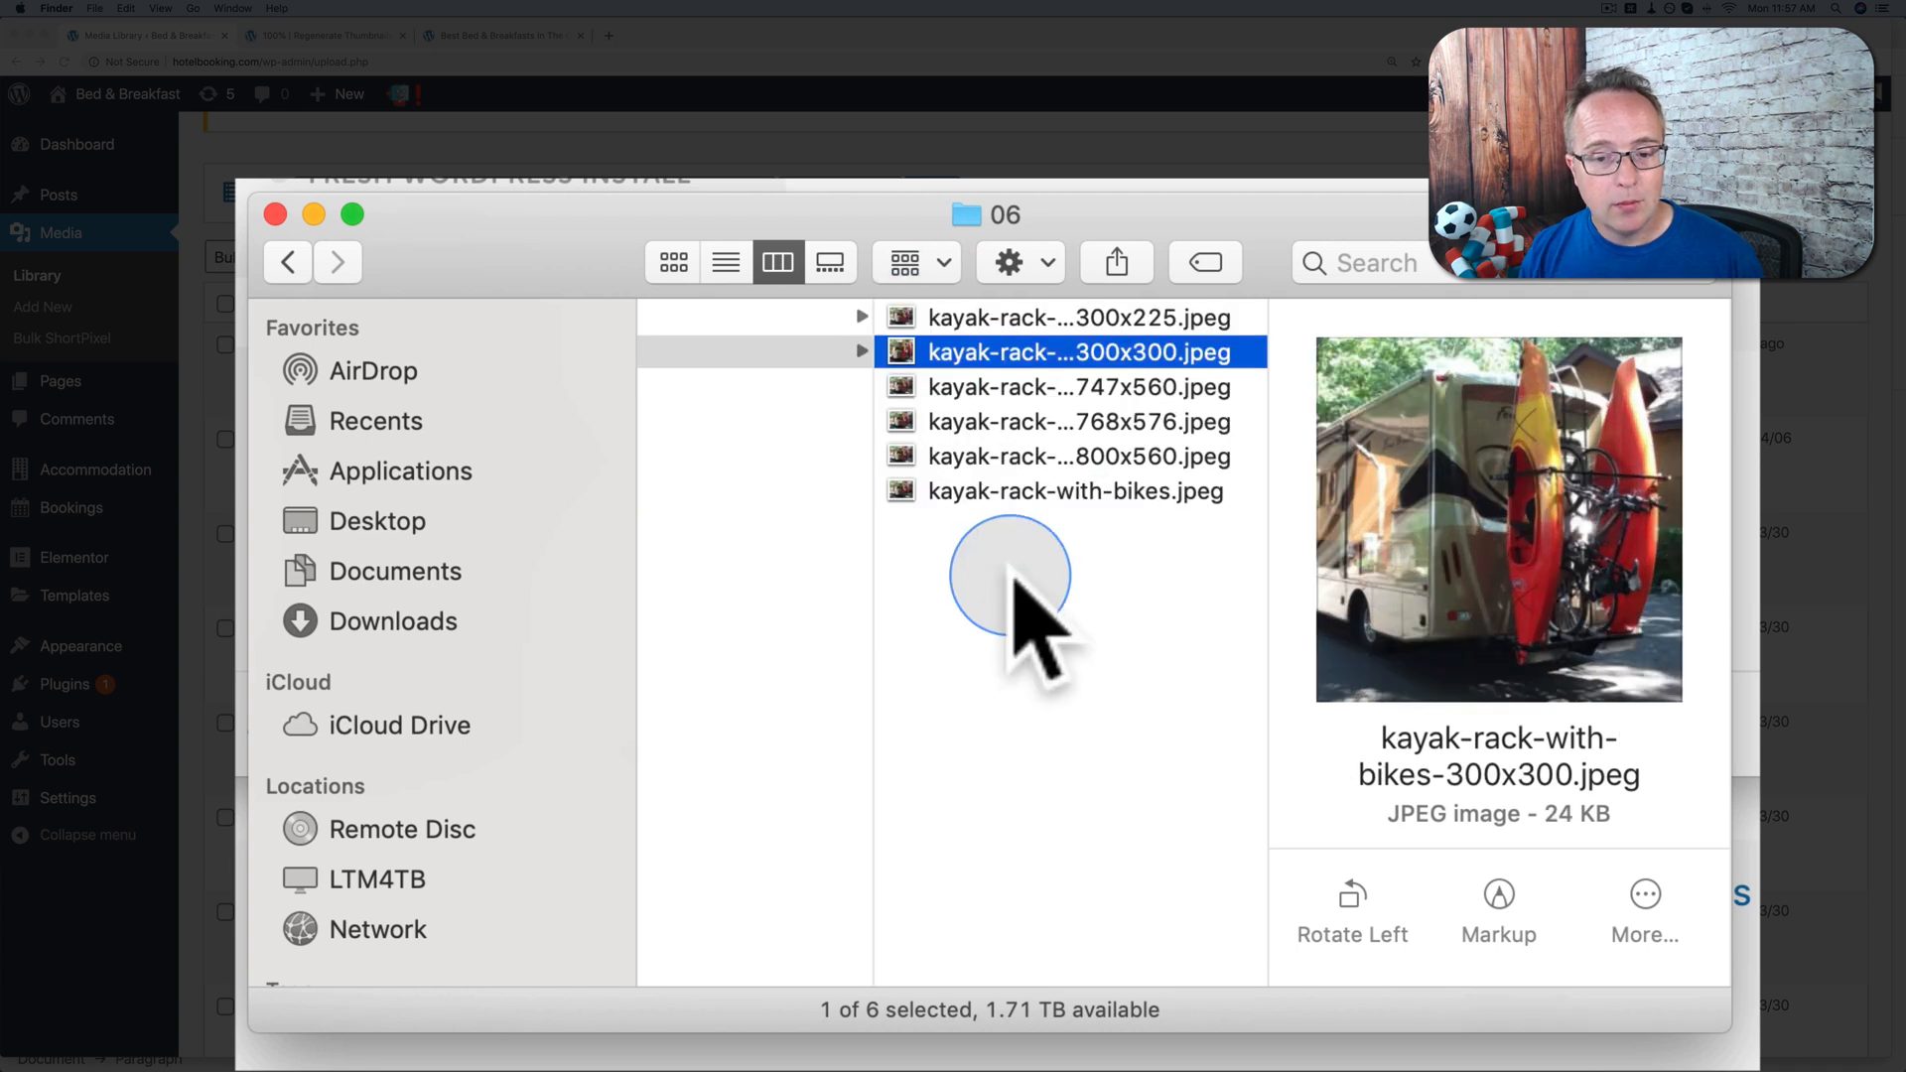
{"action": "mouse_move", "coordinate": [1227, 389]}
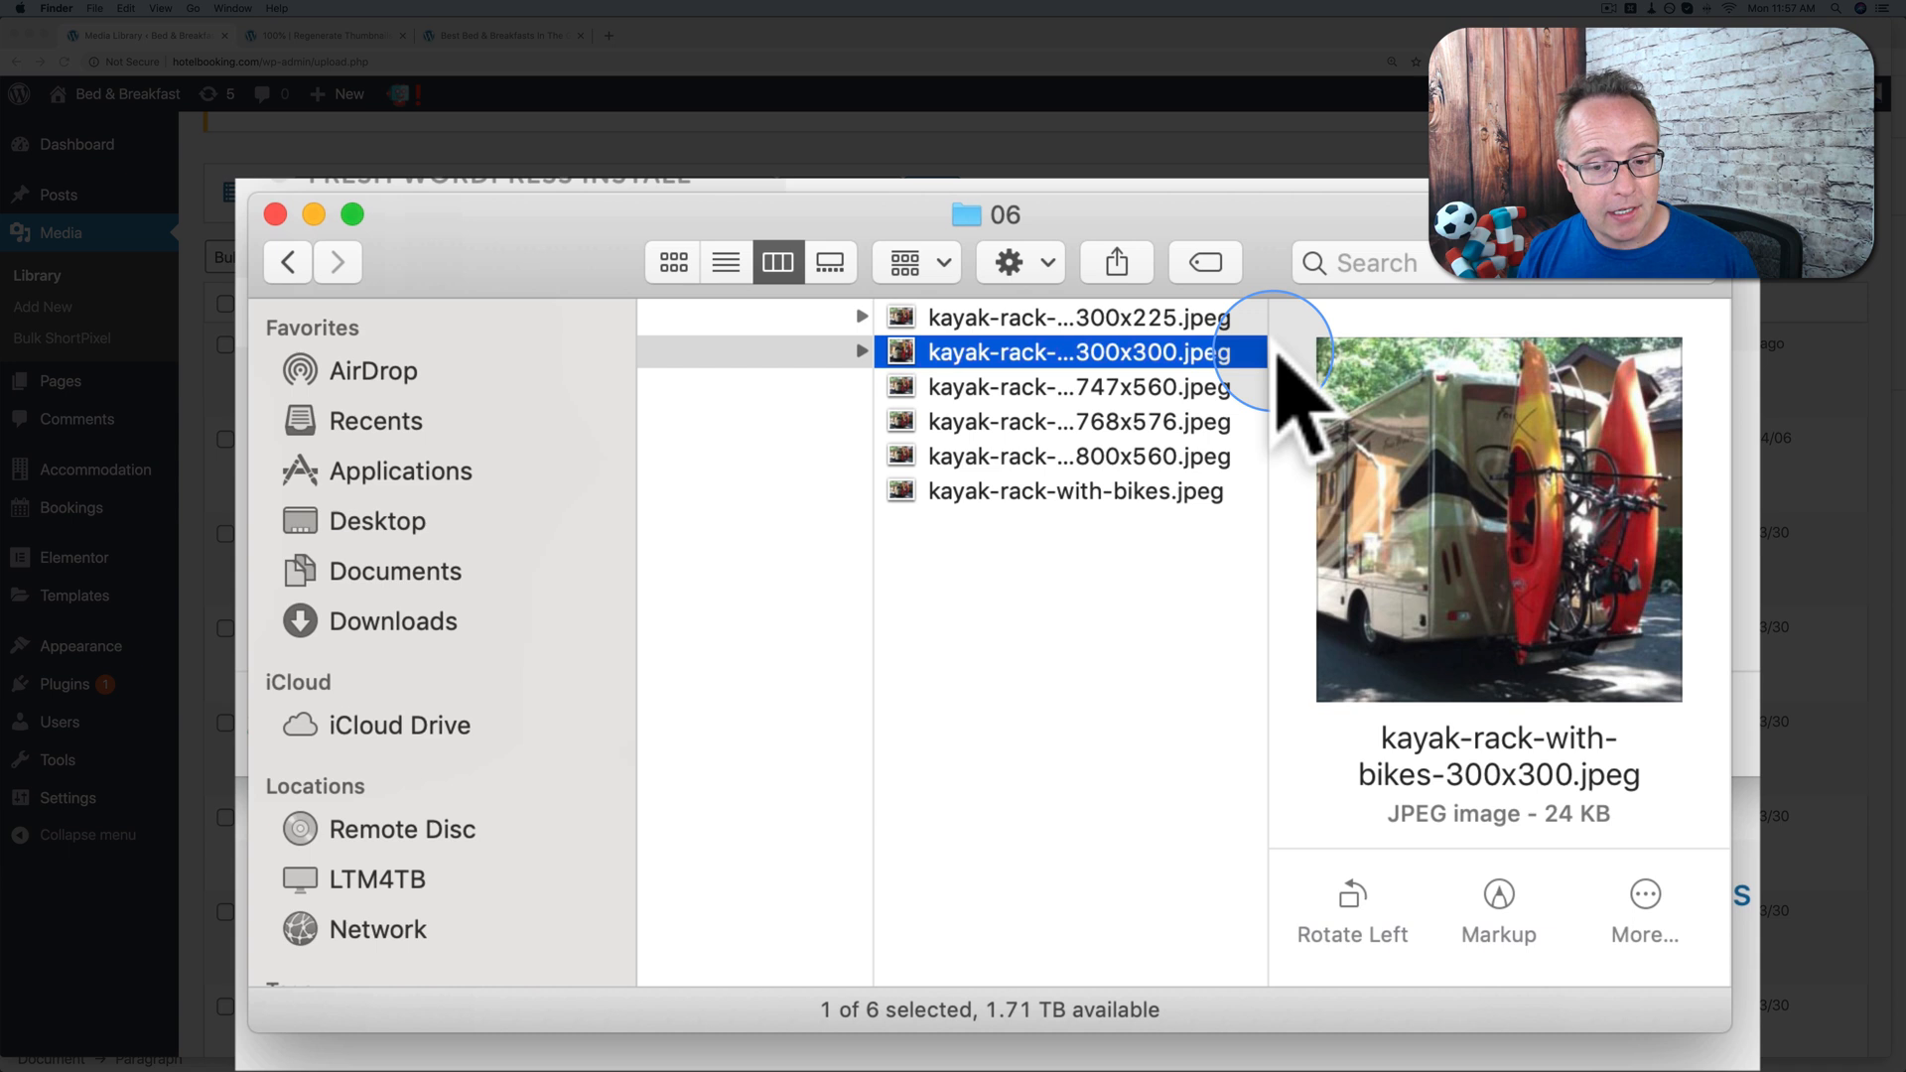
{"action": "mouse_move", "coordinate": [1144, 572]}
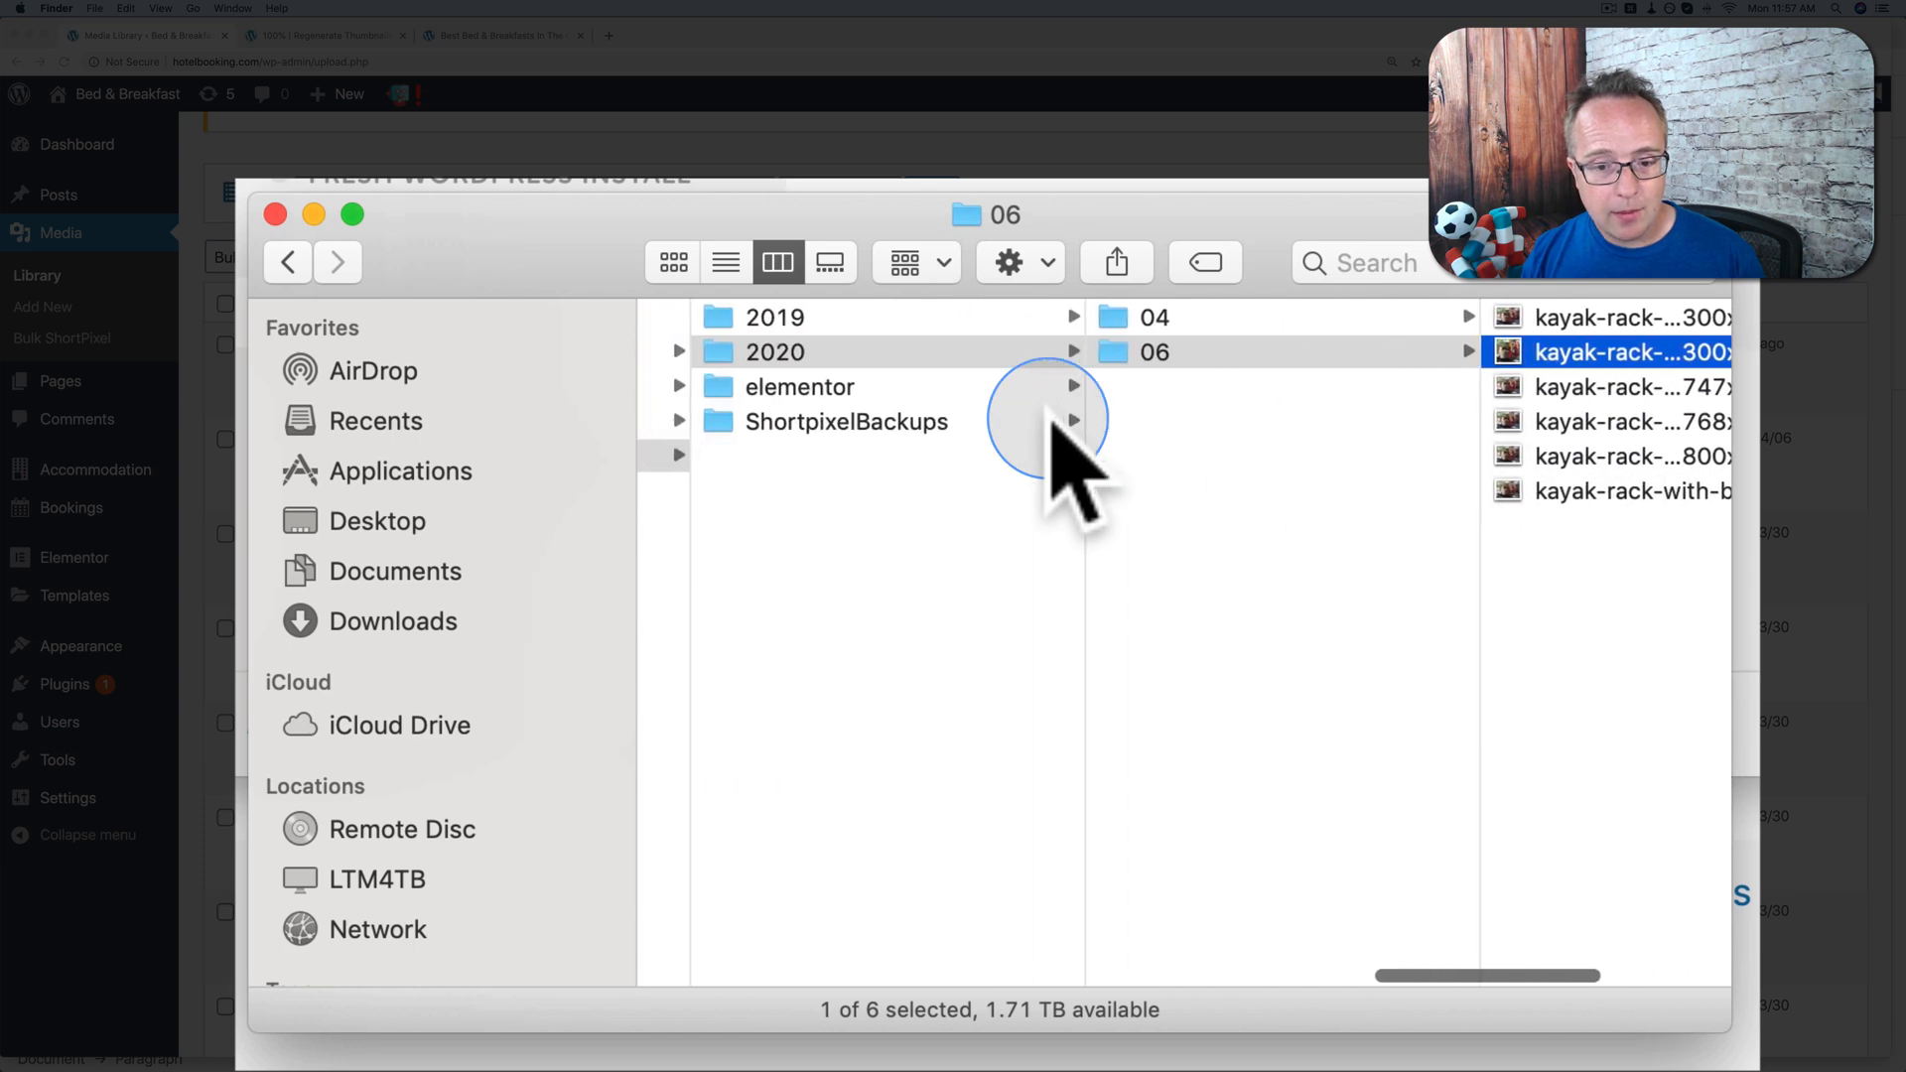
Browse into the 03 uploads folder holding the 62 older image files.
{"action": "left_click", "coordinate": [774, 317]}
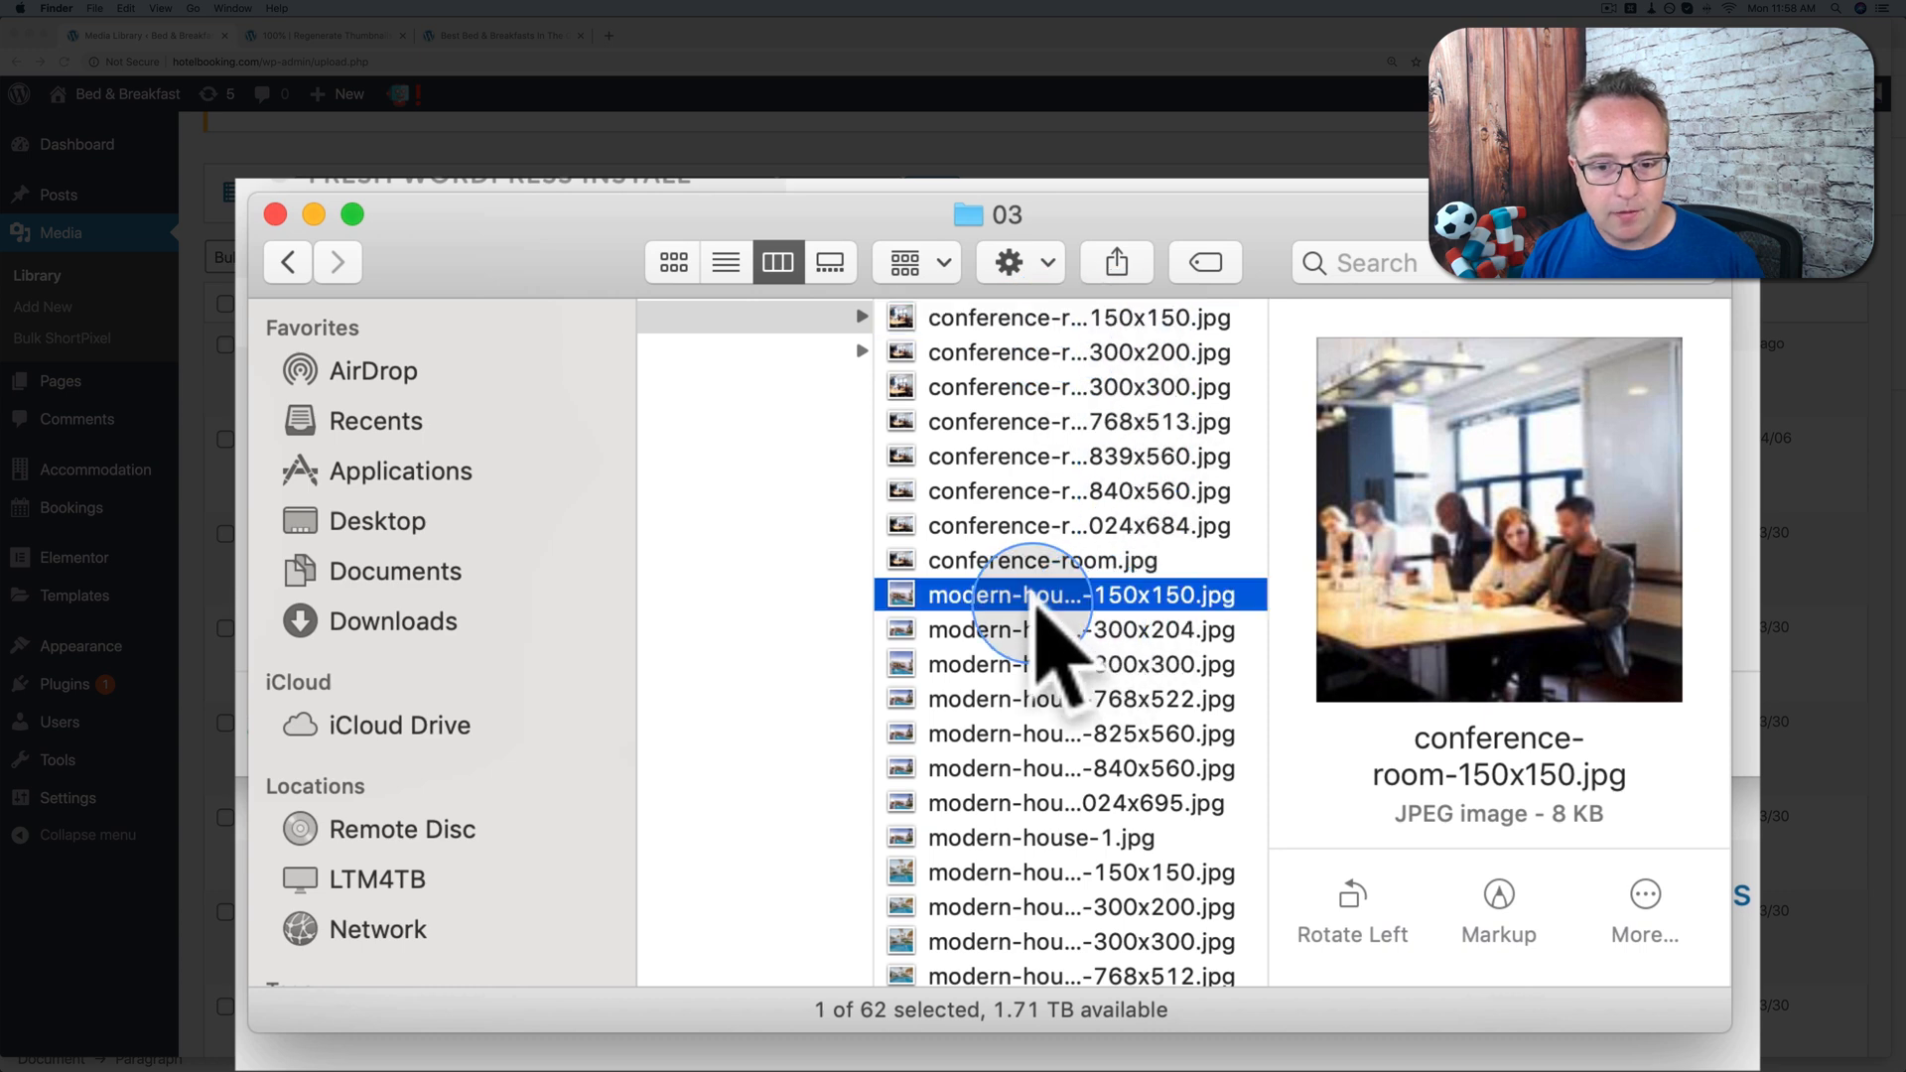
{"action": "scroll", "scroll_direction": "down", "scroll_amount": 3}
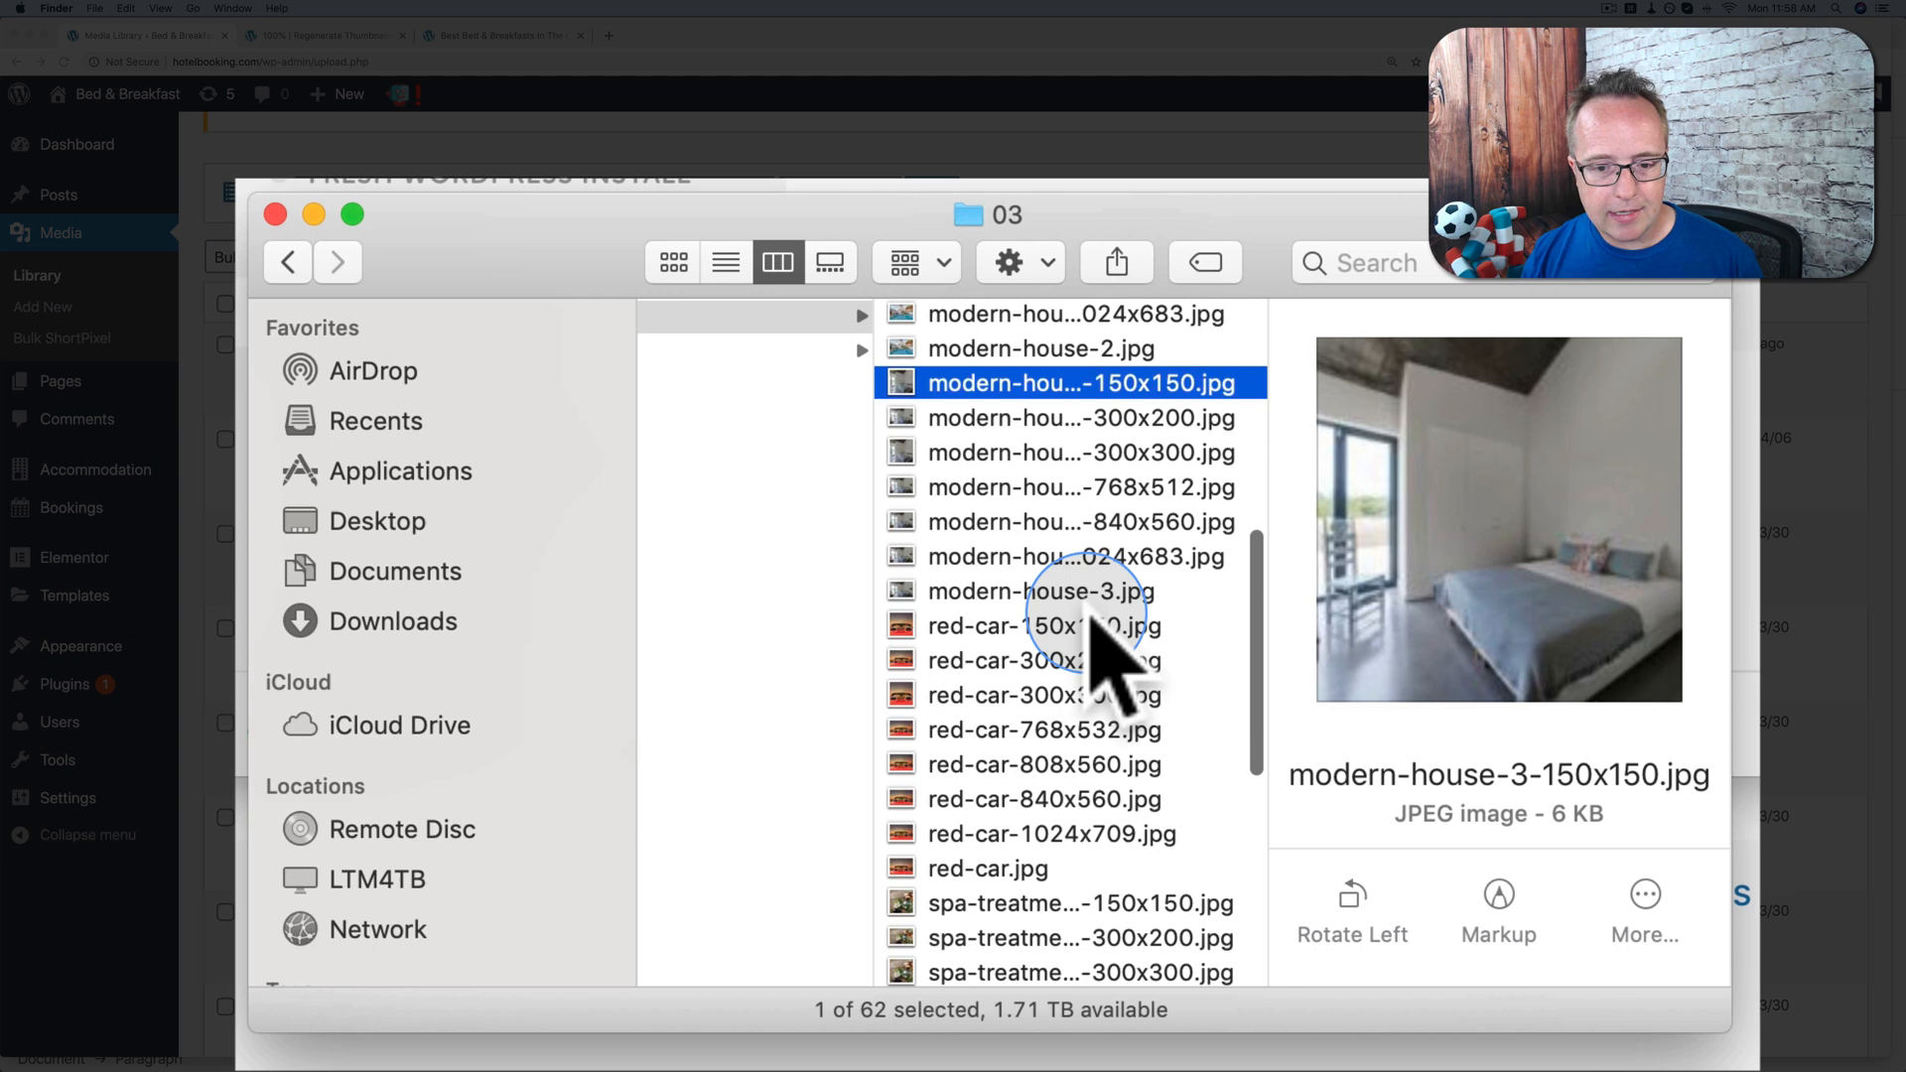
{"action": "scroll", "scroll_direction": "down", "scroll_amount": 3}
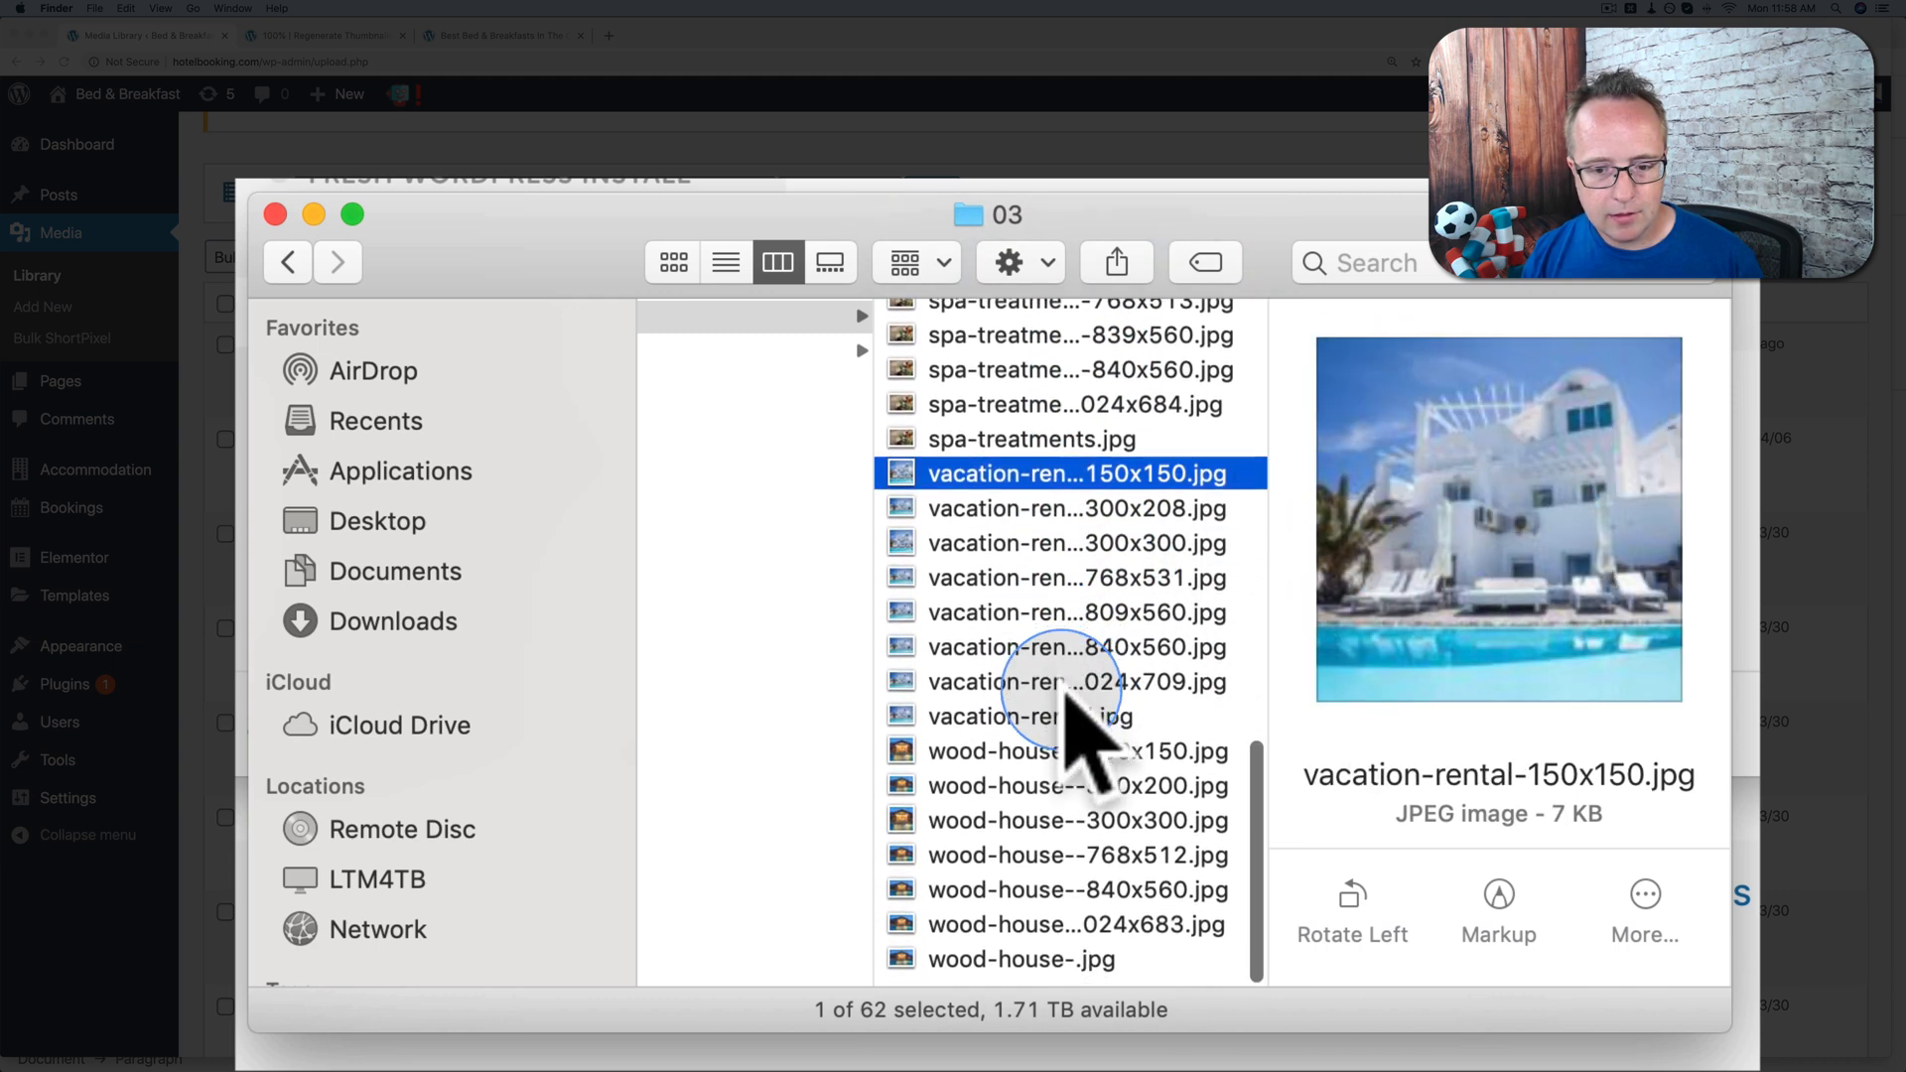
Preview the wood-house, vacation-rental and conference-room 150x150 thumbnails.
{"action": "left_click", "coordinate": [1076, 763]}
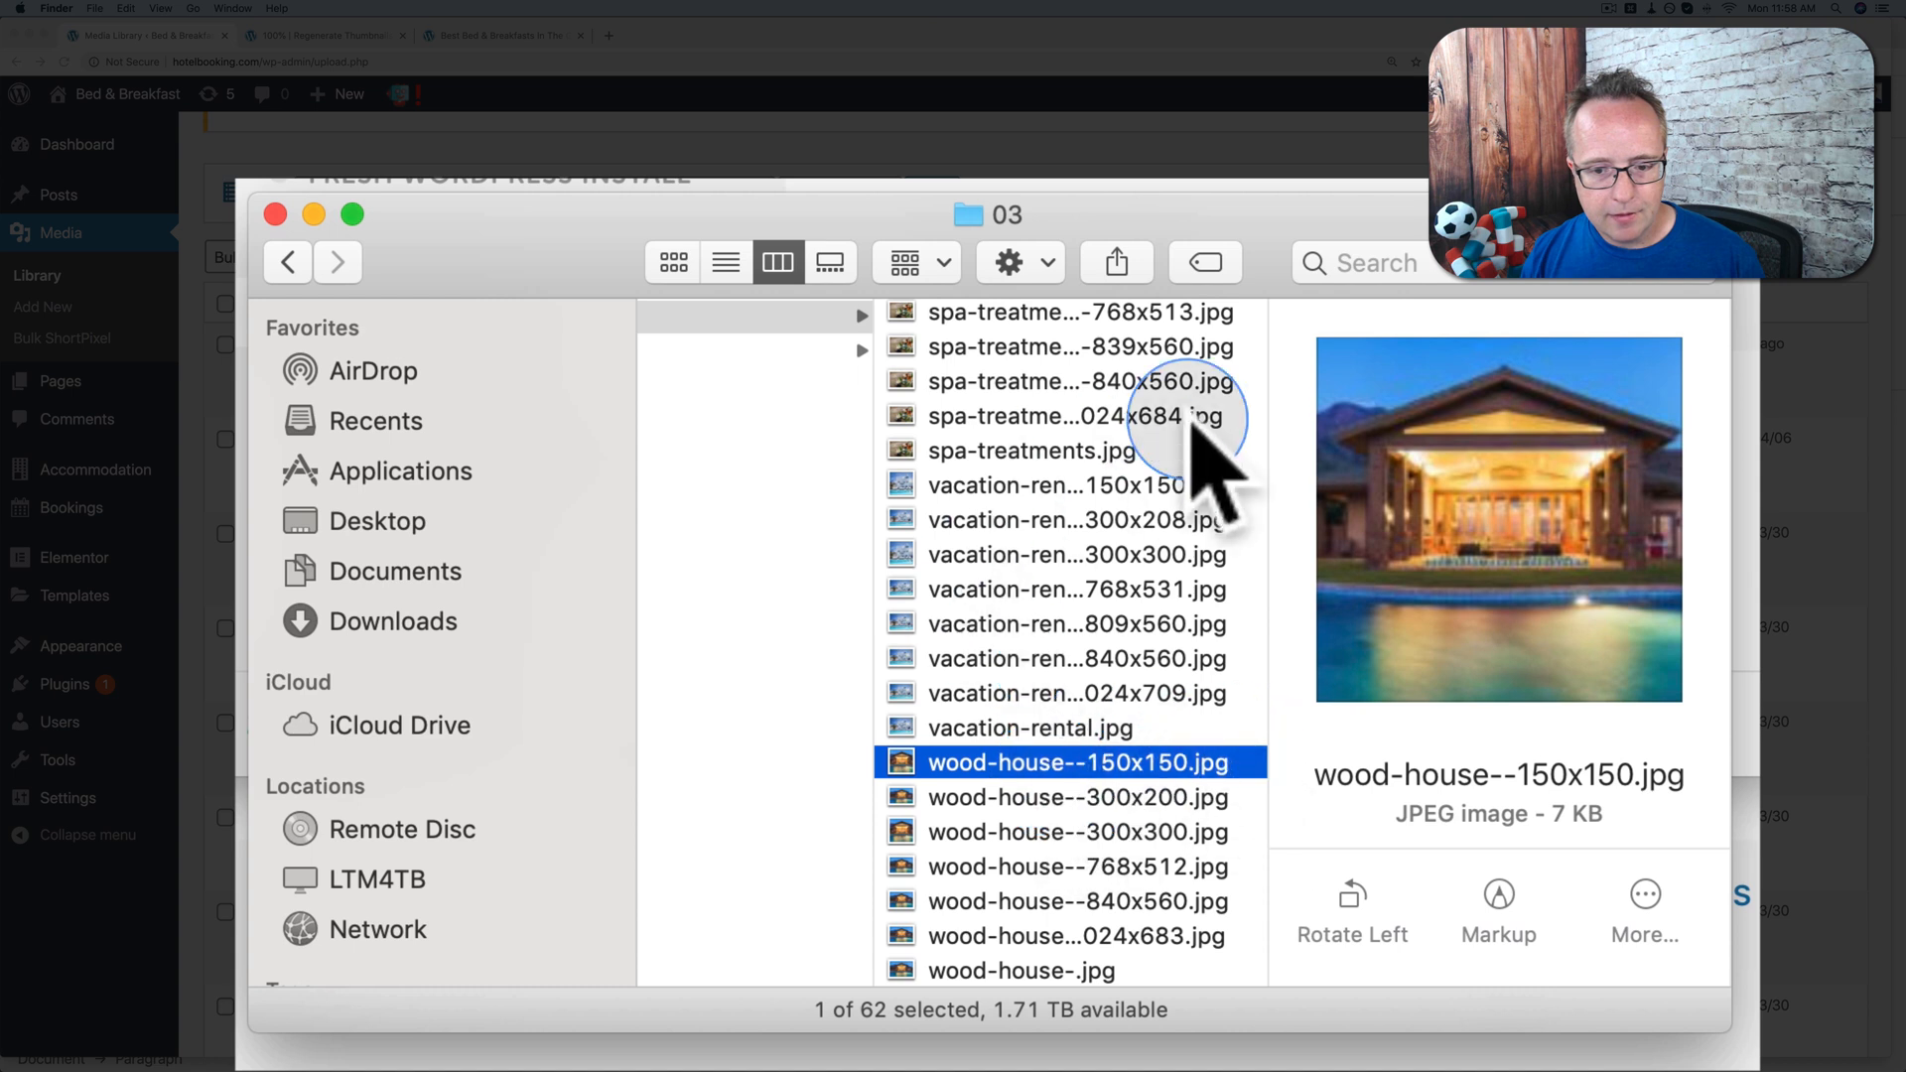
{"action": "left_click", "coordinate": [1076, 485]}
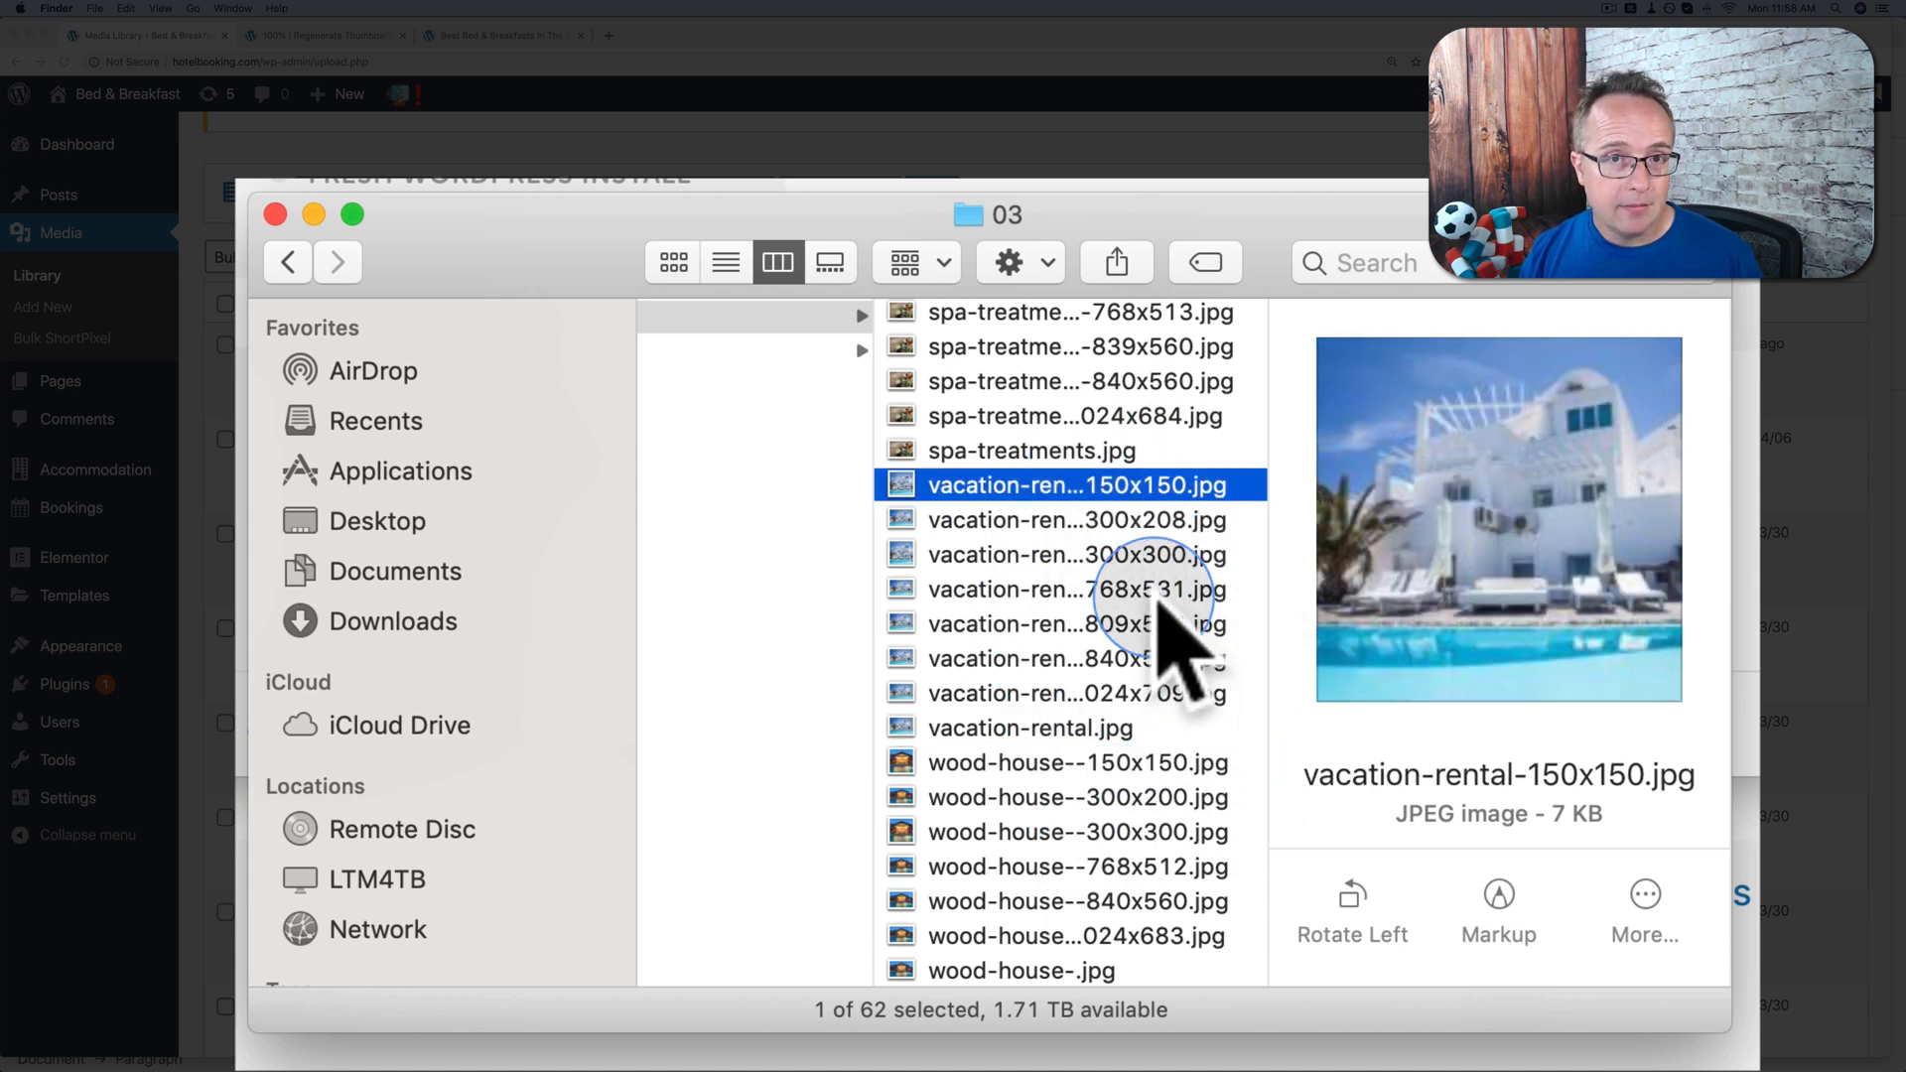
{"action": "mouse_move", "coordinate": [1192, 802]}
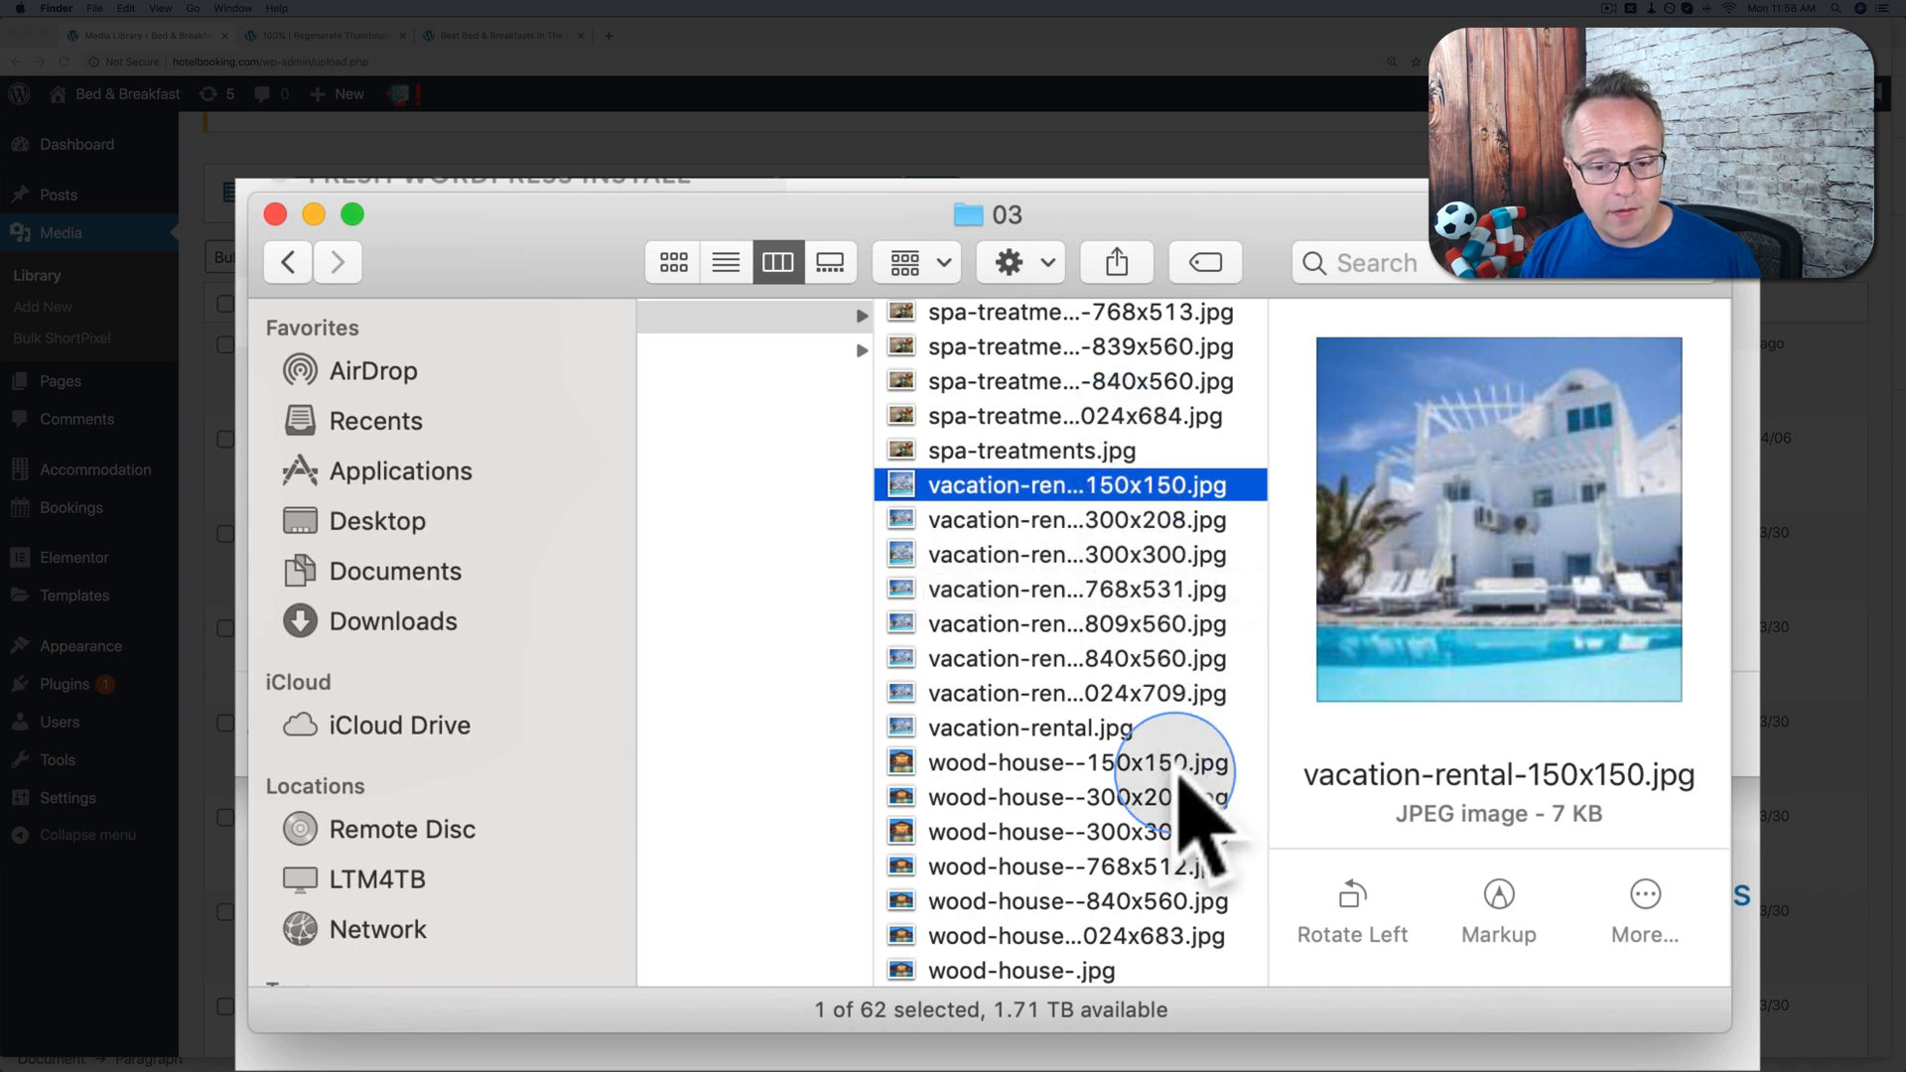
{"action": "mouse_move", "coordinate": [1118, 796]}
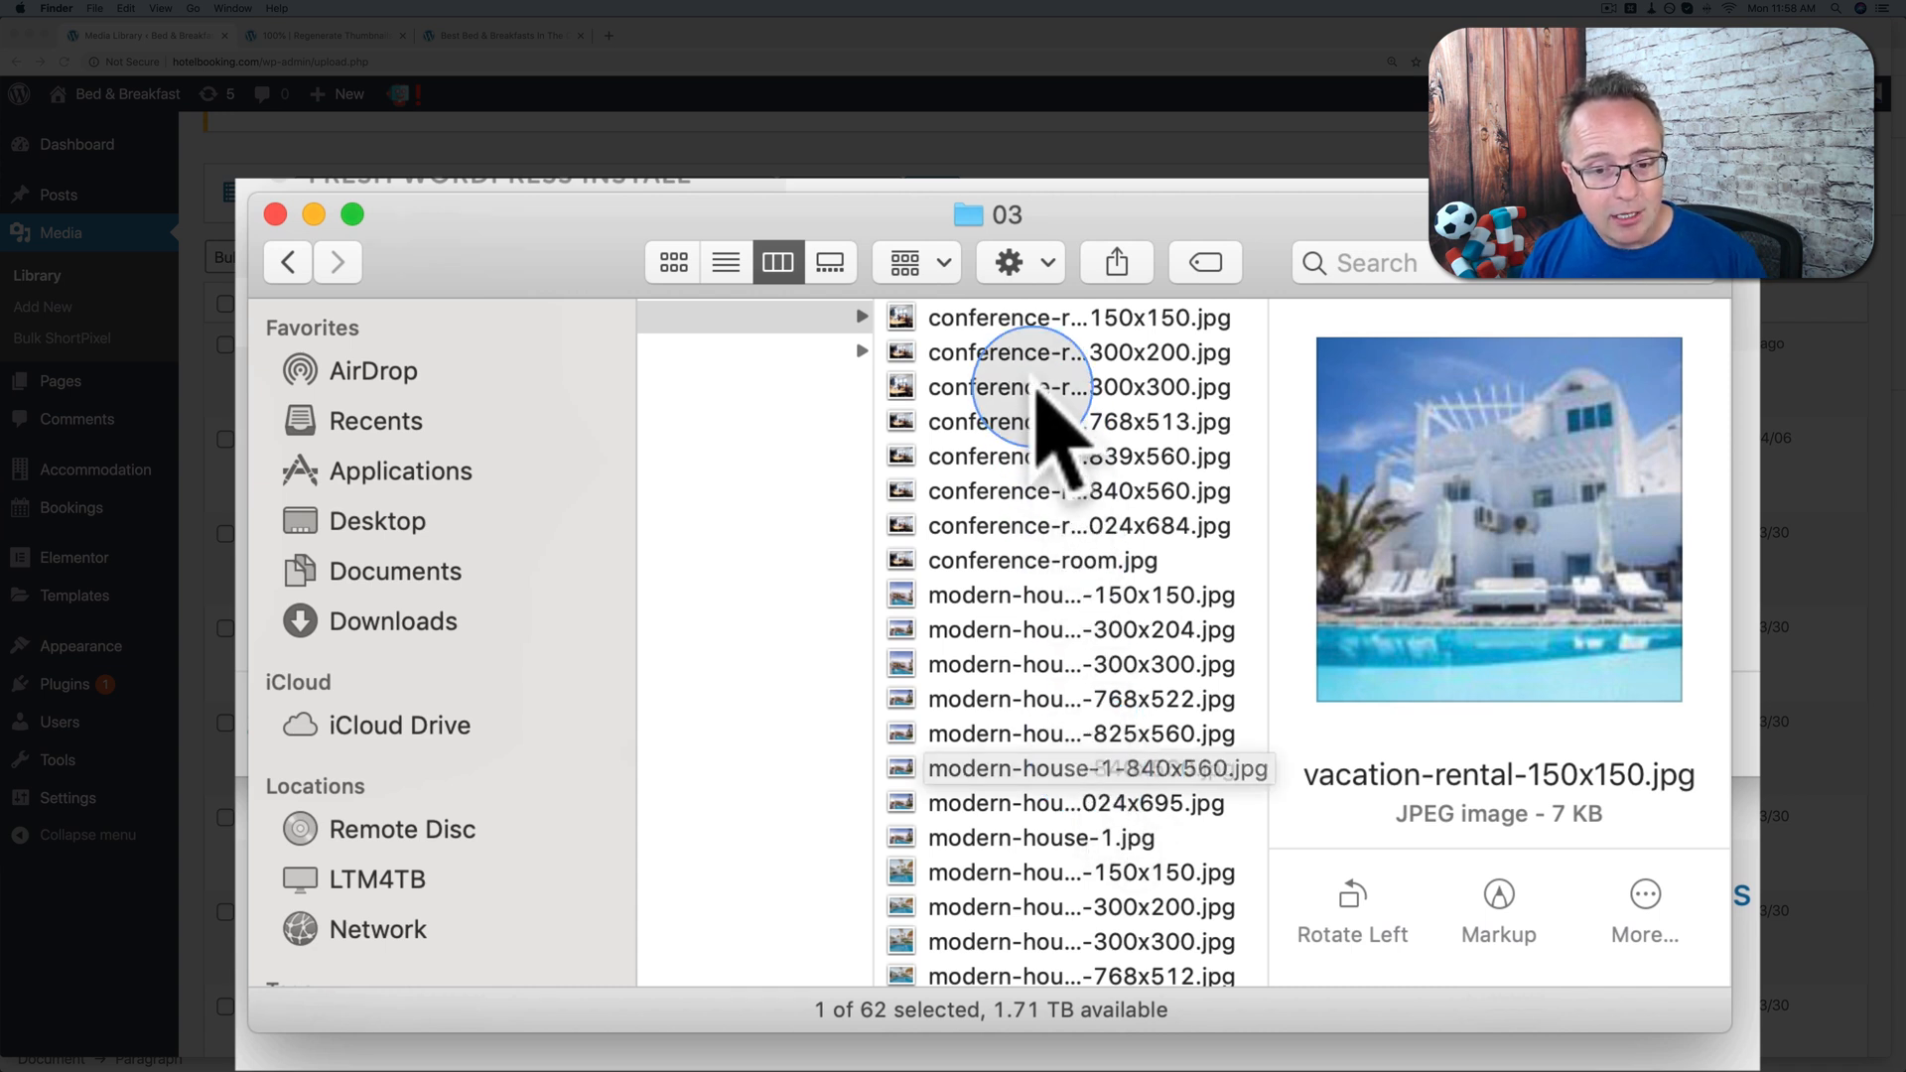
{"action": "left_click", "coordinate": [1076, 318]}
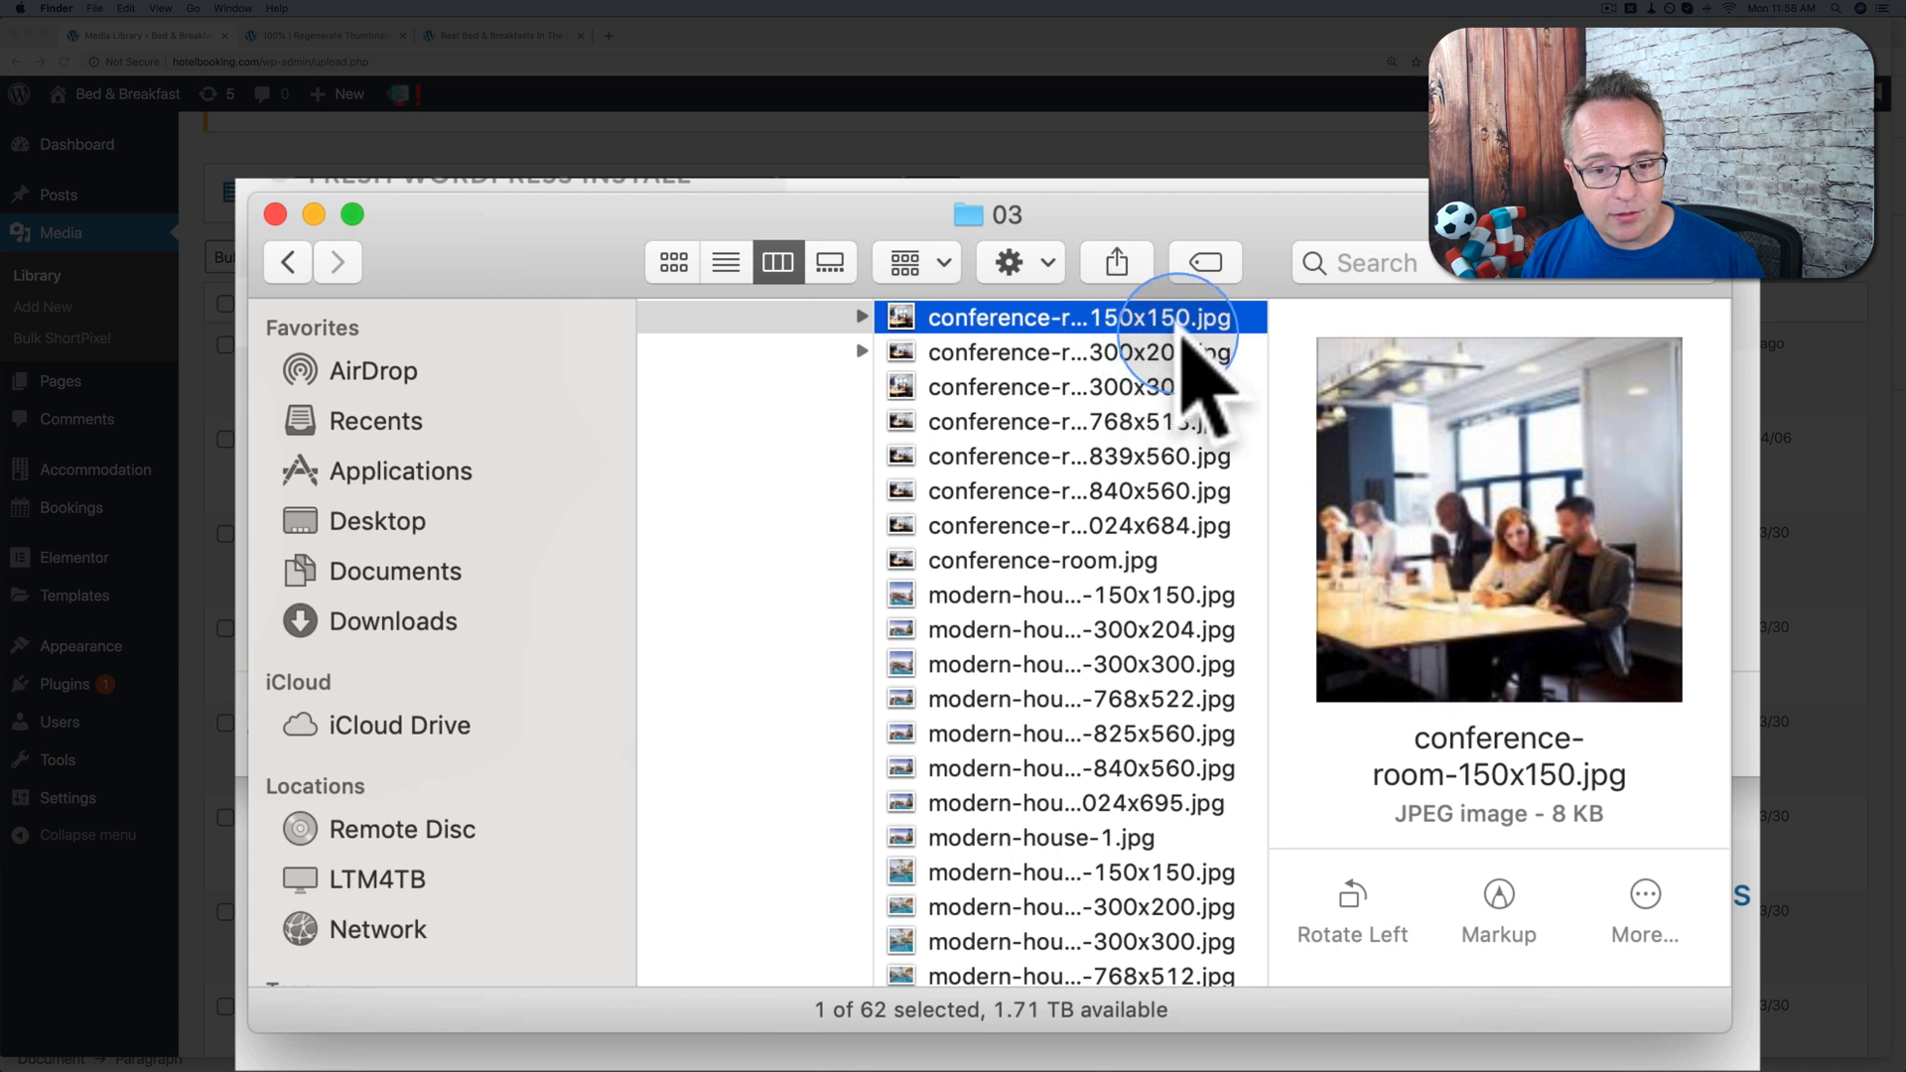